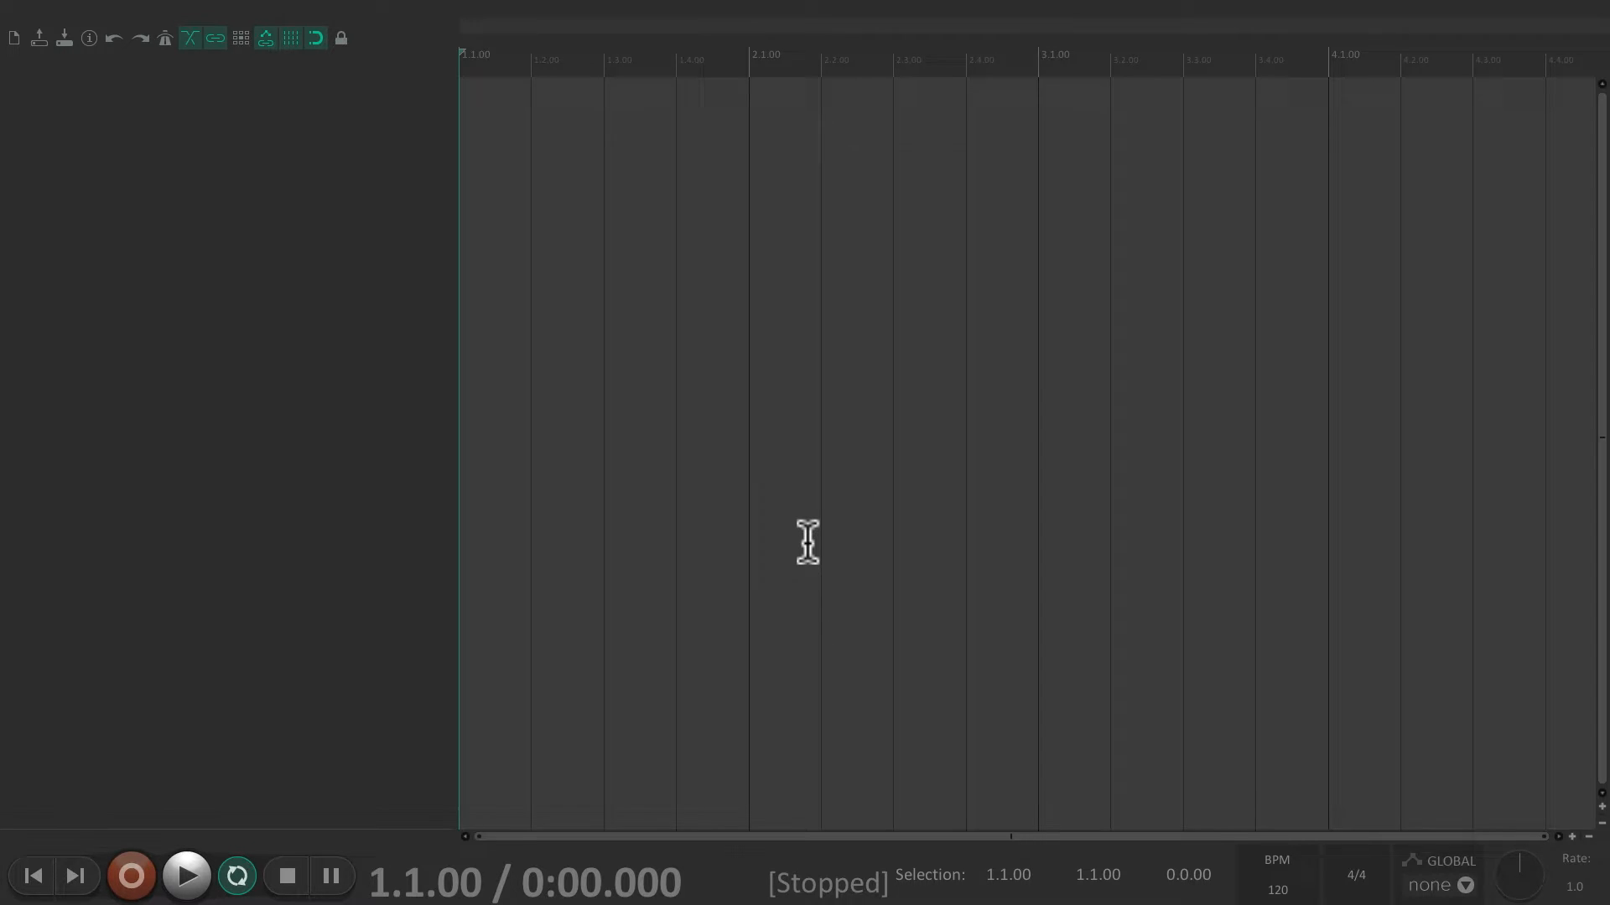
- Choose ZEDI10 as the audio device in Audio device settings and apply it
left_click(1036, 13)
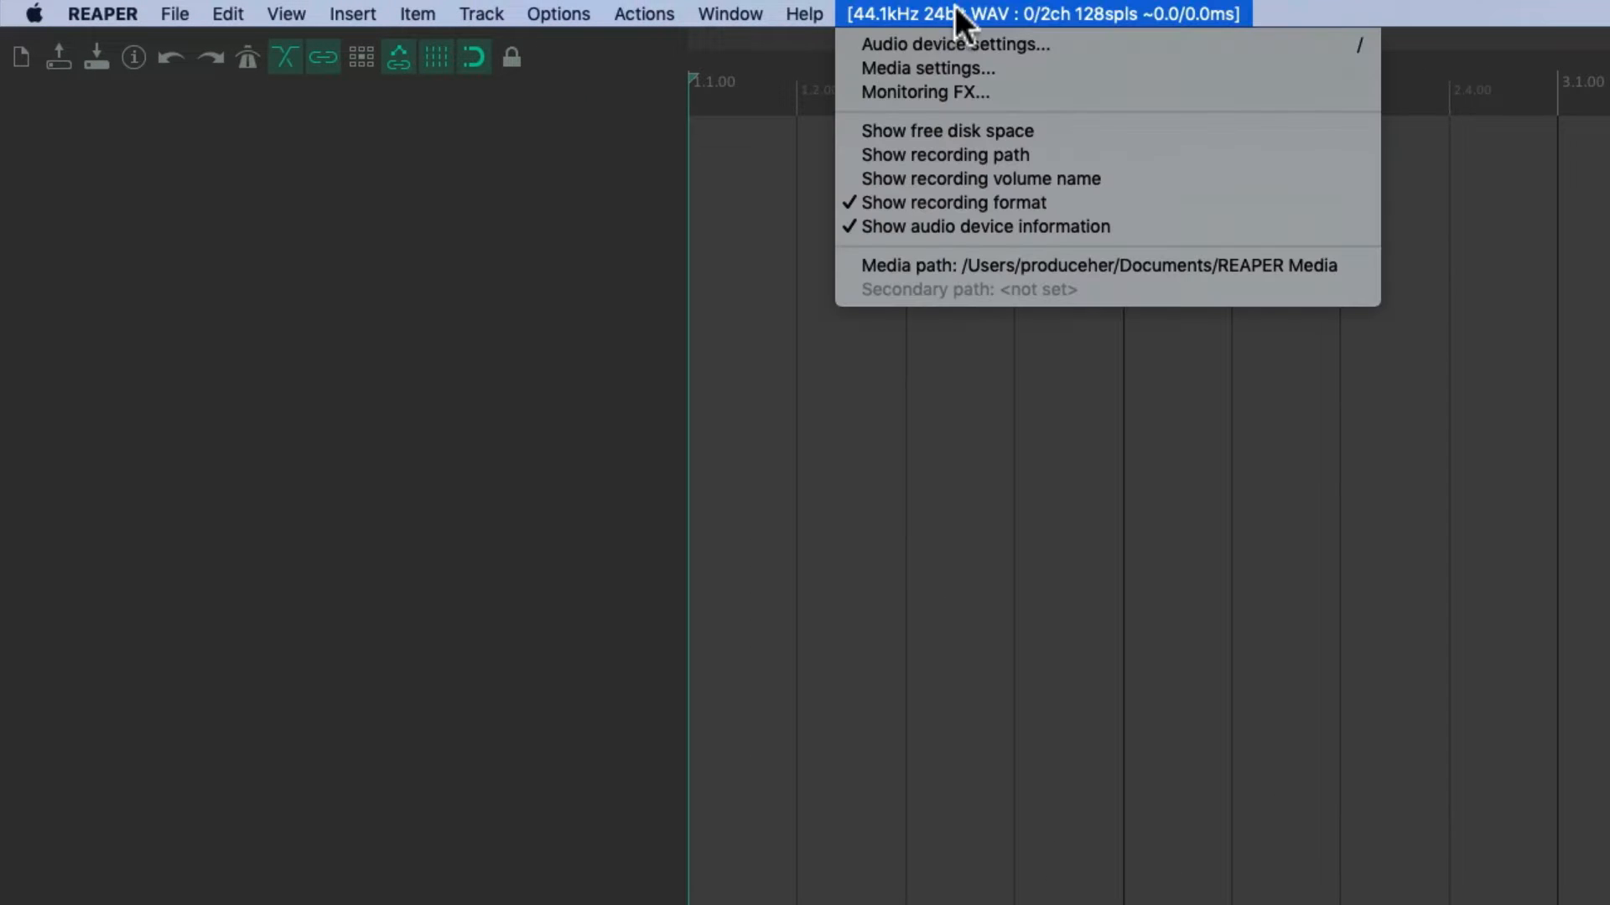
mouse_move(1093, 44)
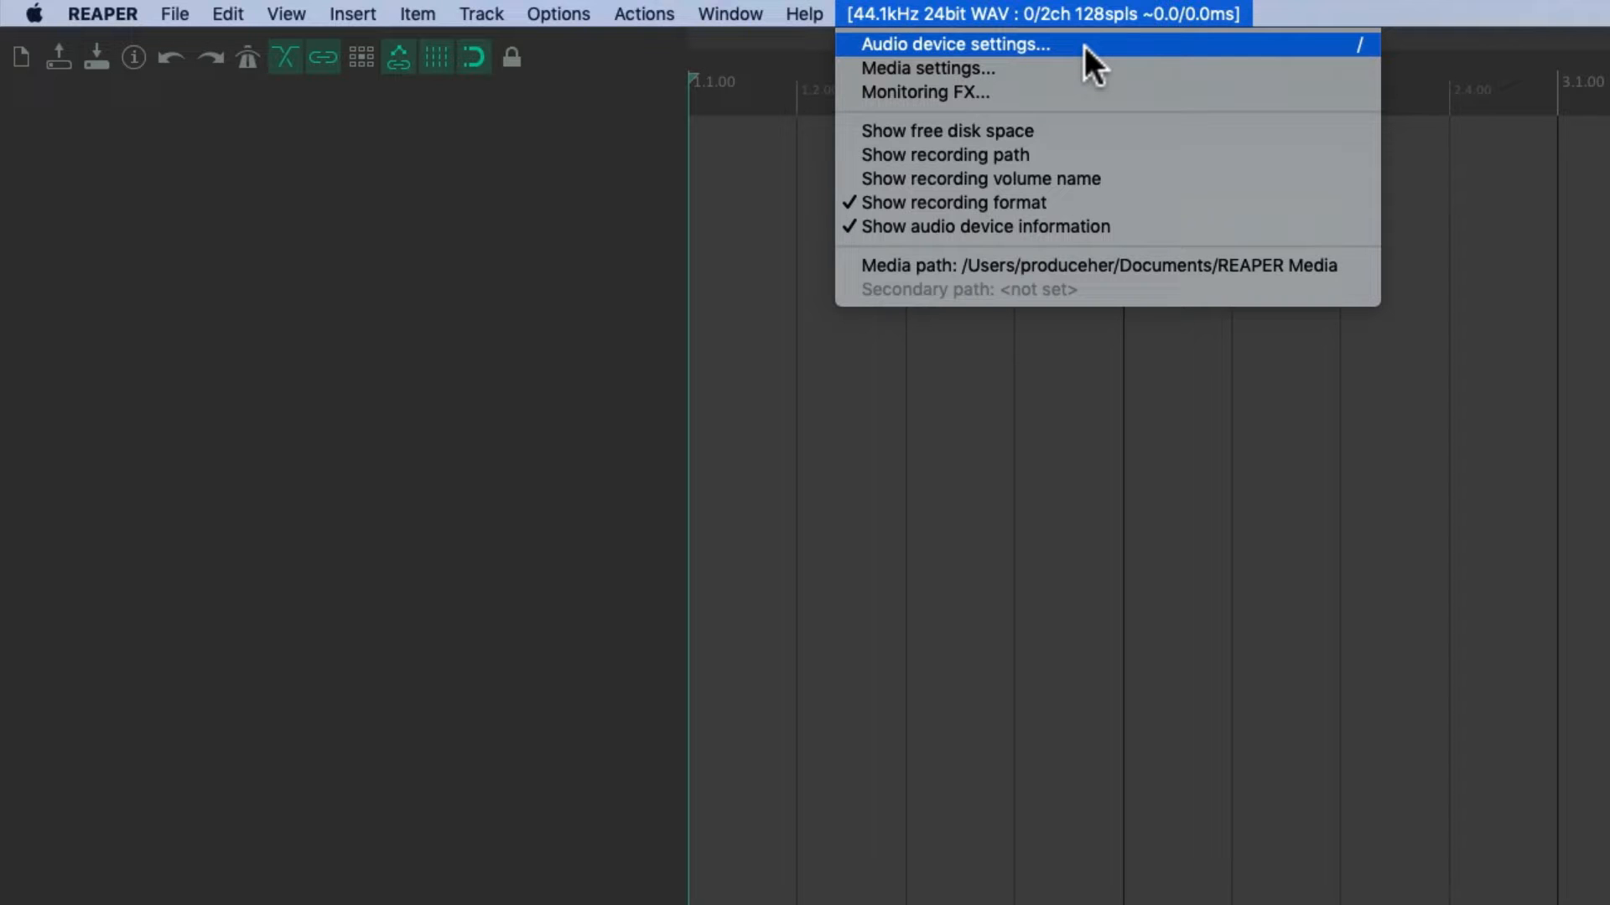
left_click(954, 44)
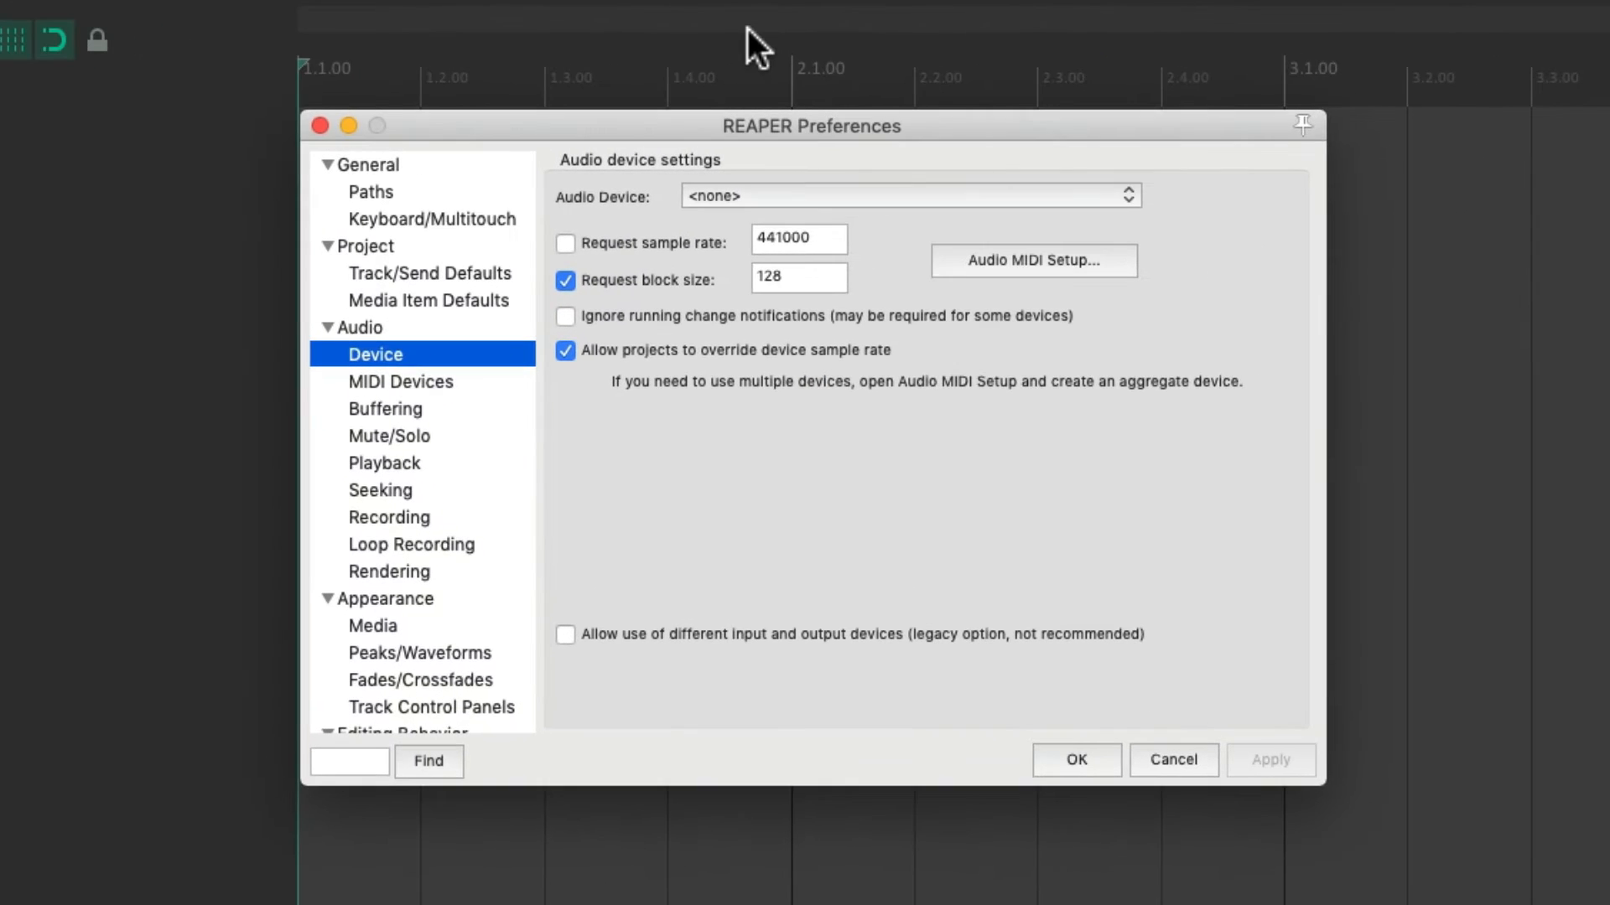
mouse_move(785, 199)
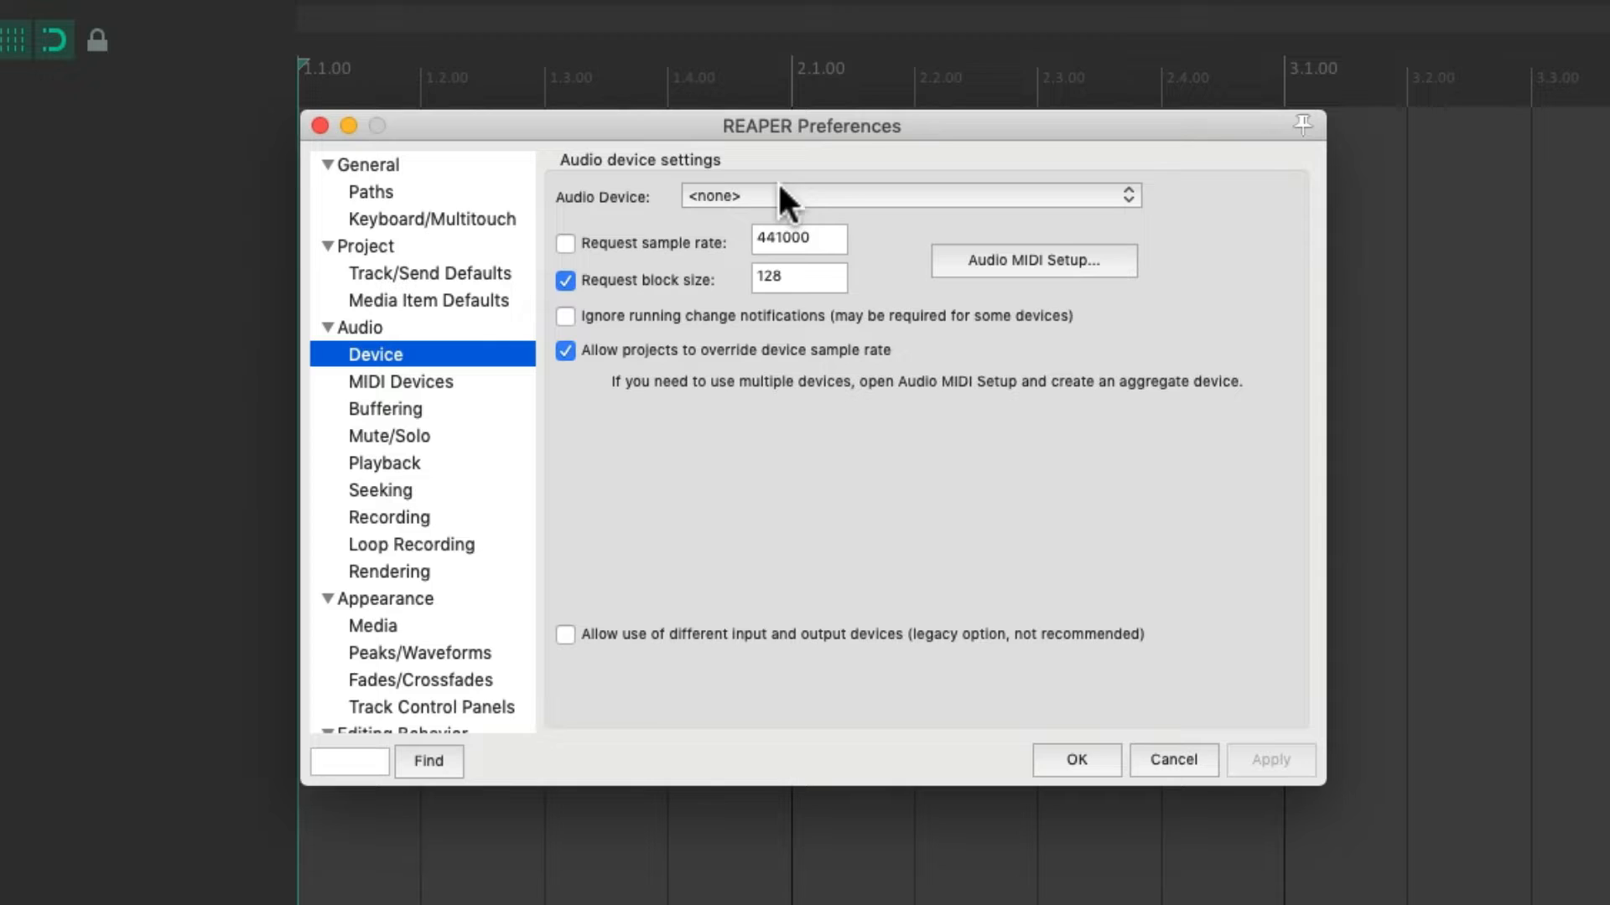
mouse_move(831, 211)
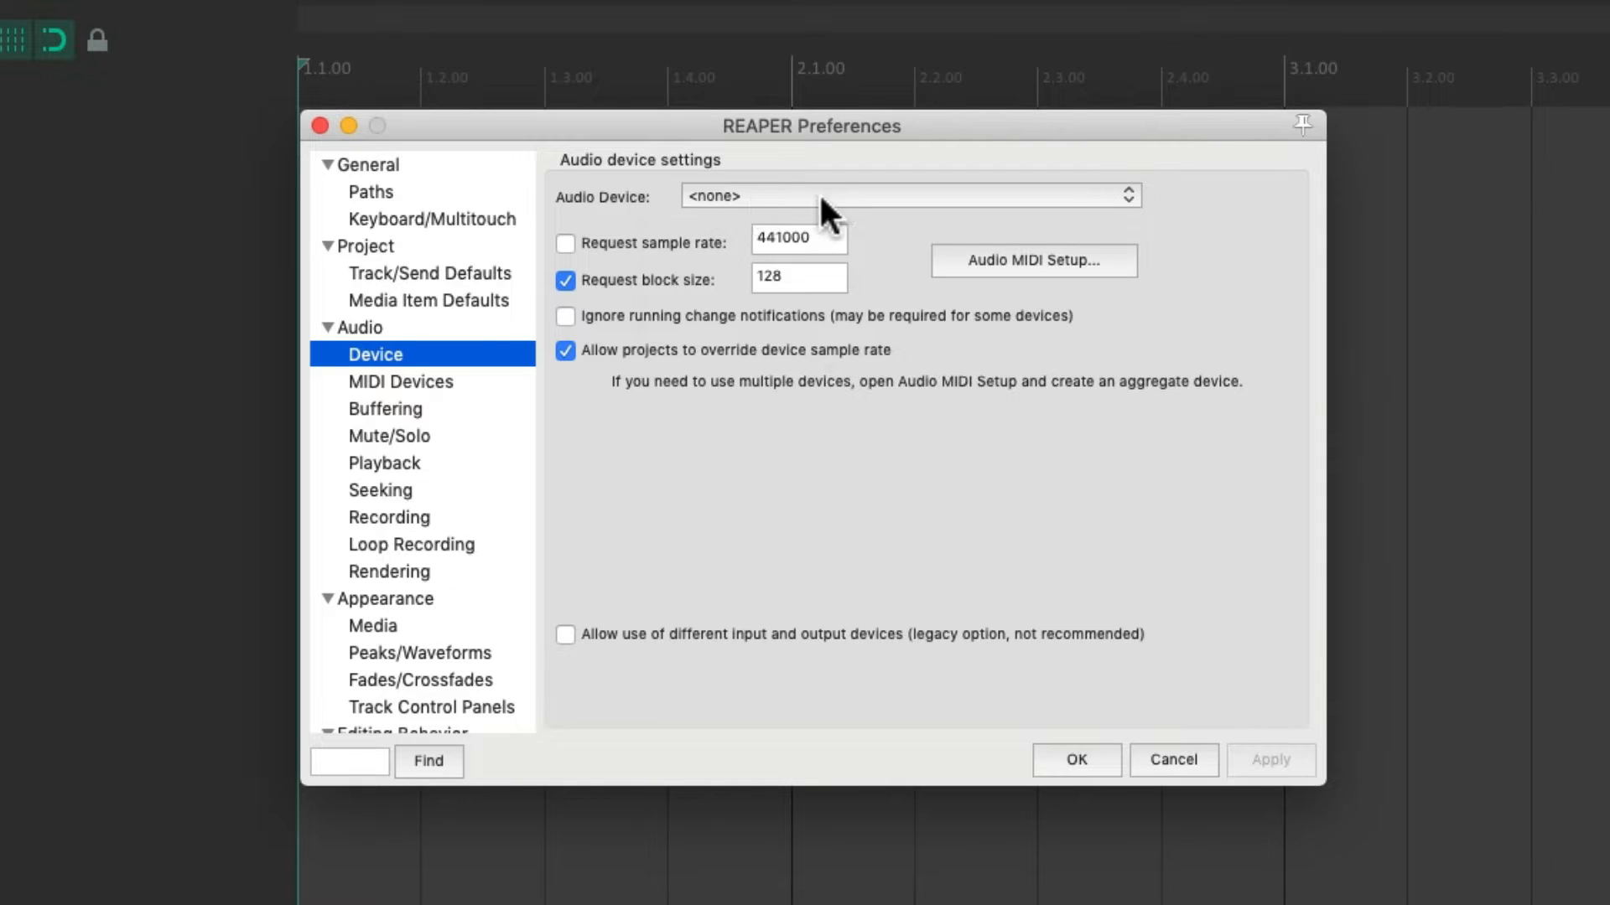
left_click(907, 195)
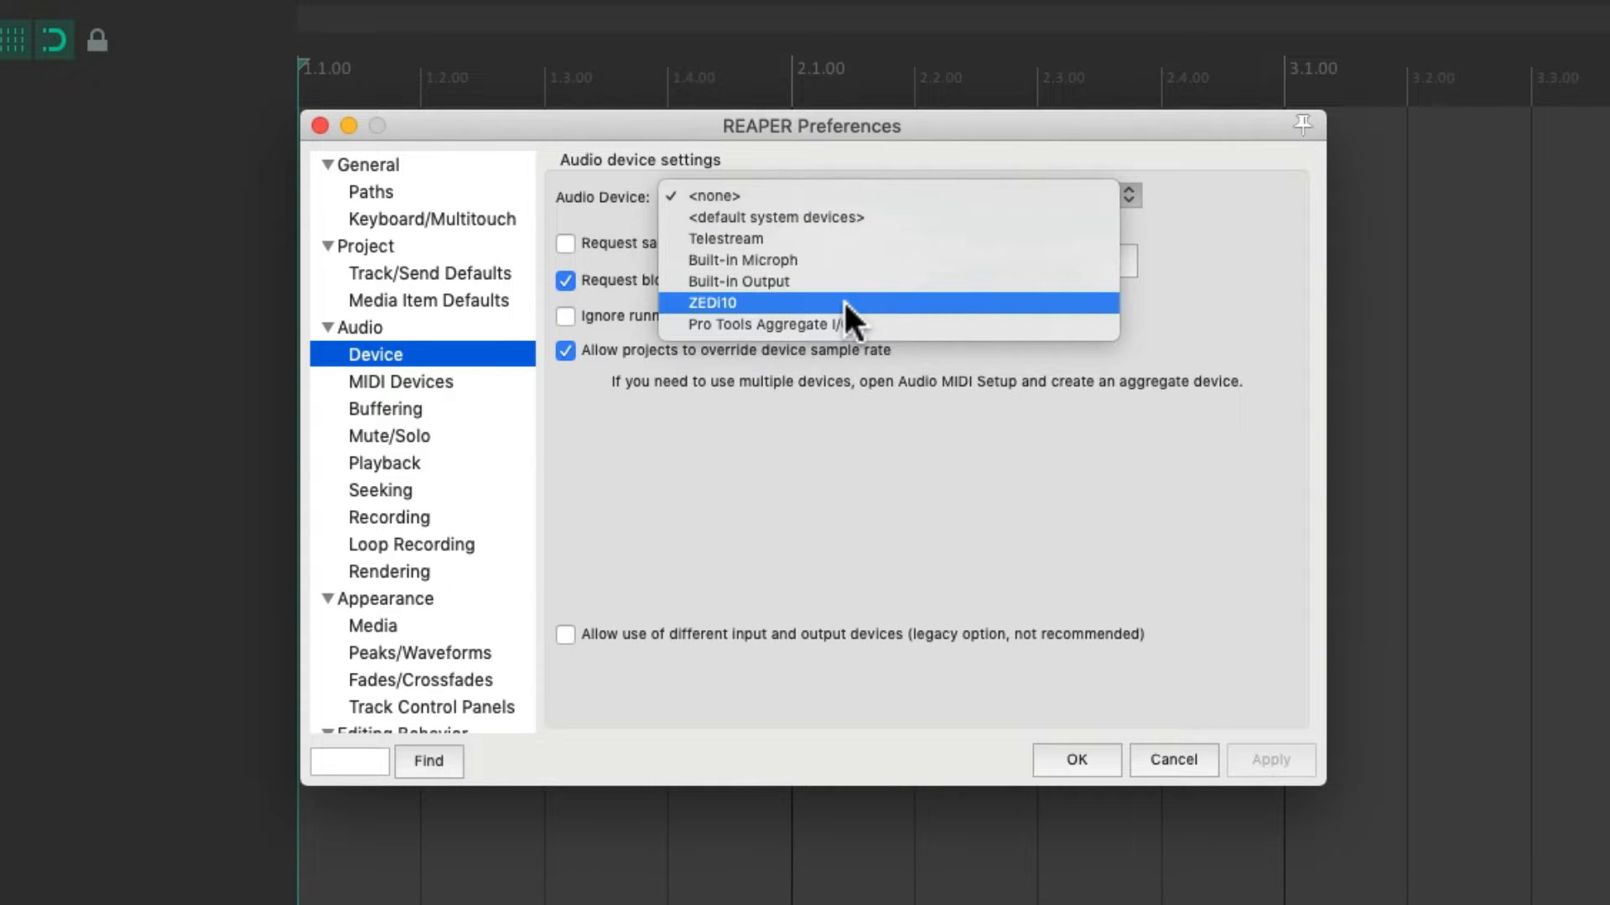
mouse_move(847, 286)
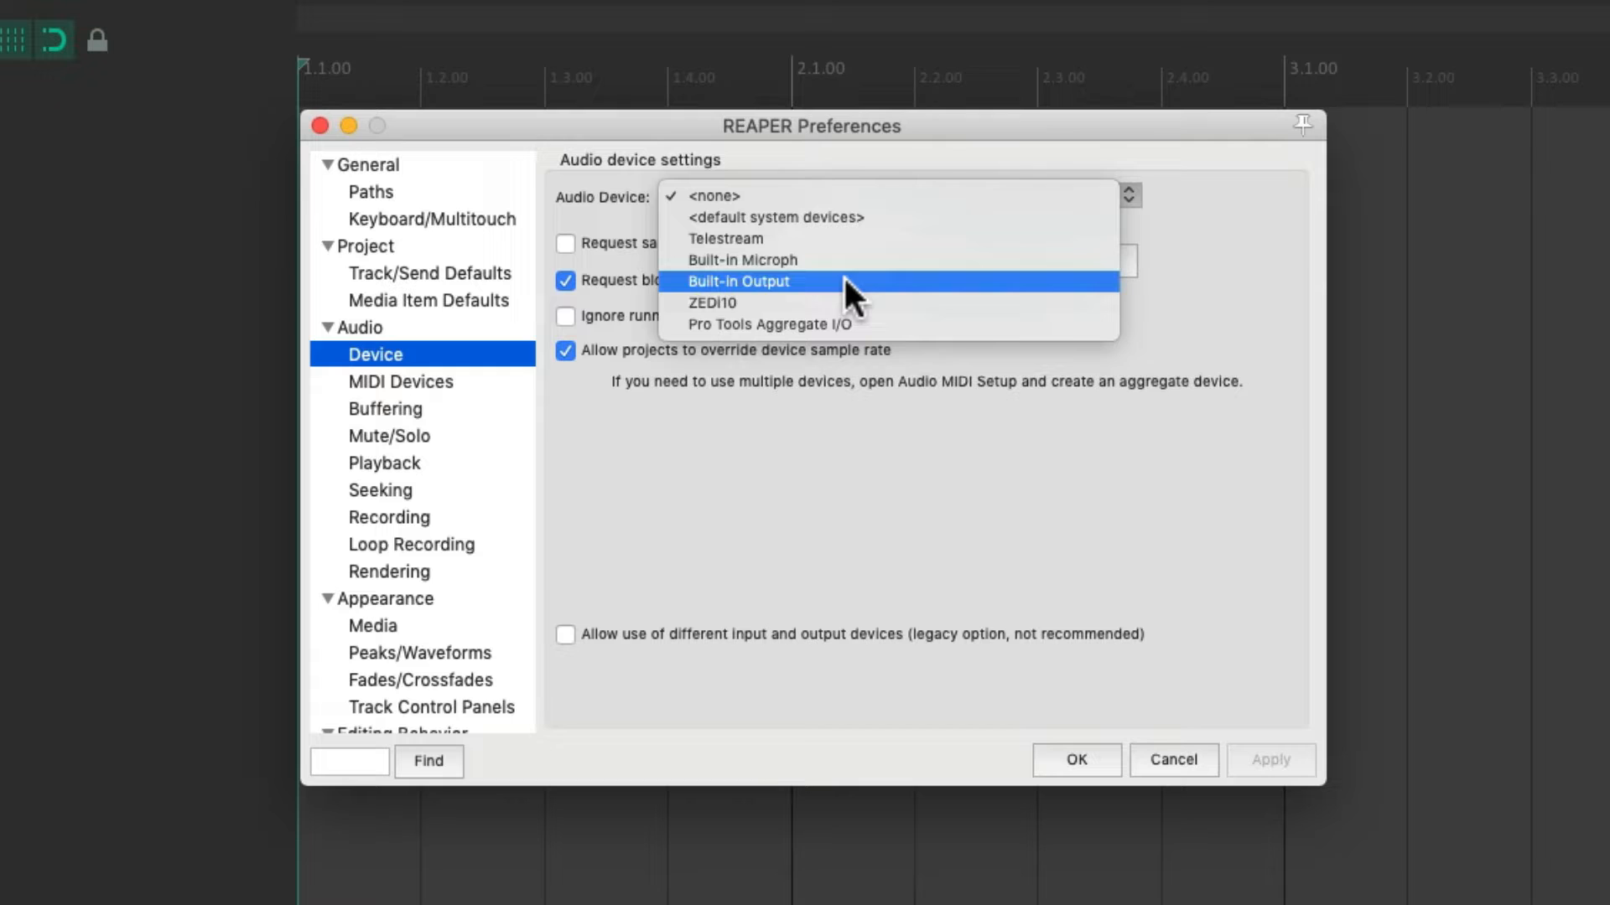
left_click(711, 302)
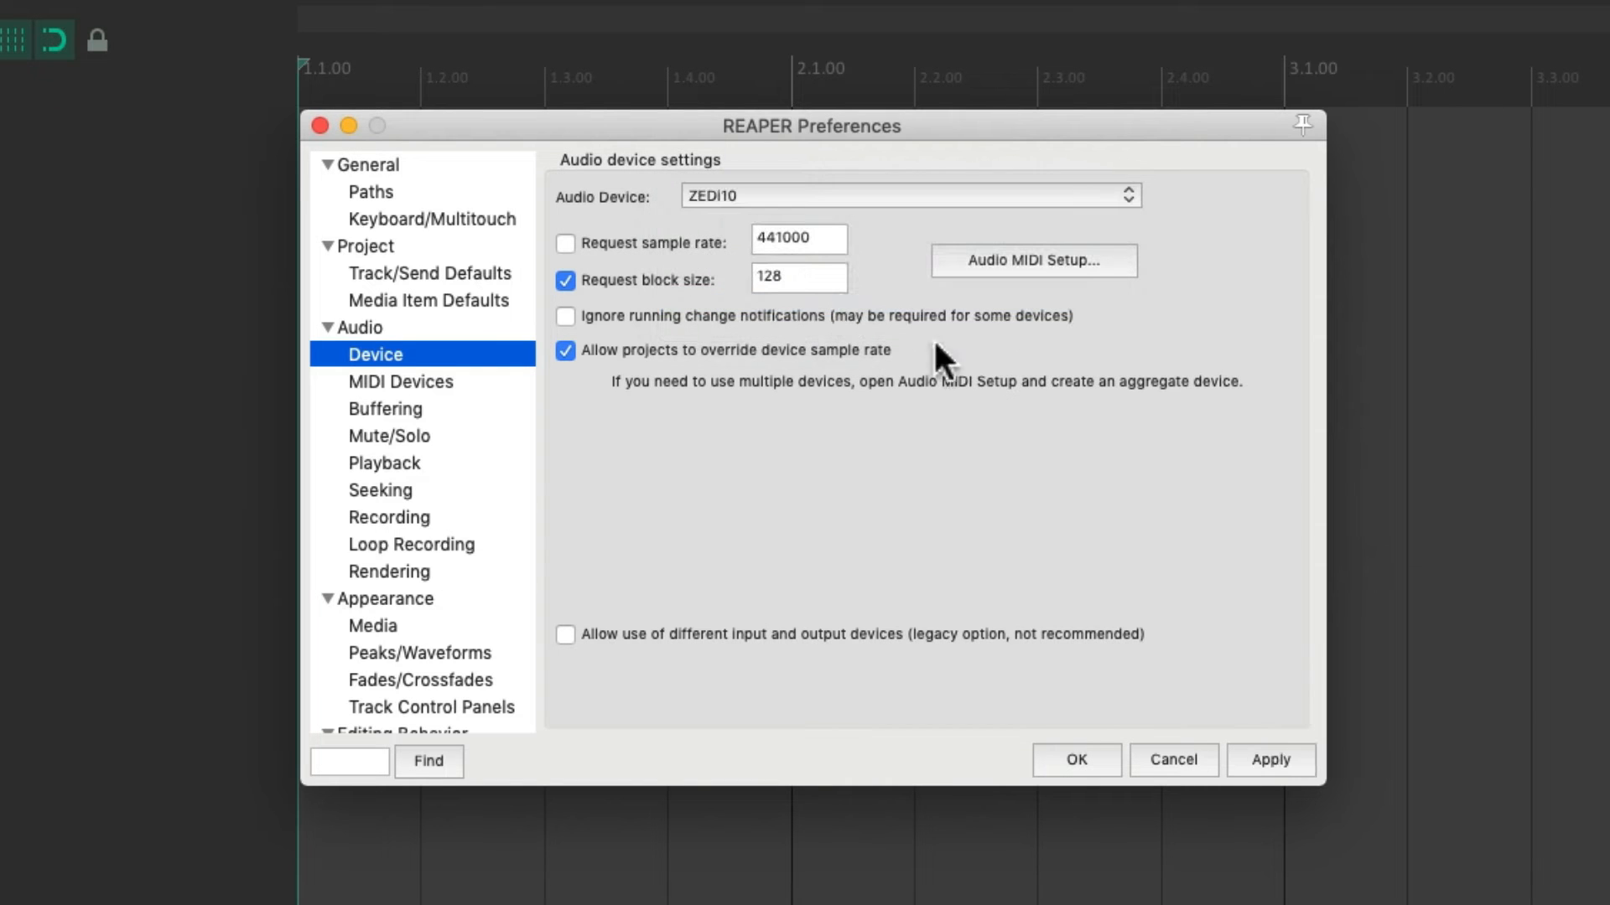
left_click(1074, 759)
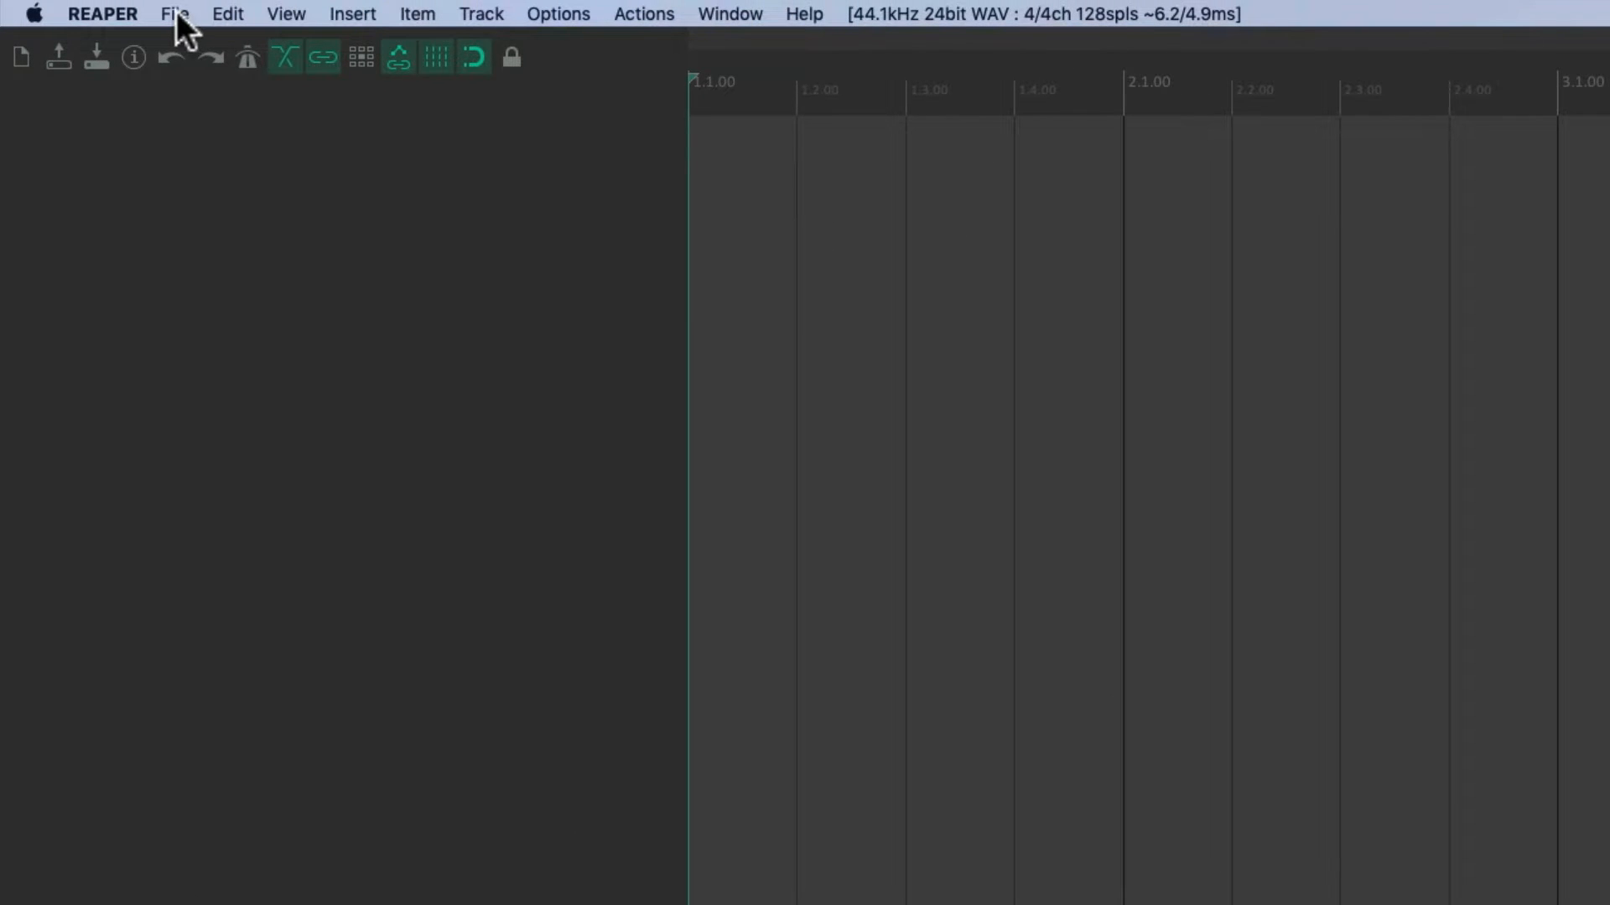
left_click(174, 14)
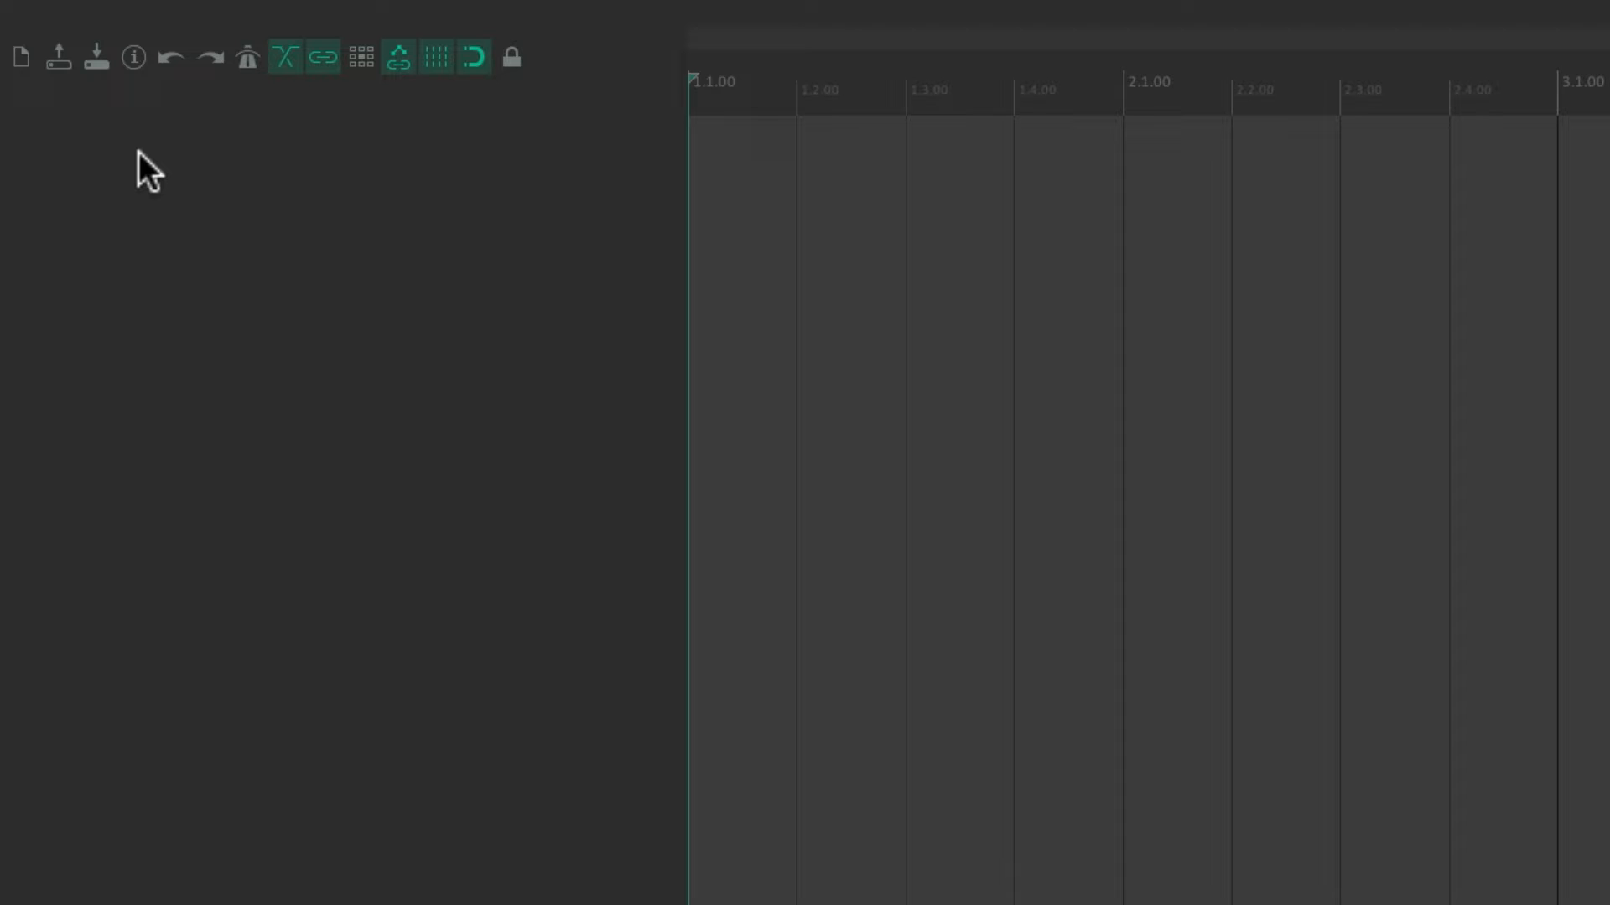
mouse_move(20, 57)
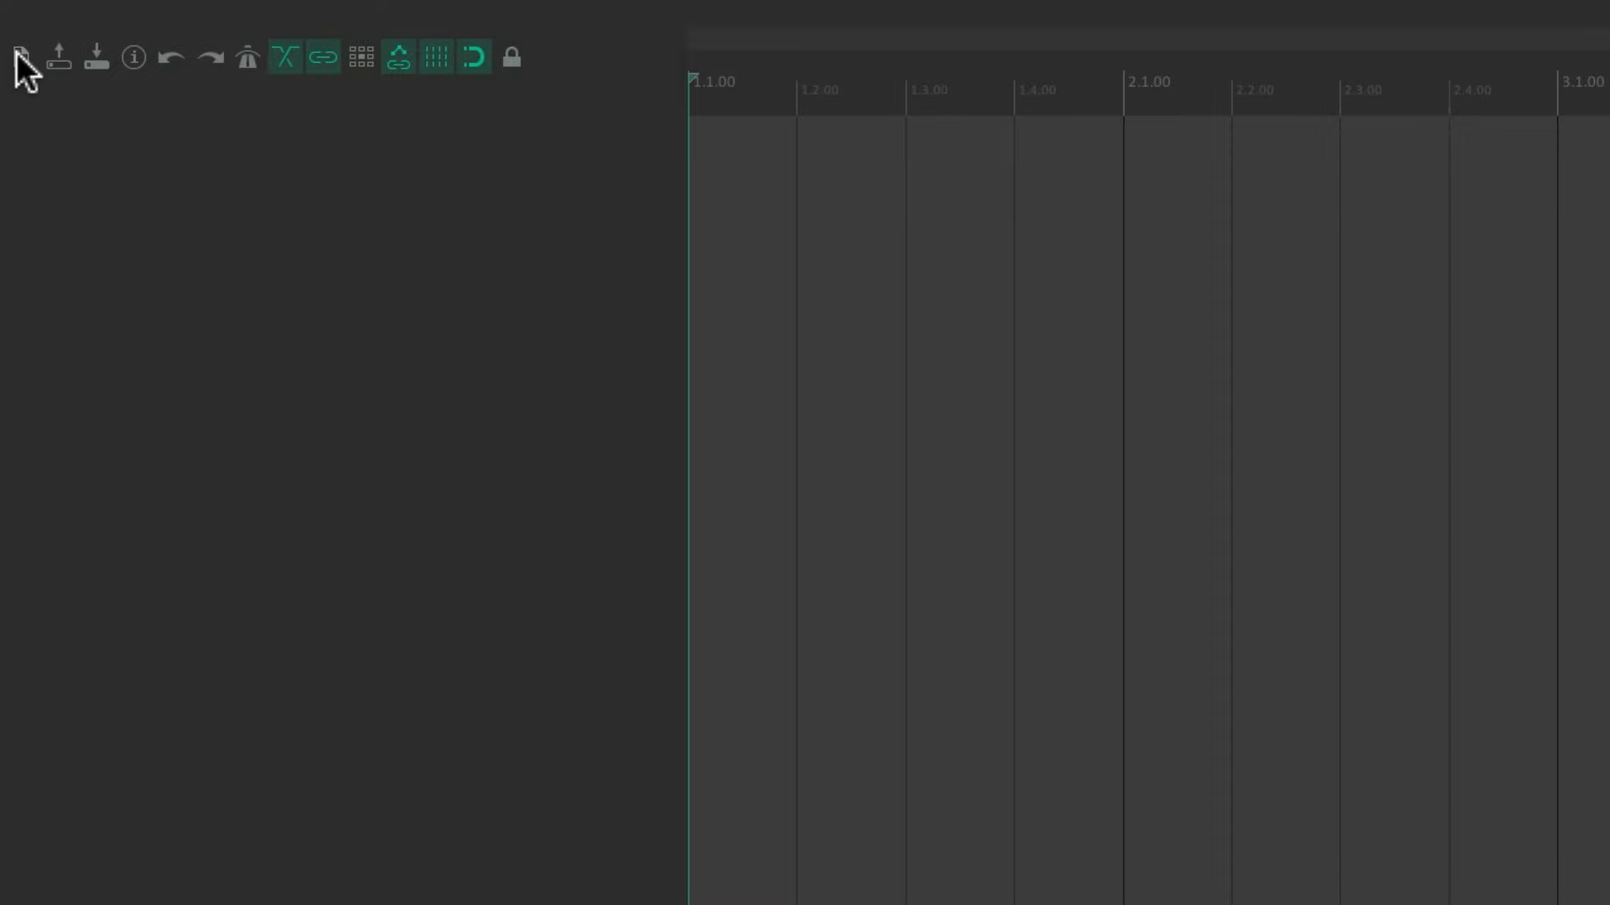
mouse_move(199, 46)
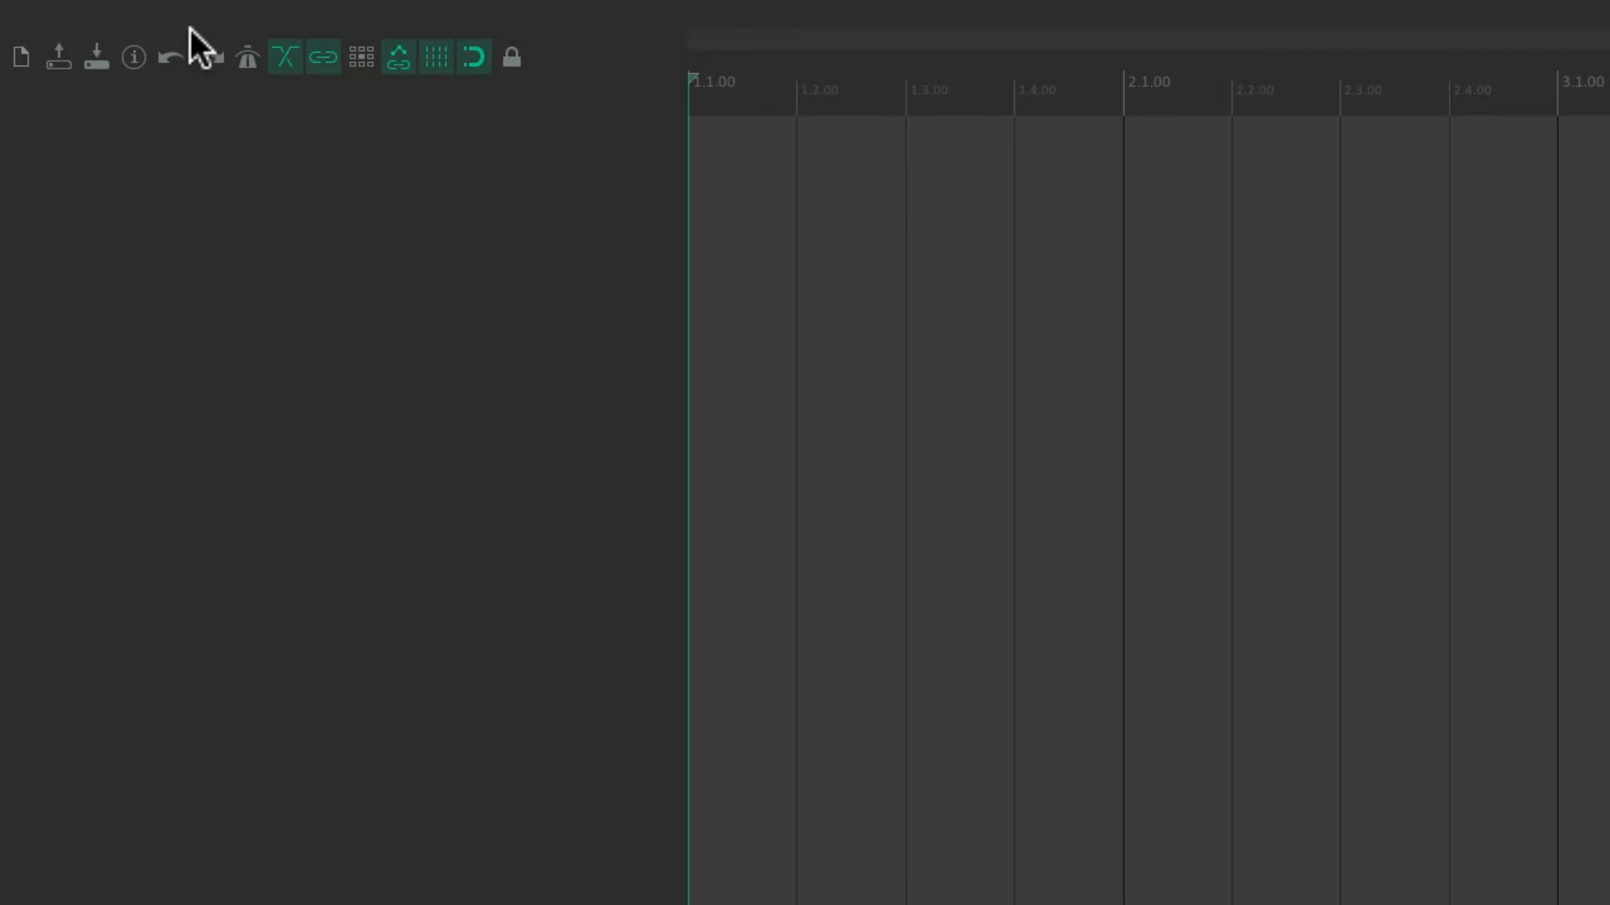
- Enable 'Prompt to save on new project' in Preferences > Project
left_click(557, 13)
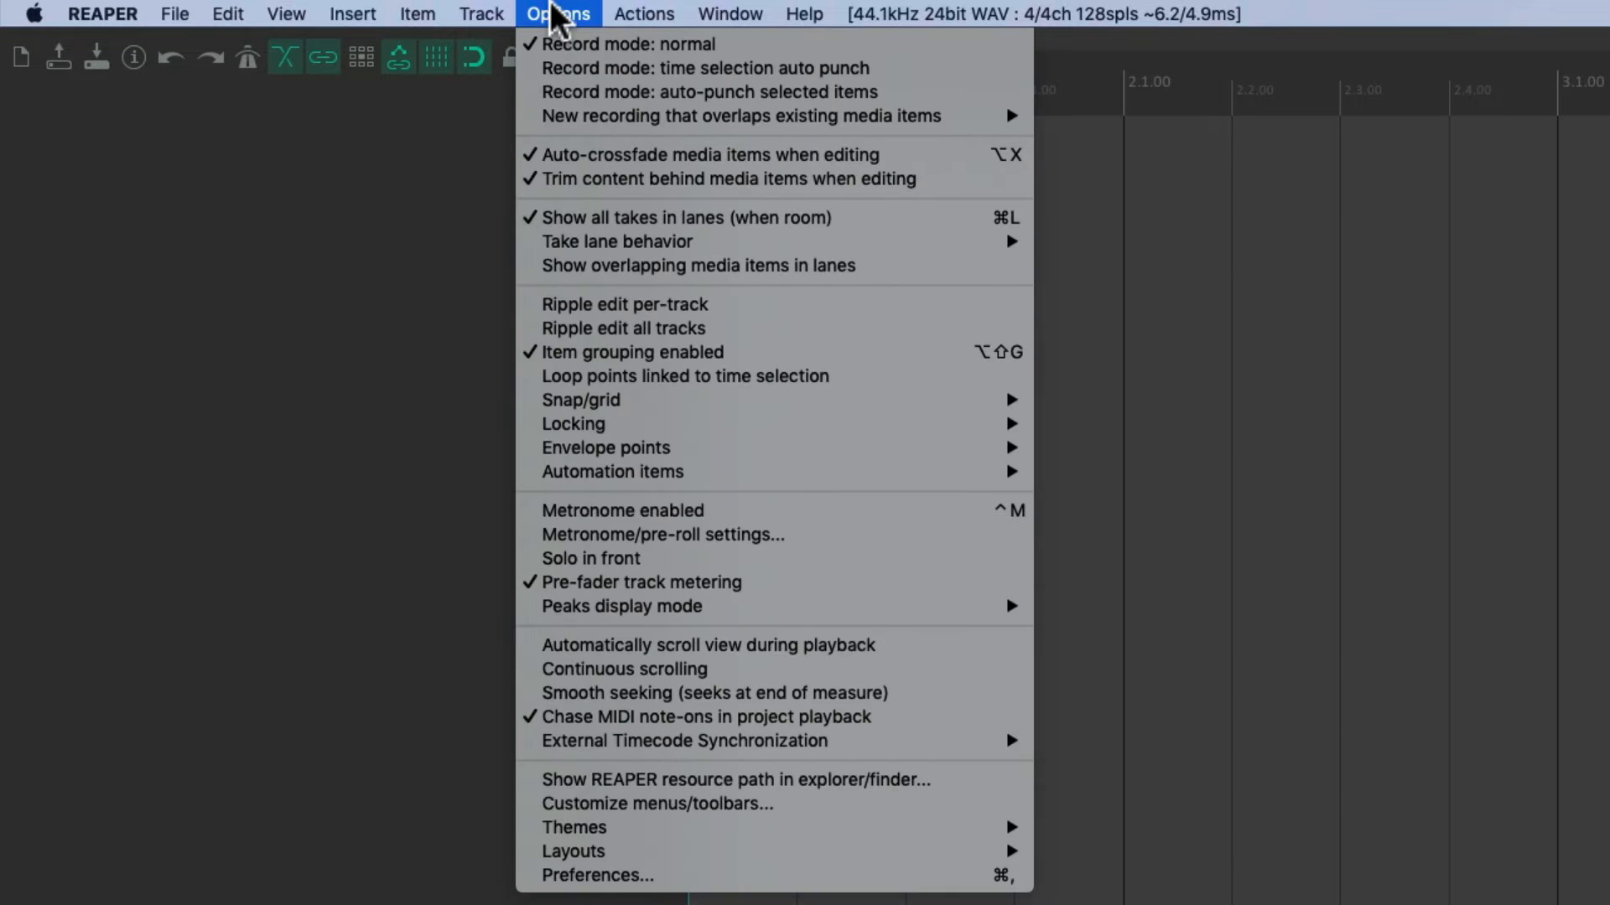
mouse_move(597, 875)
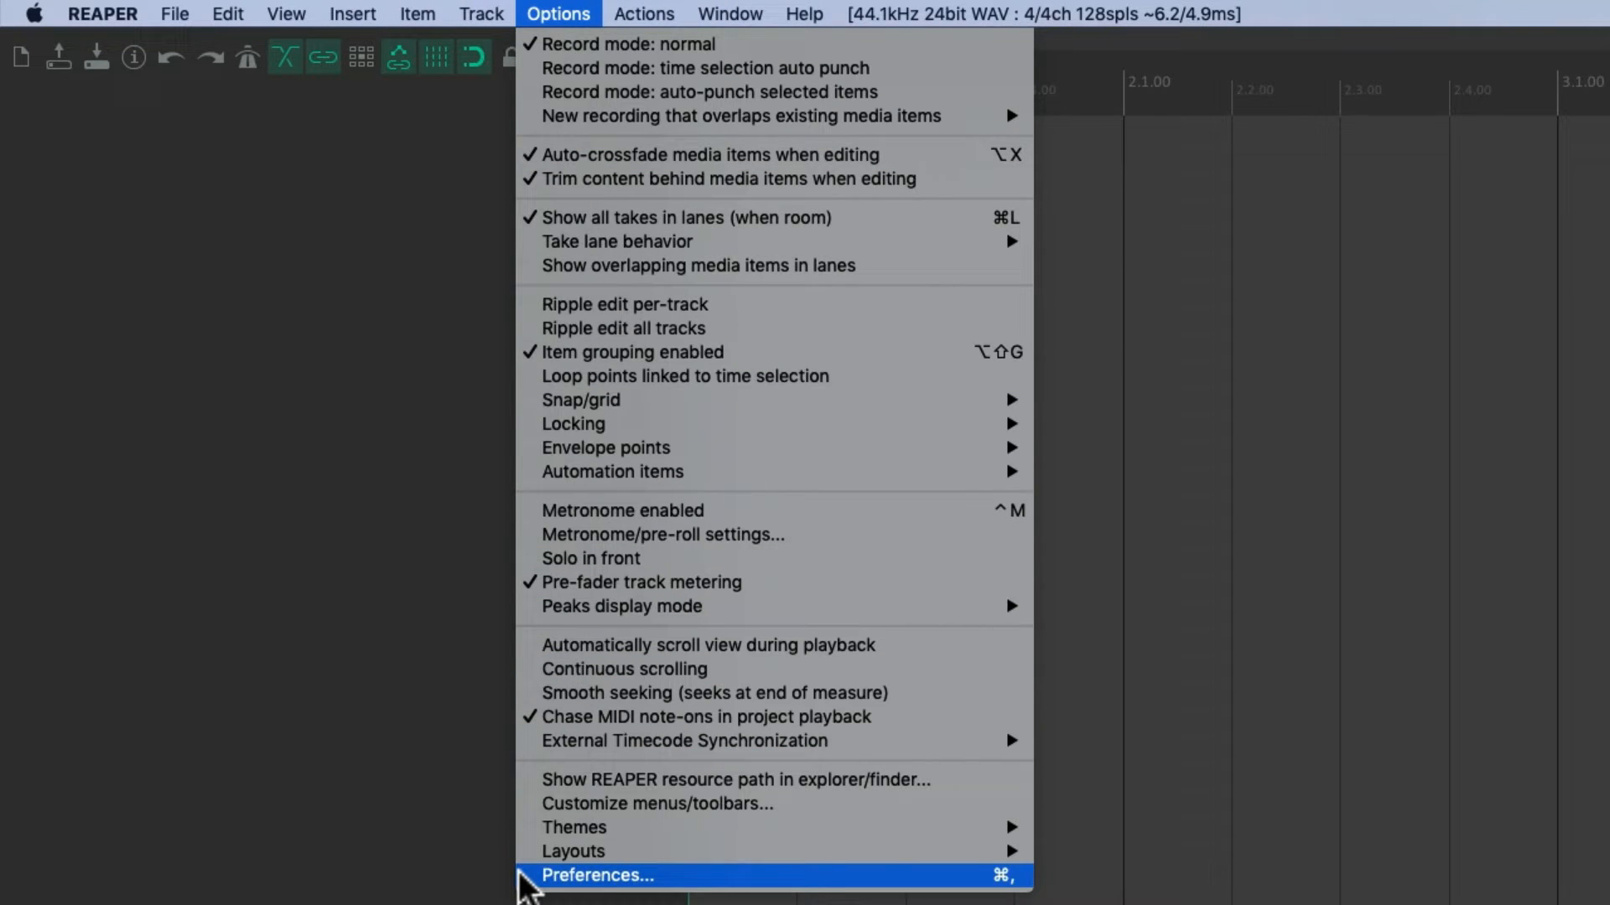
left_click(599, 875)
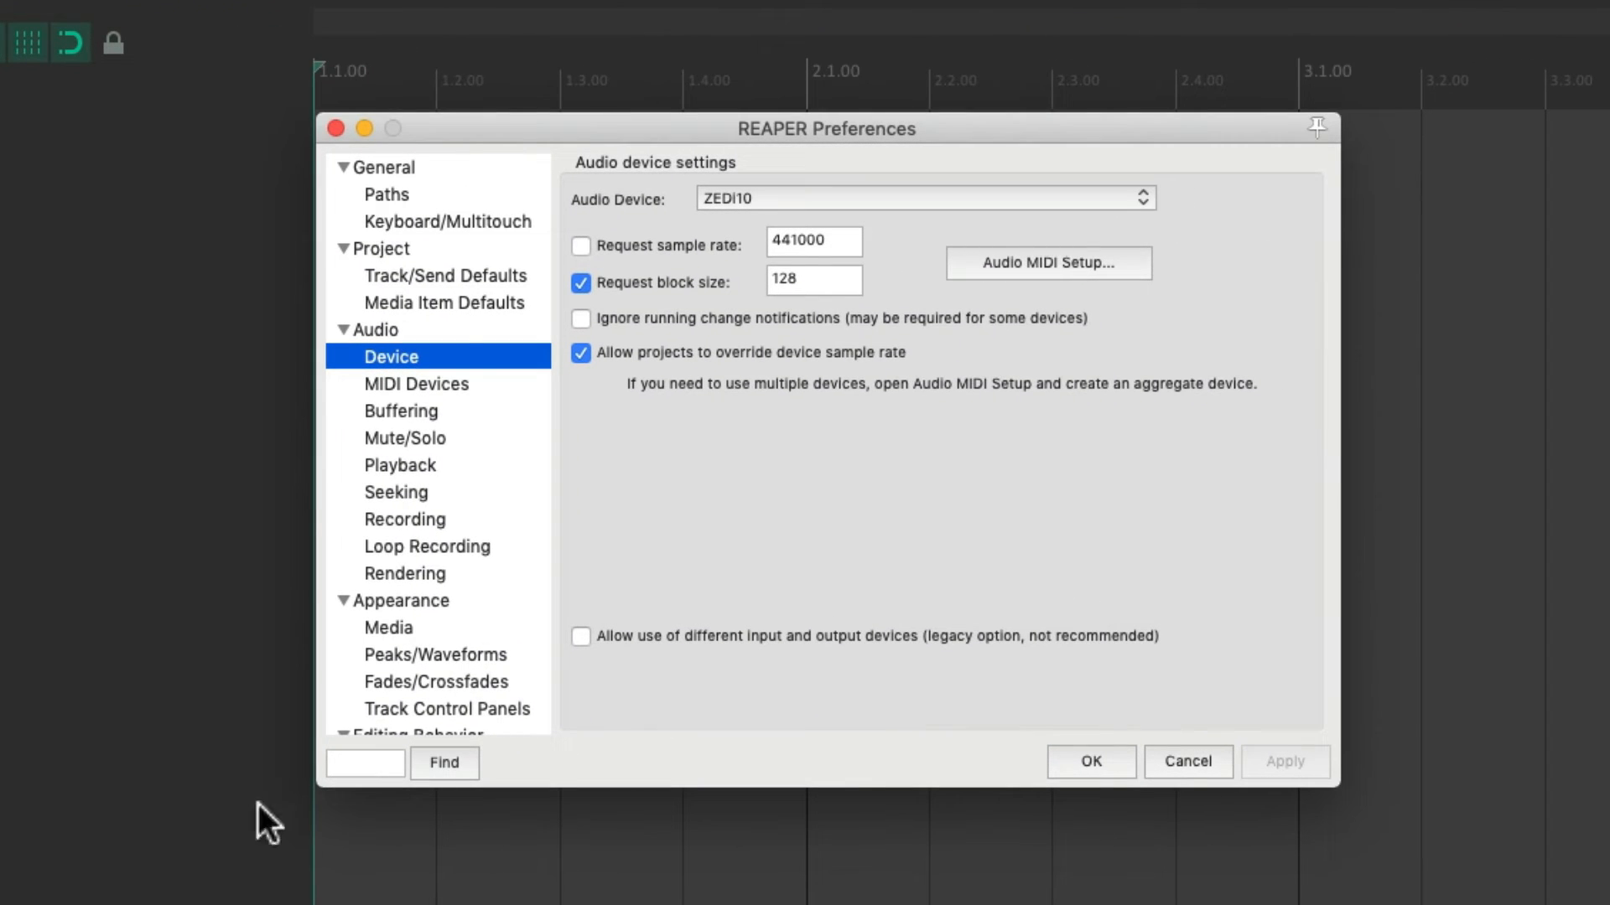
left_click(382, 248)
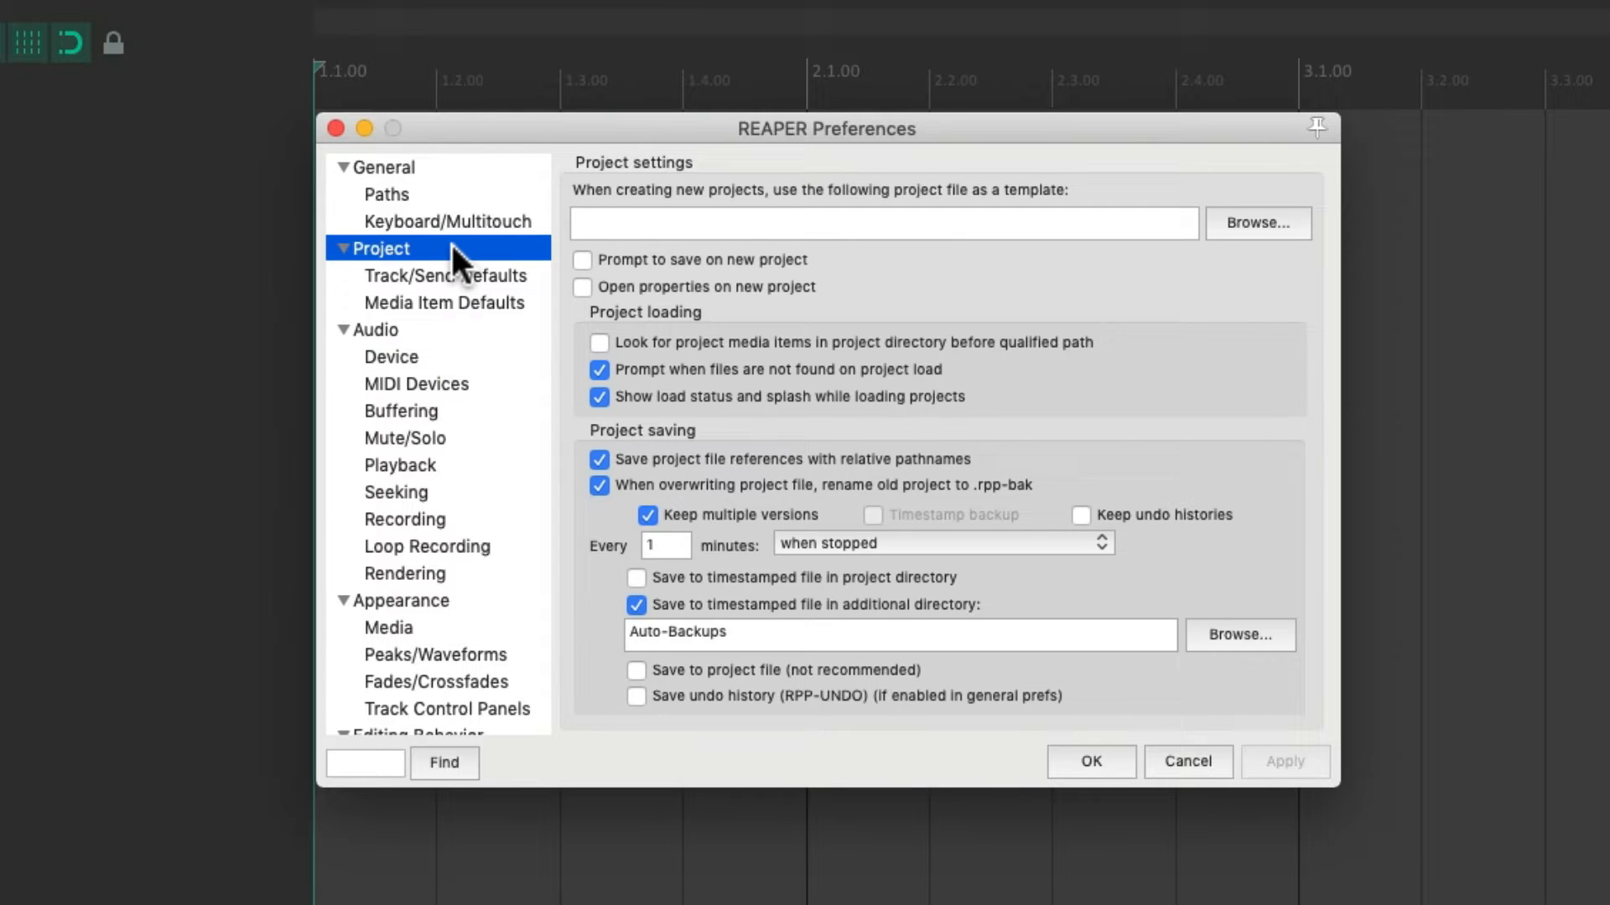
mouse_move(586, 266)
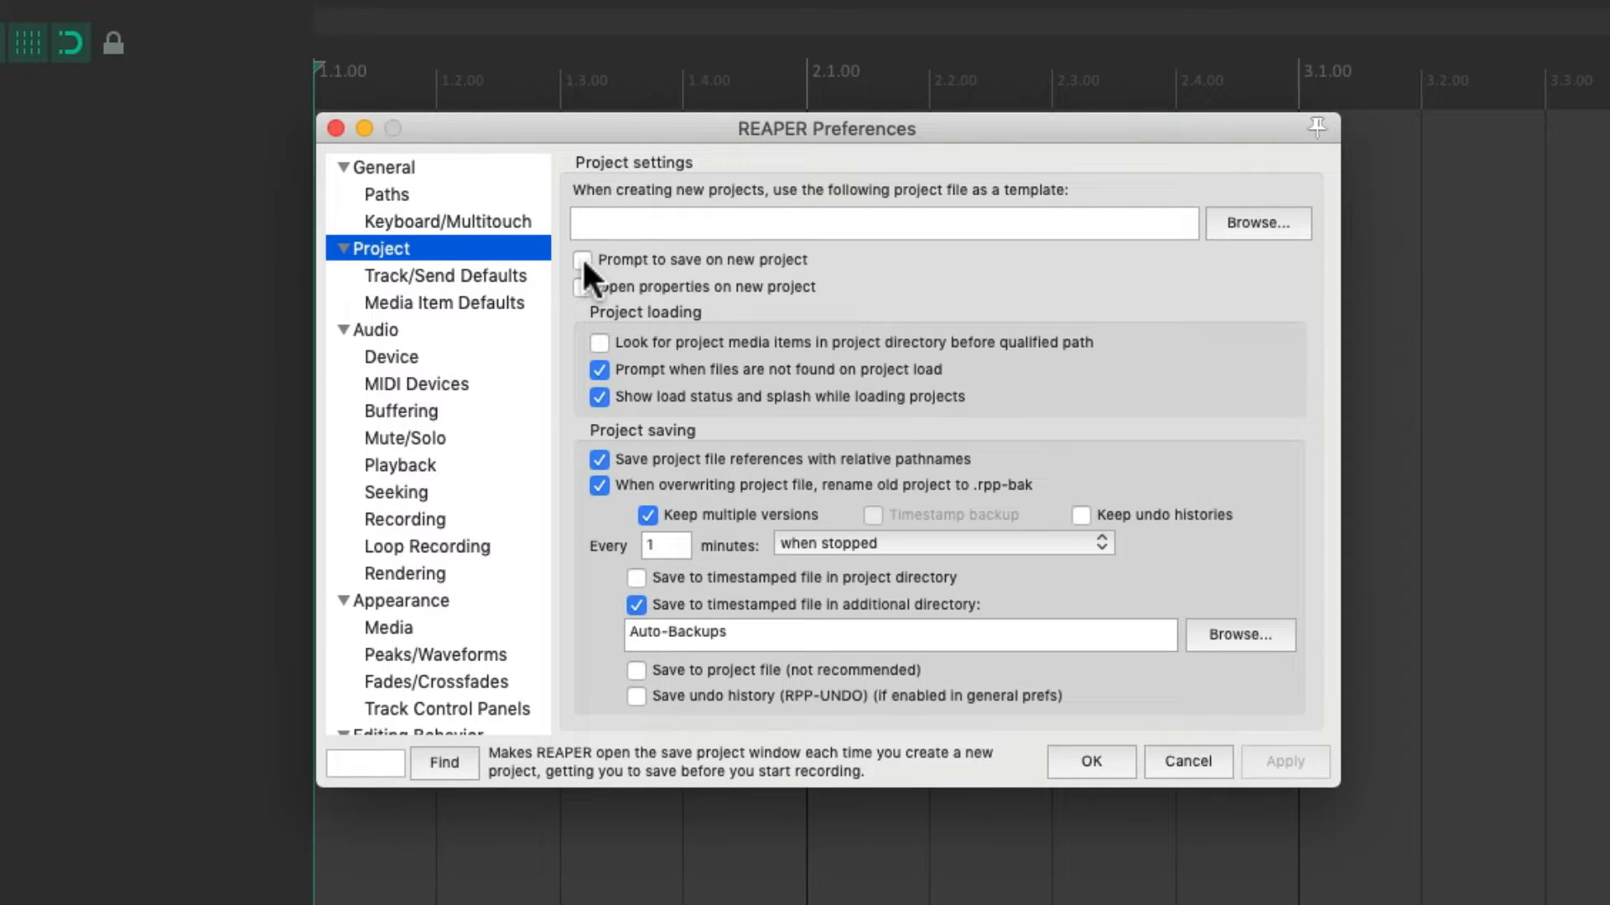
left_click(583, 258)
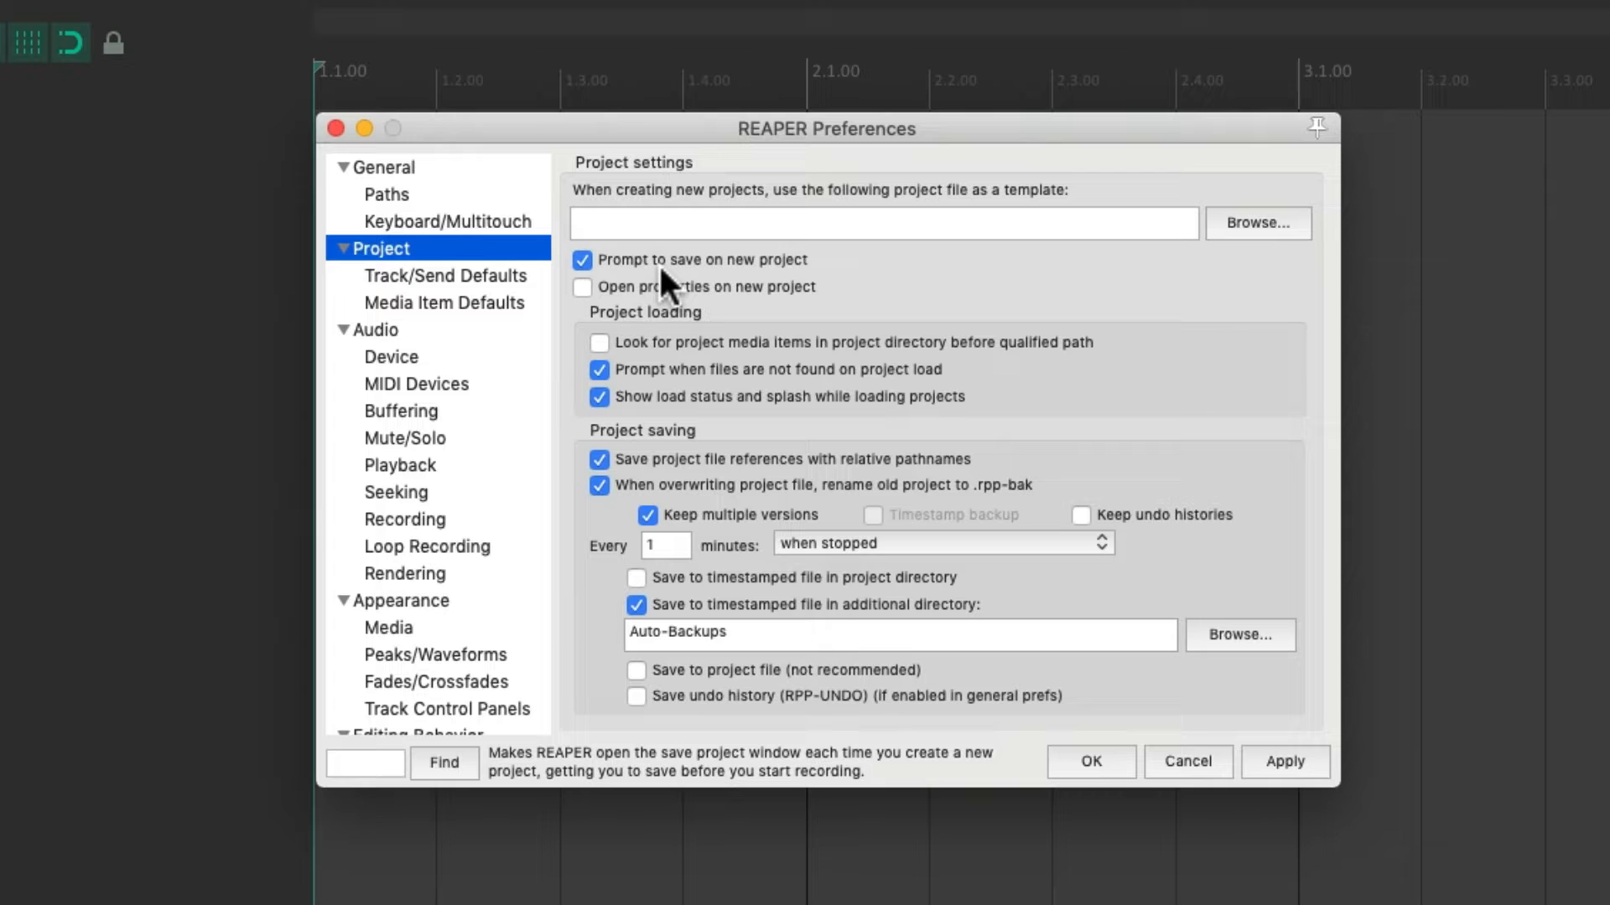
mouse_move(885, 399)
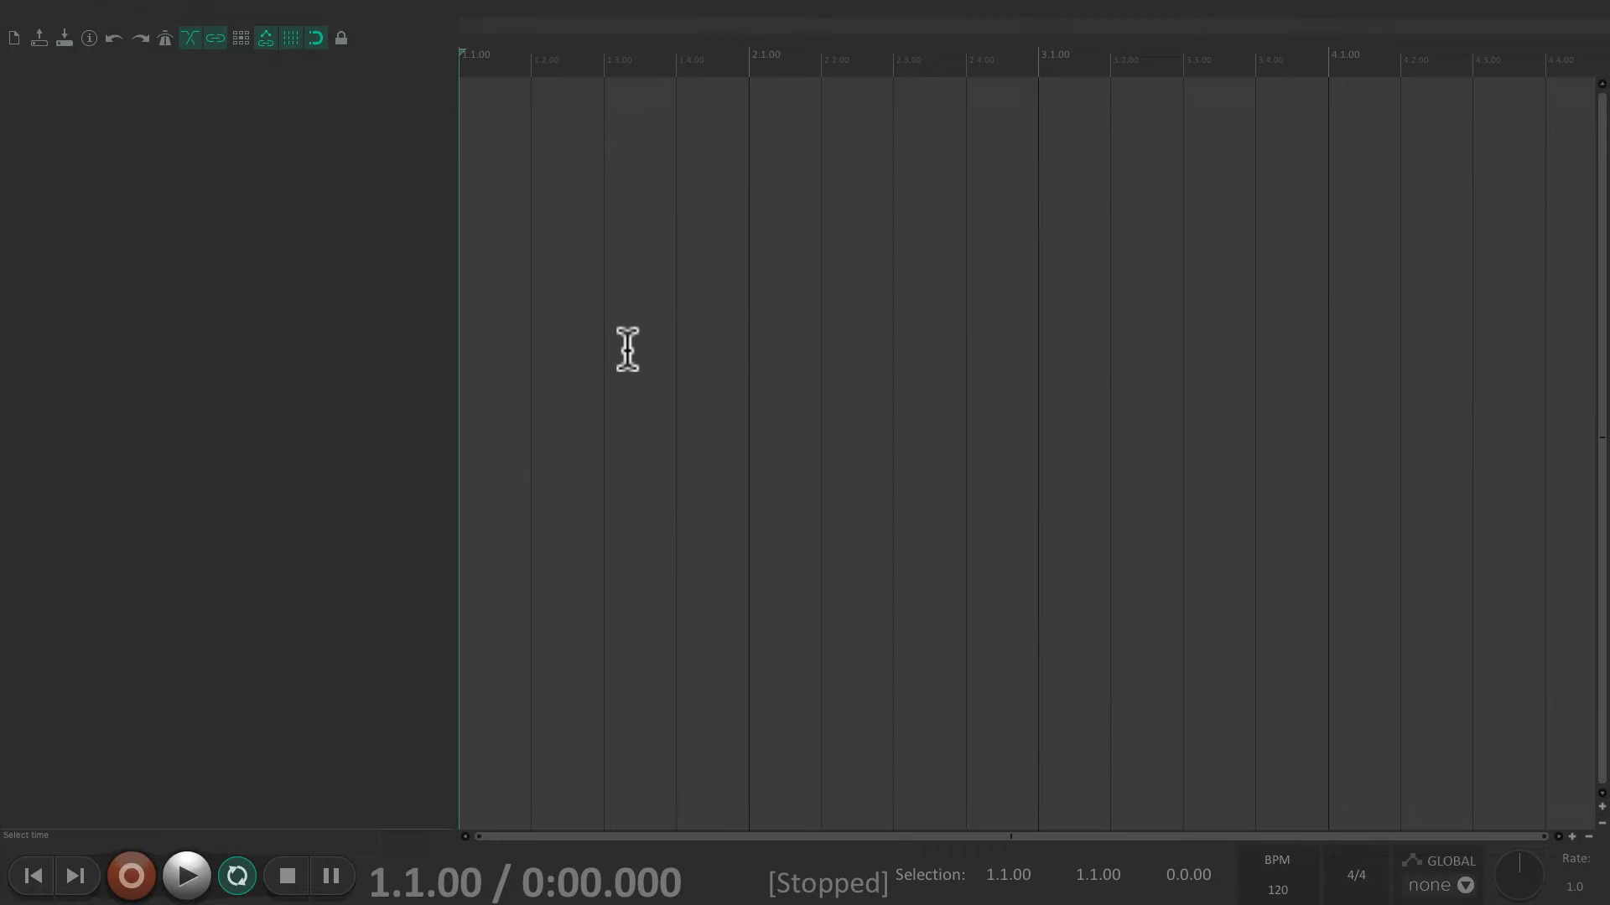
- Create a new project and save it as 'New Song'
left_click(176, 13)
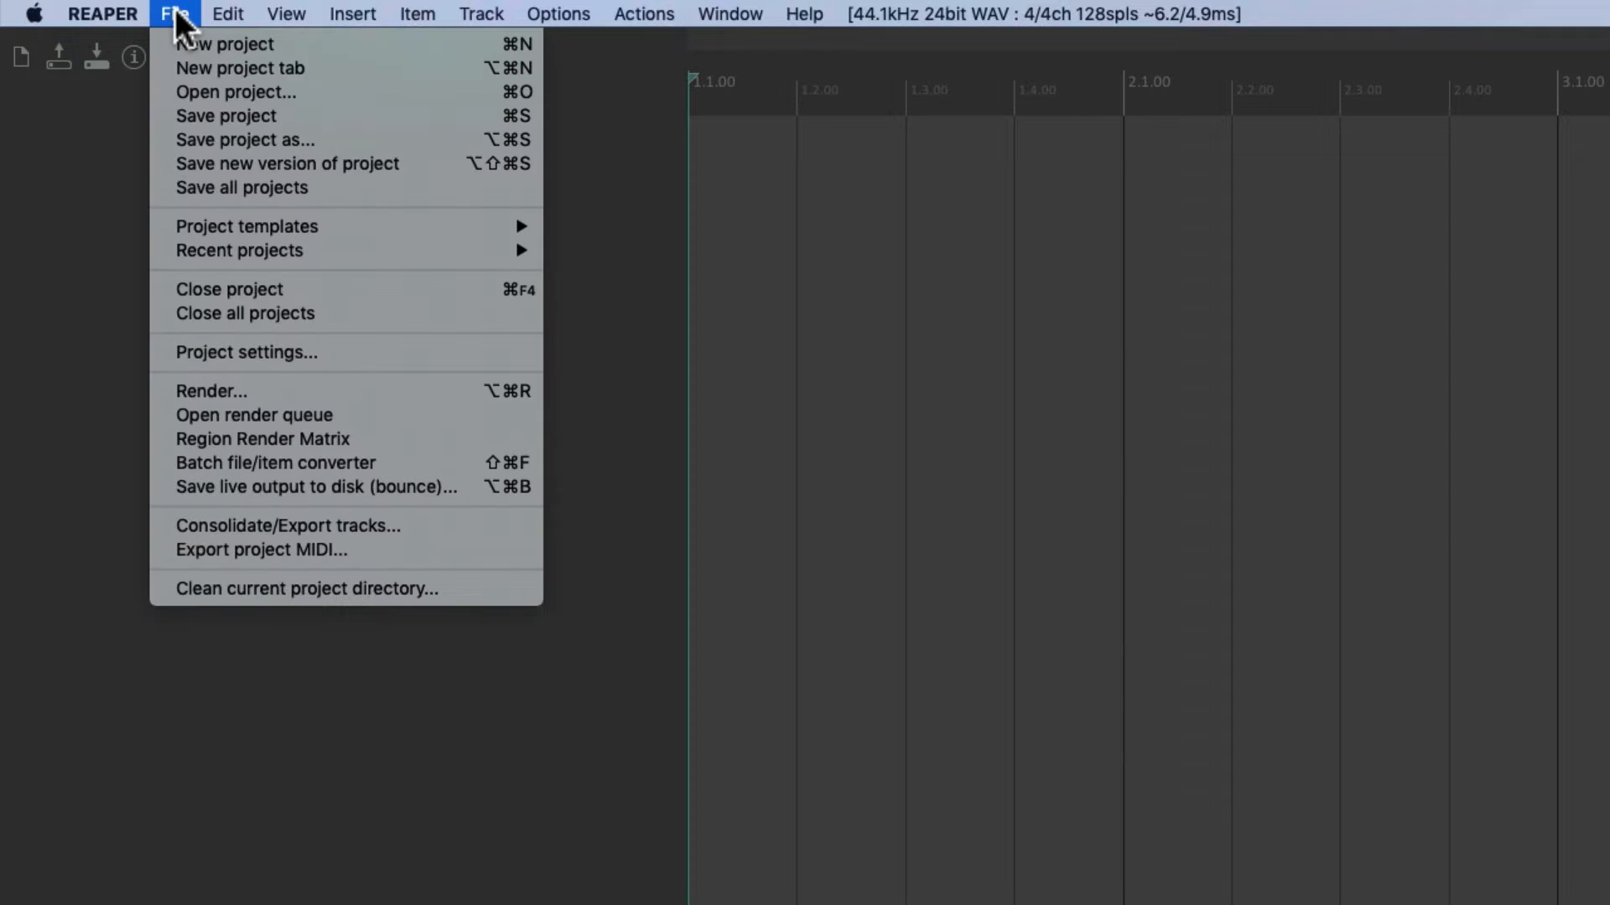
left_click(227, 116)
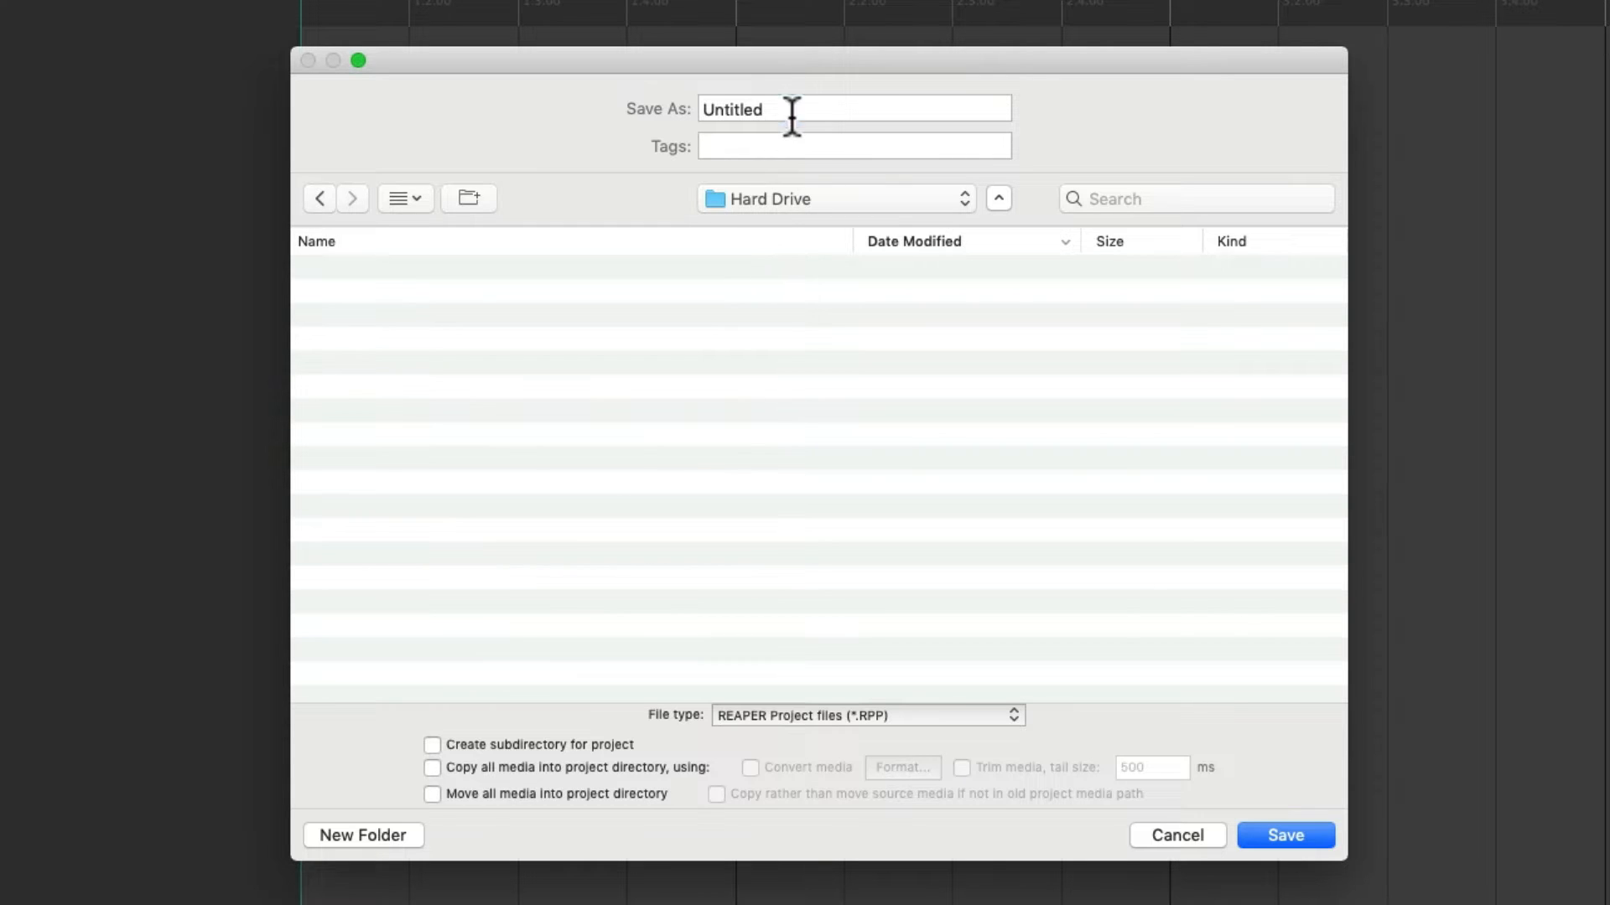
type("New Song")
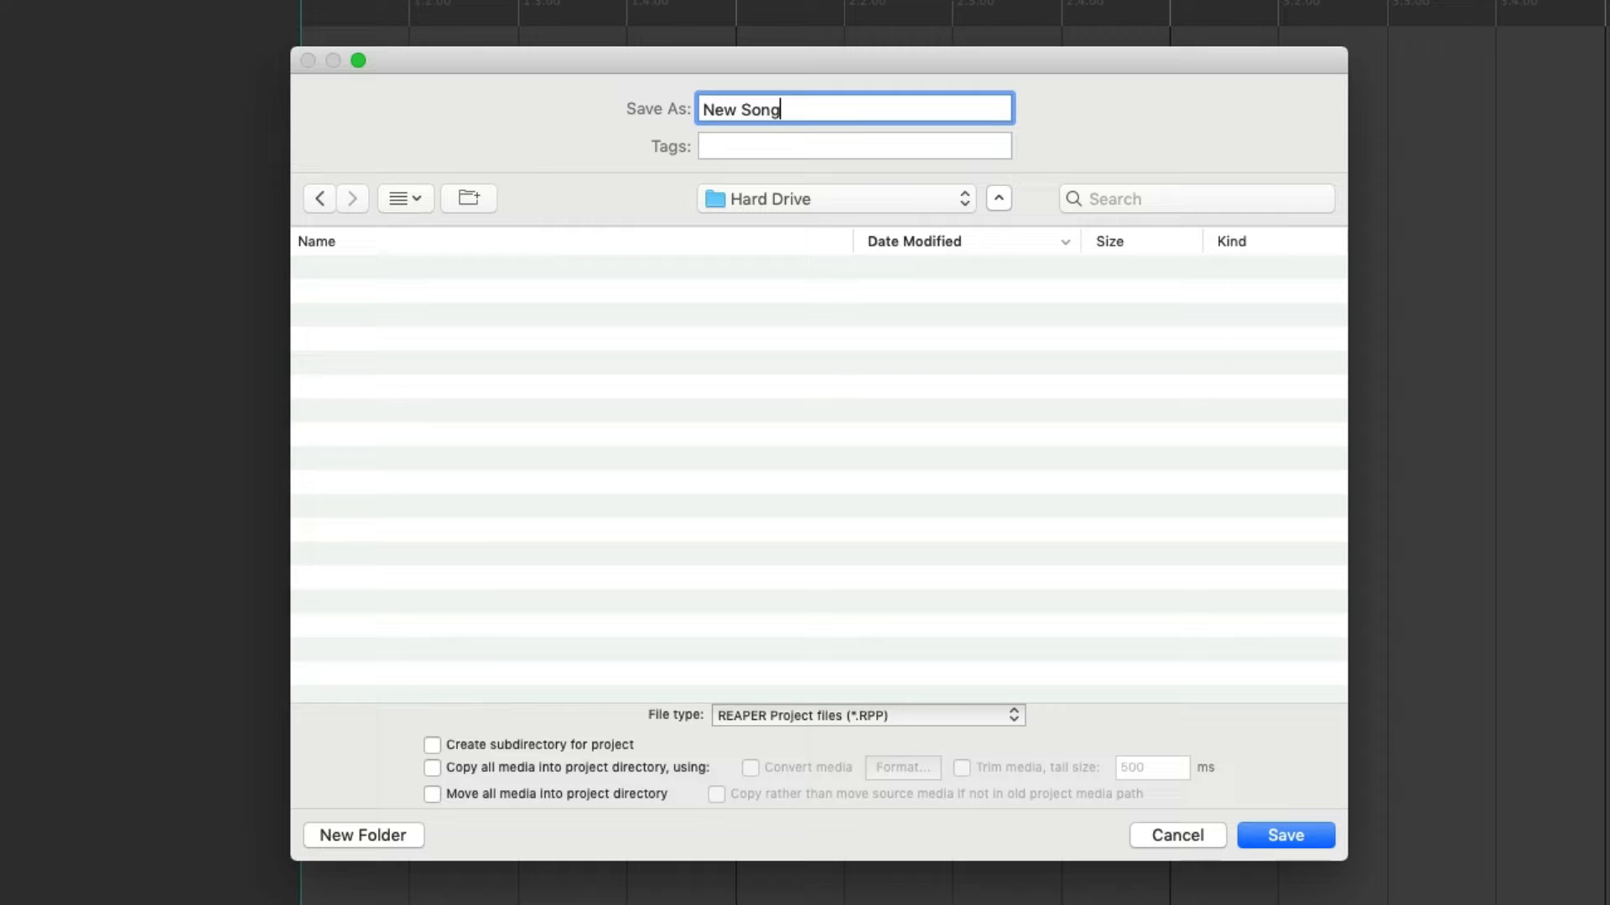
left_click(1284, 835)
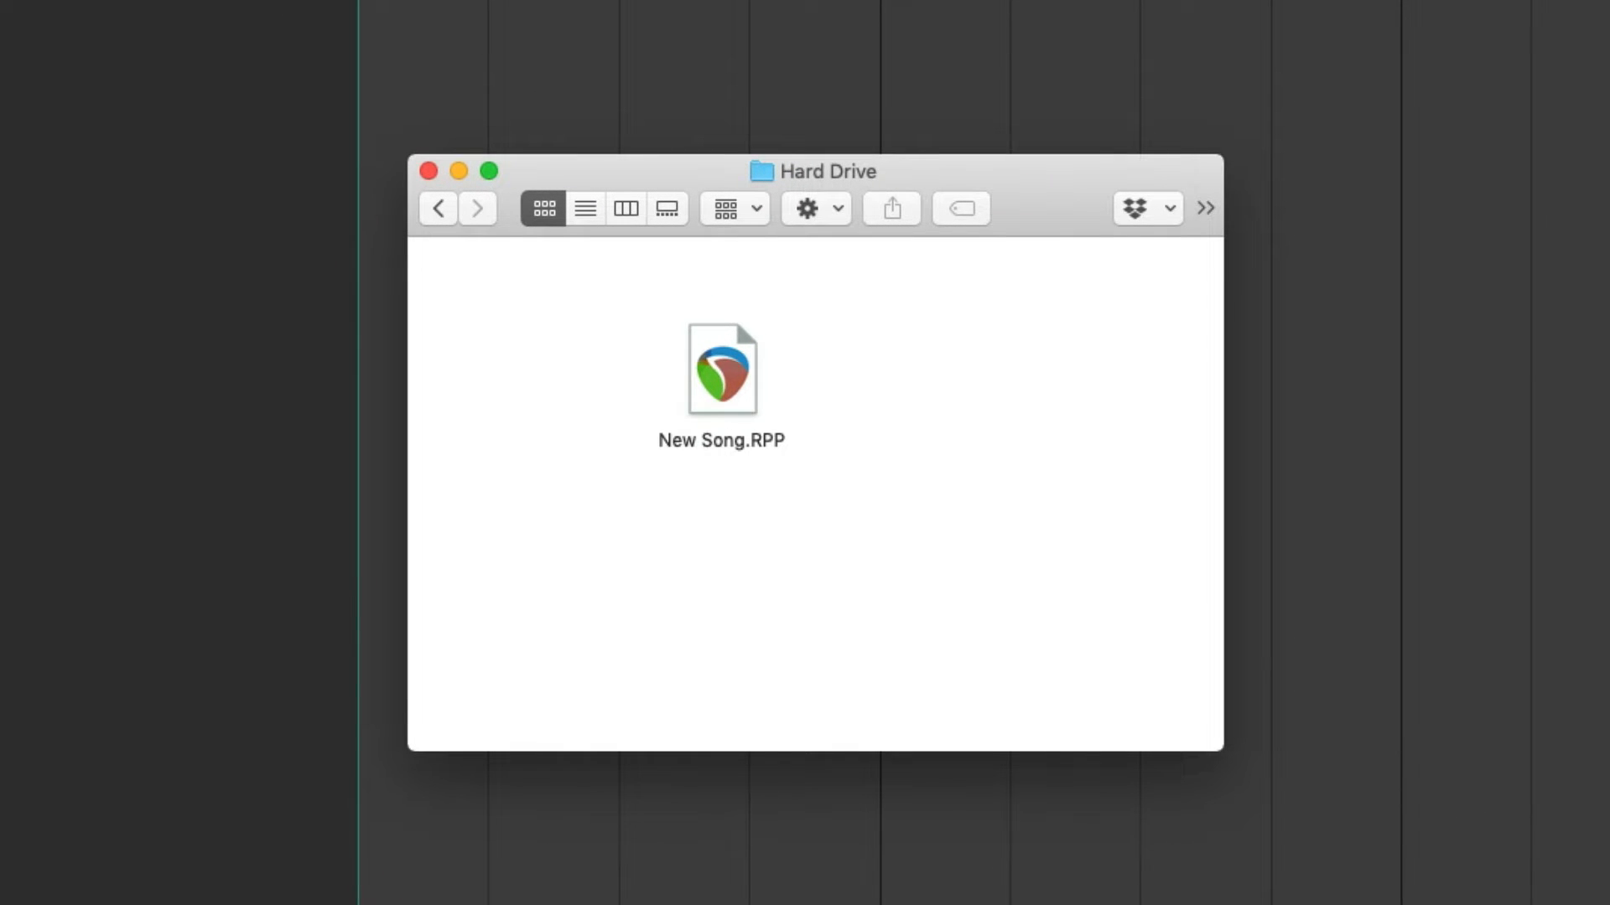
mouse_move(779, 451)
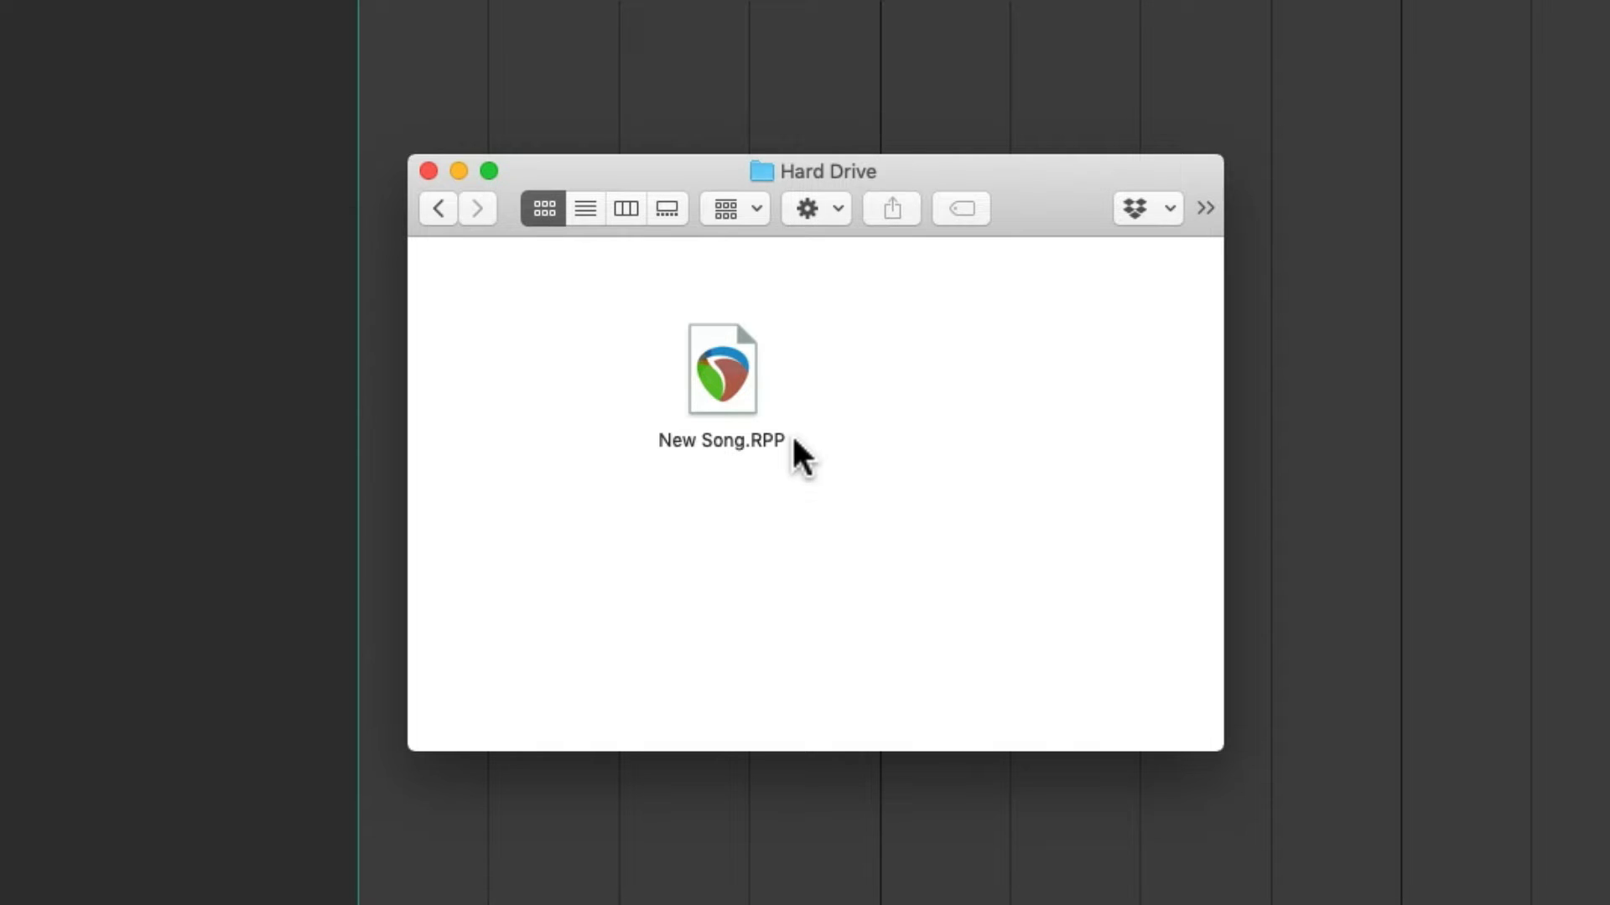
- Insert a track and record short audio takes onto it, stopping between takes
double_click(721, 369)
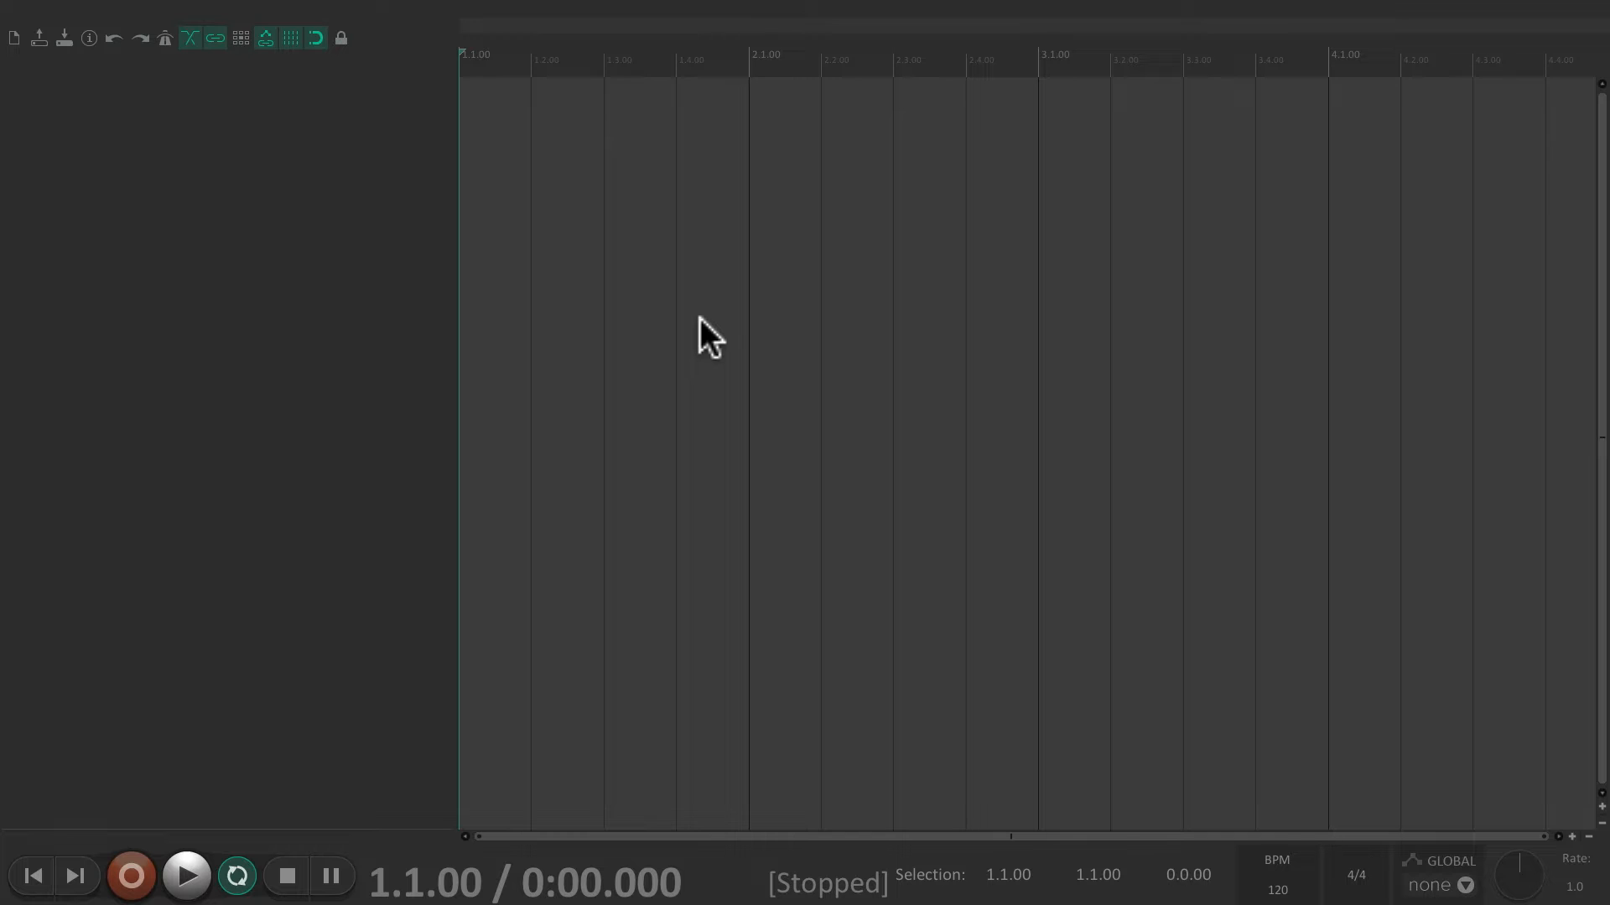
mouse_move(410, 212)
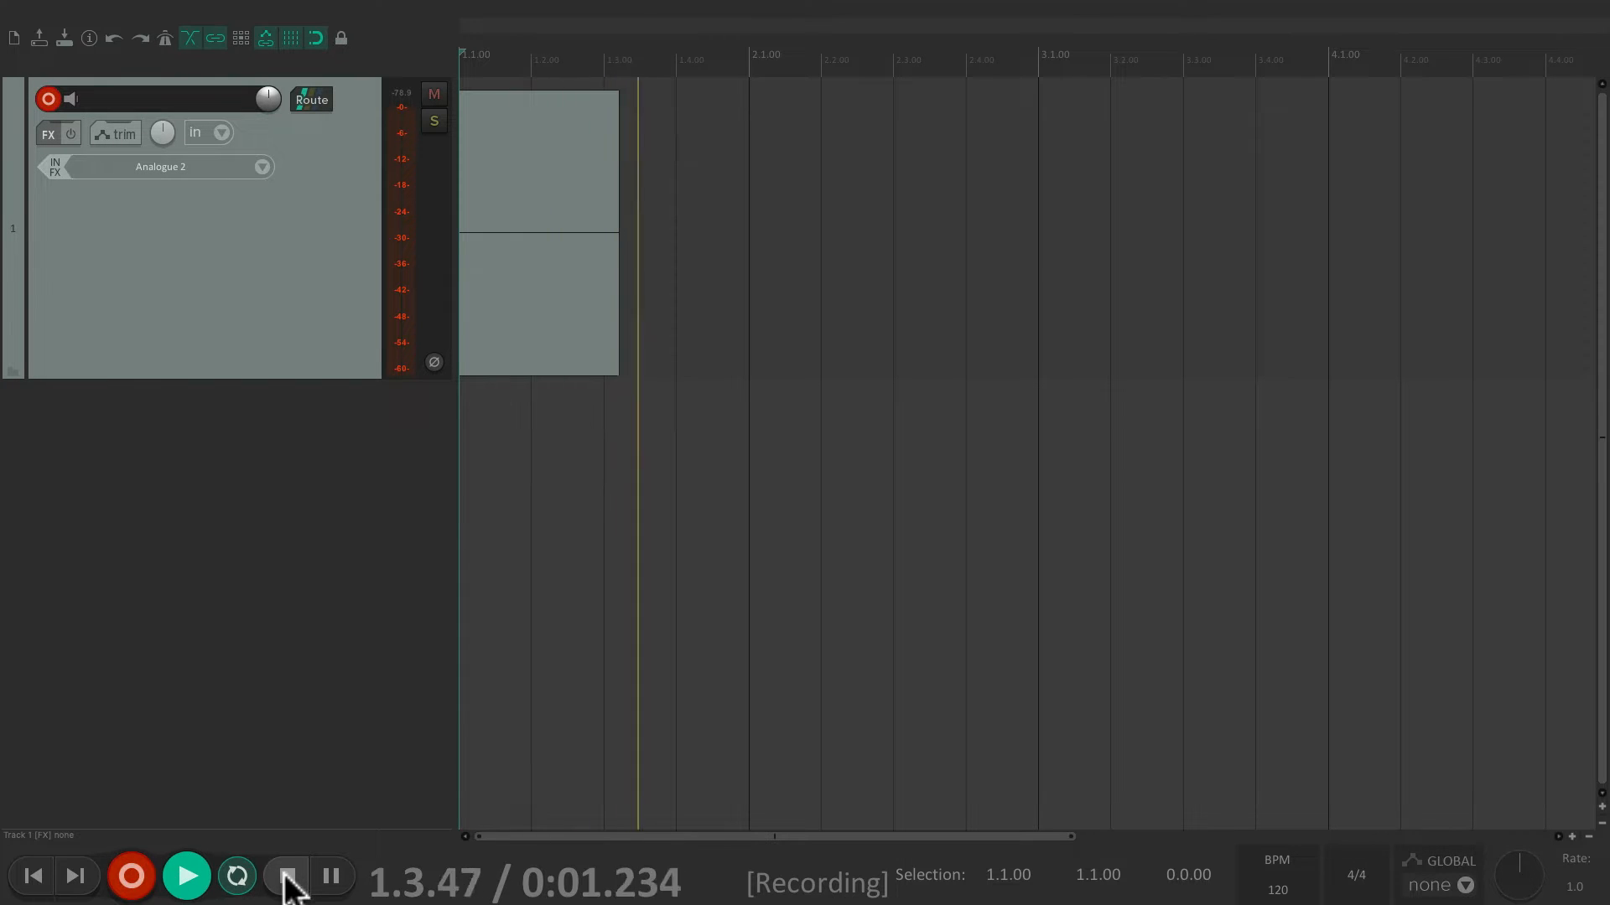
left_click(287, 877)
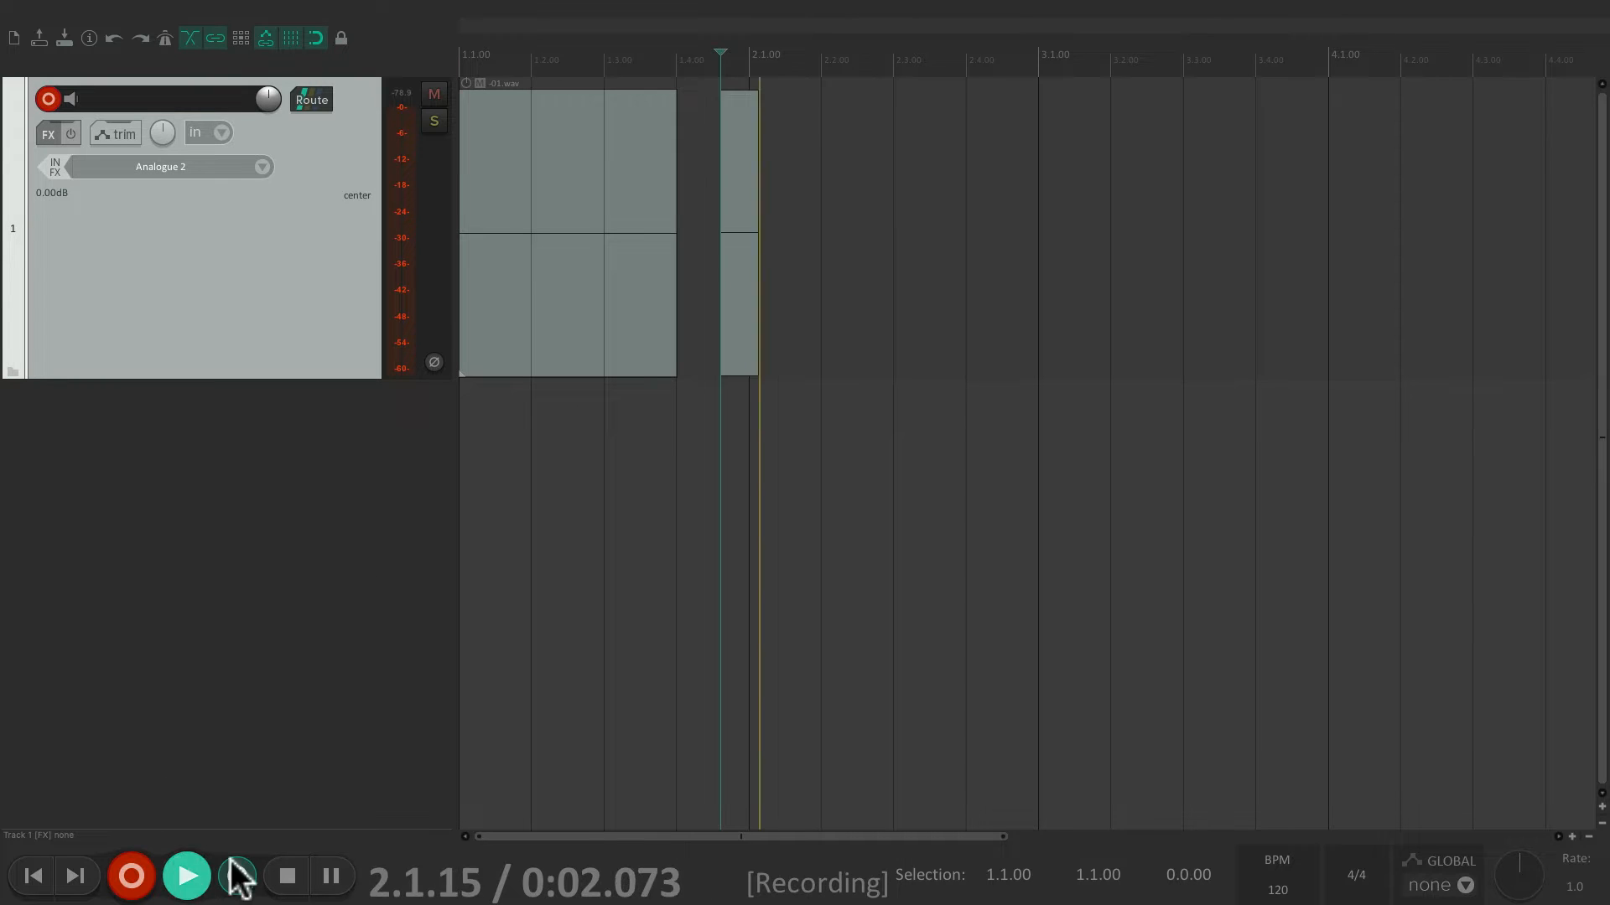
left_click(285, 875)
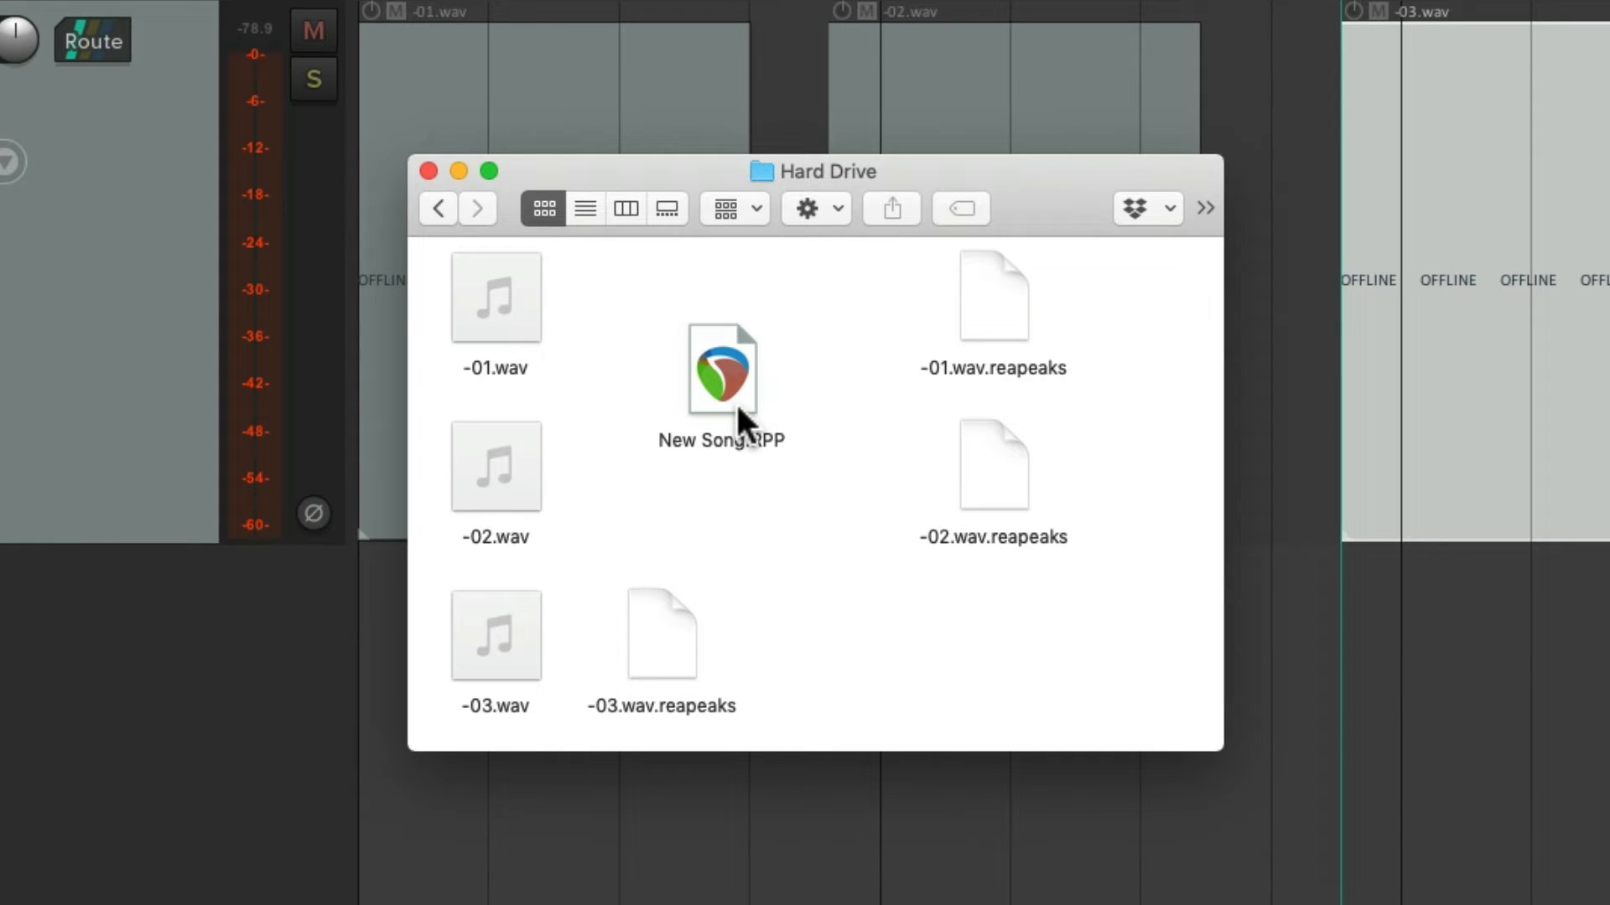
mouse_move(872, 616)
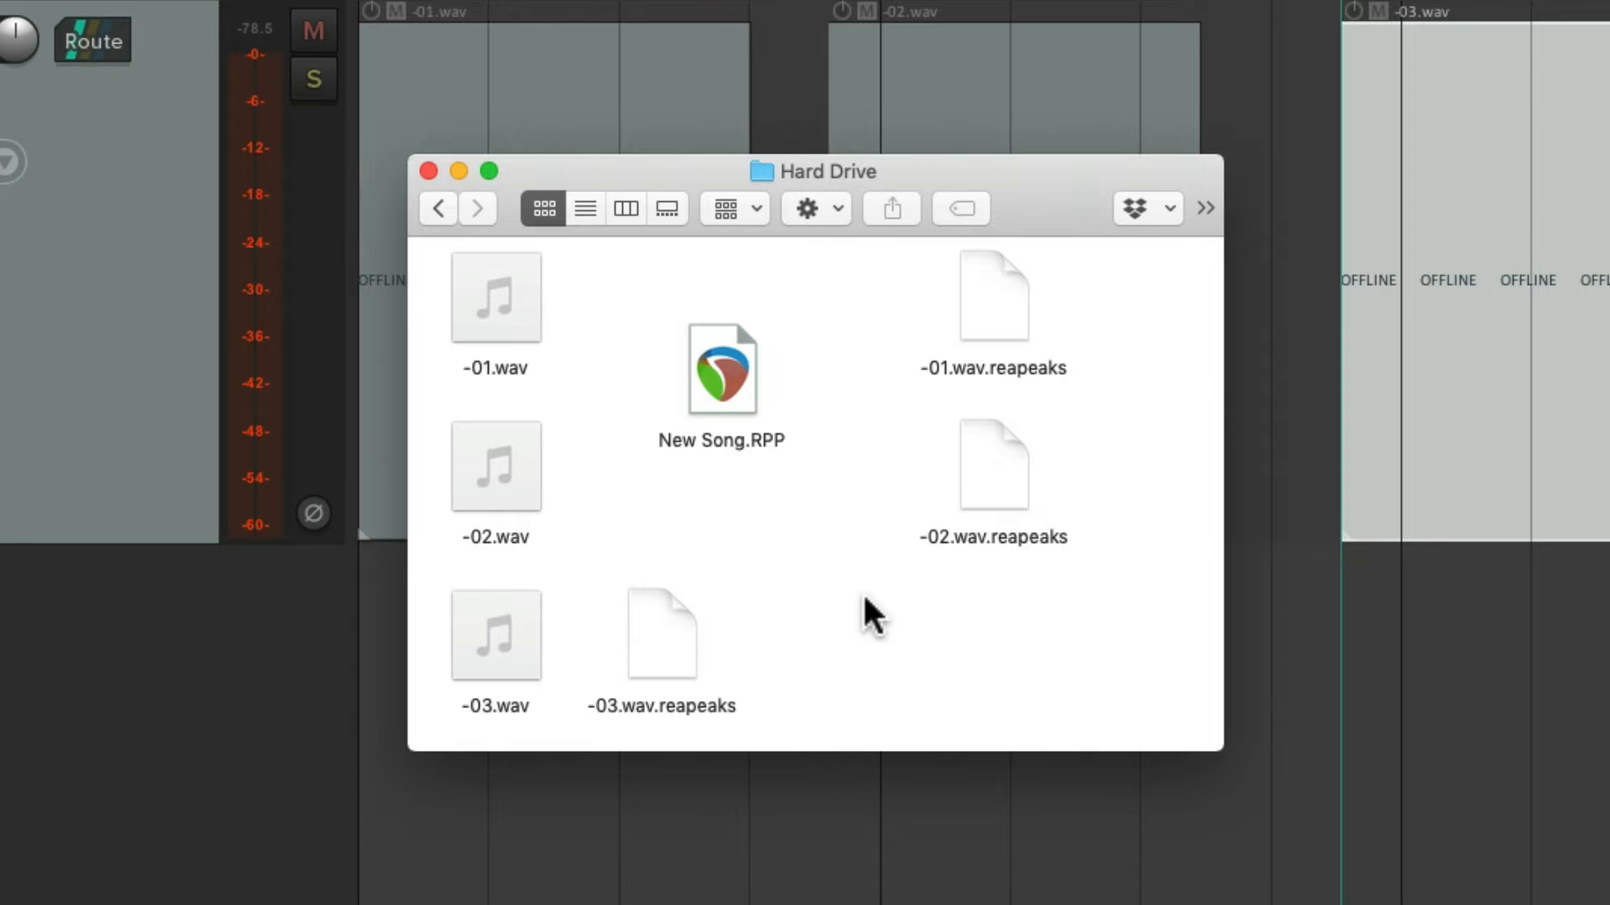
mouse_move(795, 513)
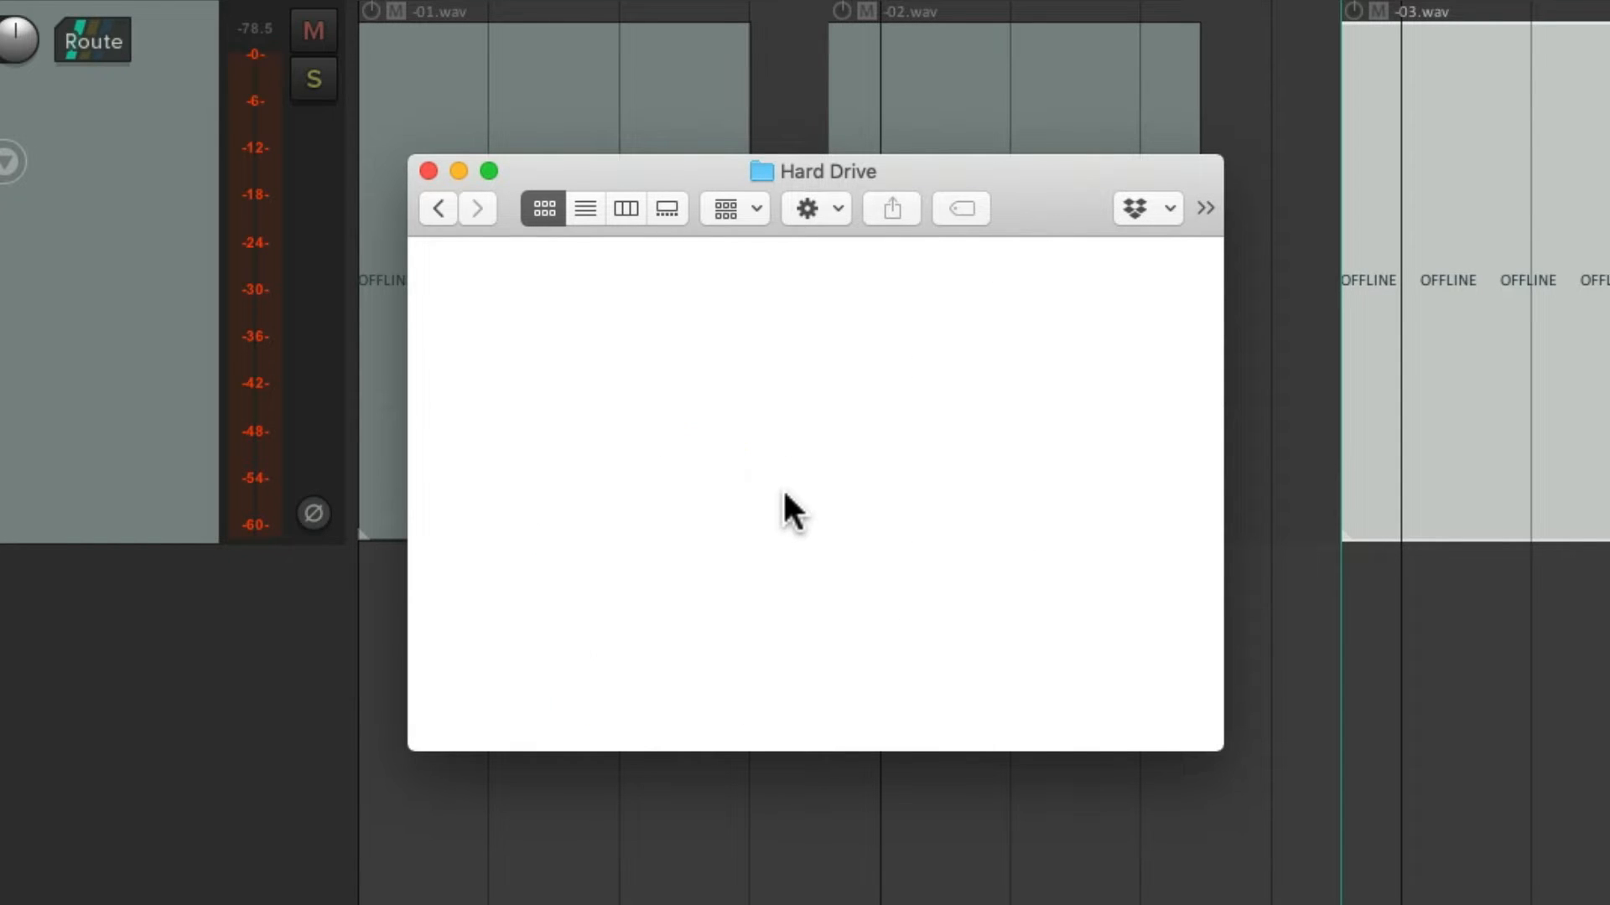
- Move the .wav, .reapeaks and .RPP files from the Hard Drive folder to the Trash
left_click(427, 171)
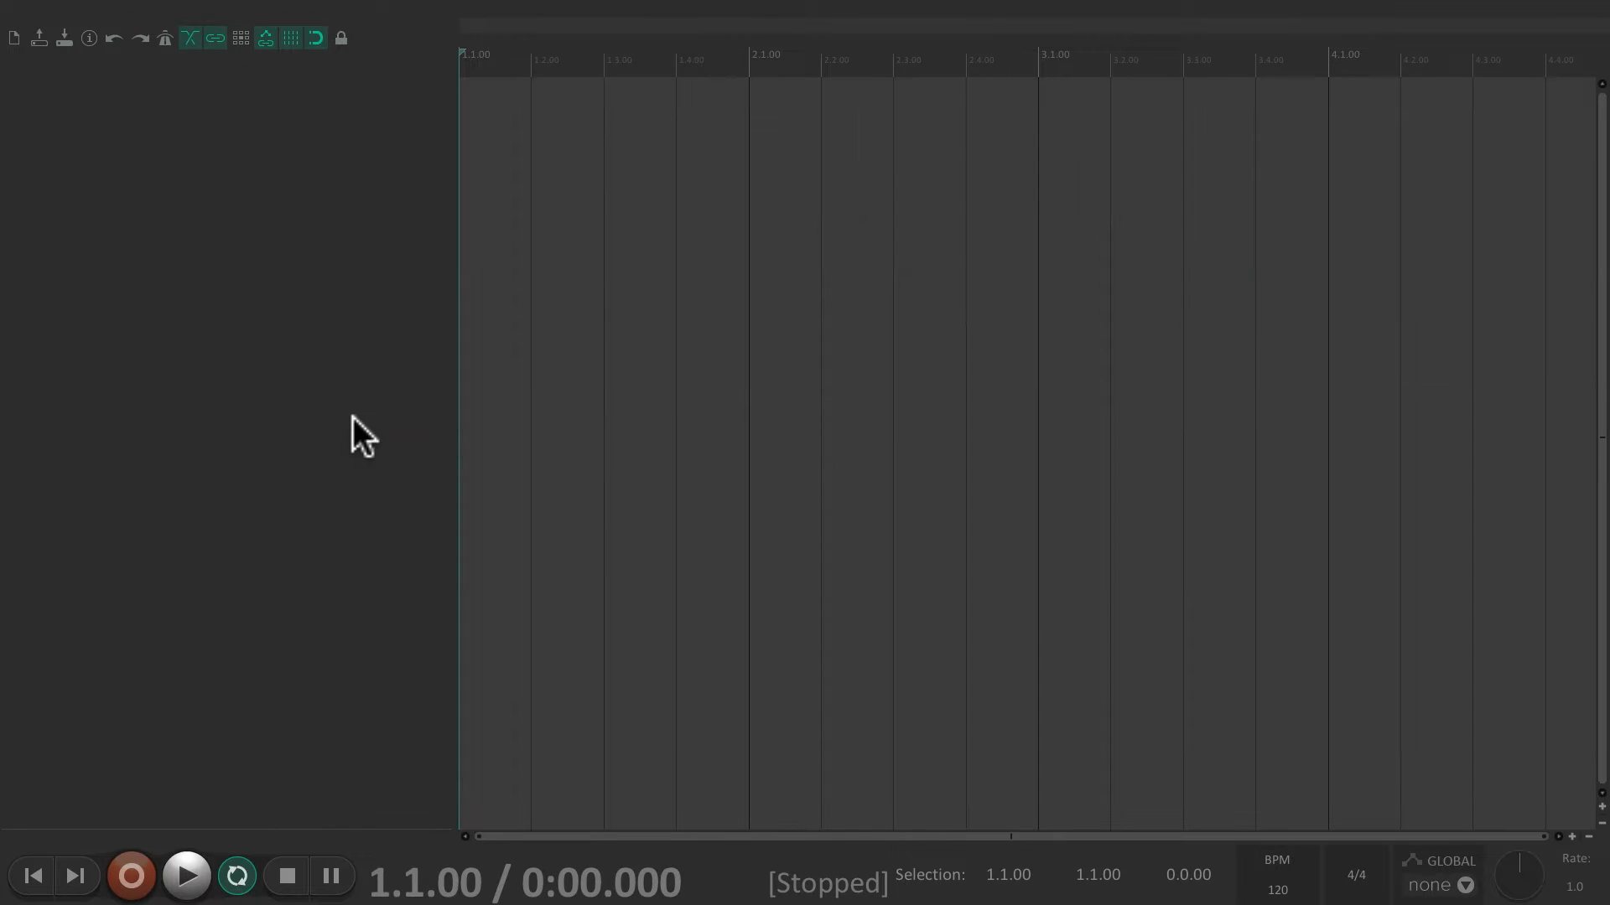
- Save as 'New Song' with 'Create subdirectory for project' and 'Copy all media into project directory' enabled
left_click(174, 13)
type("Ne")
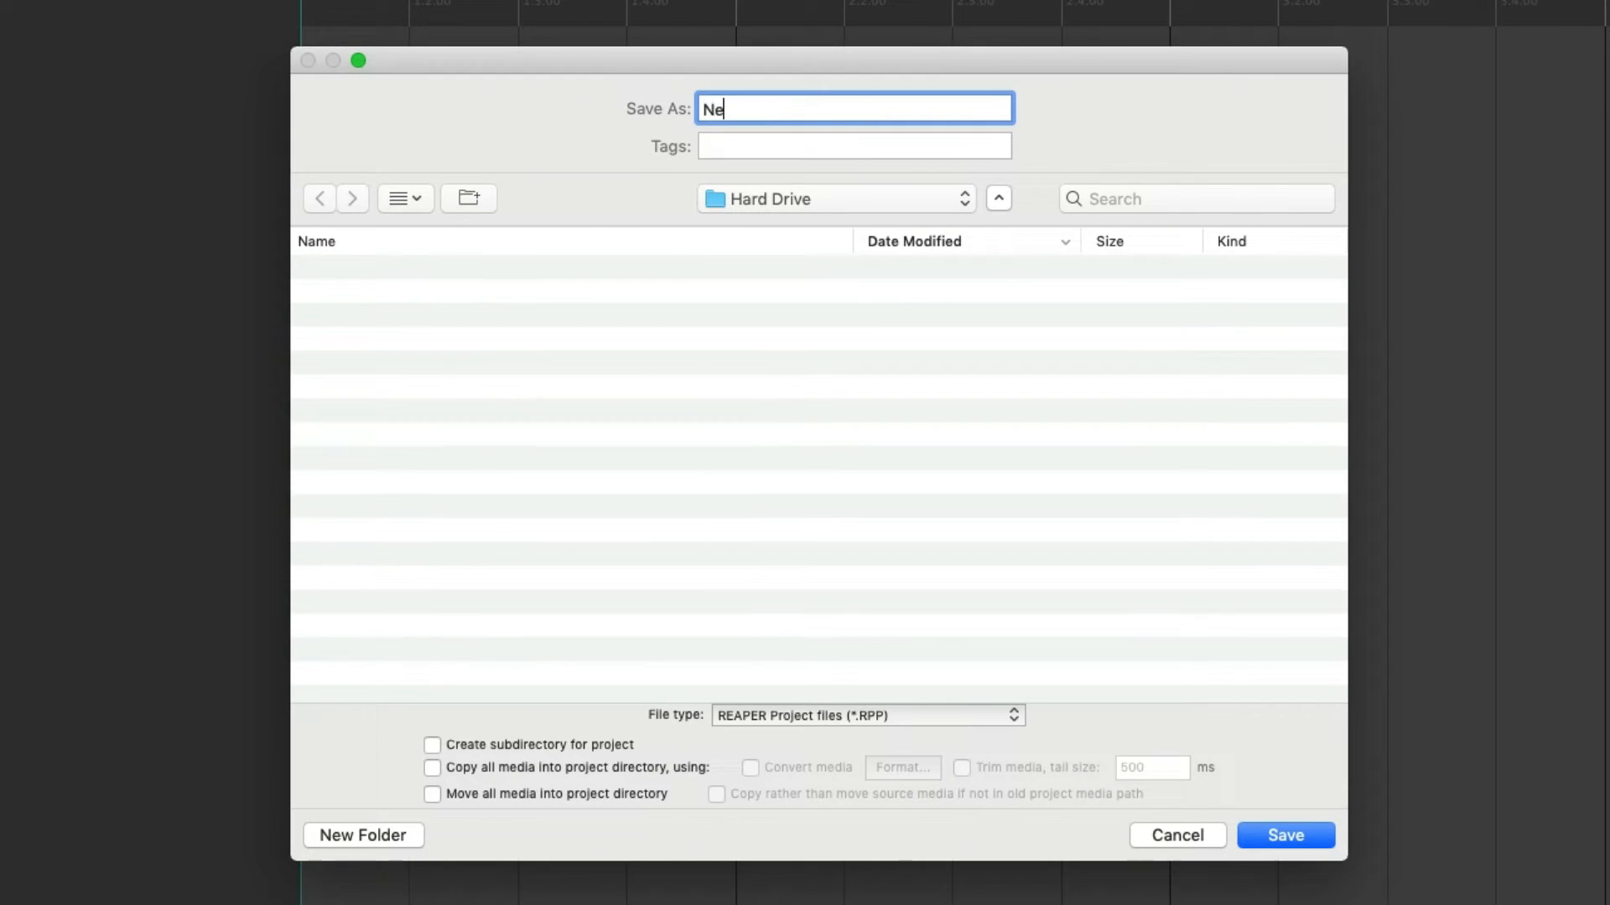
type("w Song")
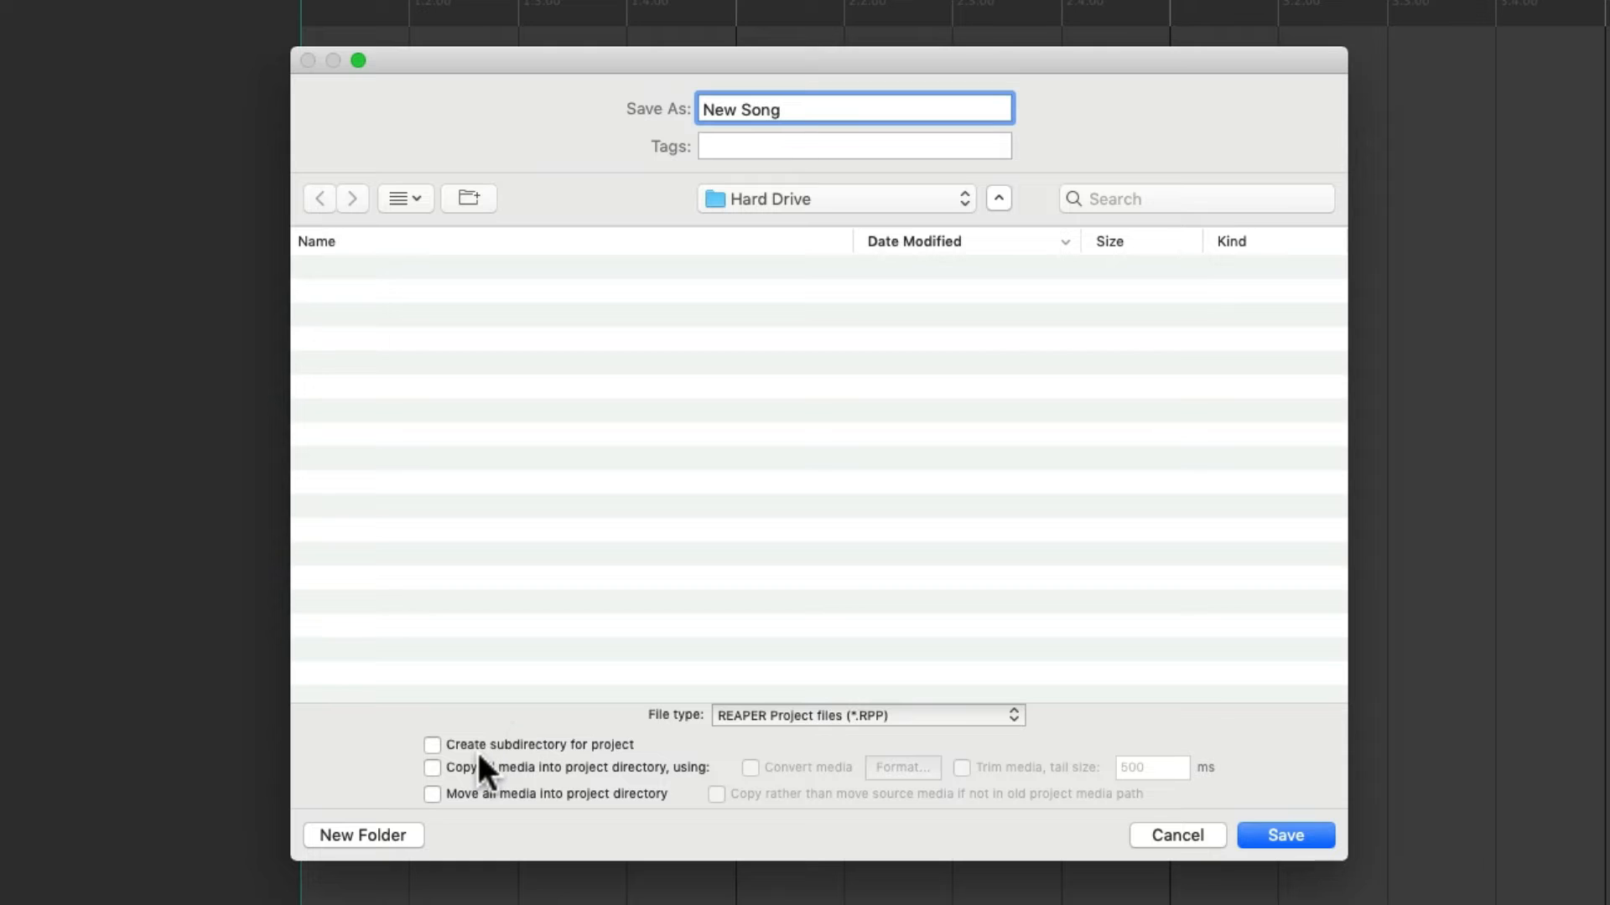
left_click(432, 745)
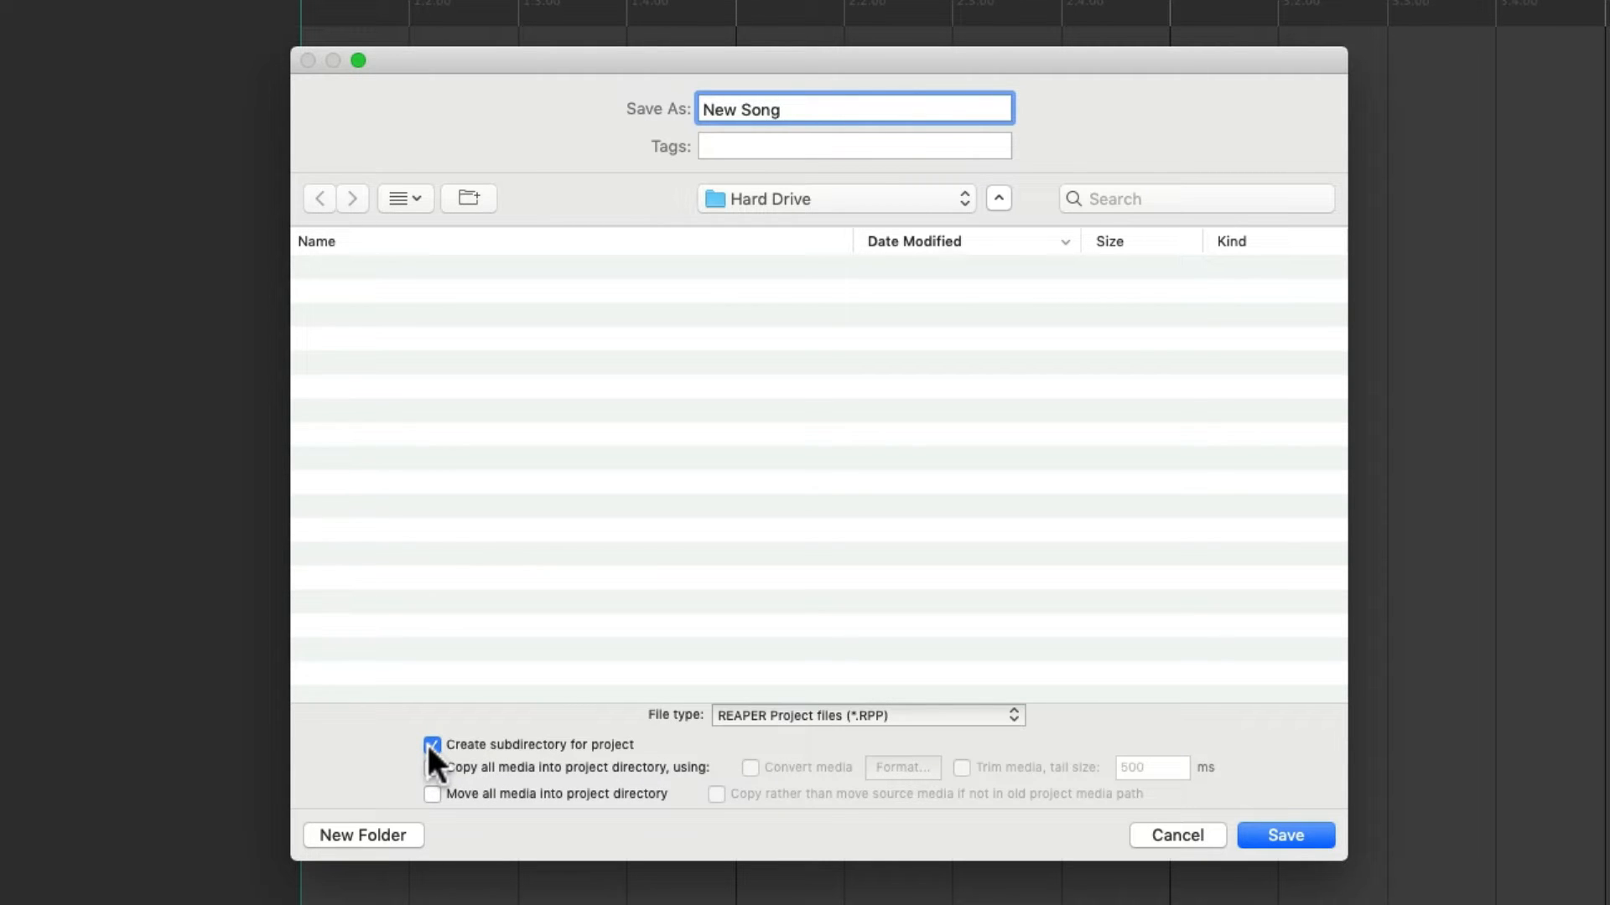
left_click(432, 768)
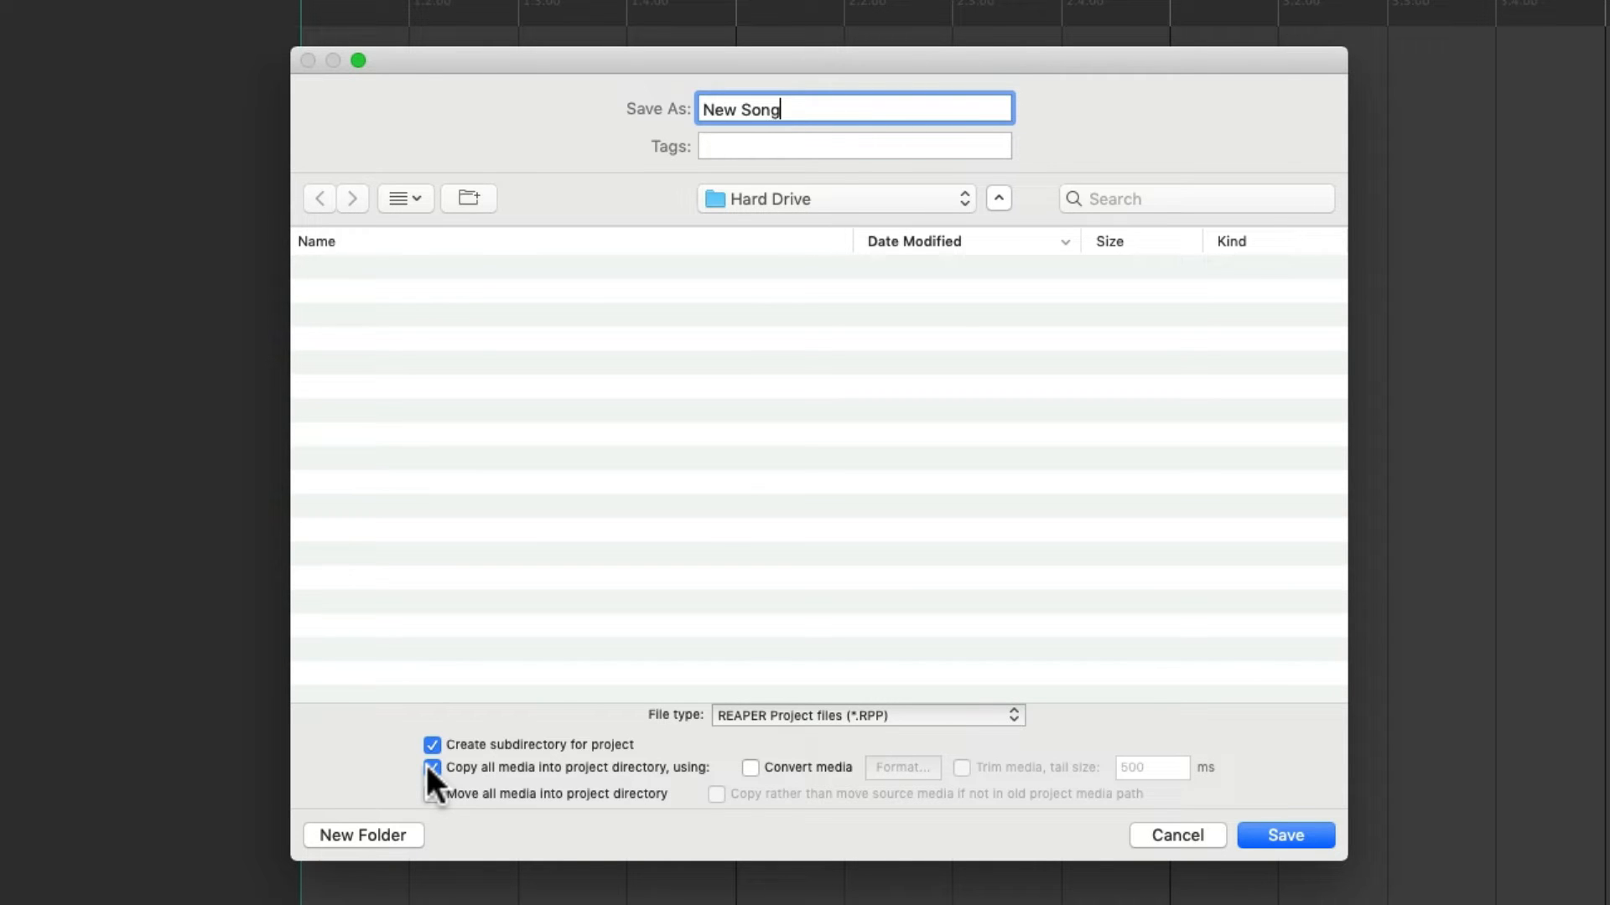
left_click(1284, 835)
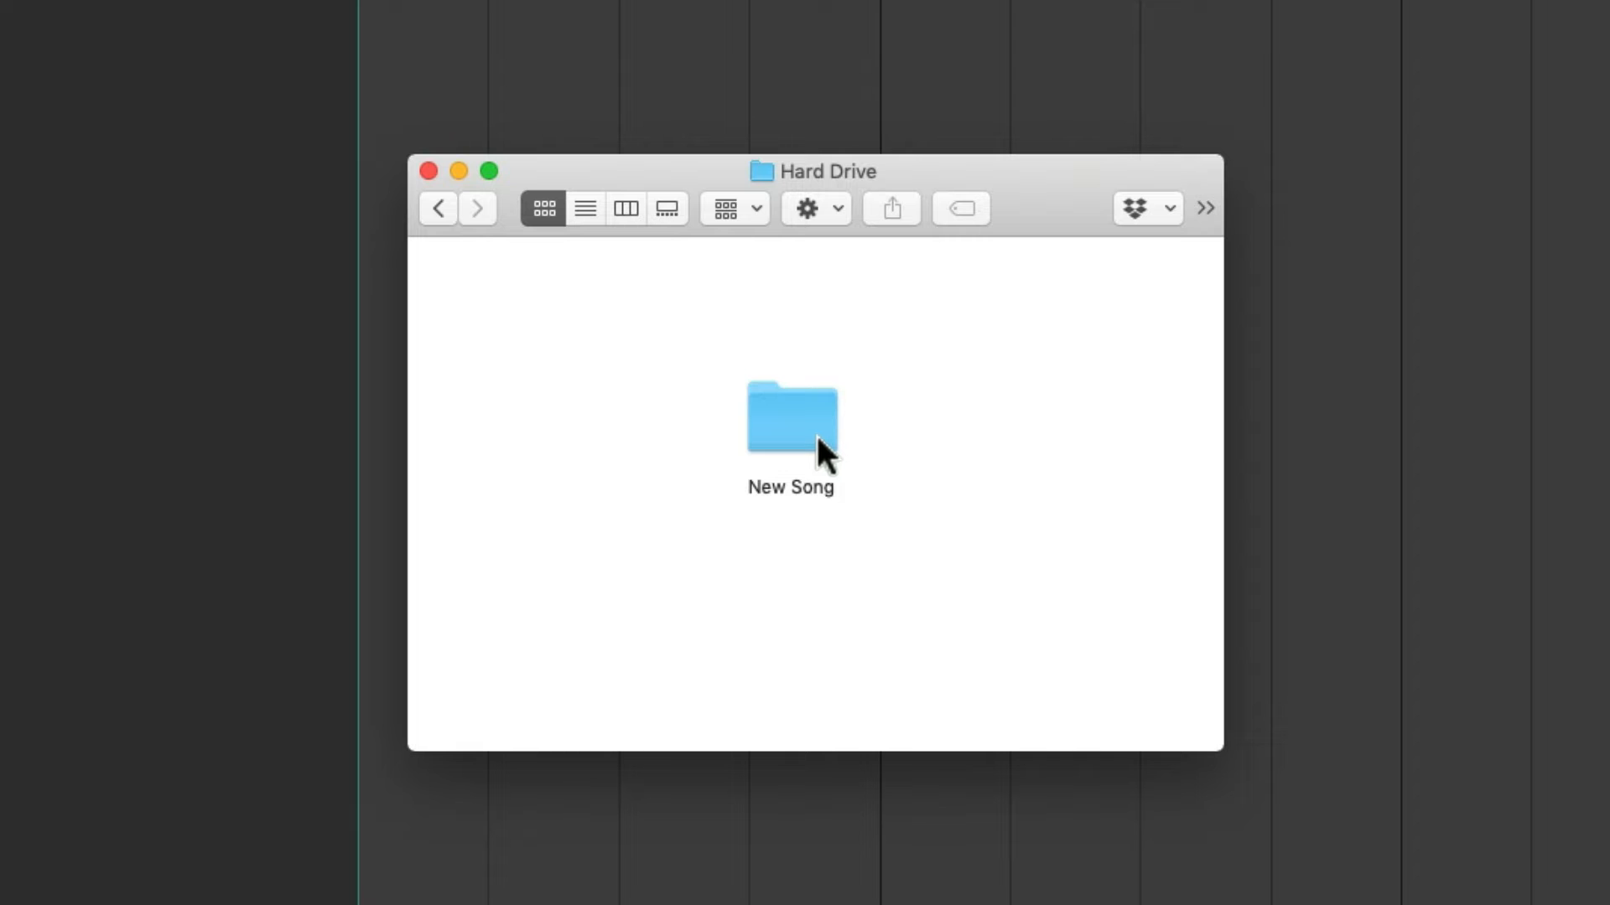
- View the New Song folder's contents in Finder, showing only New Song.RPP
double_click(790, 417)
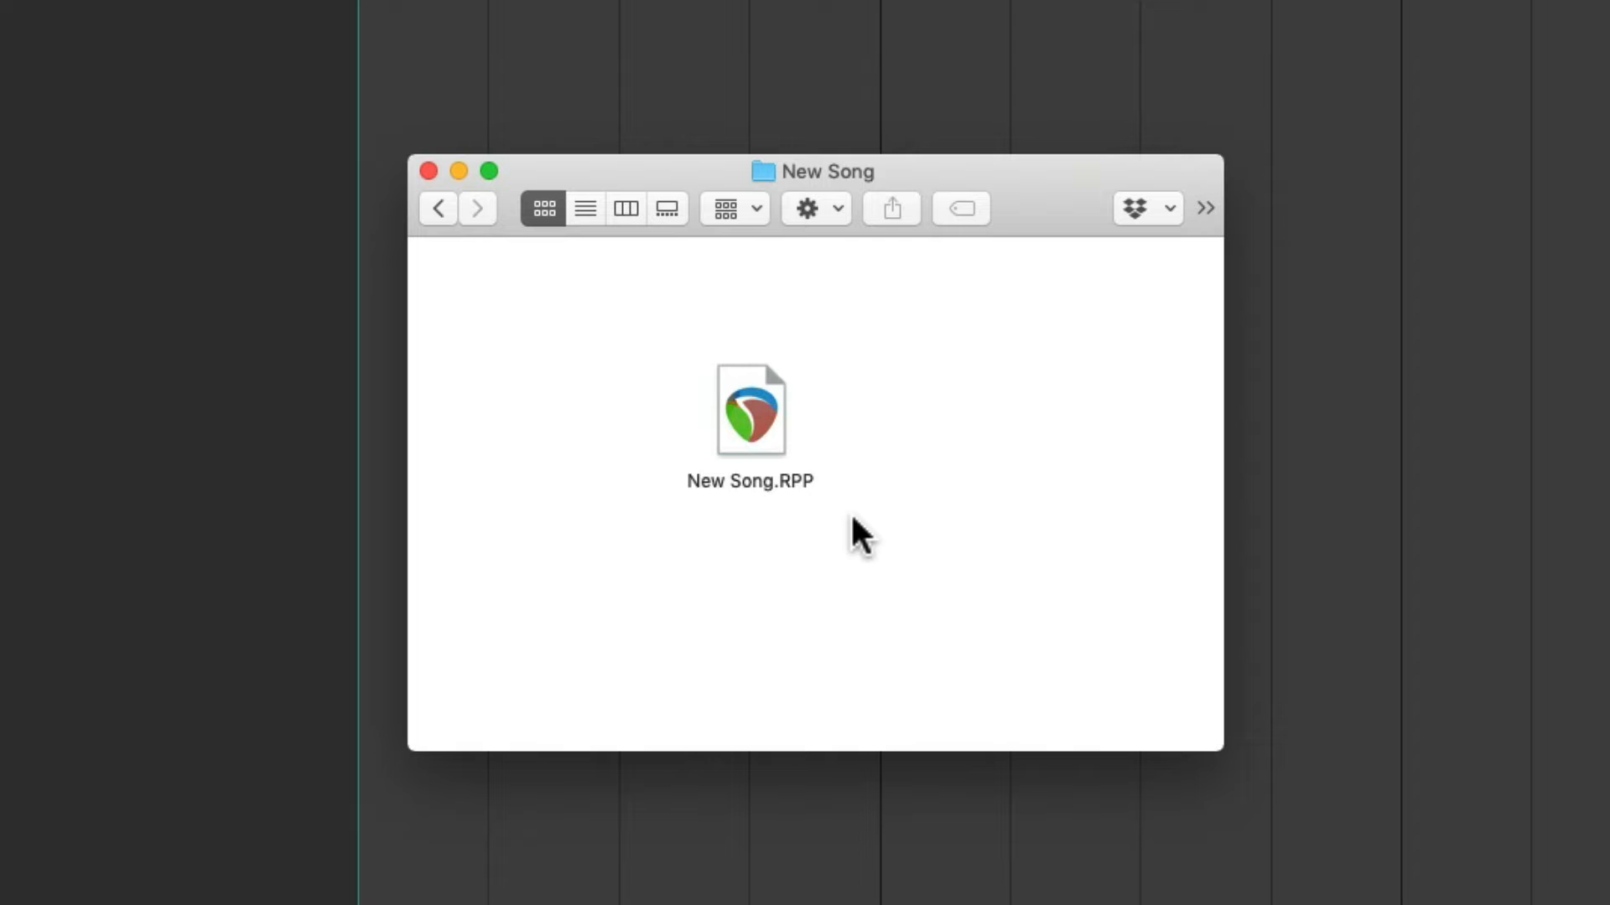
mouse_move(850, 531)
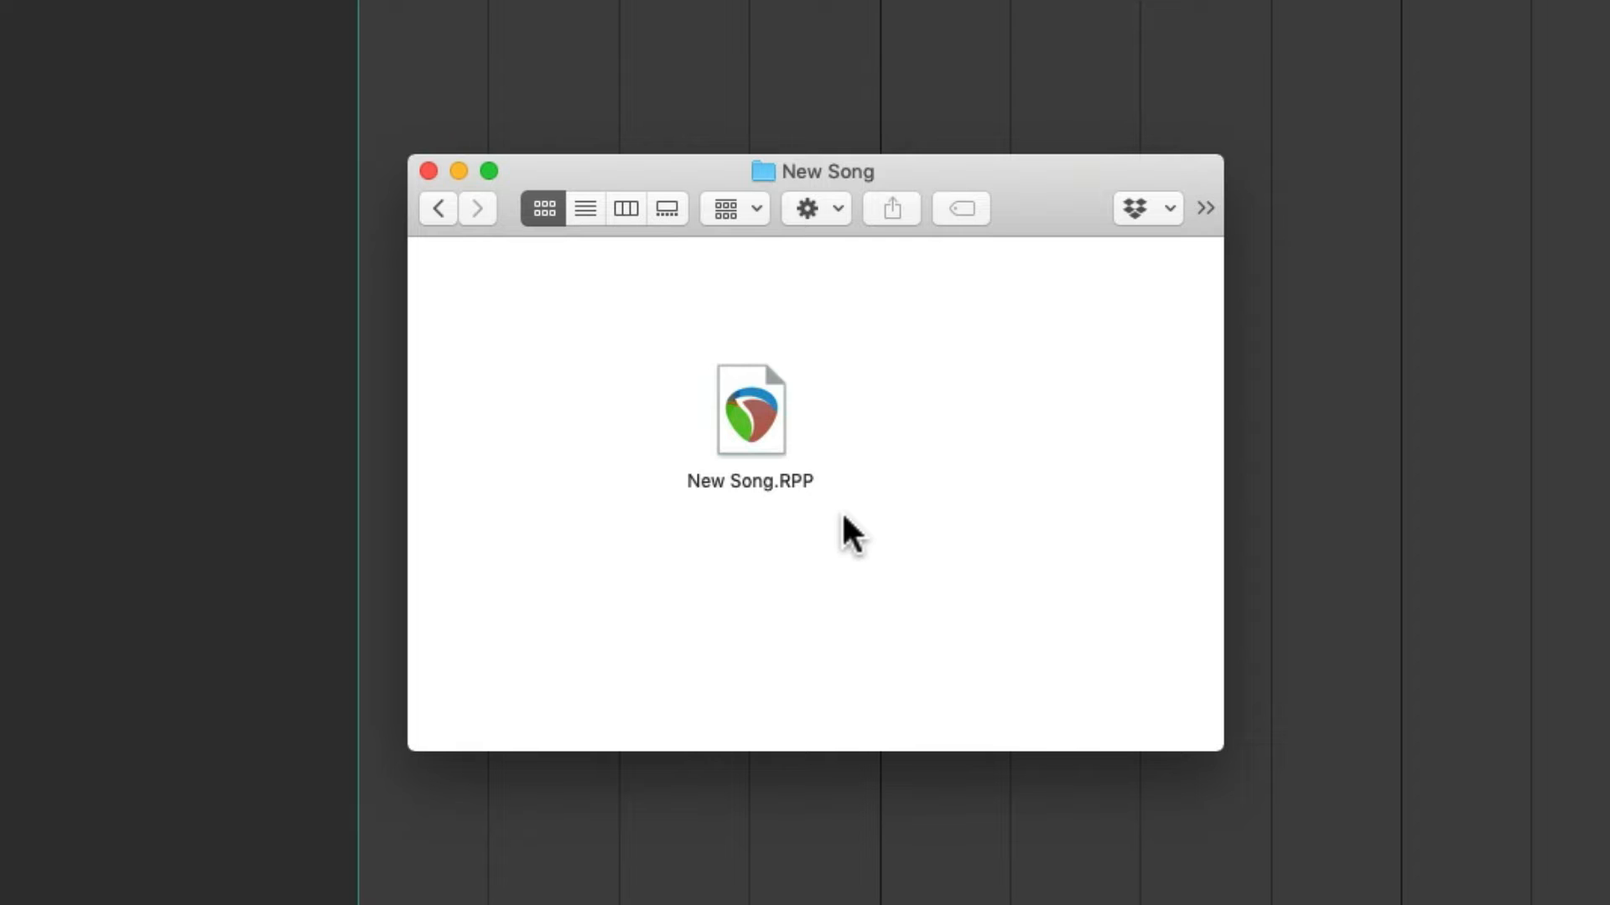
double_click(750, 409)
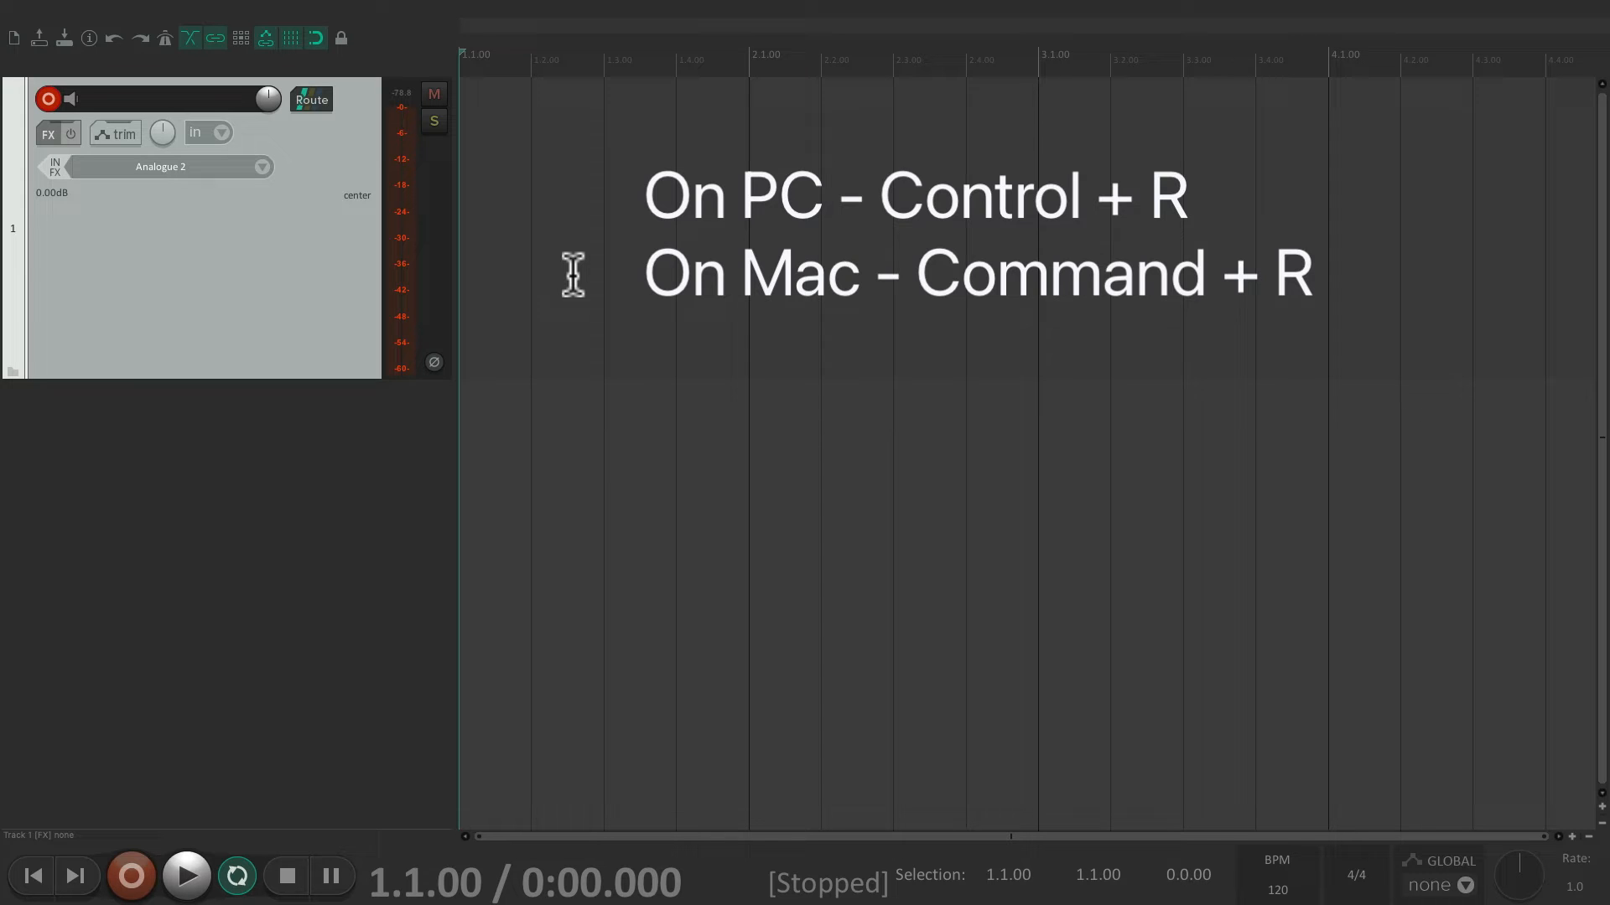
- Record a take on armed track 1 with Cmd+R and stop it
key("ctrl+r")
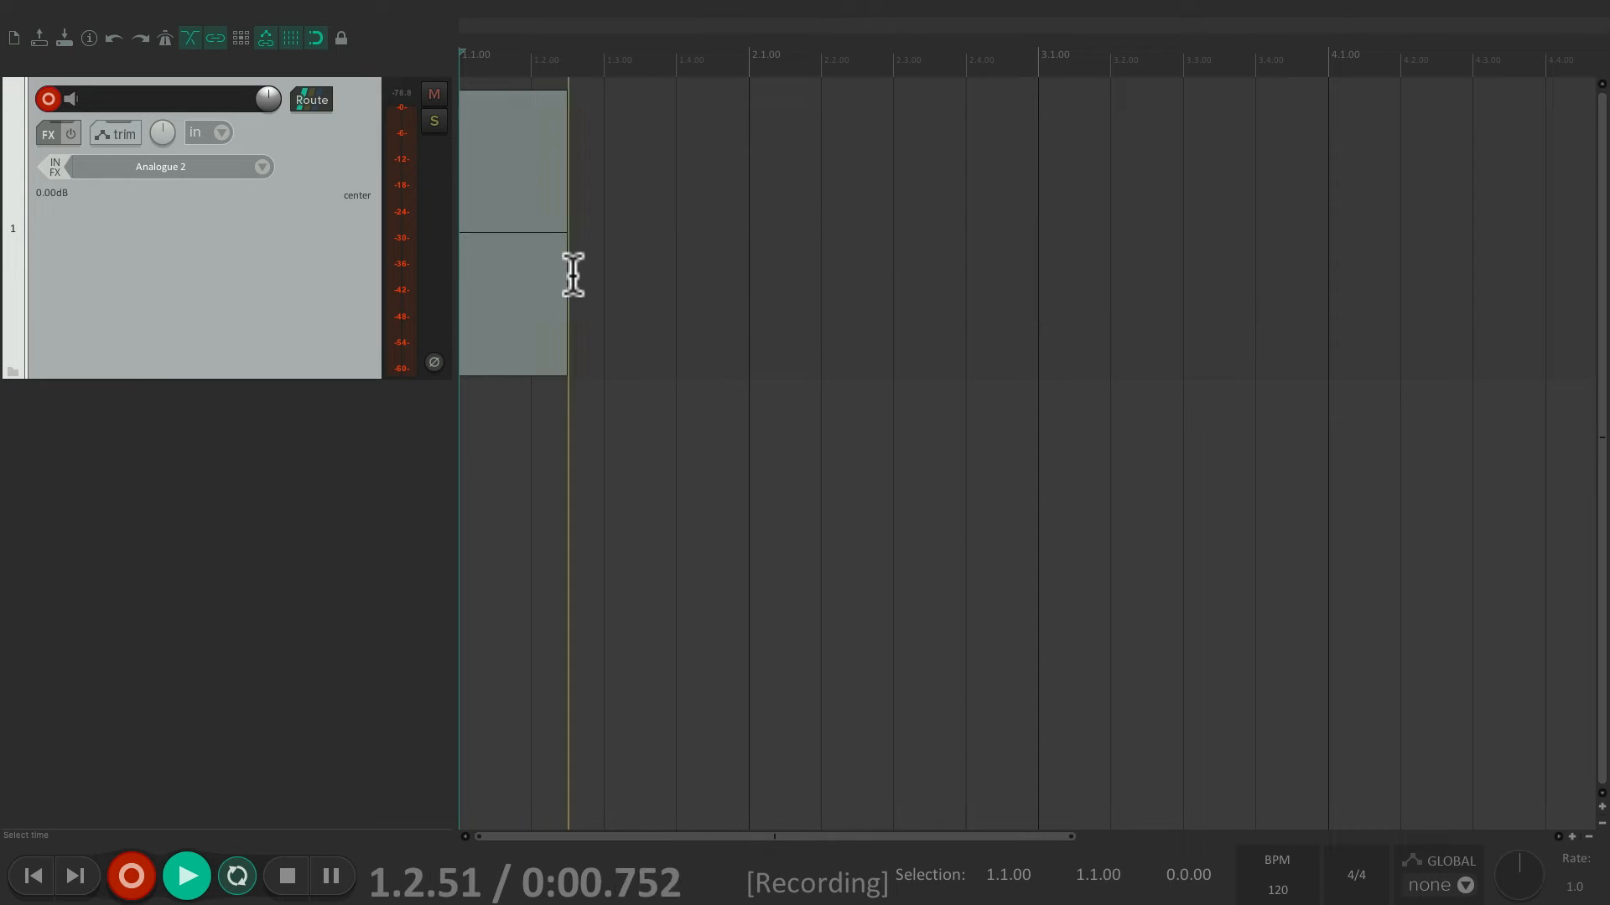
left_click(286, 875)
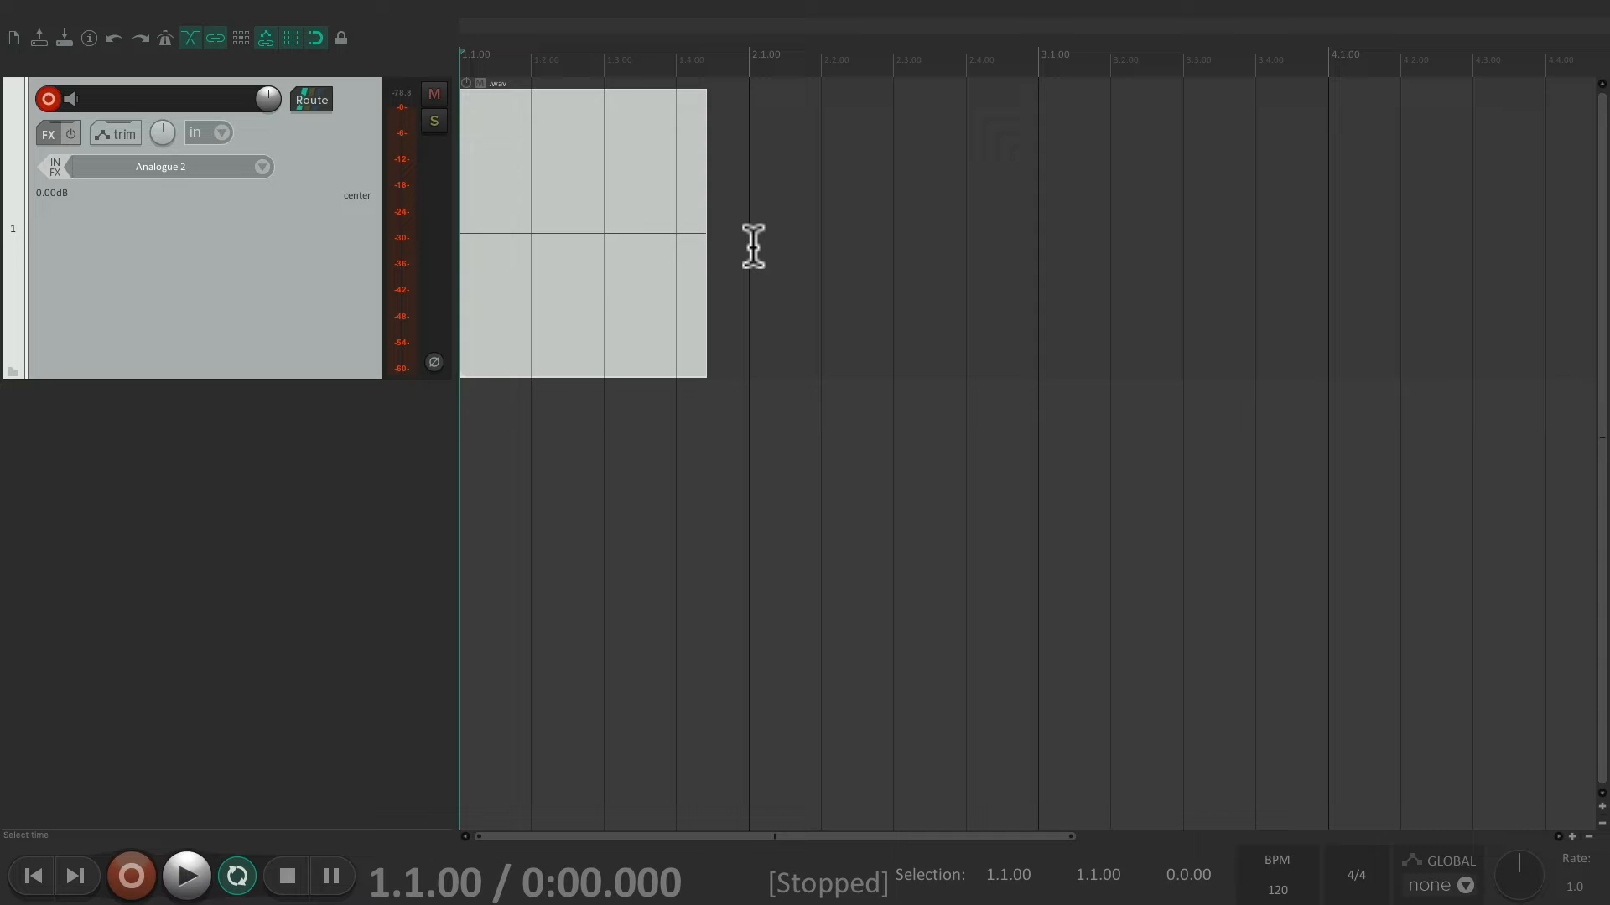
left_click(749, 54)
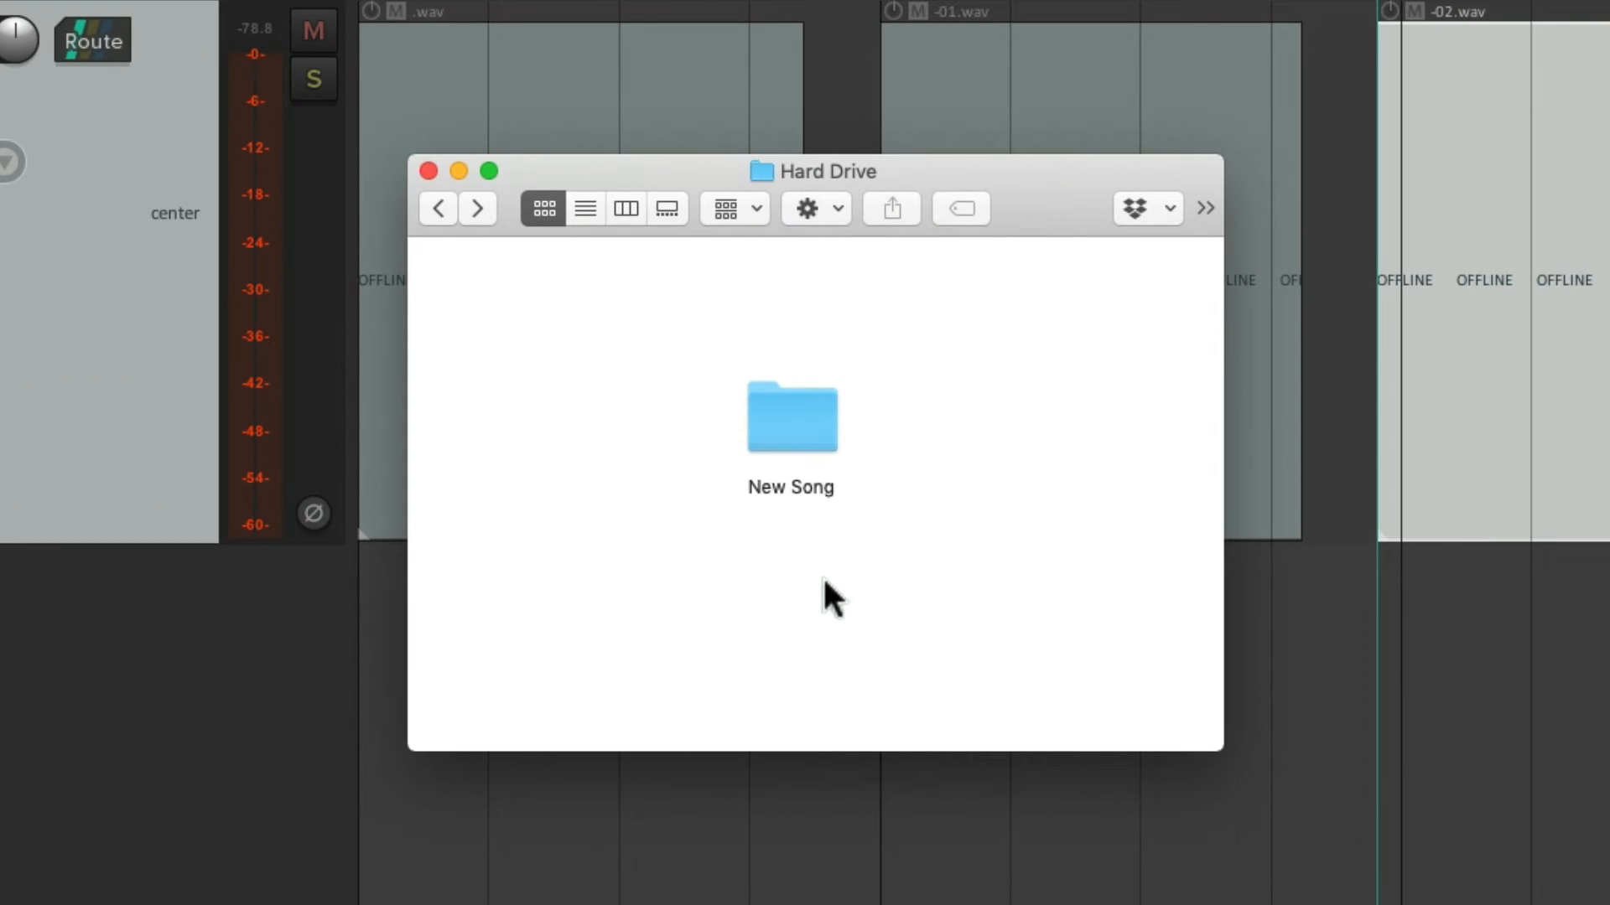
mouse_move(832, 449)
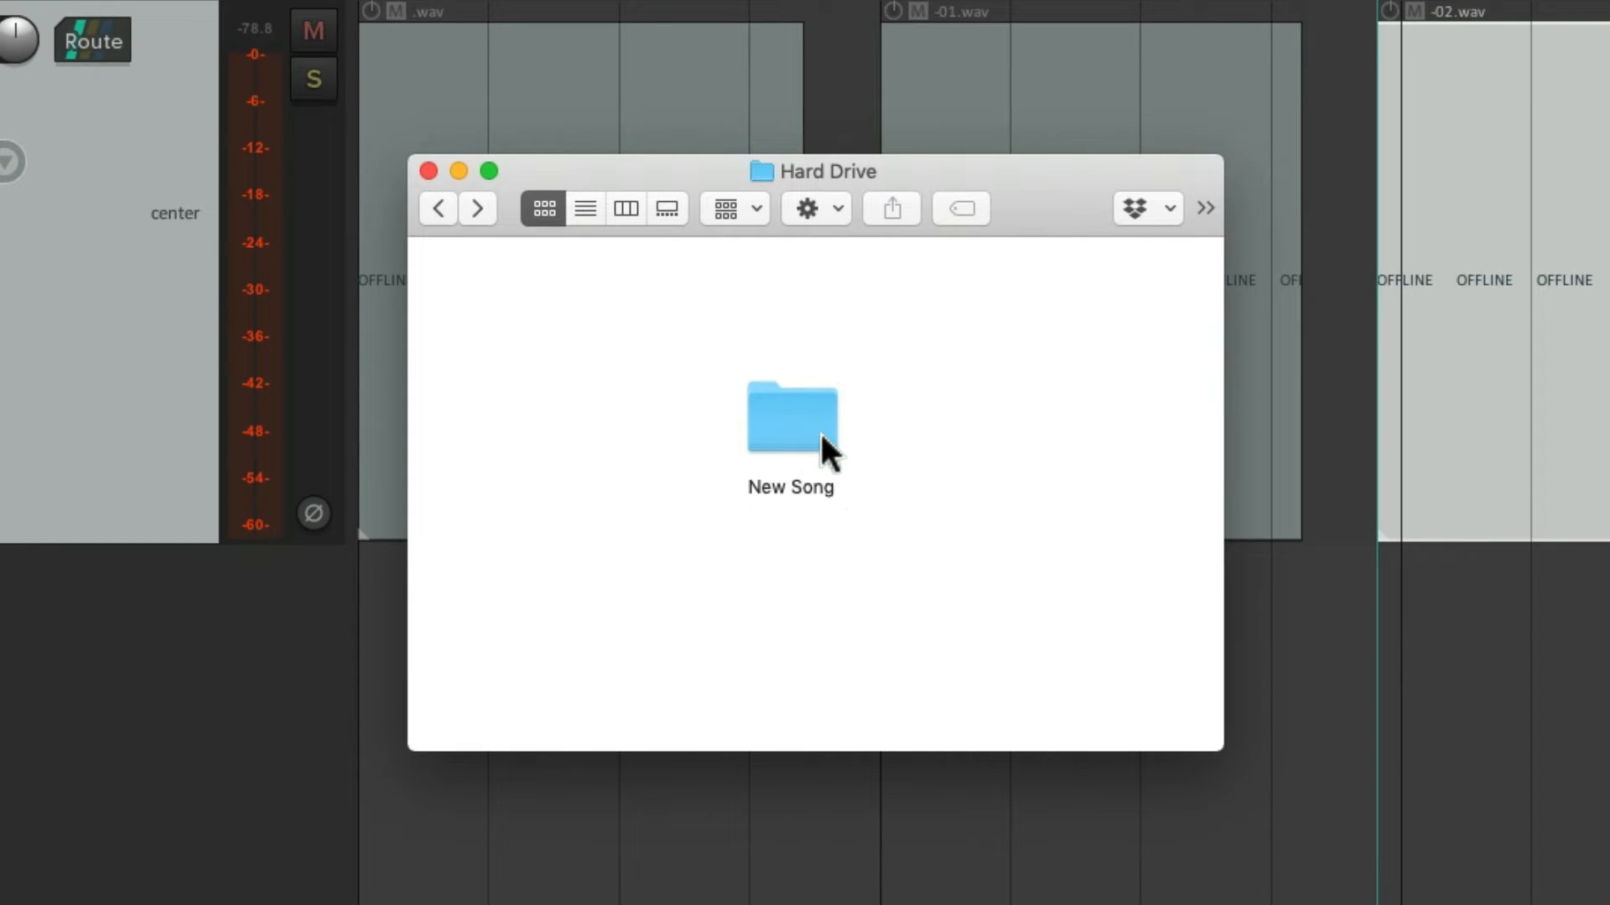
- Review the New Song folder's WAV, peak and New Song.RPP files, then return to Hard Drive
double_click(790, 419)
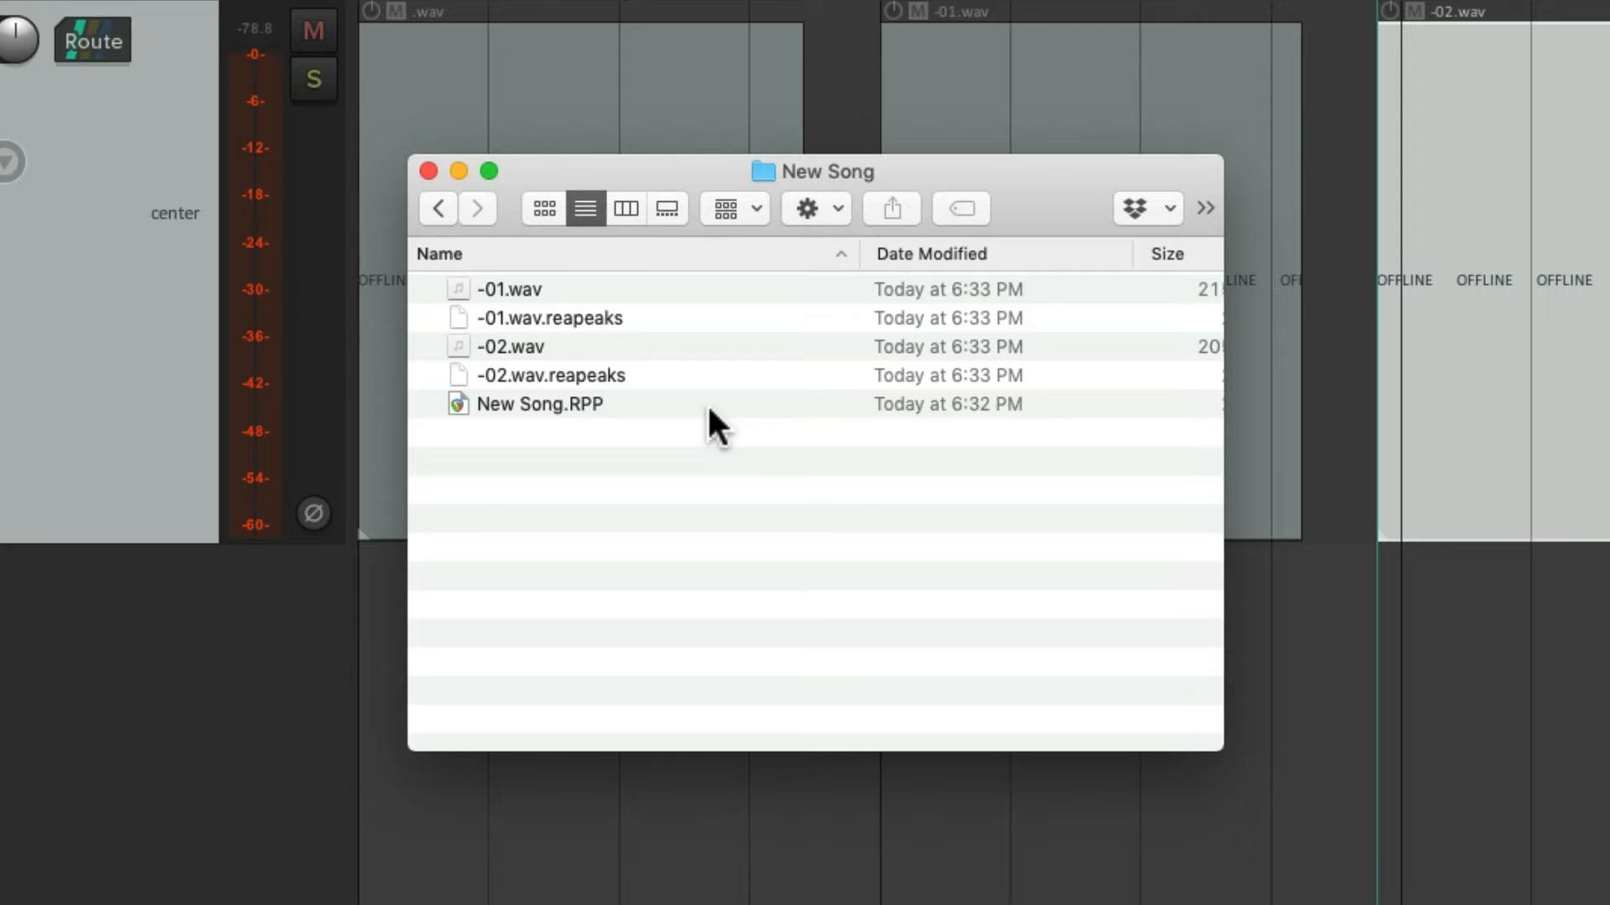
left_click(543, 404)
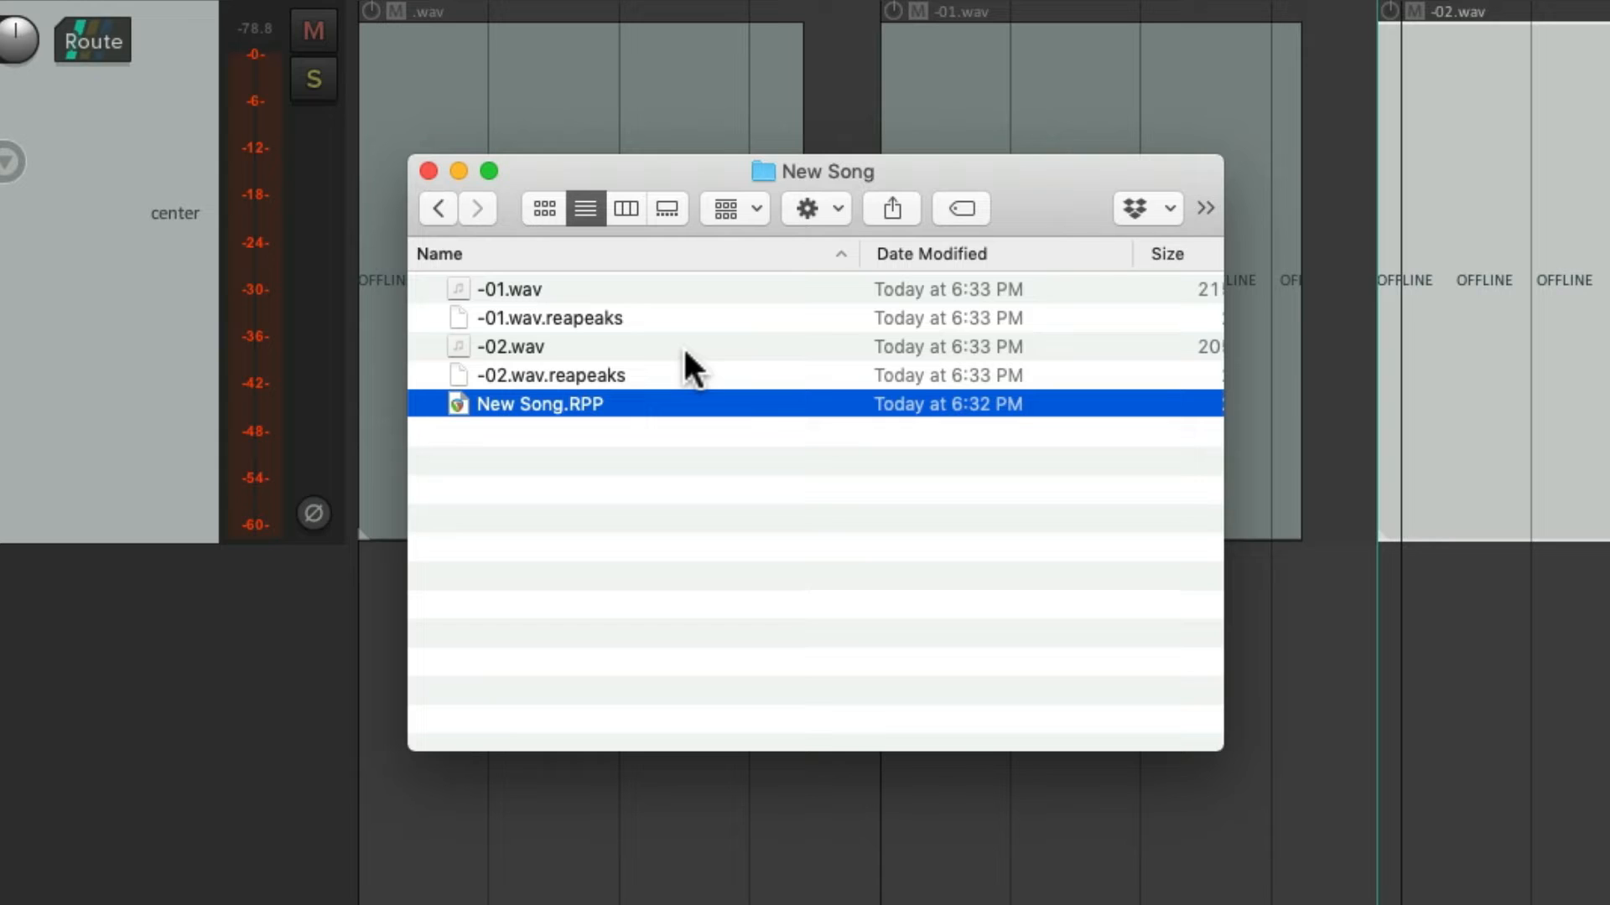
mouse_move(685, 349)
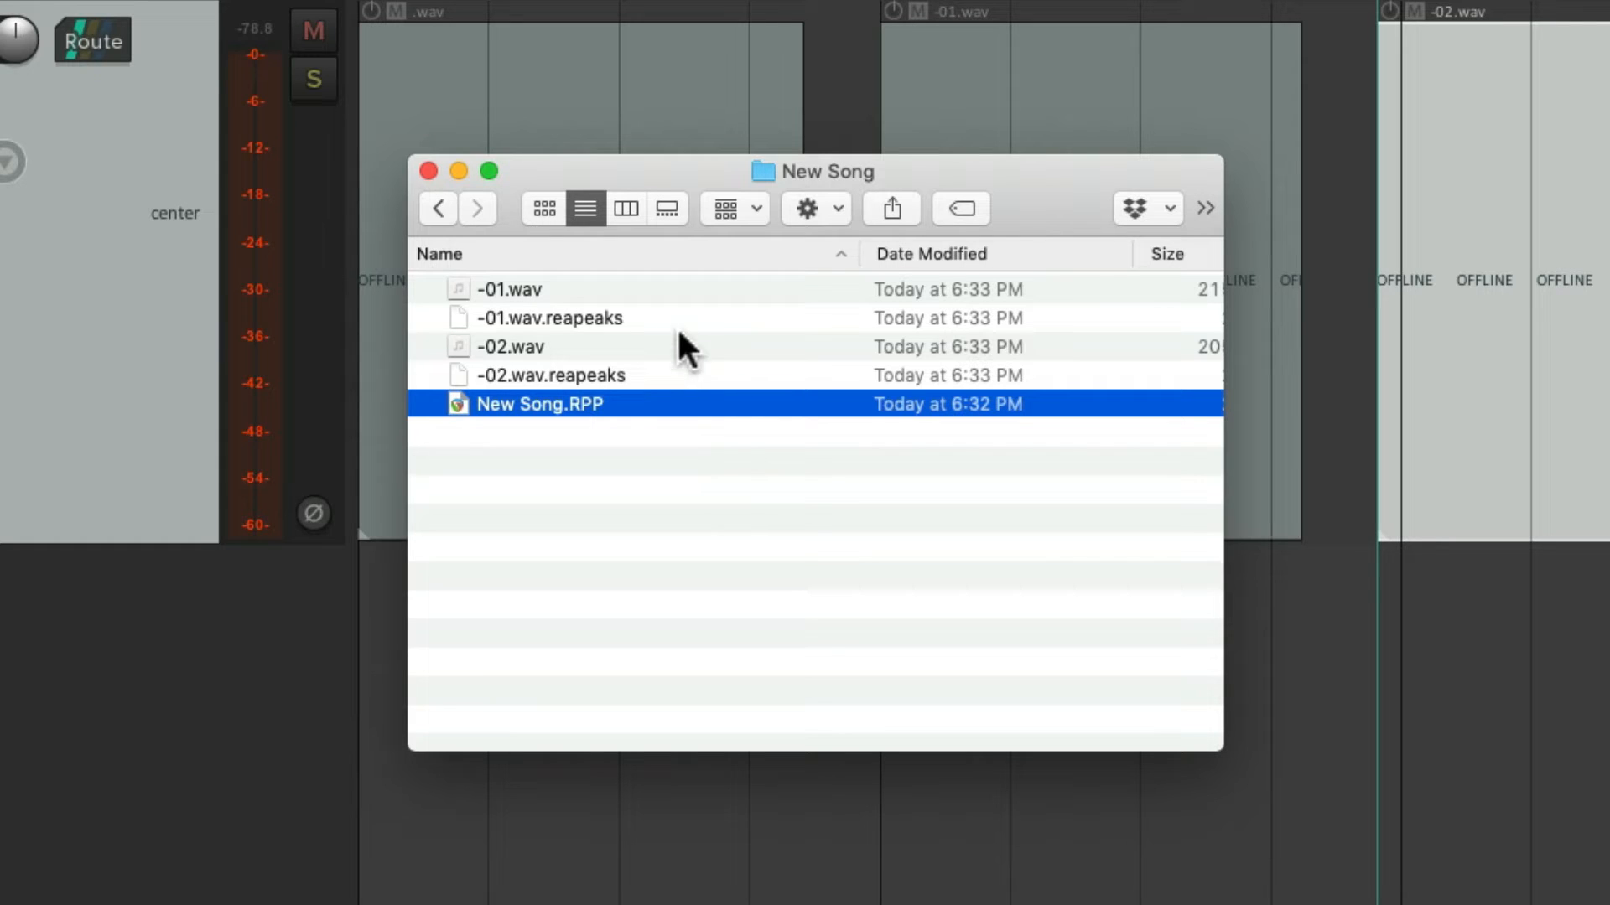
mouse_move(679, 384)
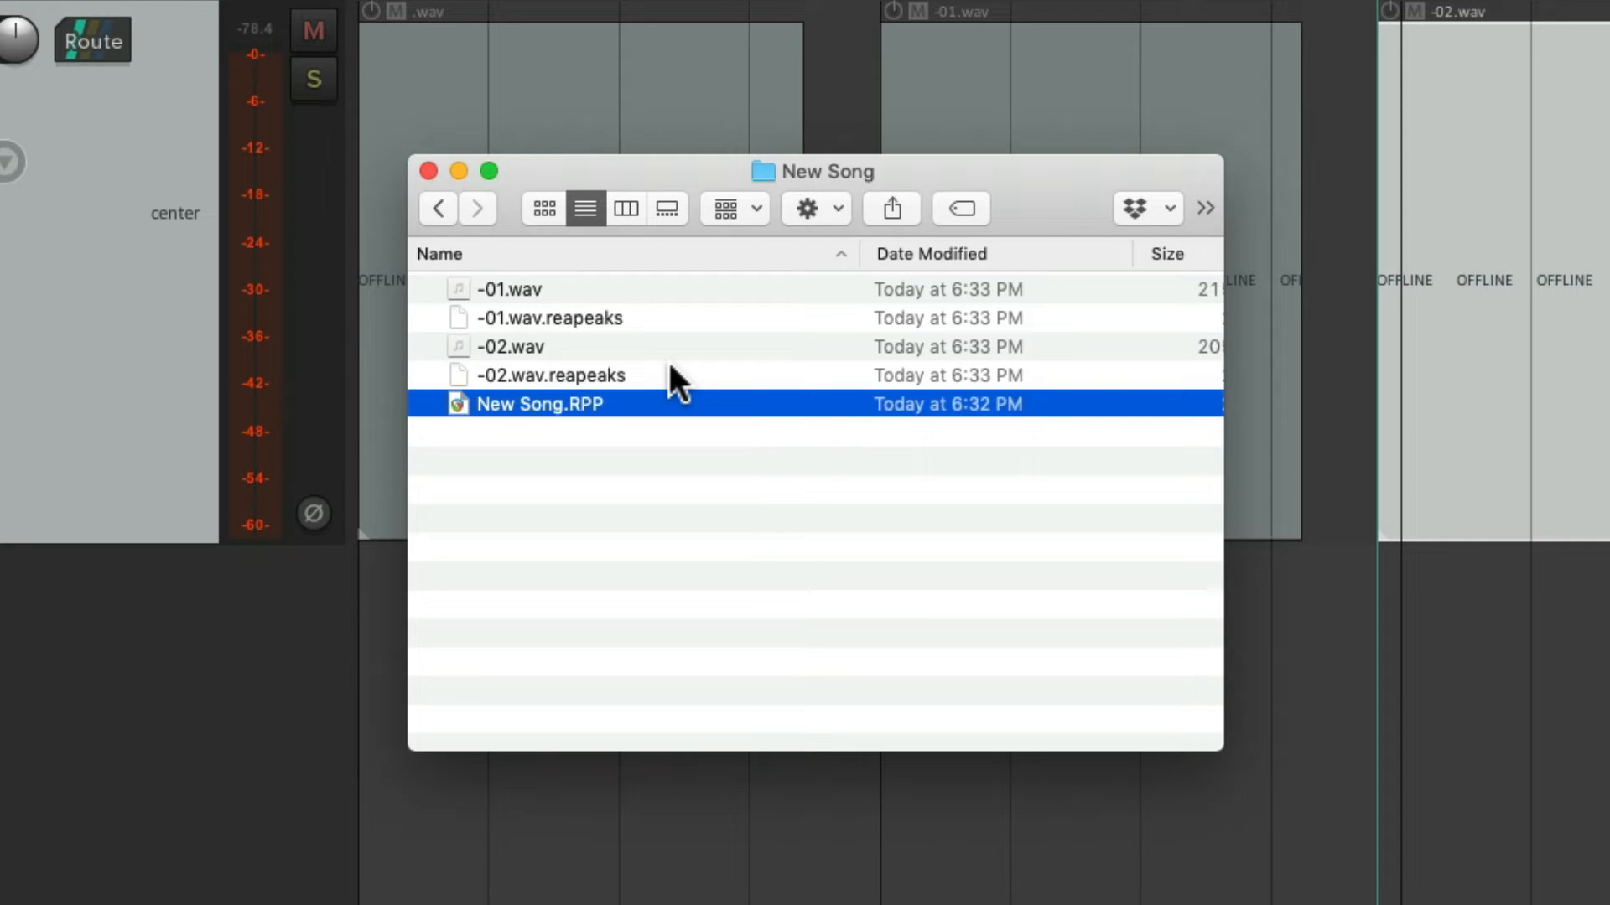
left_click(437, 208)
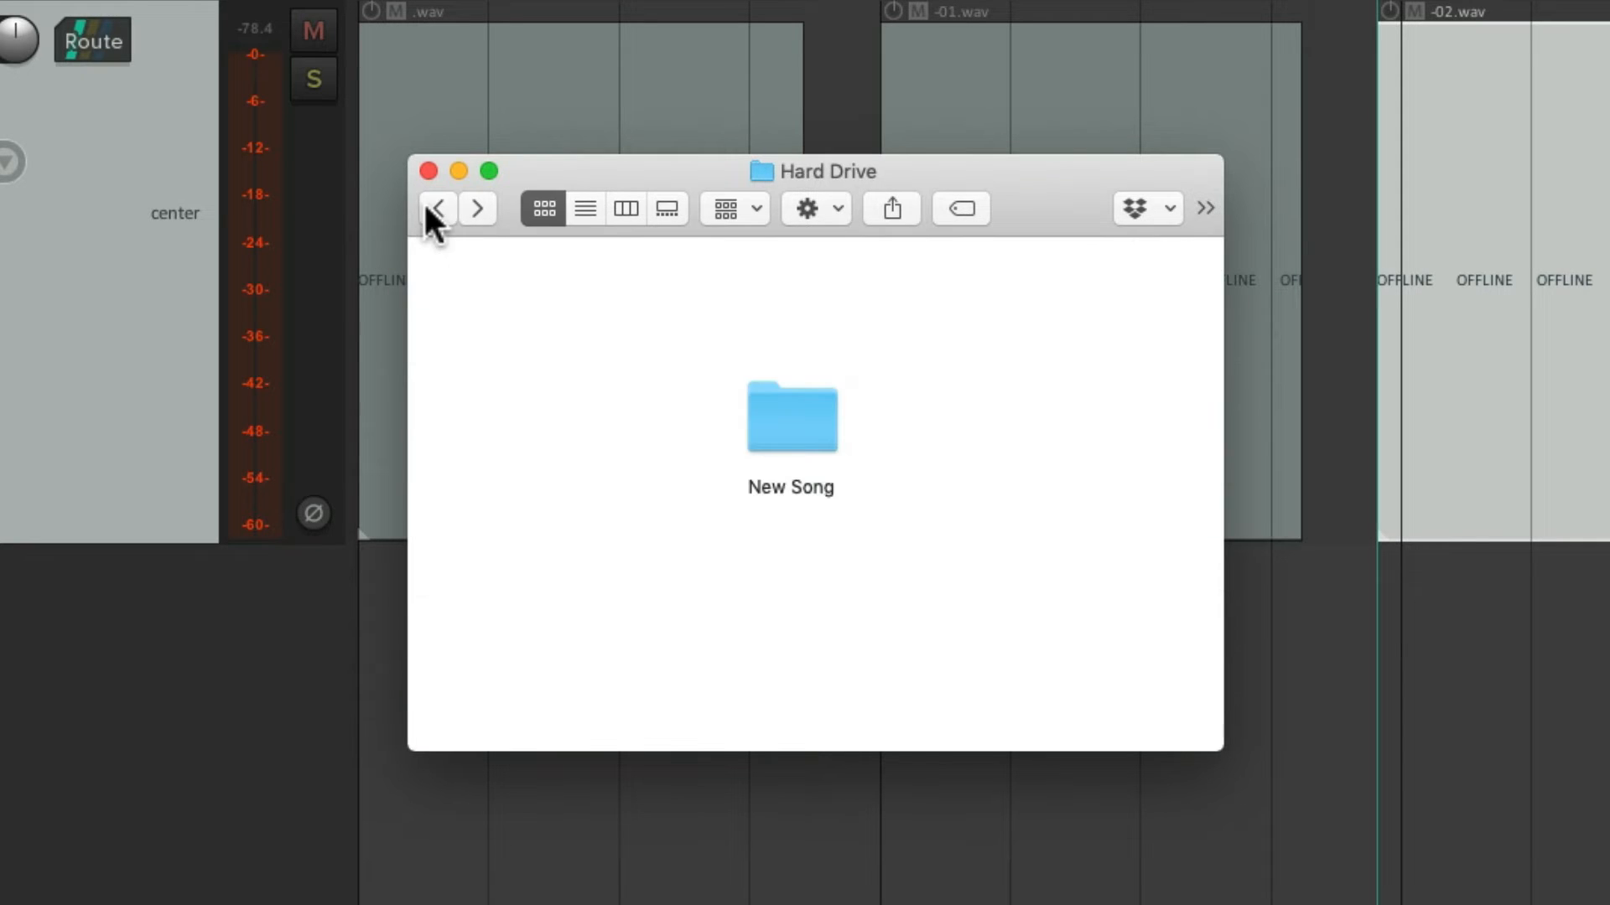
double_click(790, 420)
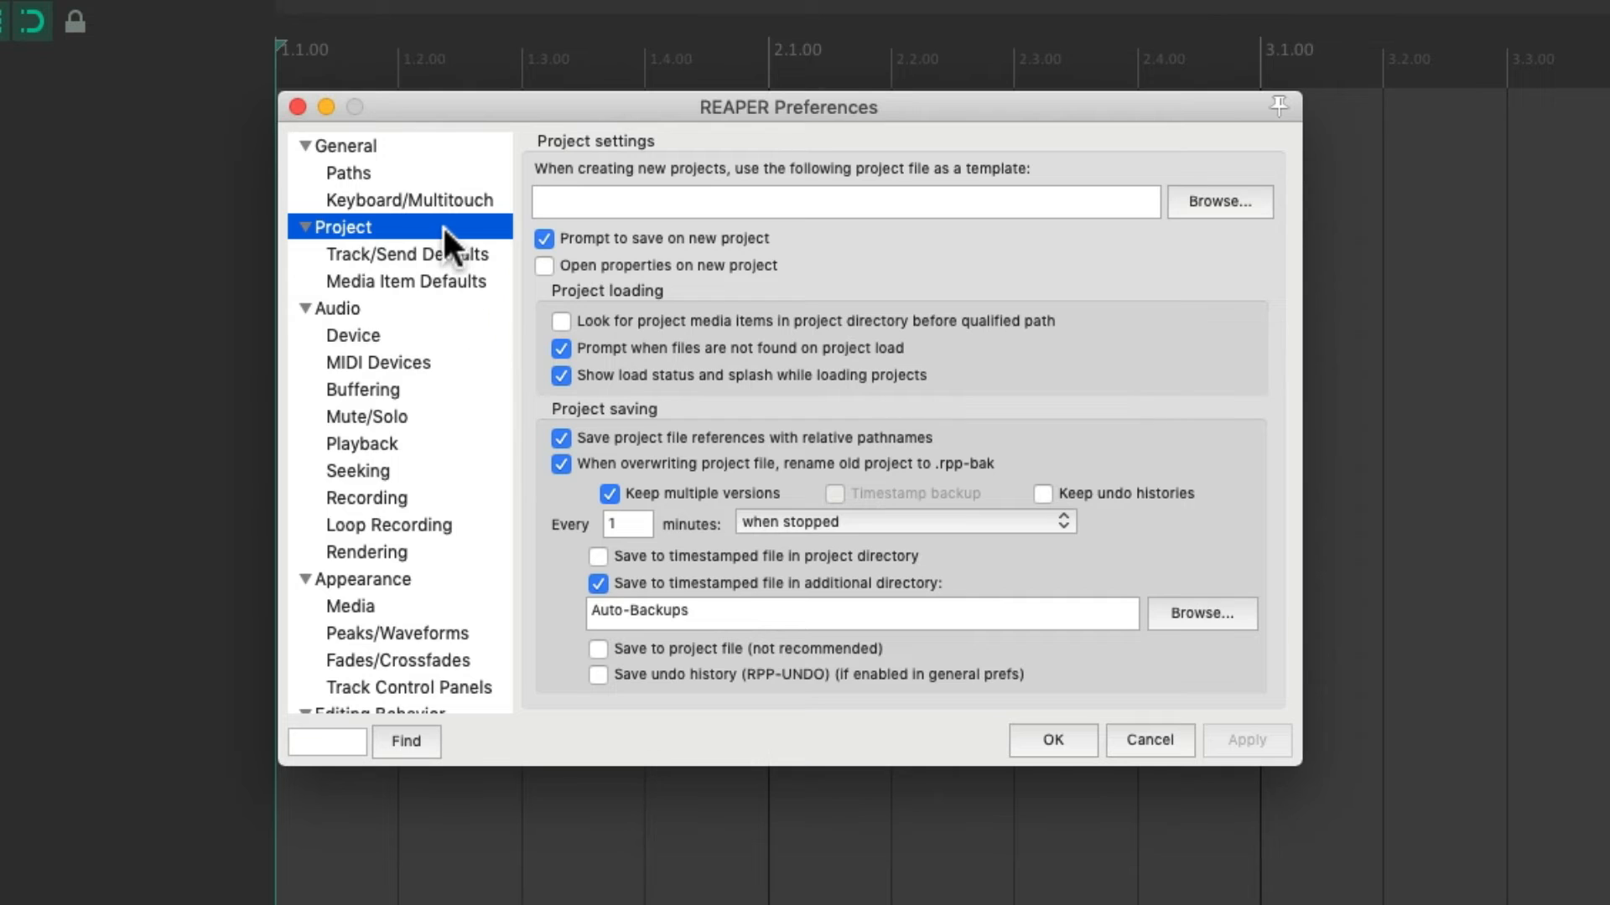
mouse_move(610, 280)
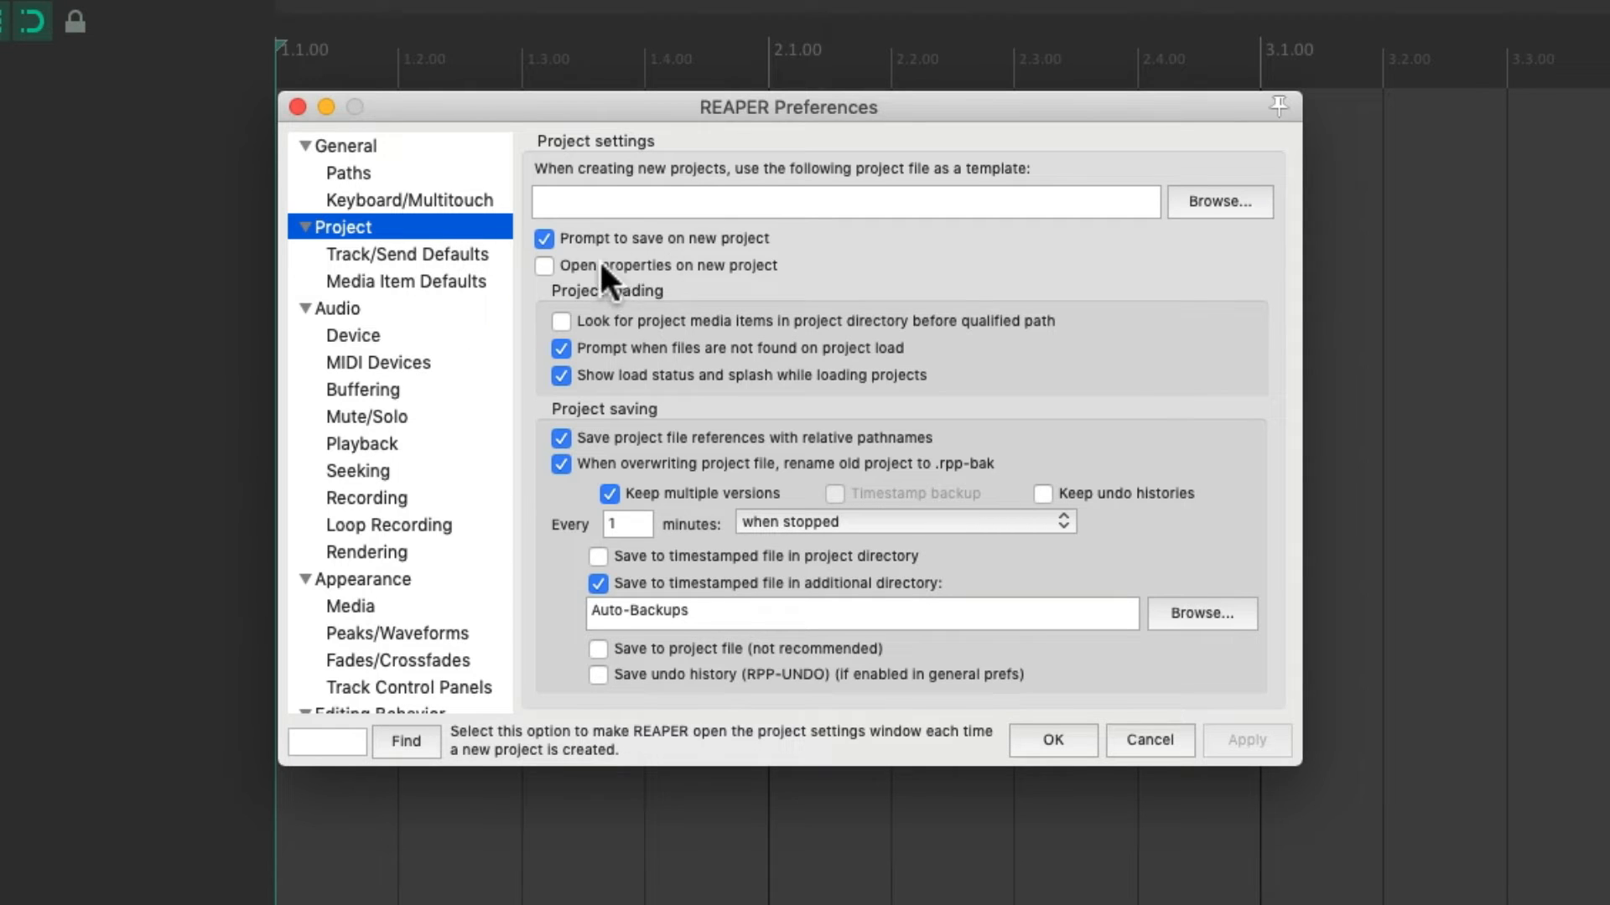
- Enable 'Open properties on new project' in Preferences > Project
left_click(545, 265)
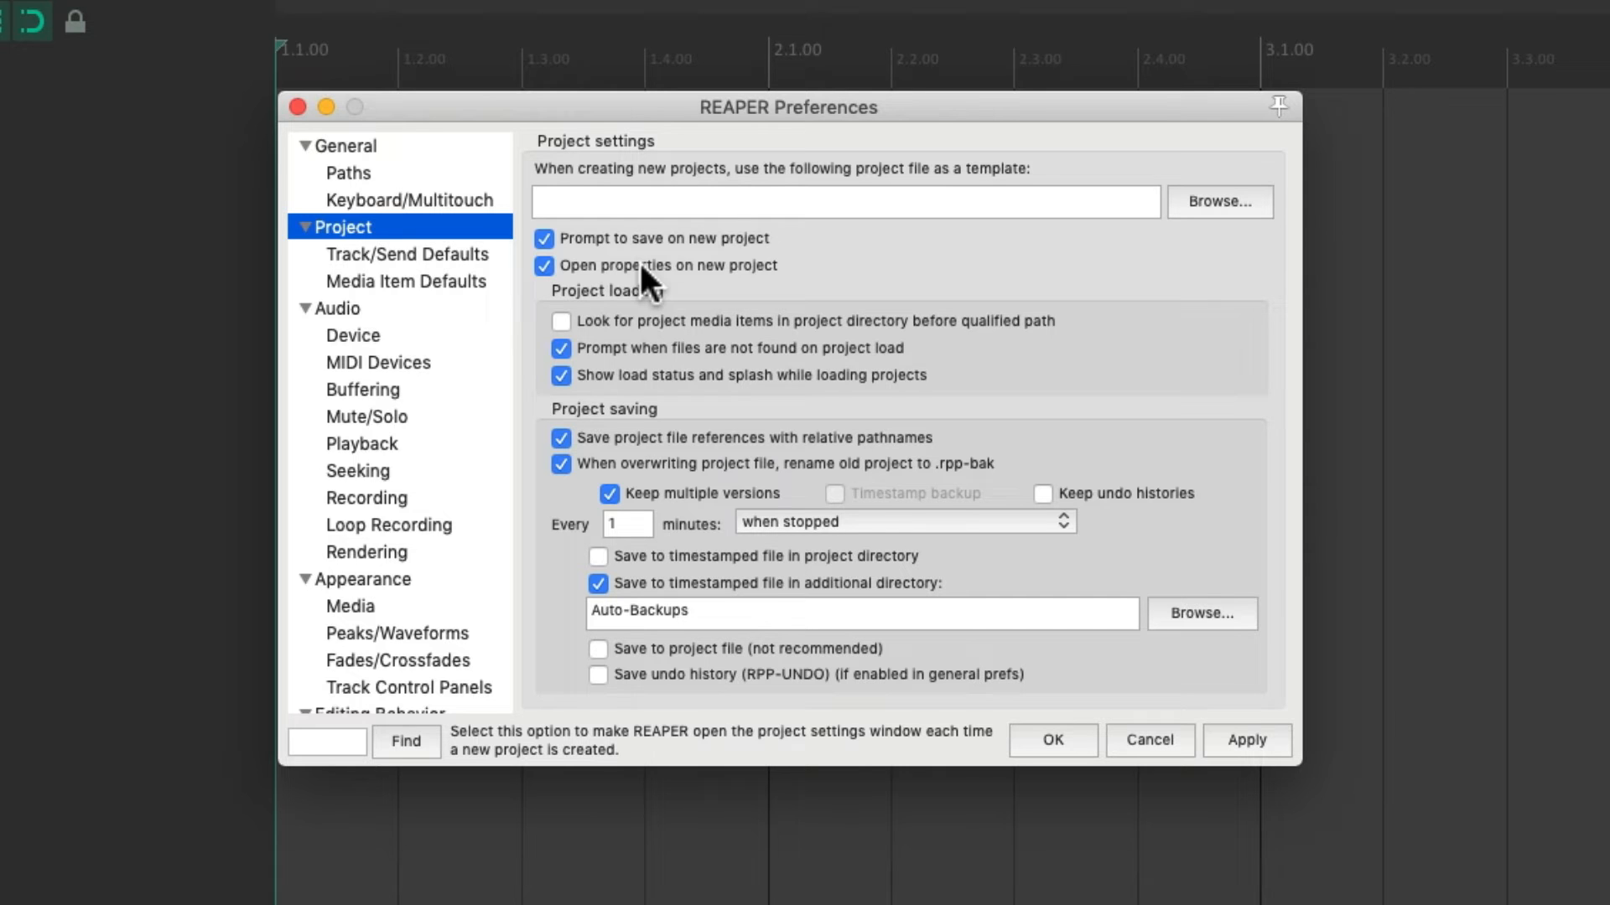
mouse_move(709, 295)
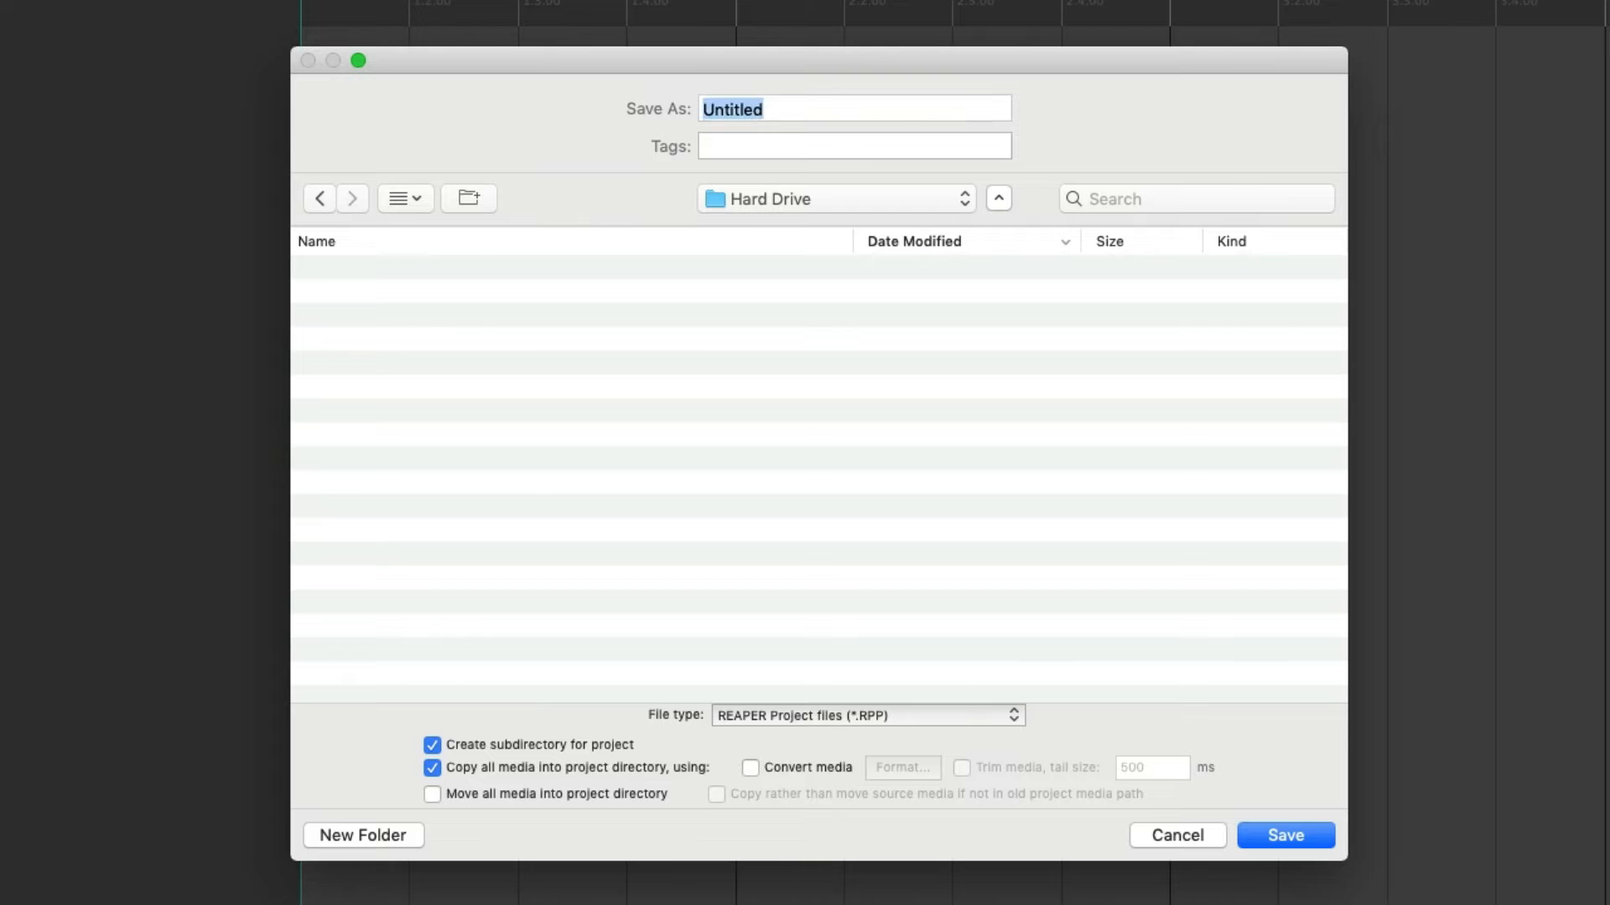
- Name the project New Song and save it into its own subdirectory on Hard Drive
type("New Song")
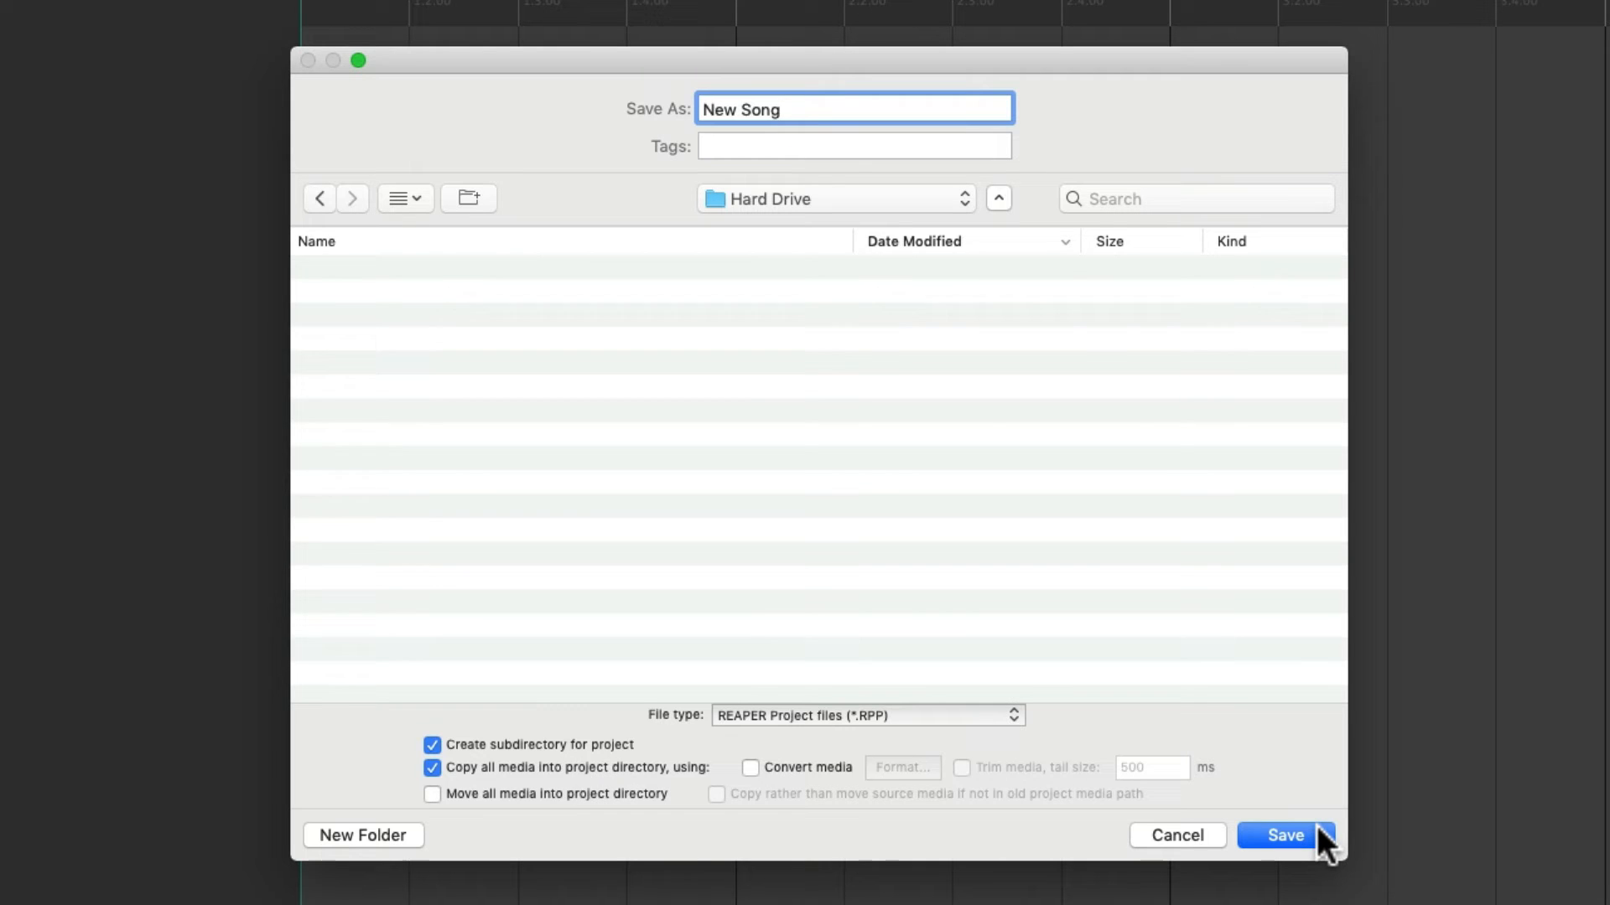
left_click(1284, 835)
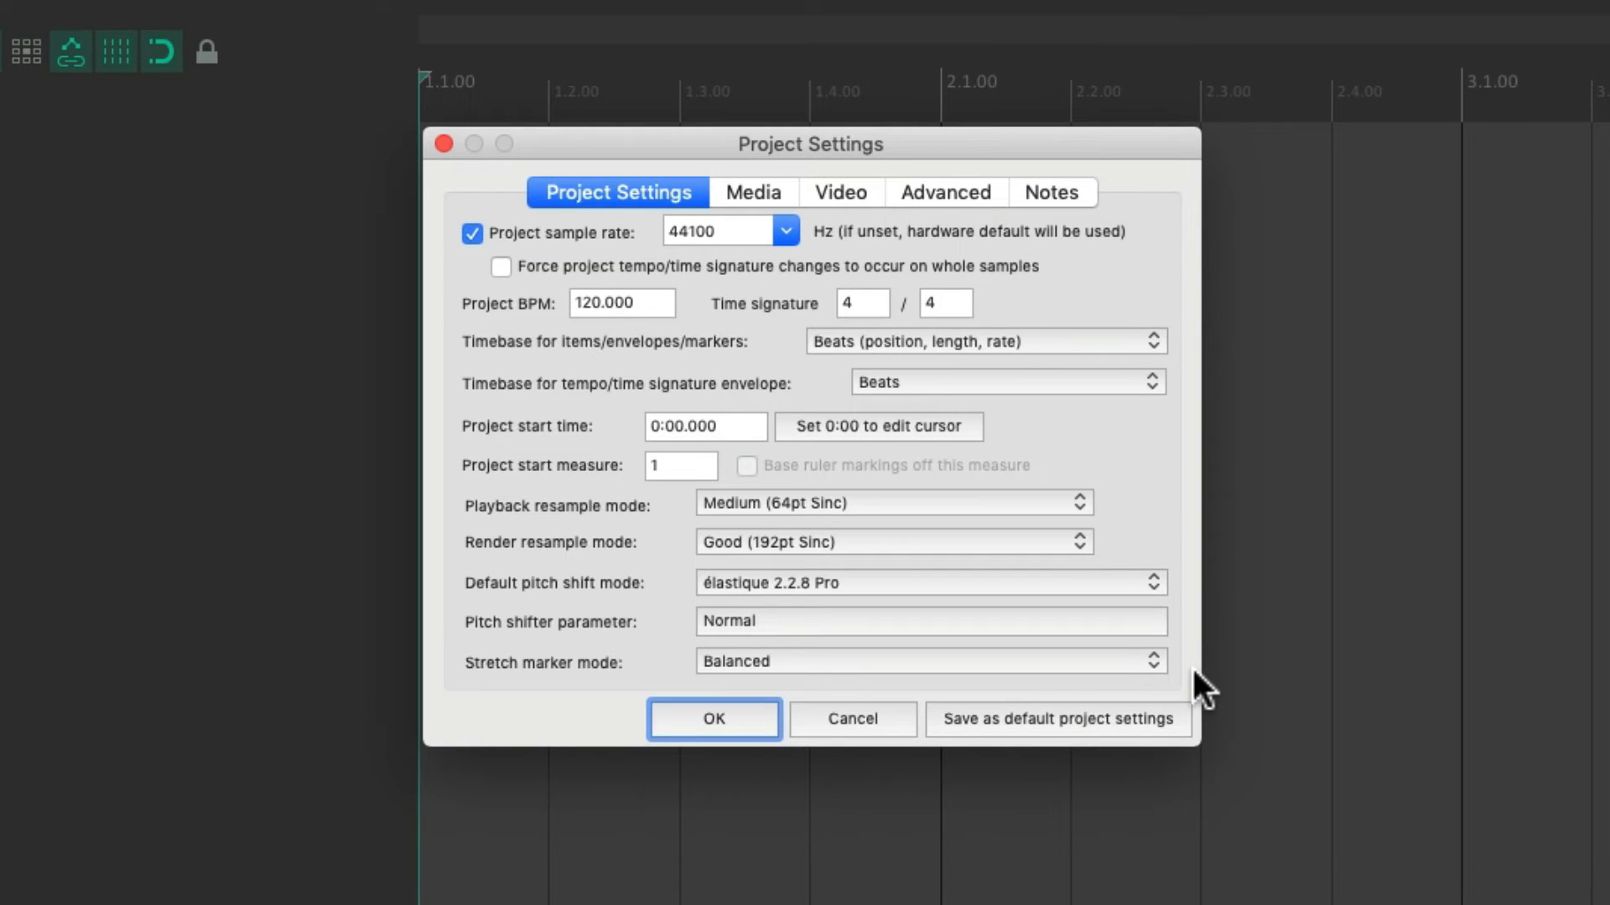
mouse_move(789, 324)
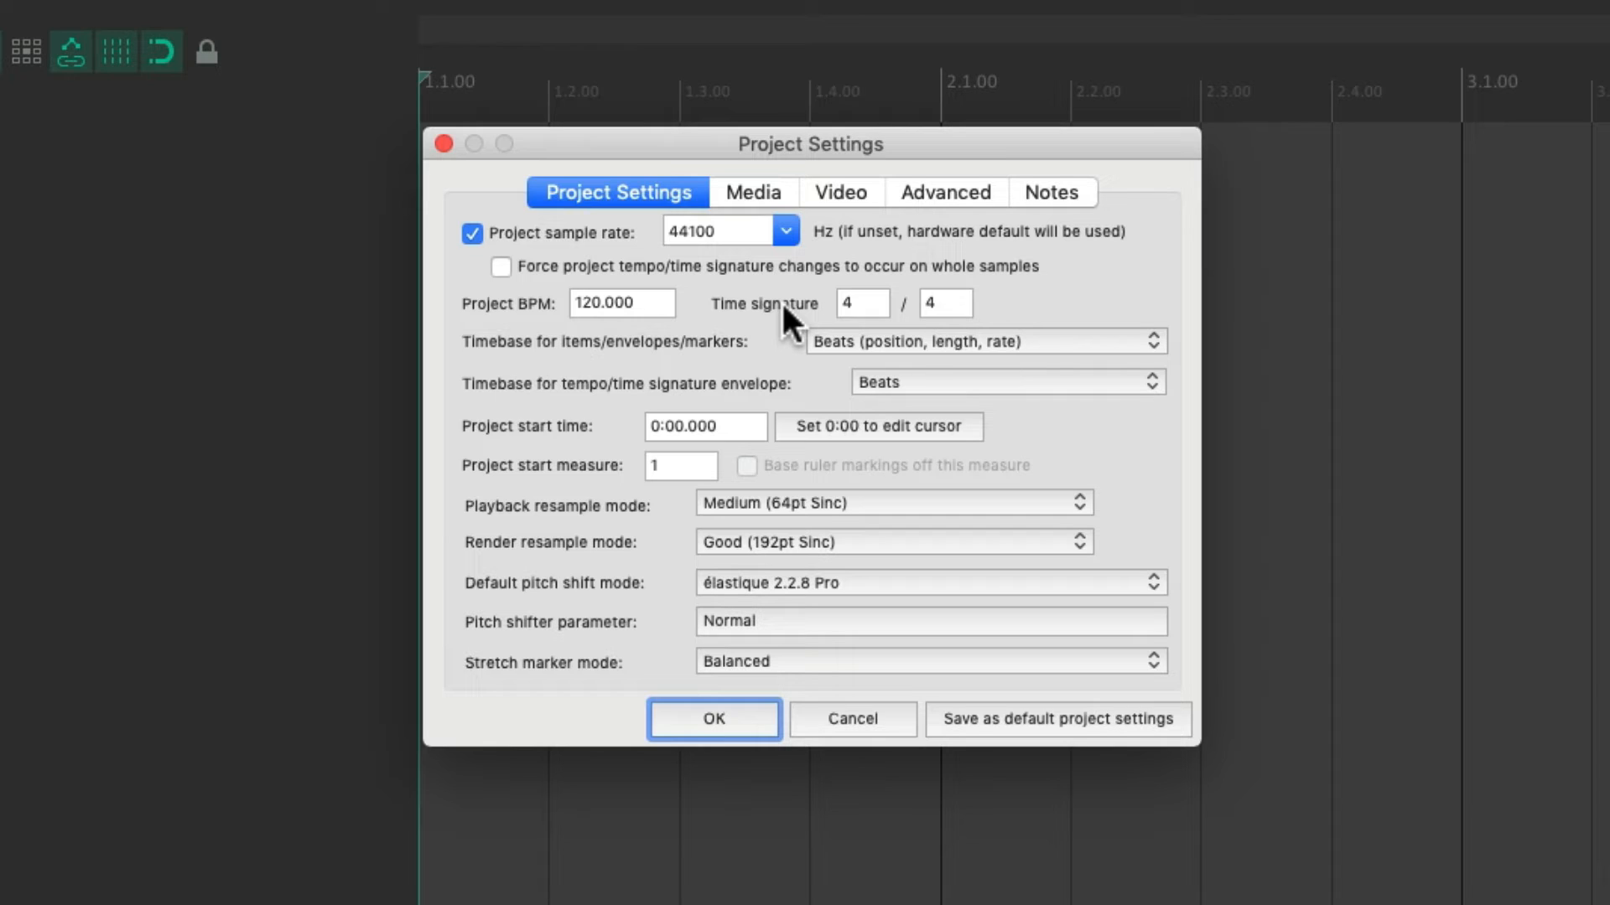
mouse_move(765, 246)
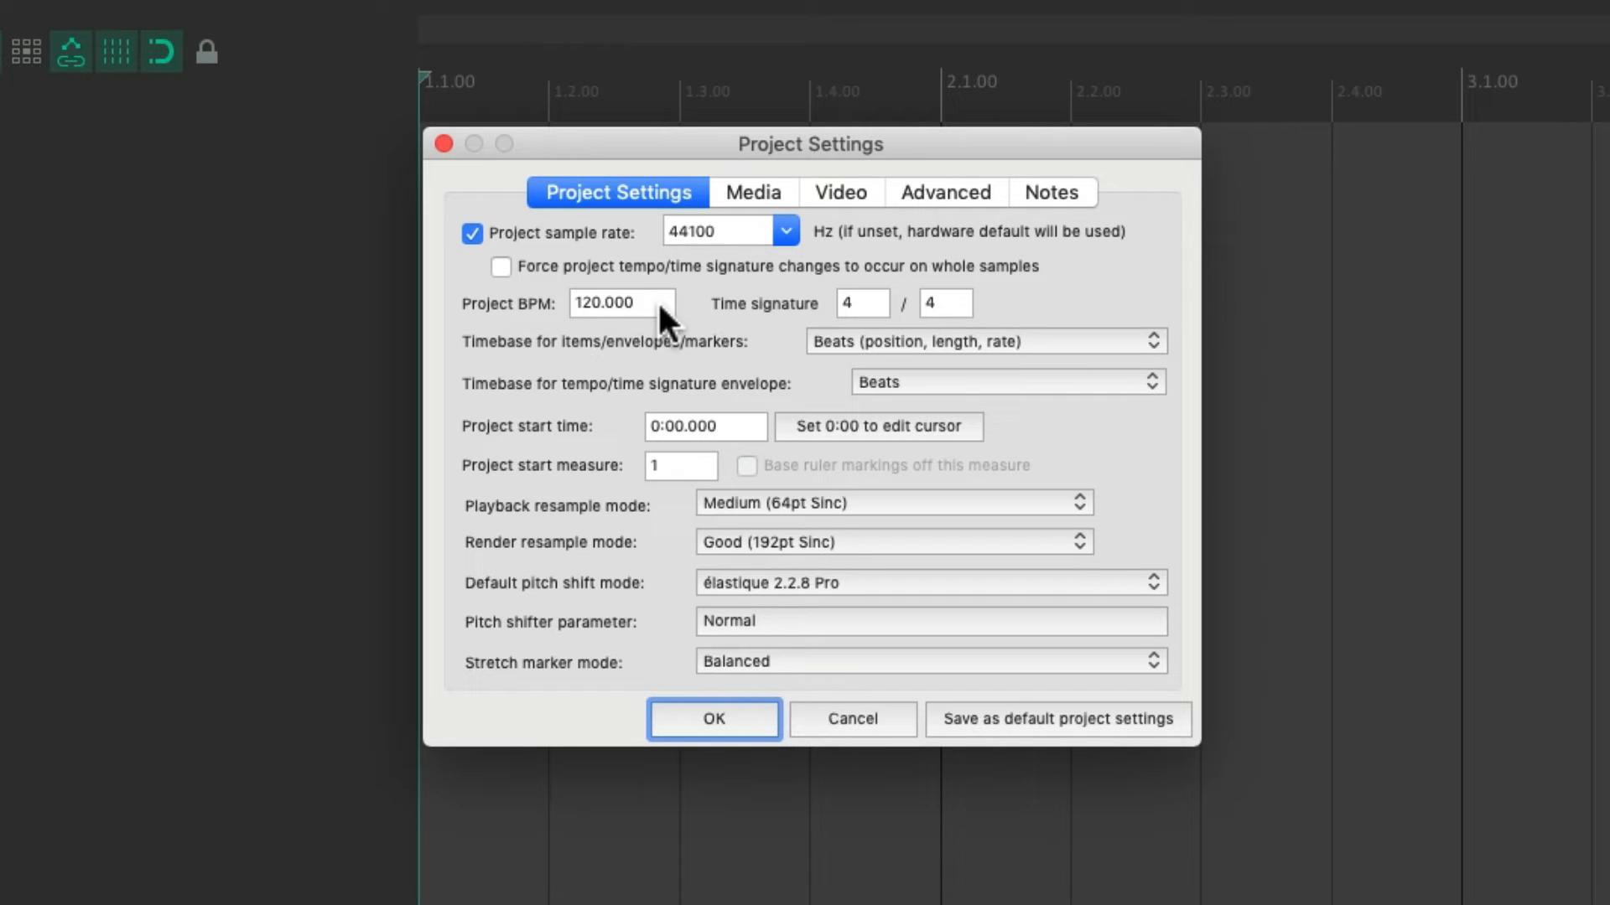
mouse_move(972, 381)
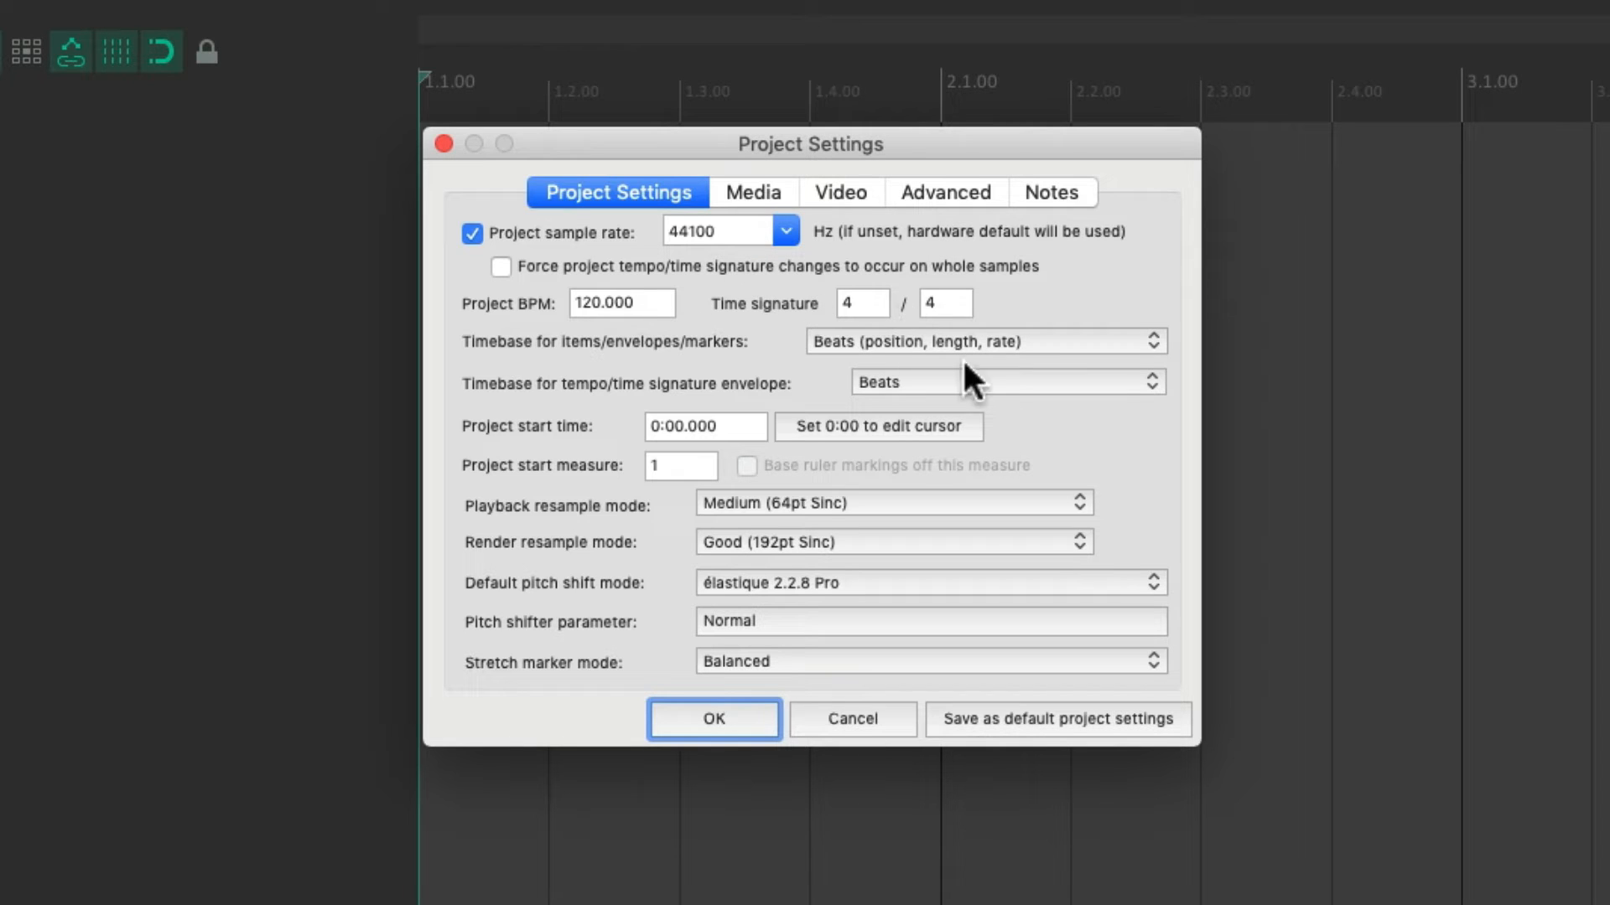
mouse_move(875, 518)
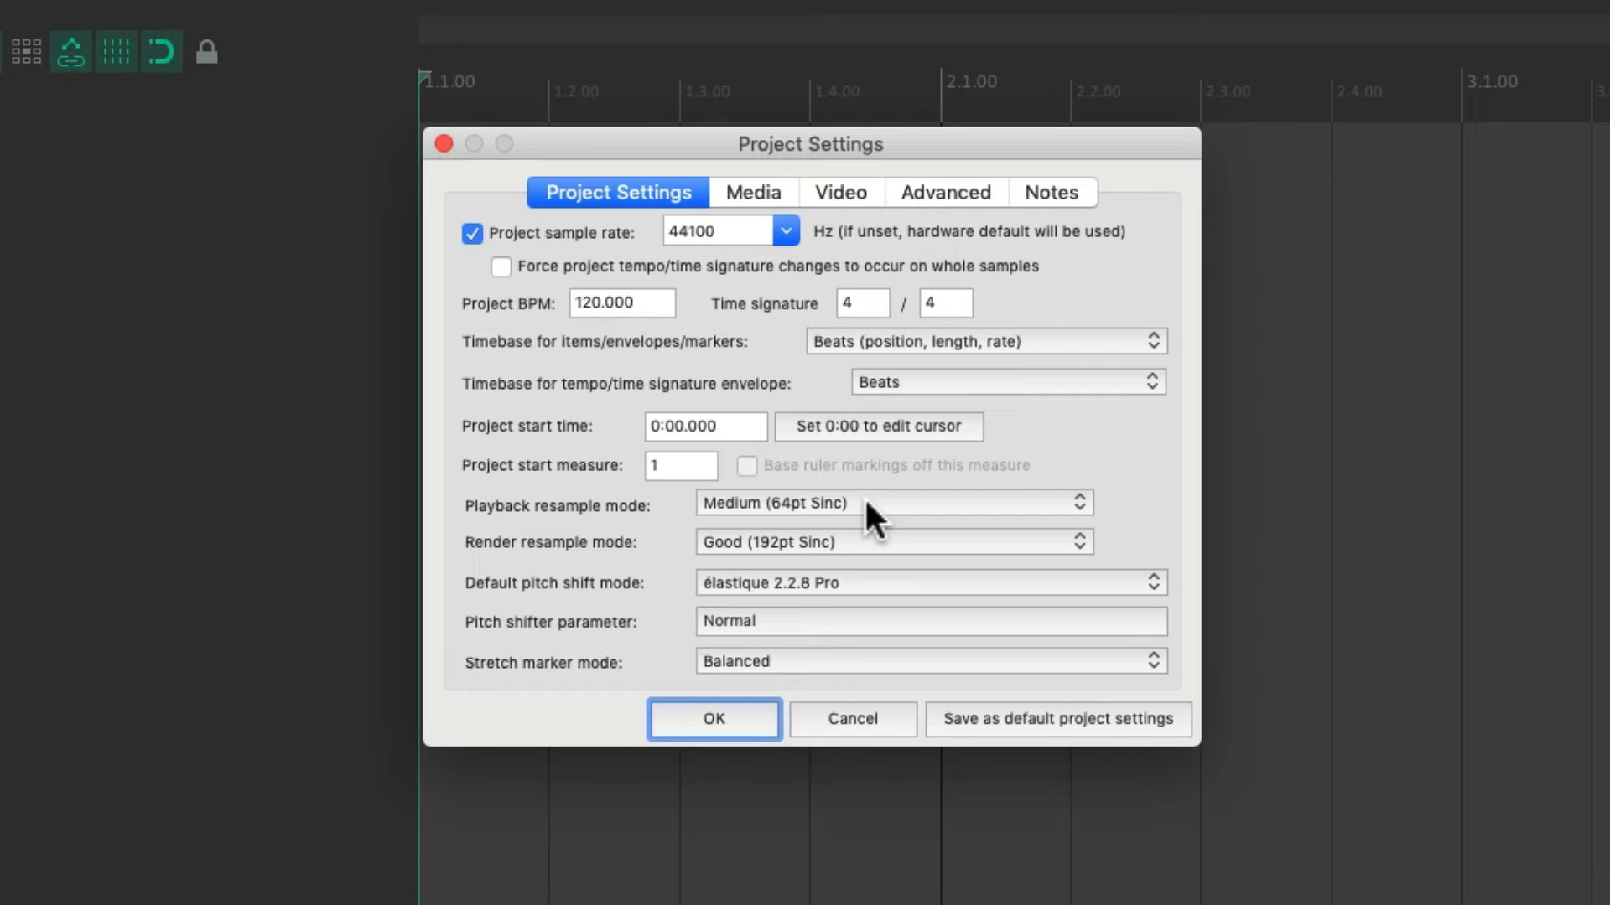
mouse_move(774, 213)
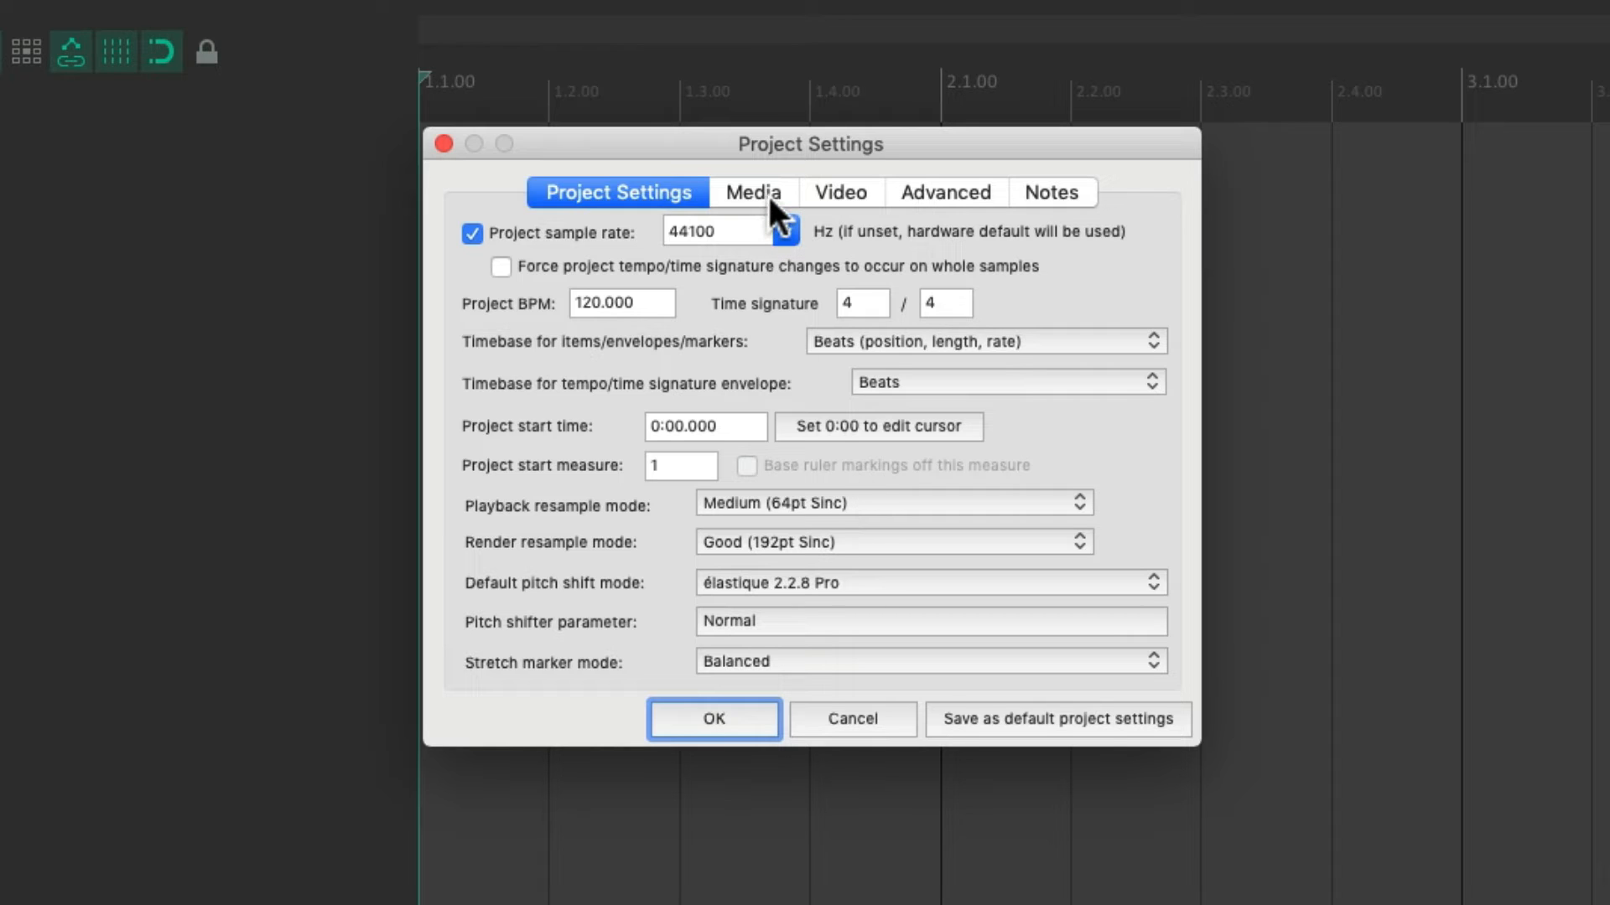
- Set the project's media save path to Audio in Project Settings and confirm
left_click(753, 191)
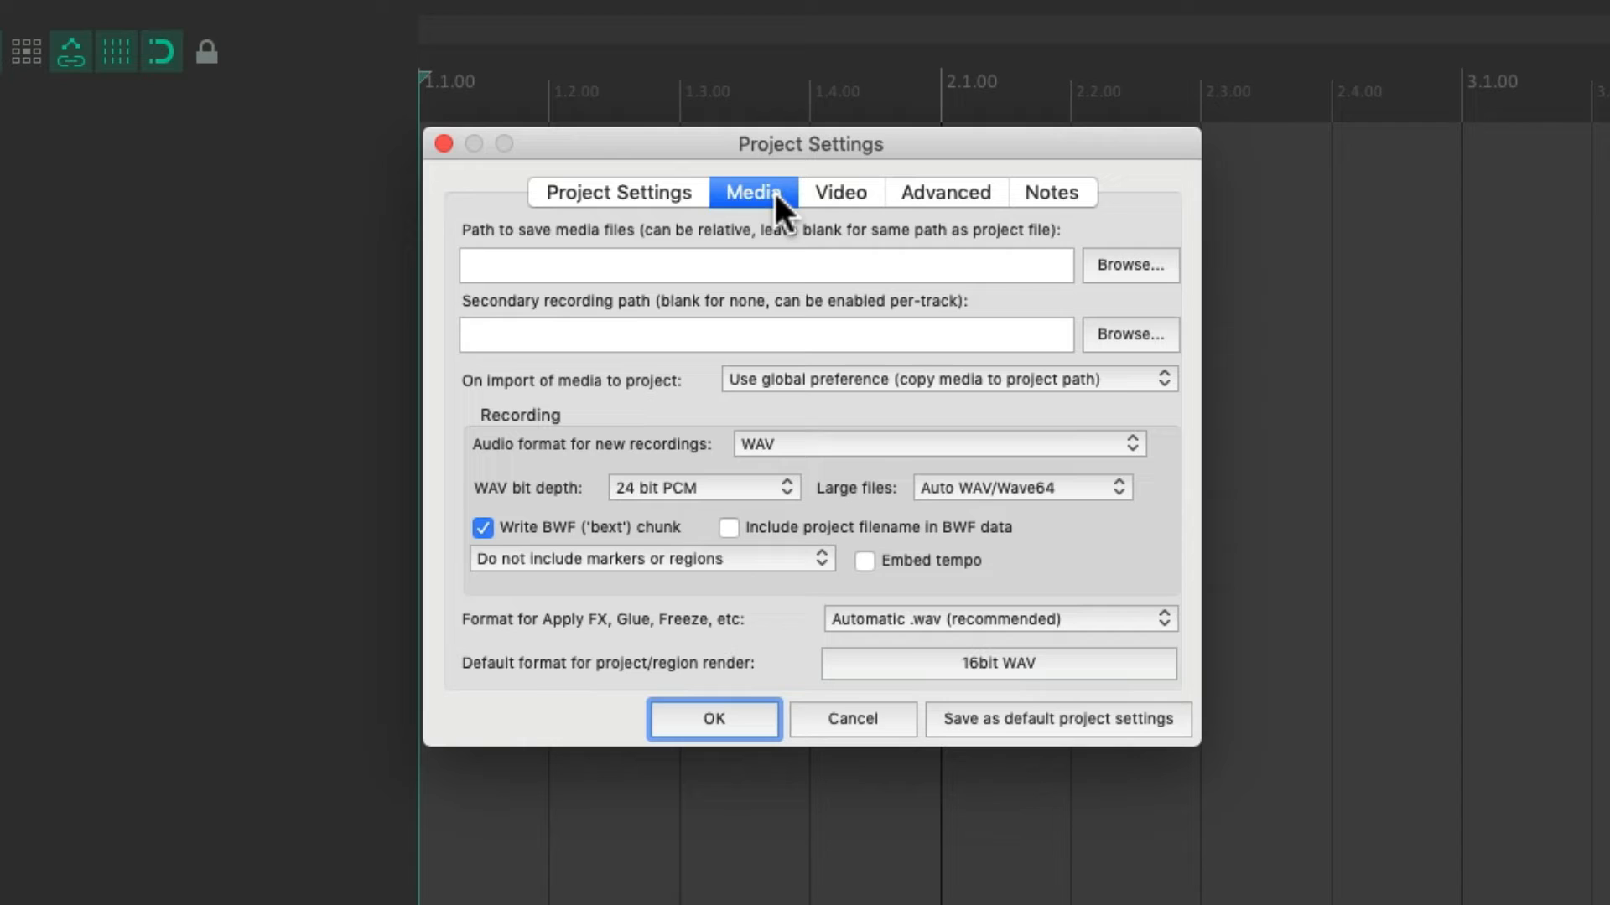
mouse_move(724, 281)
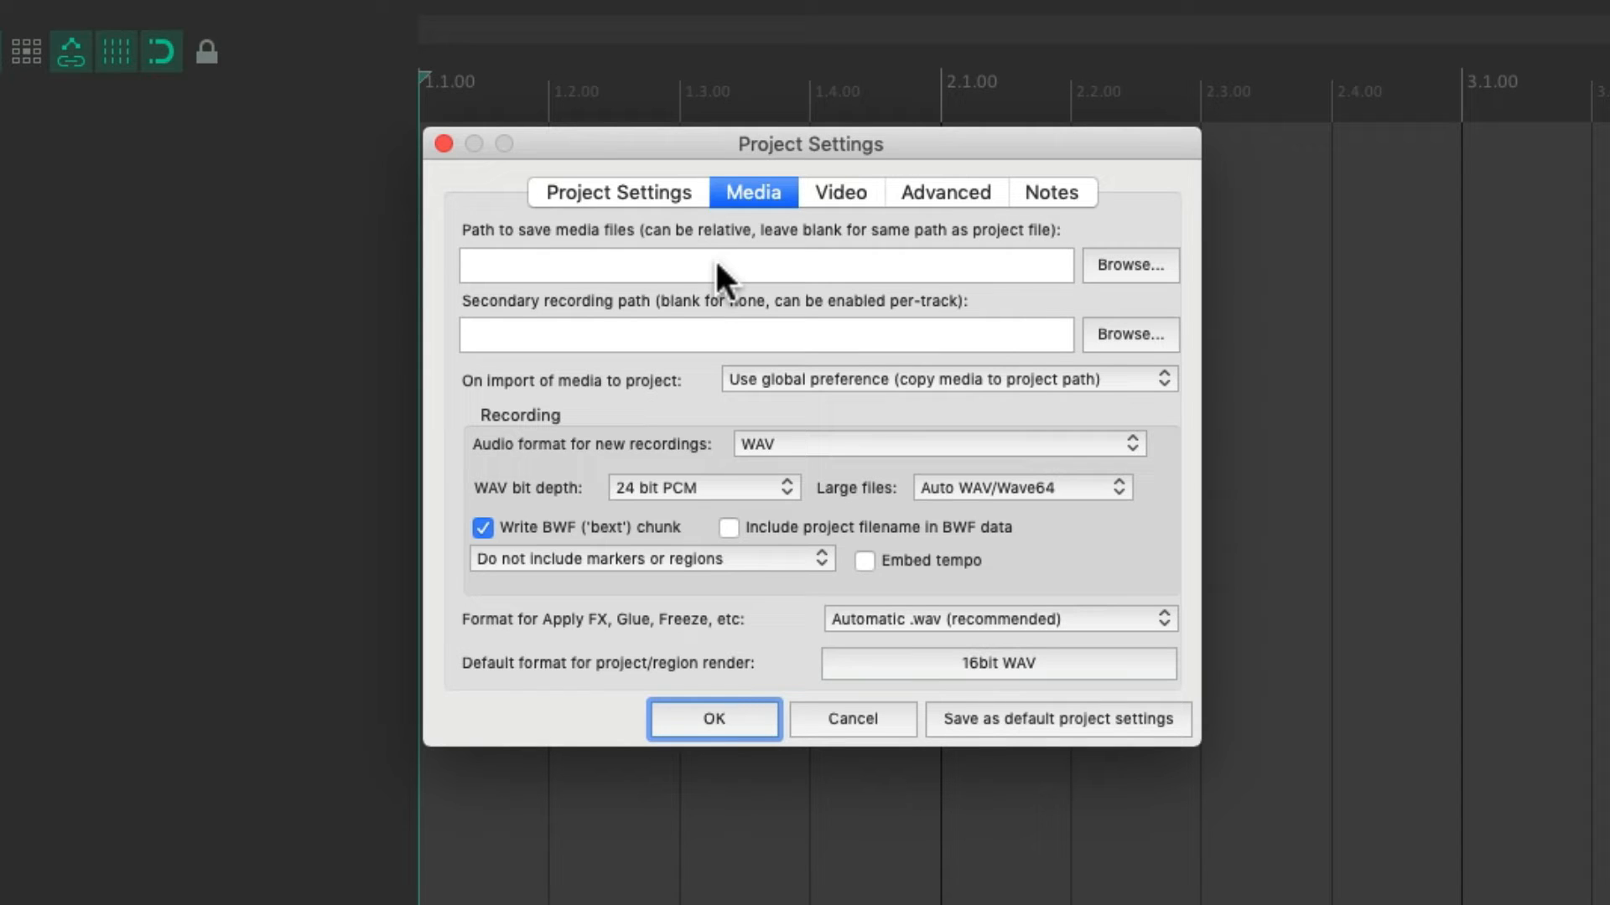
left_click(765, 265)
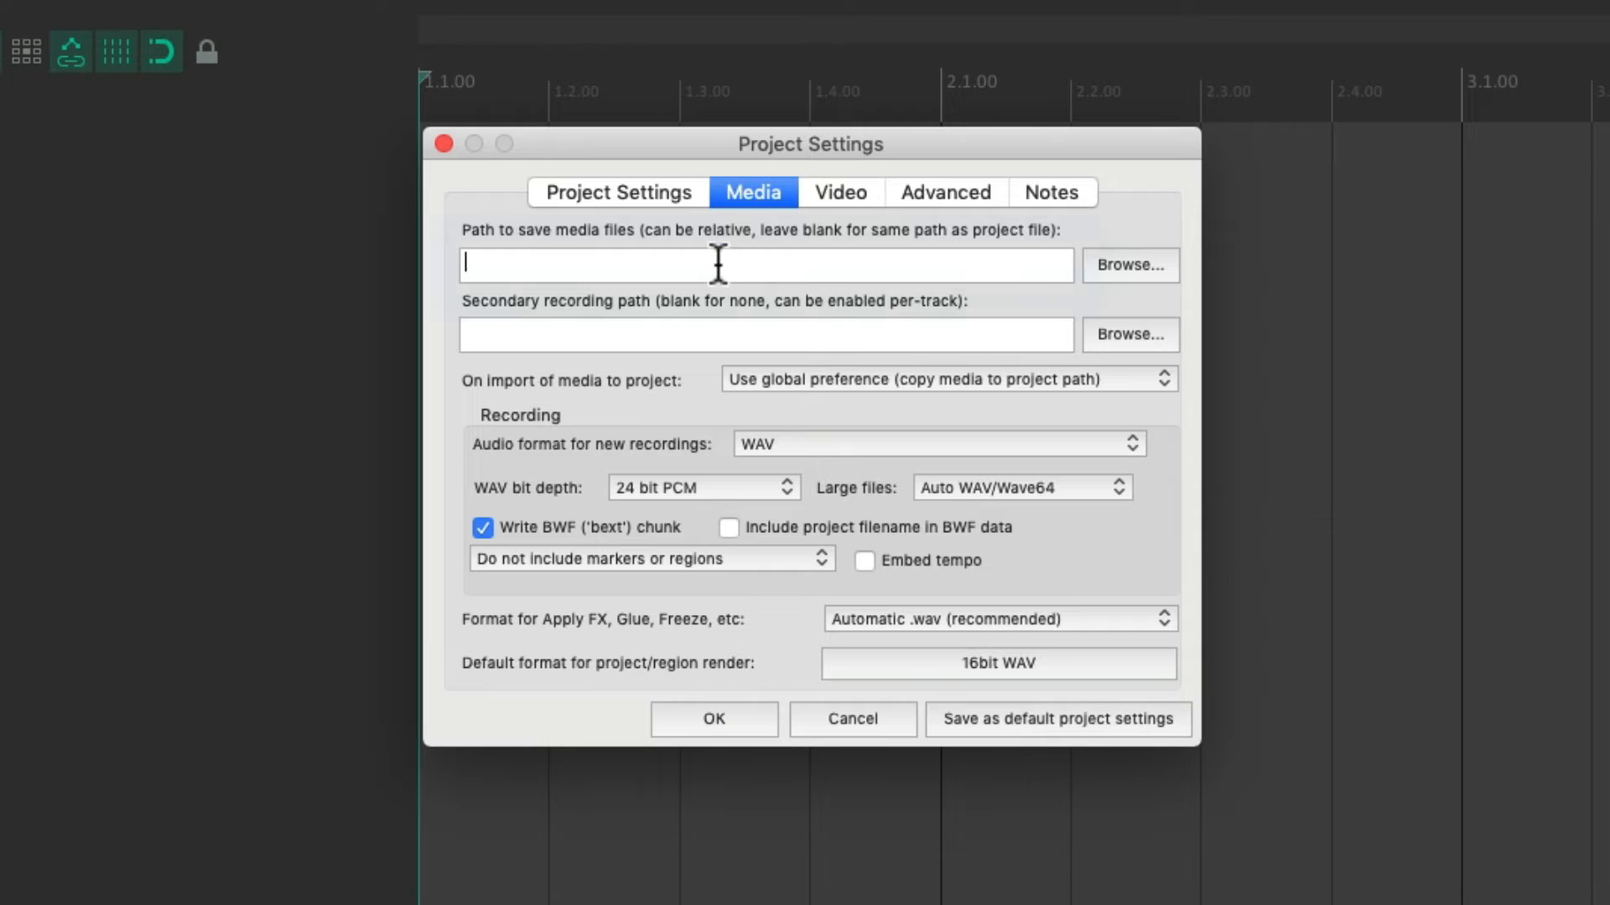
type("Audio")
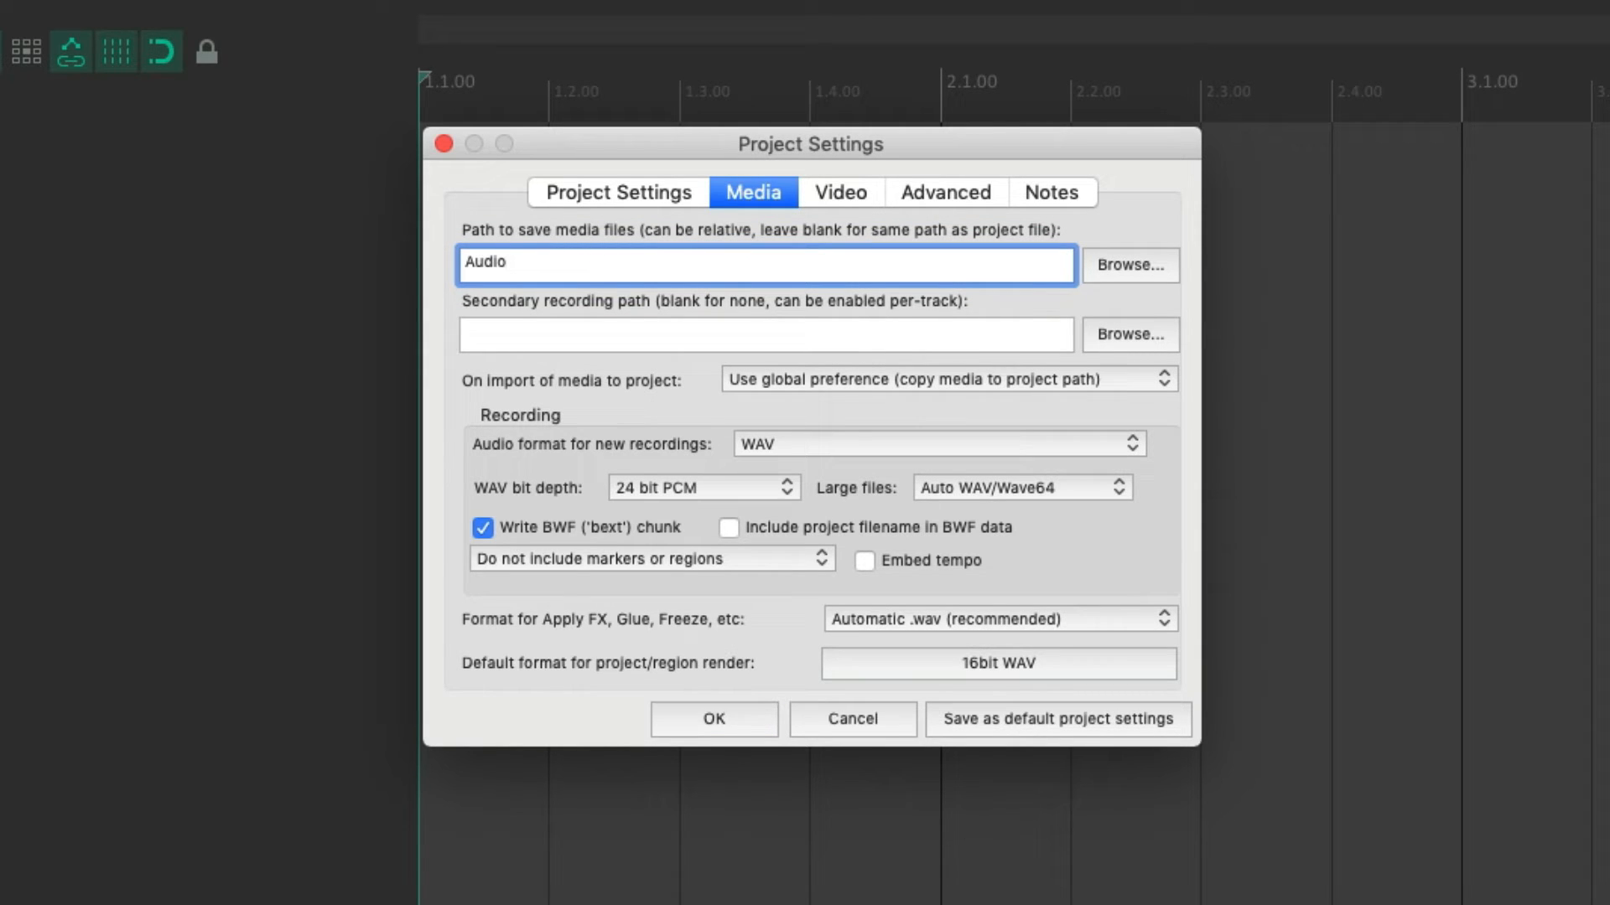
left_click(713, 719)
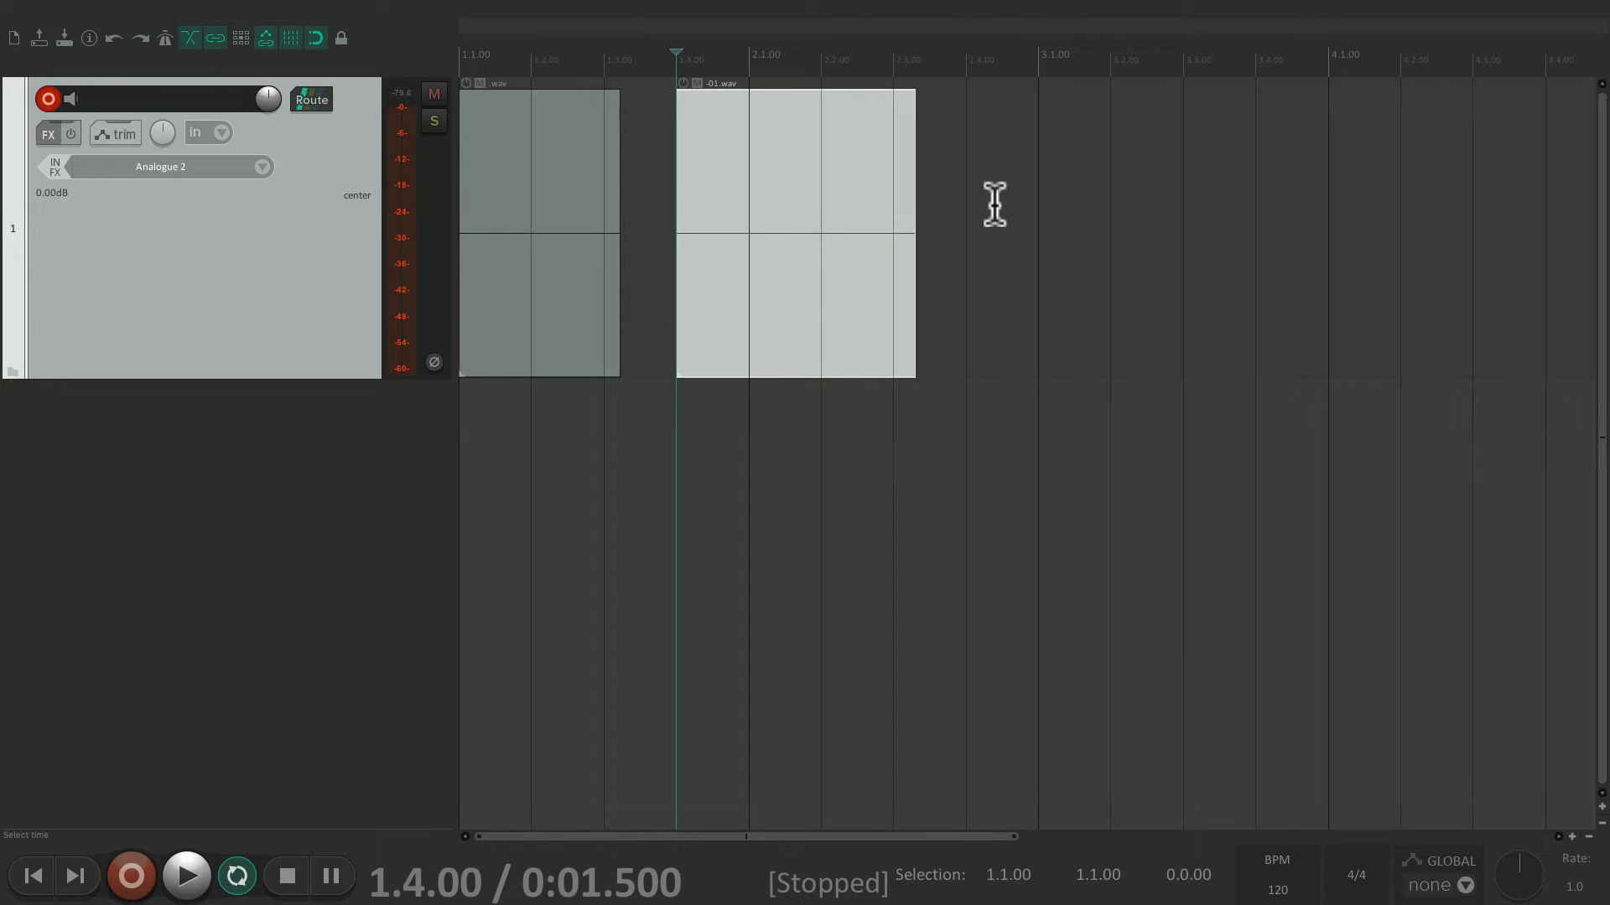
- Record a brief third take on the track and stop the transport
left_click(131, 875)
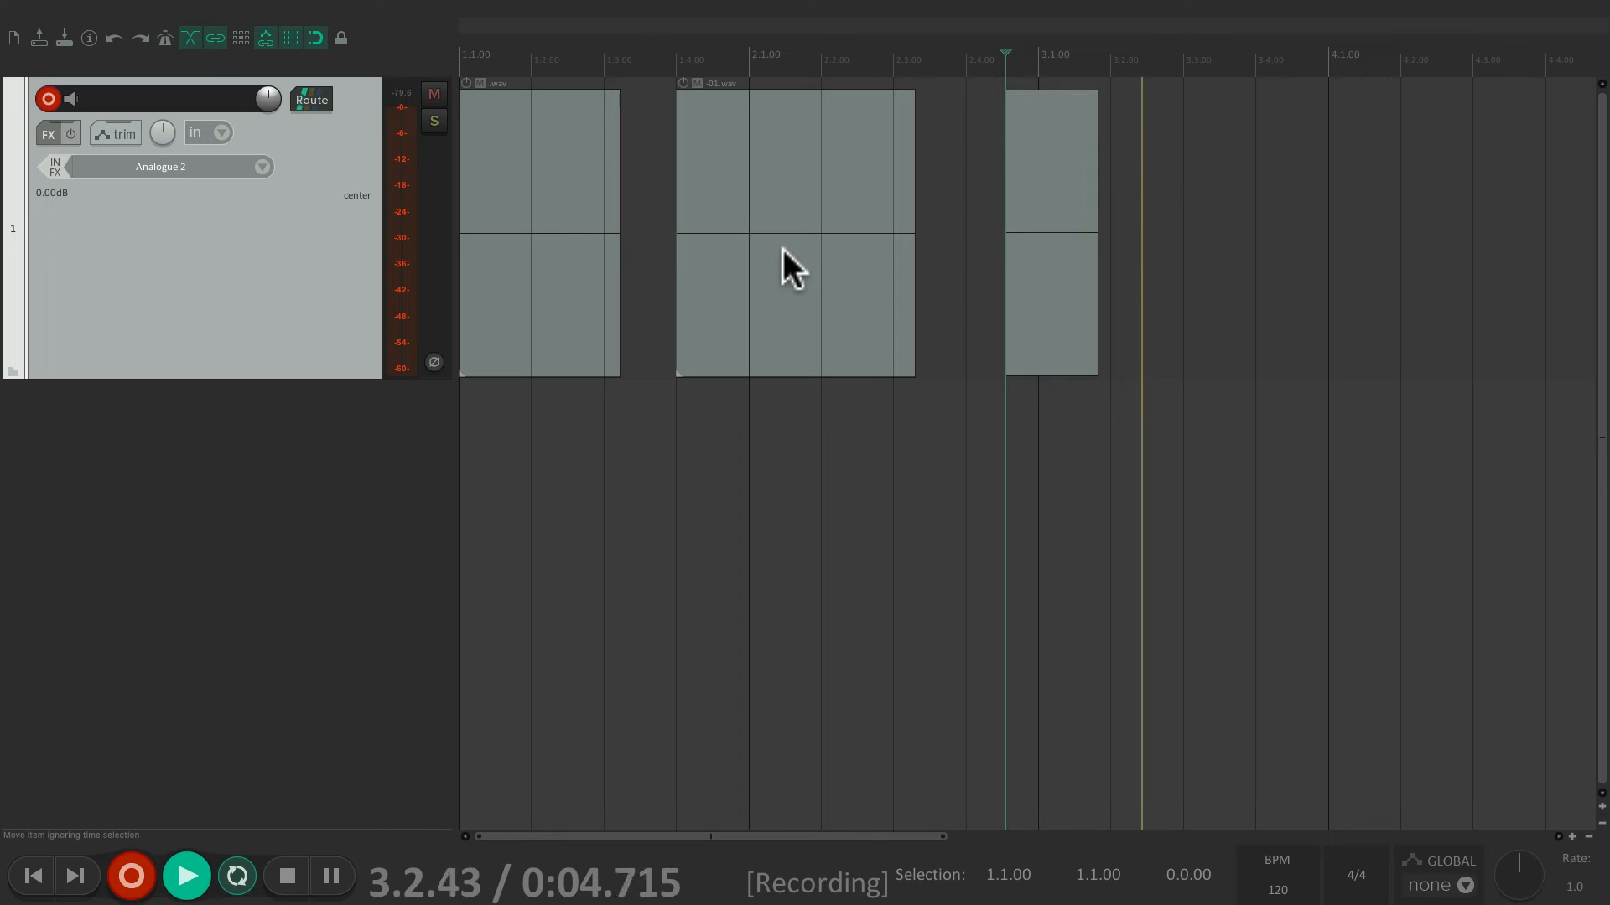
left_click(286, 875)
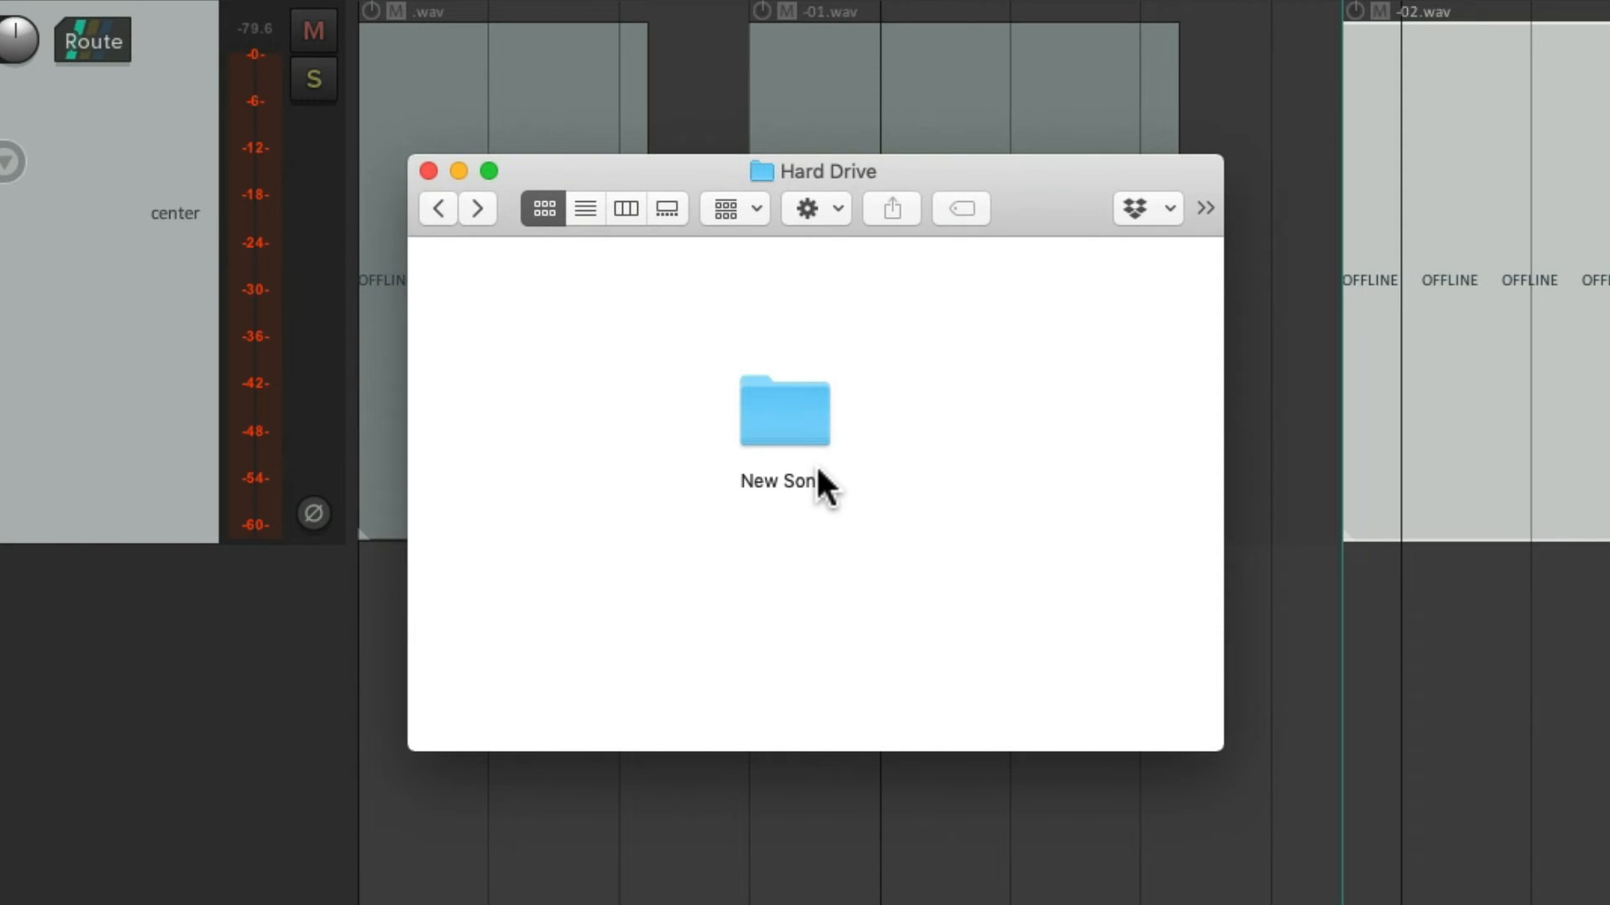
mouse_move(811, 426)
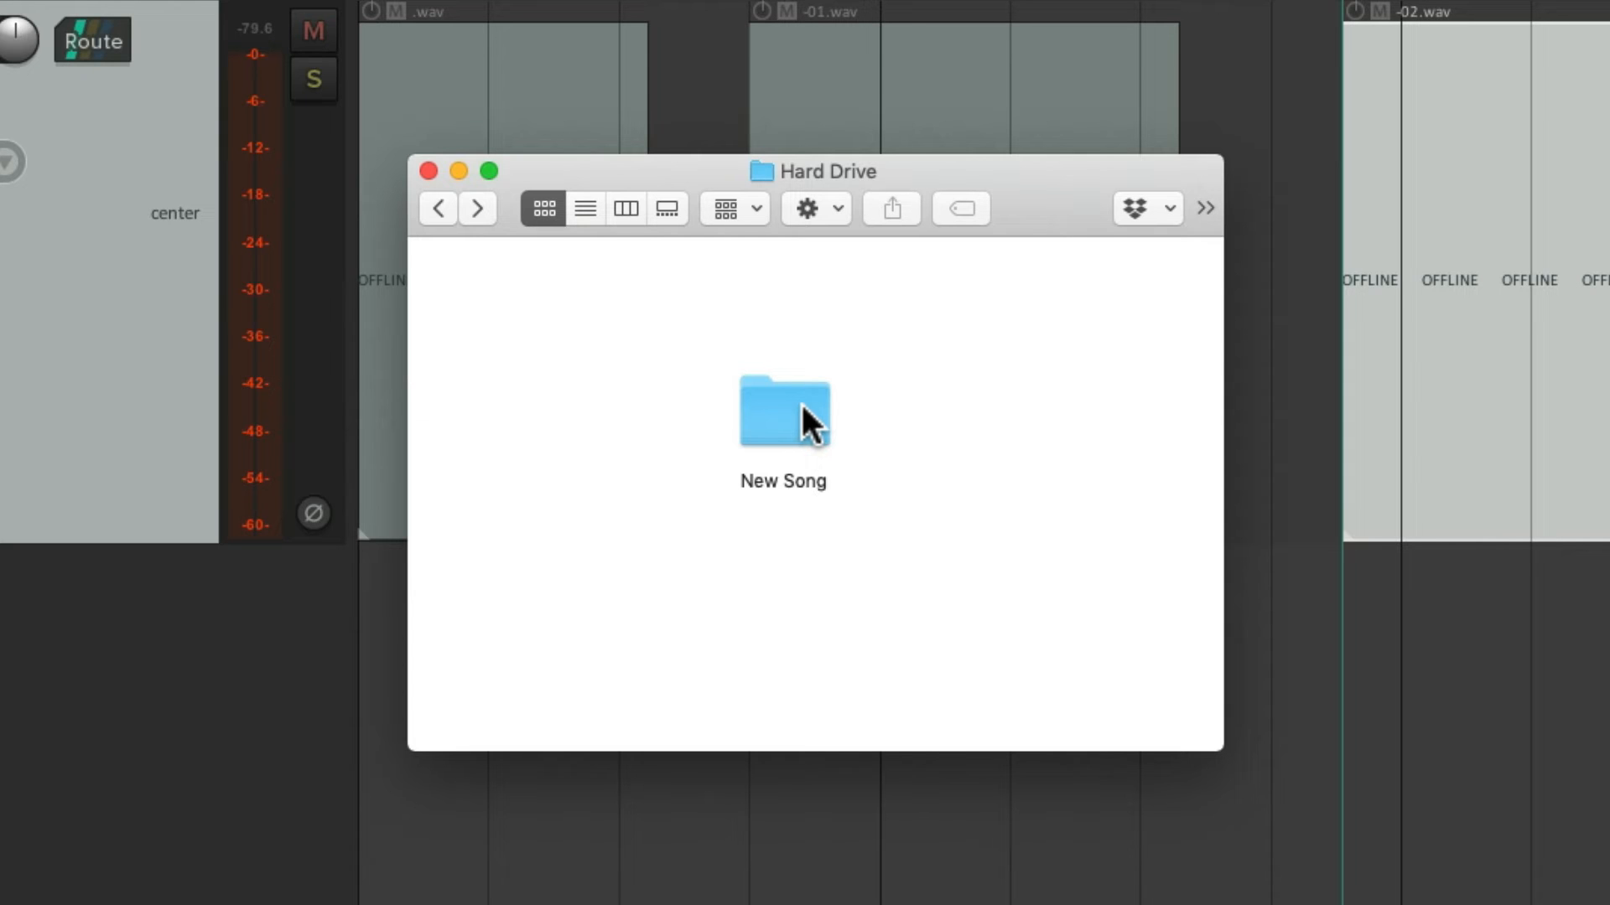
- Browse into the New Song folder and its Audio subfolder in Finder
double_click(783, 413)
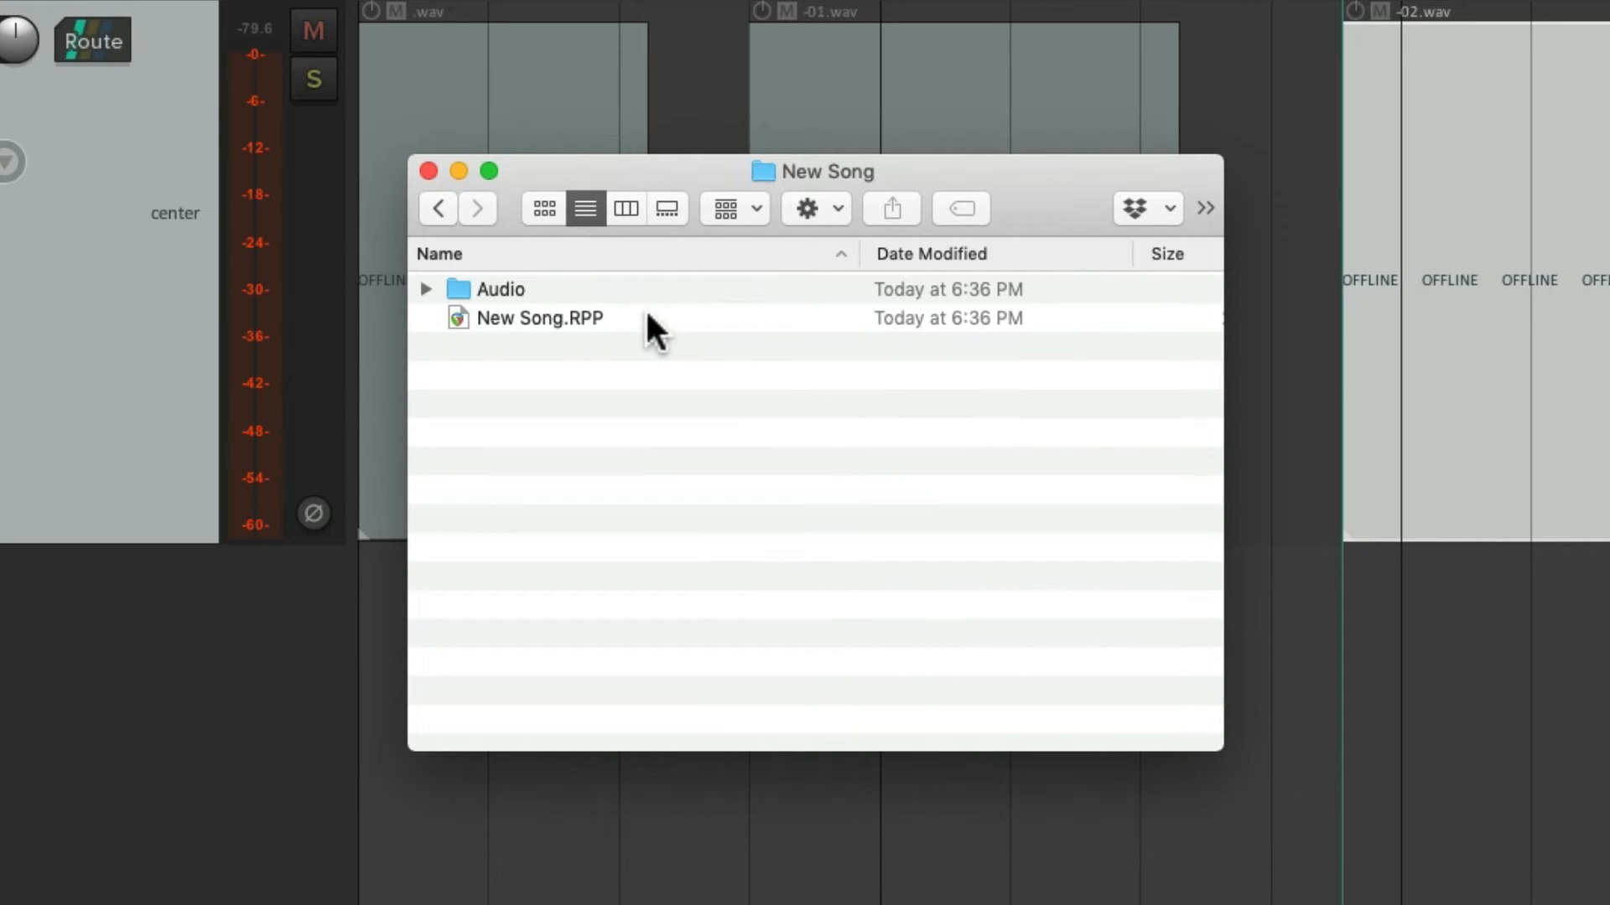
left_click(501, 288)
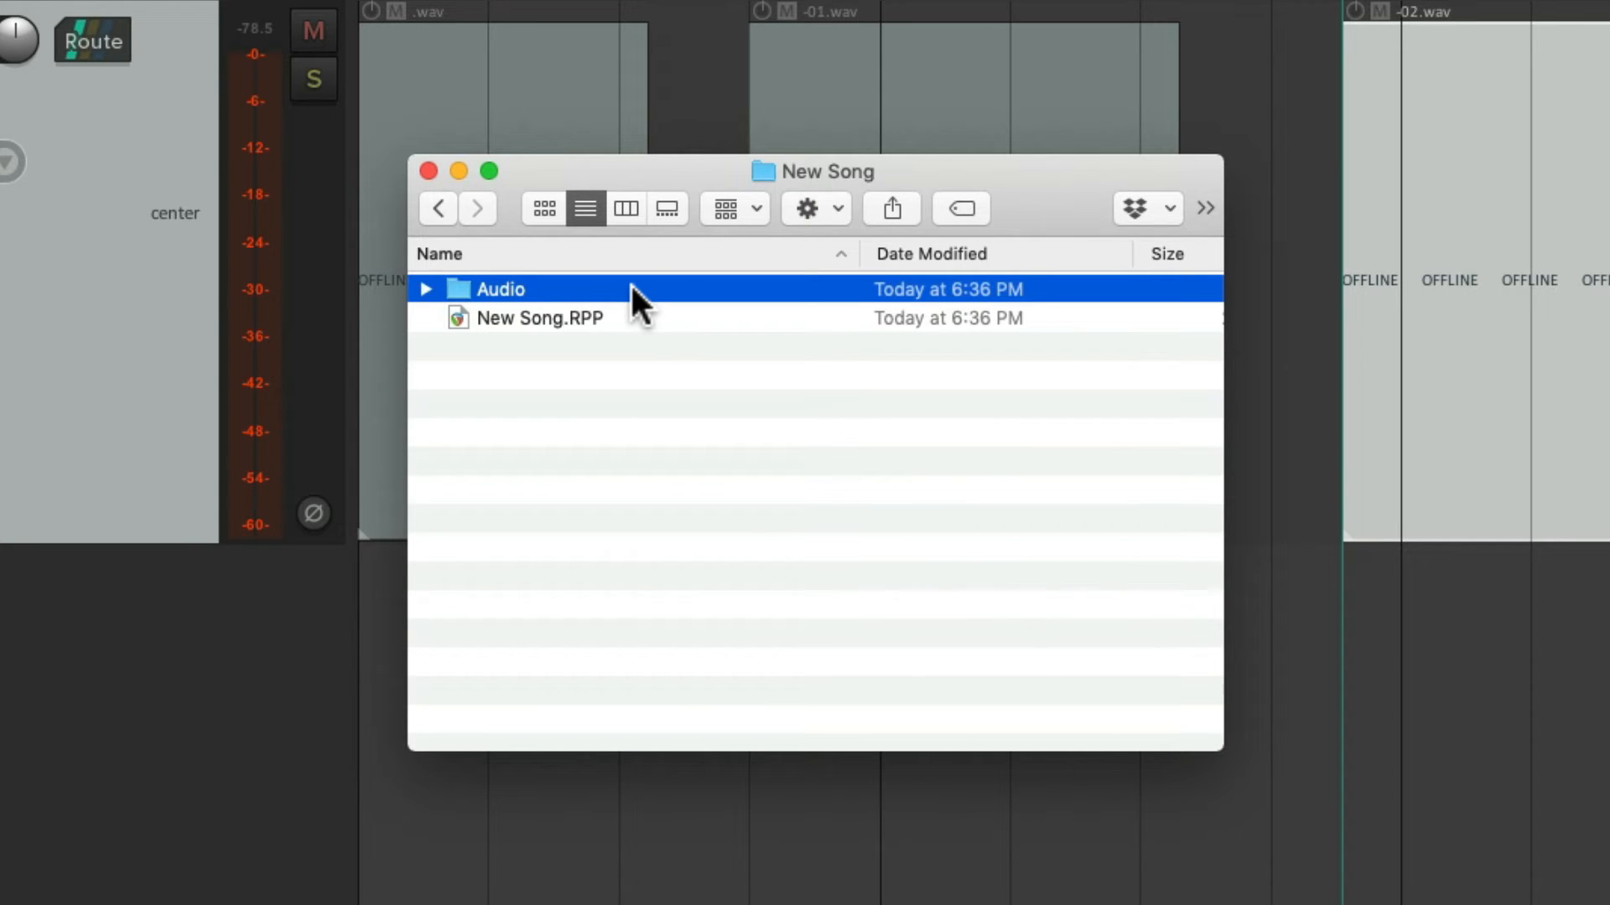
double_click(501, 289)
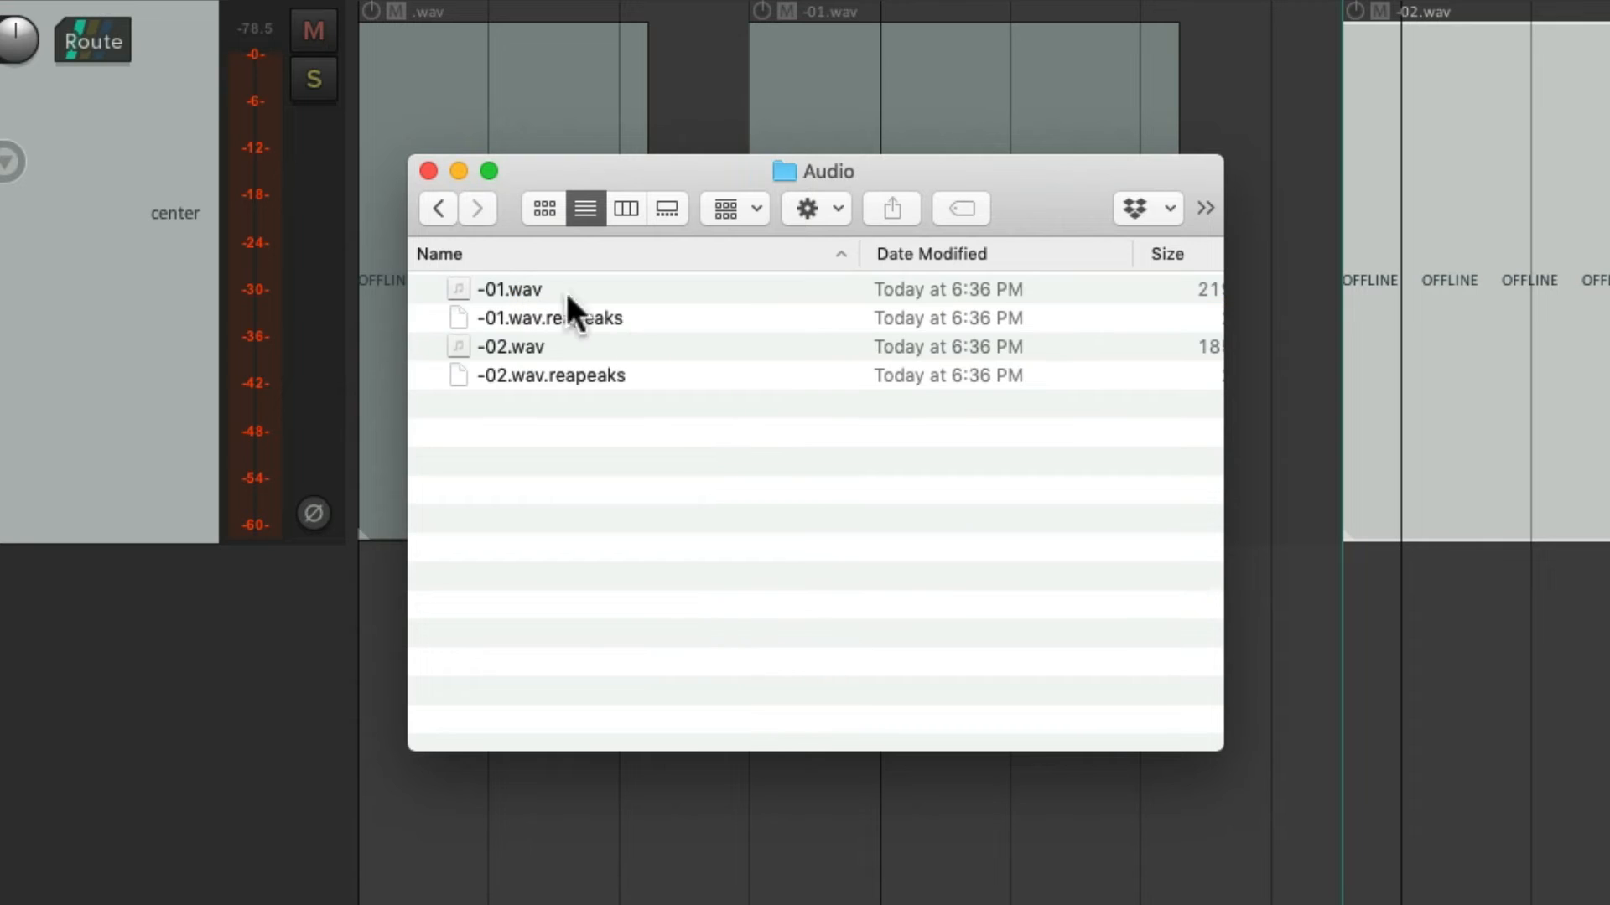
mouse_move(714, 378)
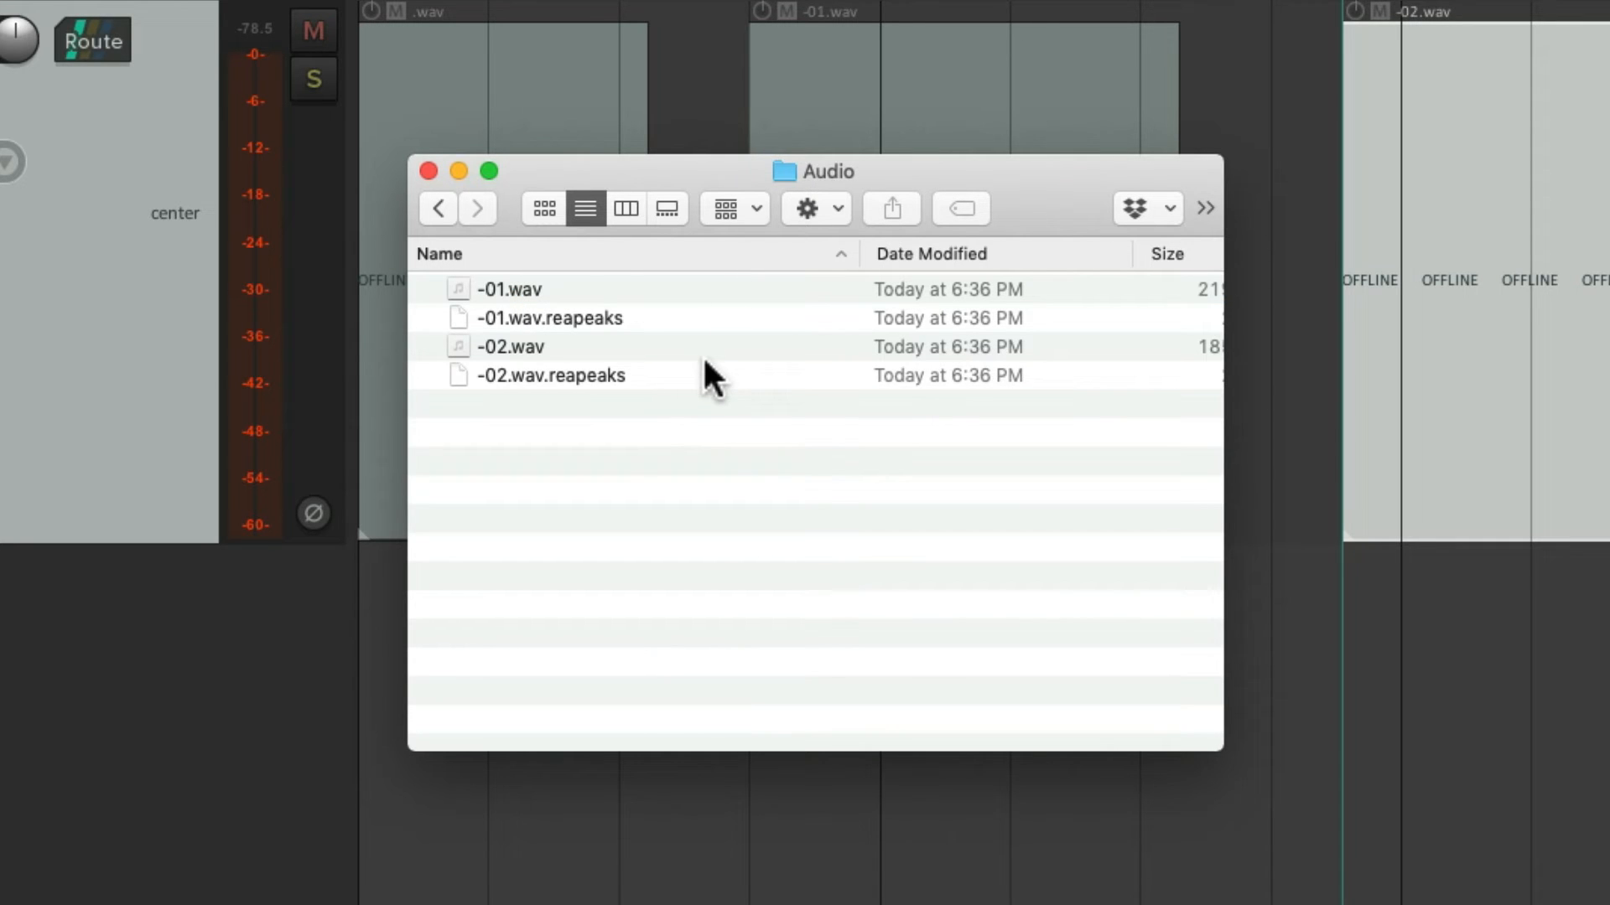
- Inspect the WAV take and its -01.wav.reapeaks peak file, then return to New Song
left_click(550, 317)
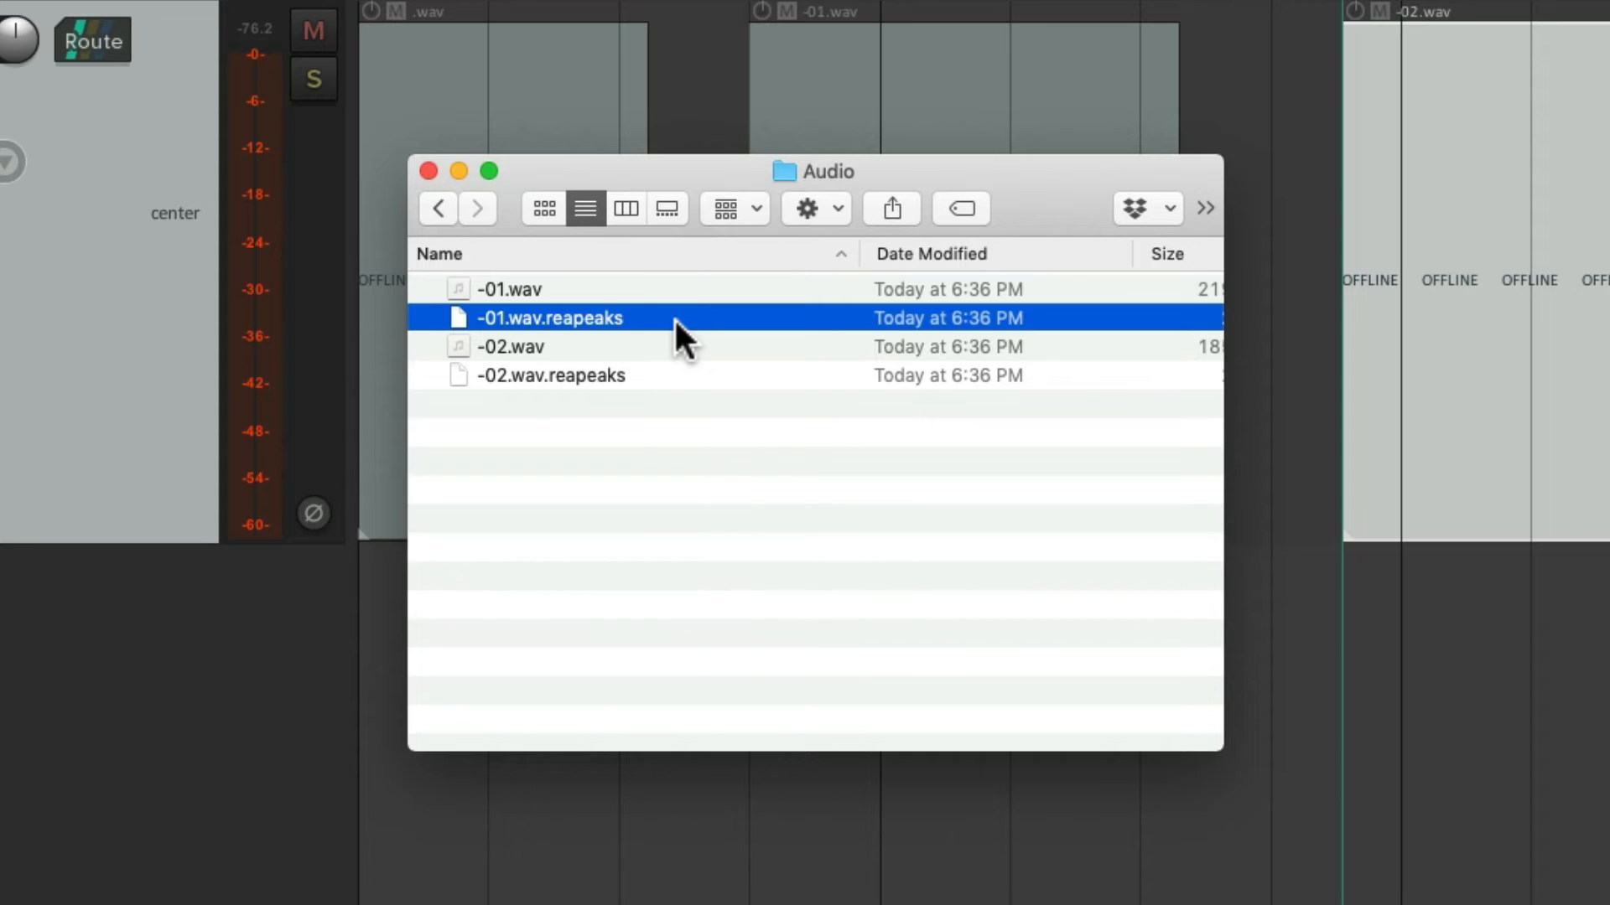
left_click(550, 374)
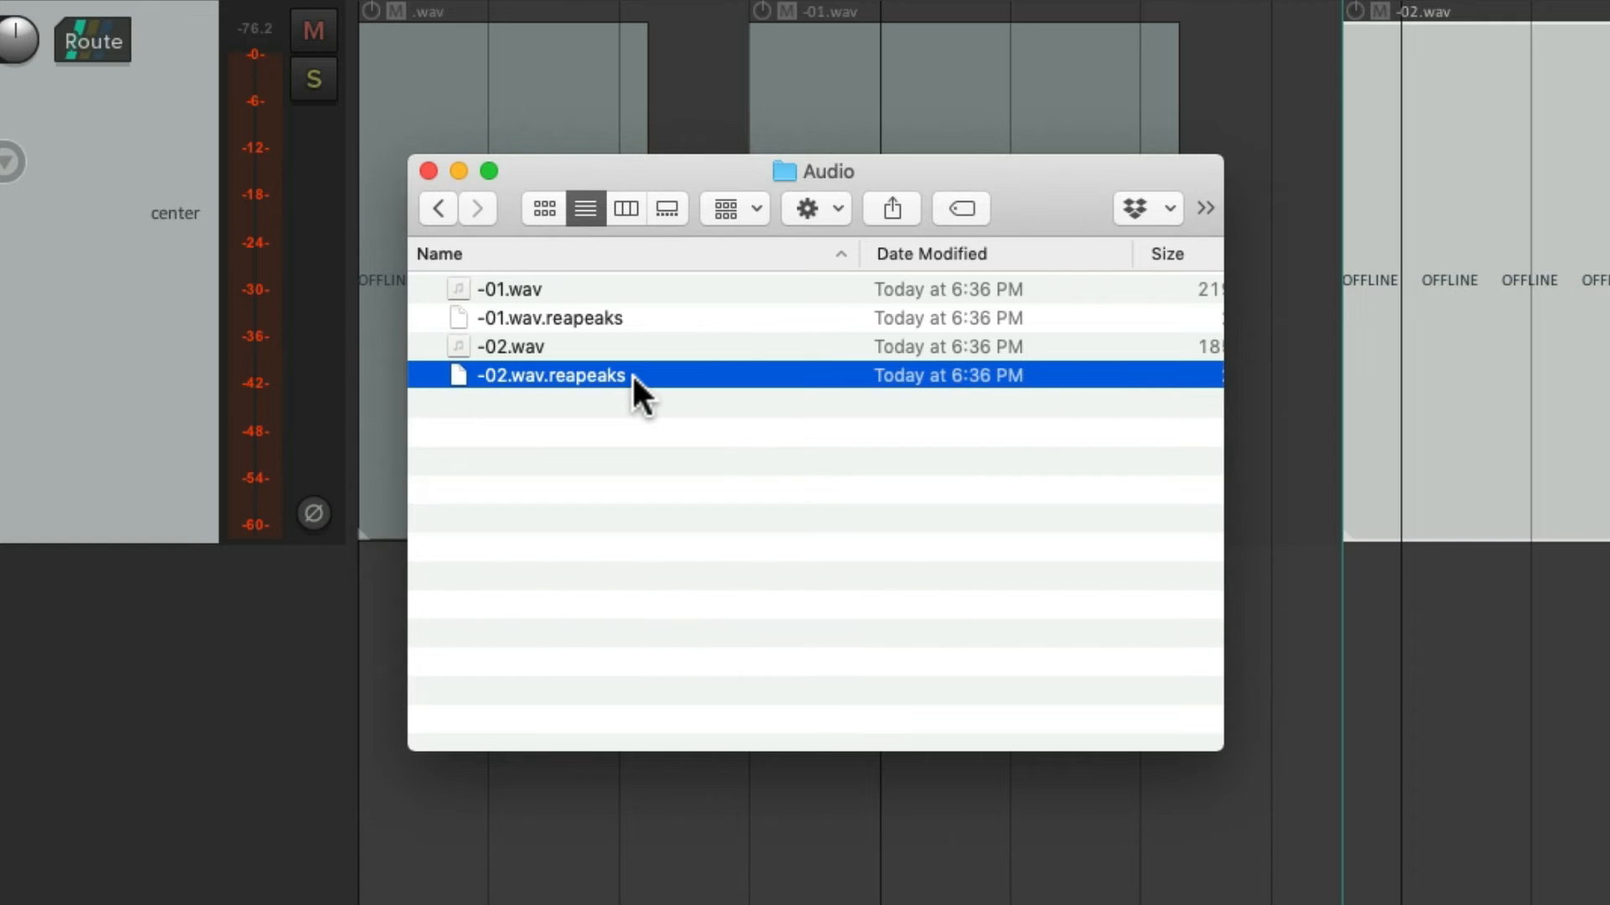
left_click(436, 208)
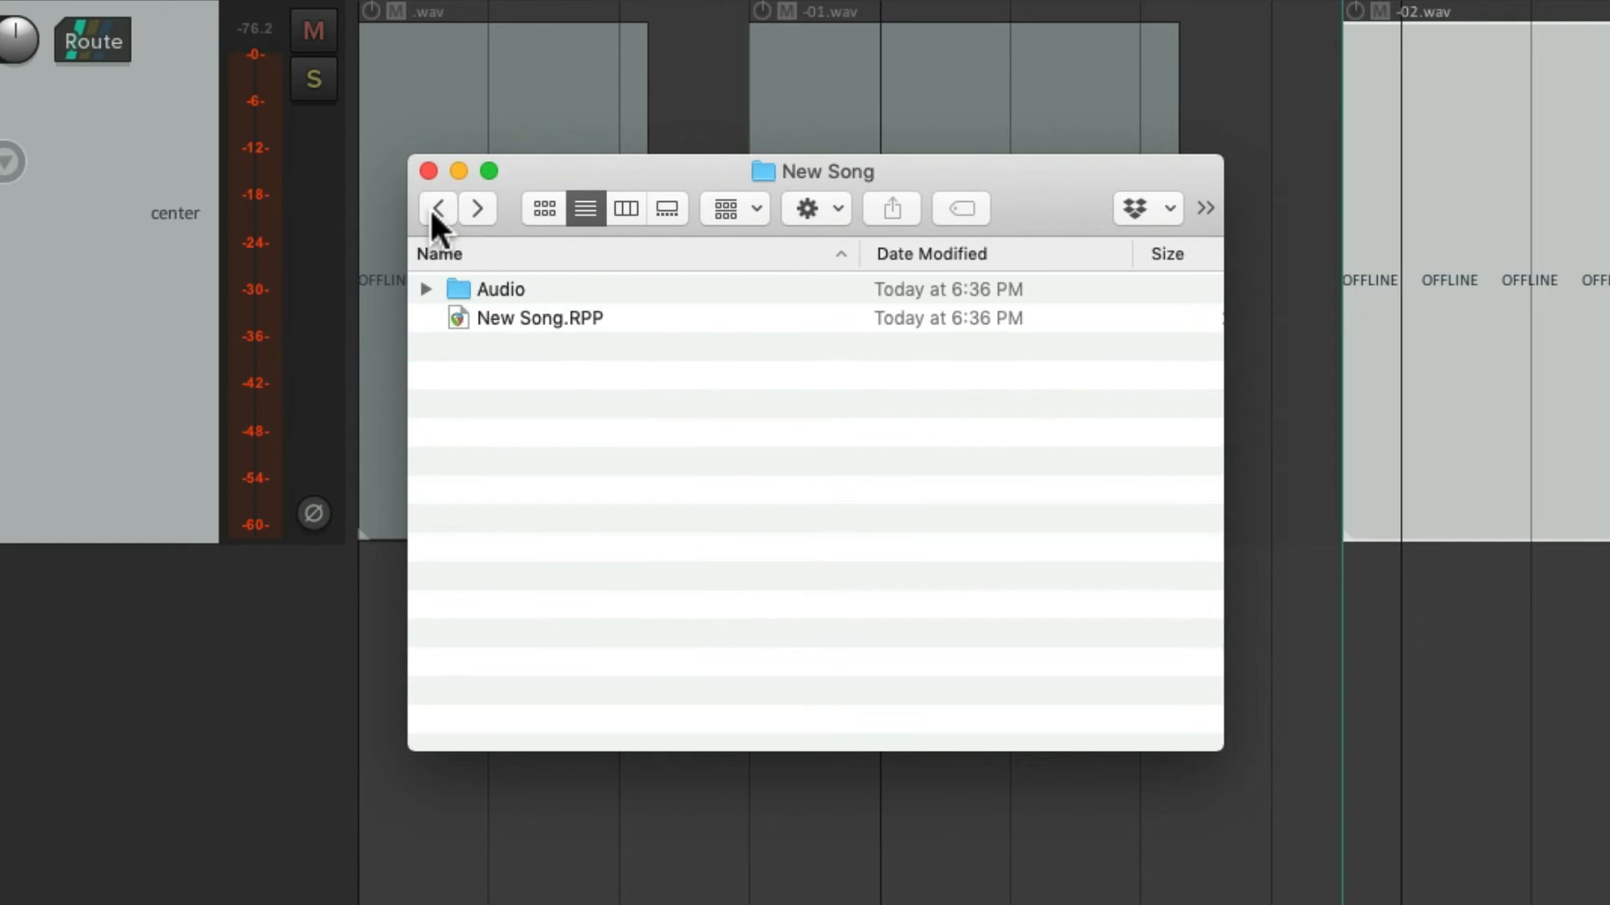
left_click(438, 208)
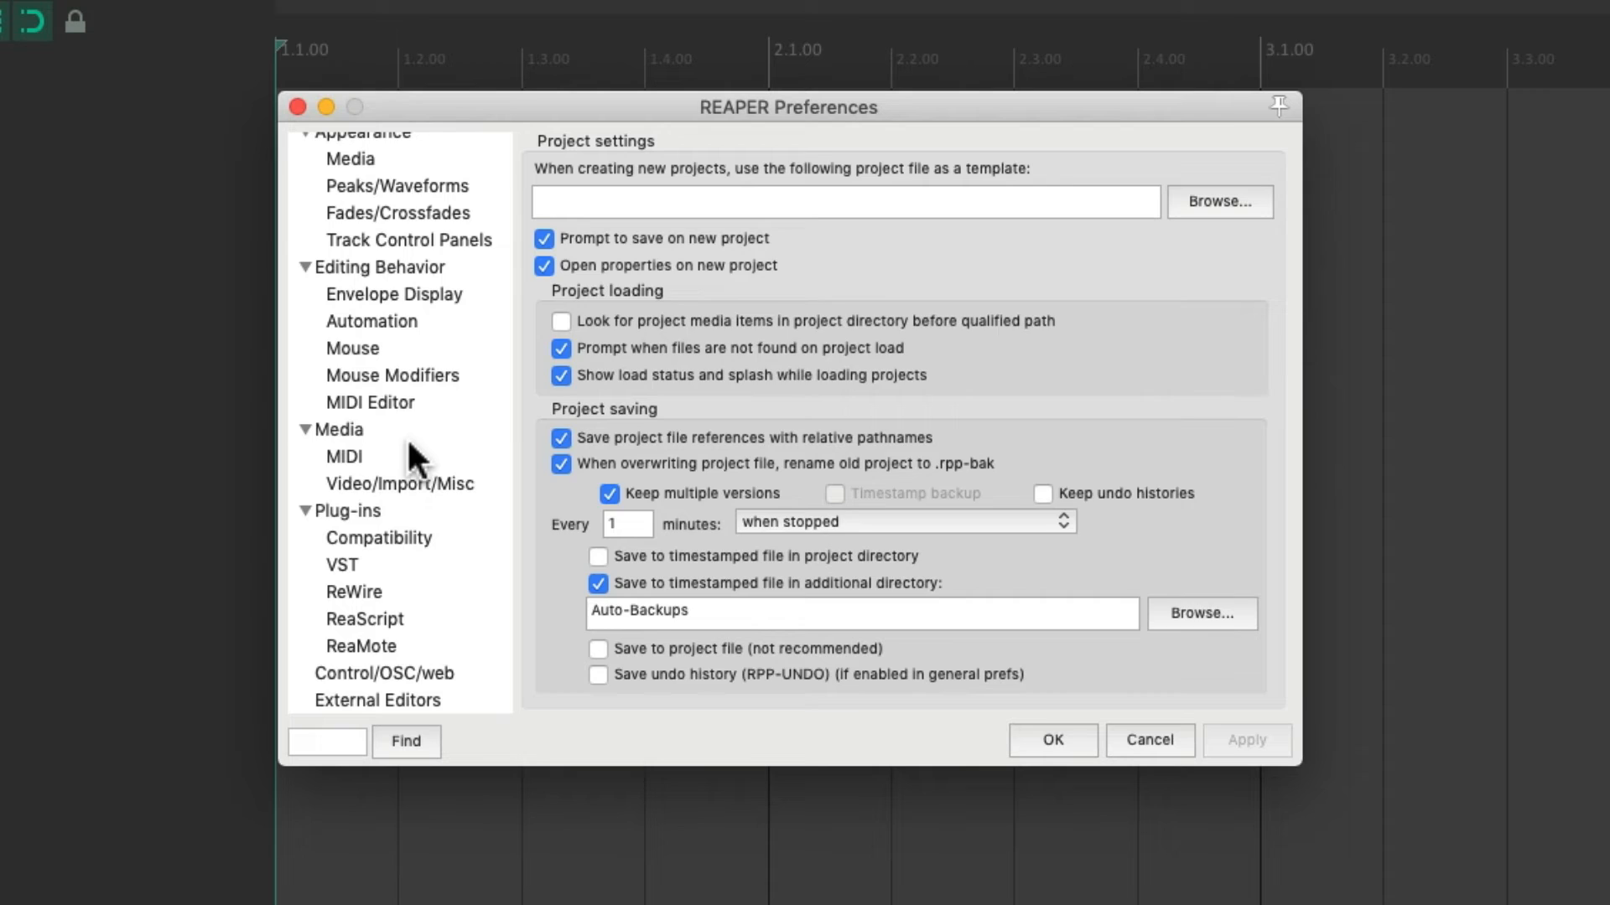
- Enable putting new peak files in a peaks/ subfolder relative to media and confirm
left_click(335, 429)
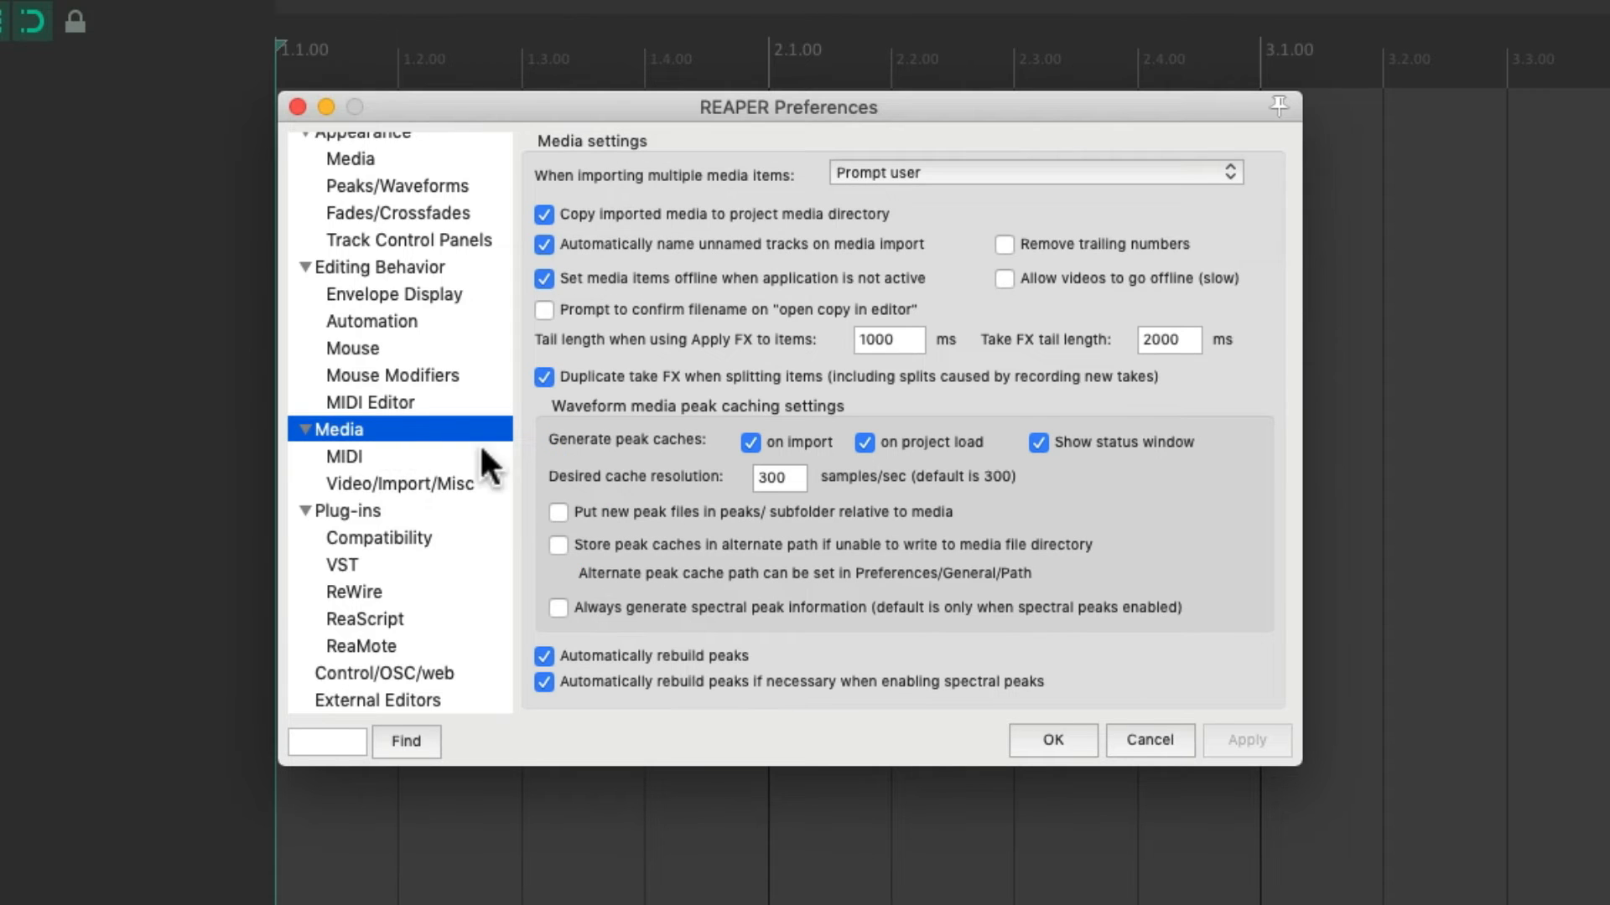
left_click(558, 513)
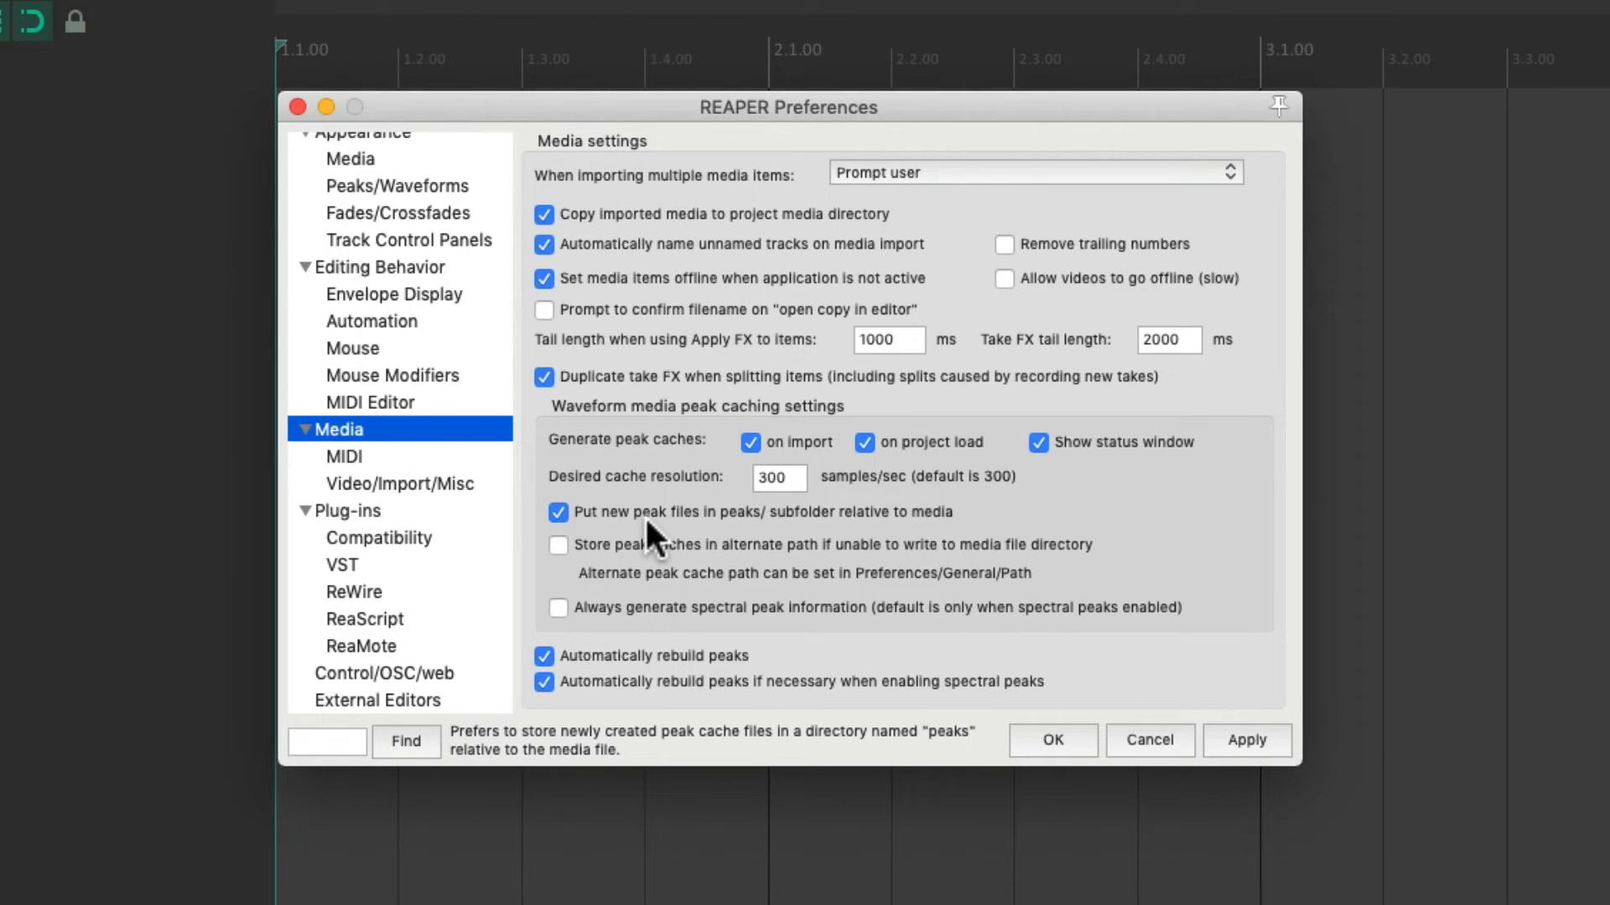
mouse_move(803, 542)
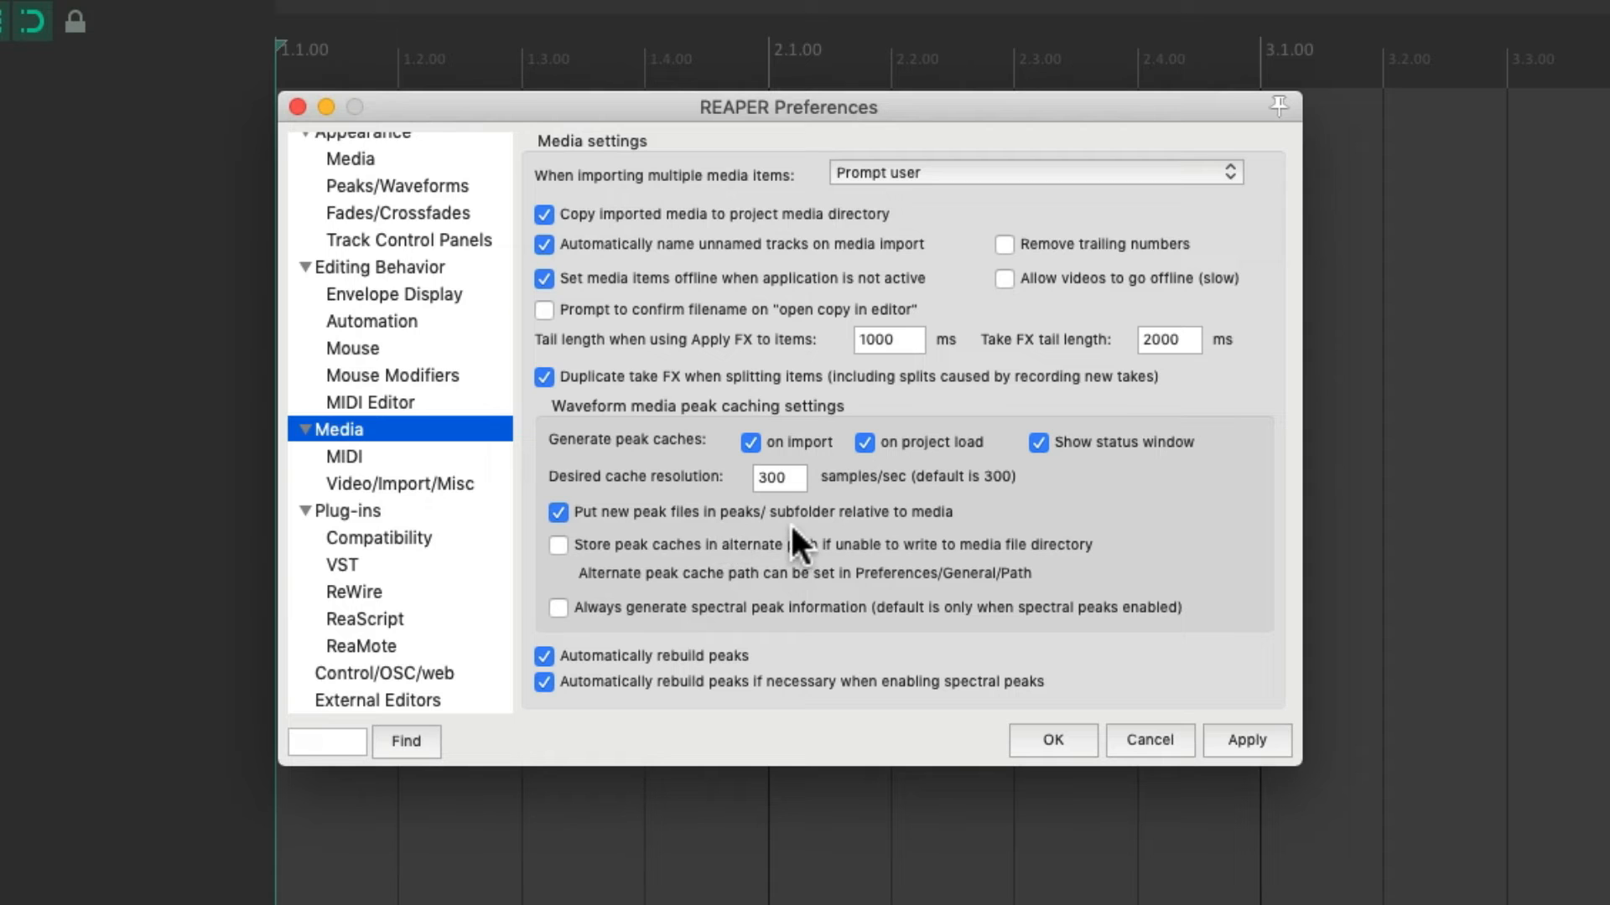
left_click(1049, 739)
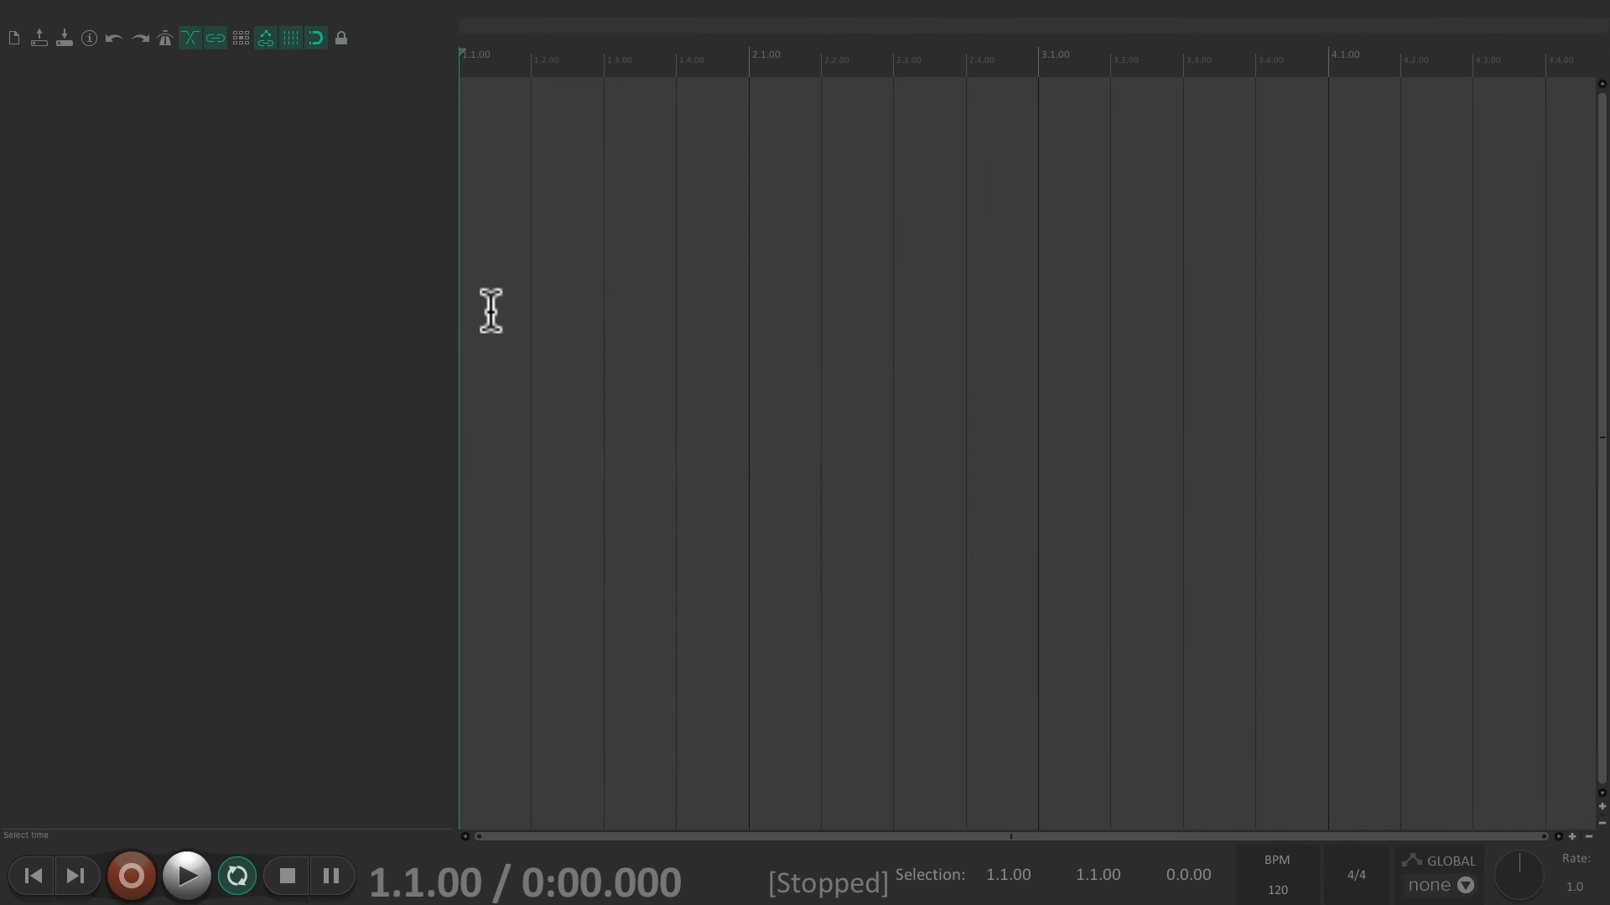
- Use Save project as... and name the empty project New Song
left_click(172, 14)
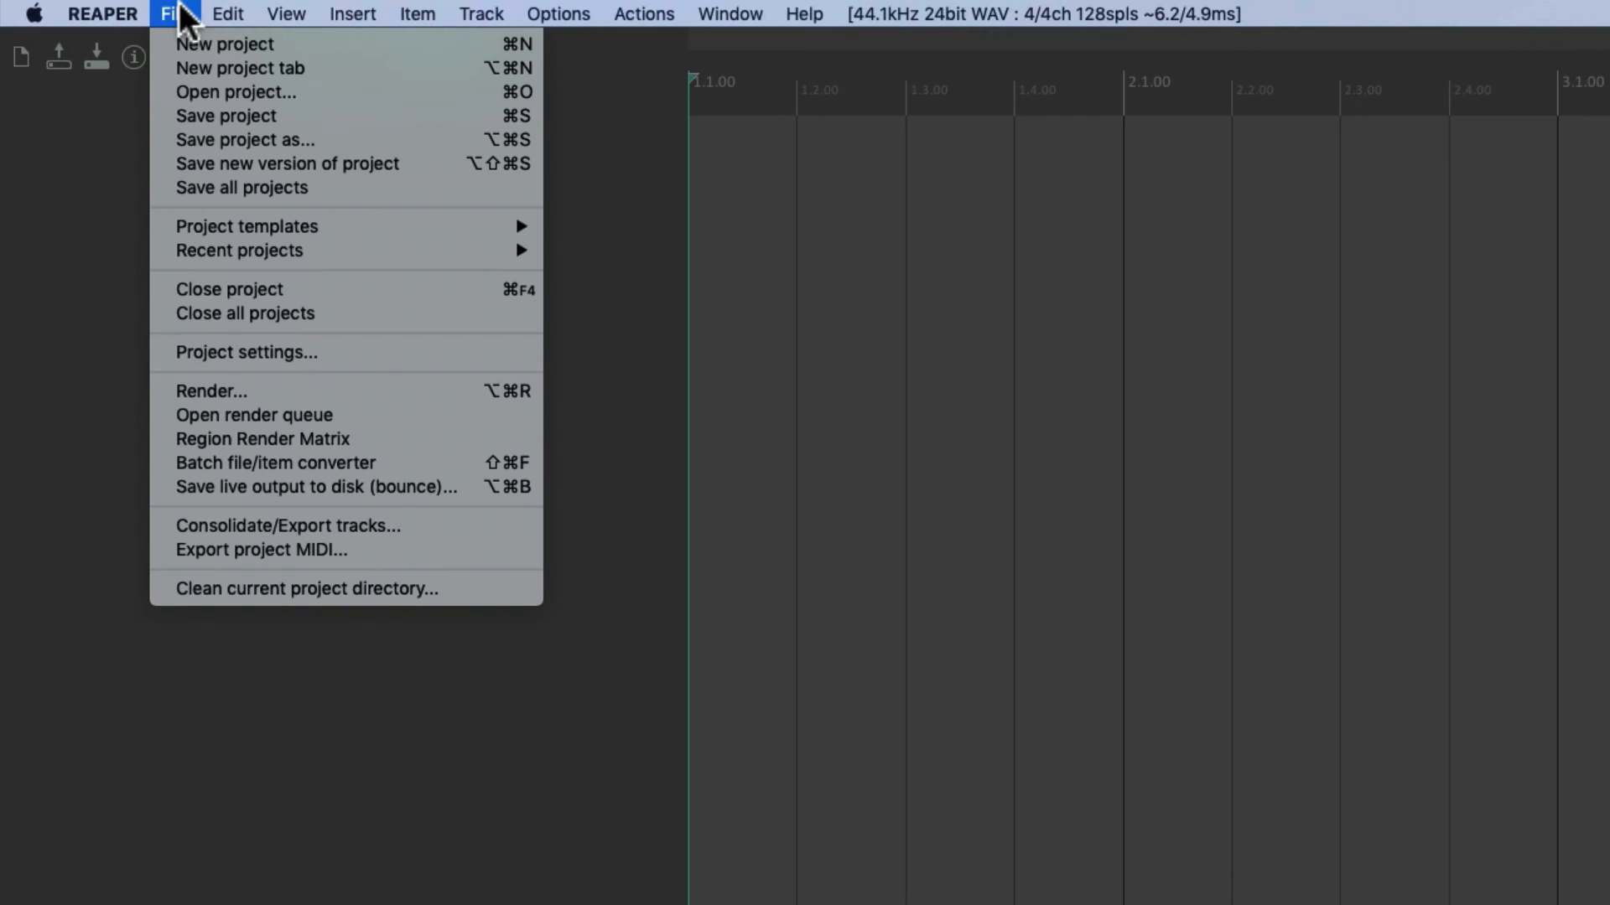
left_click(244, 139)
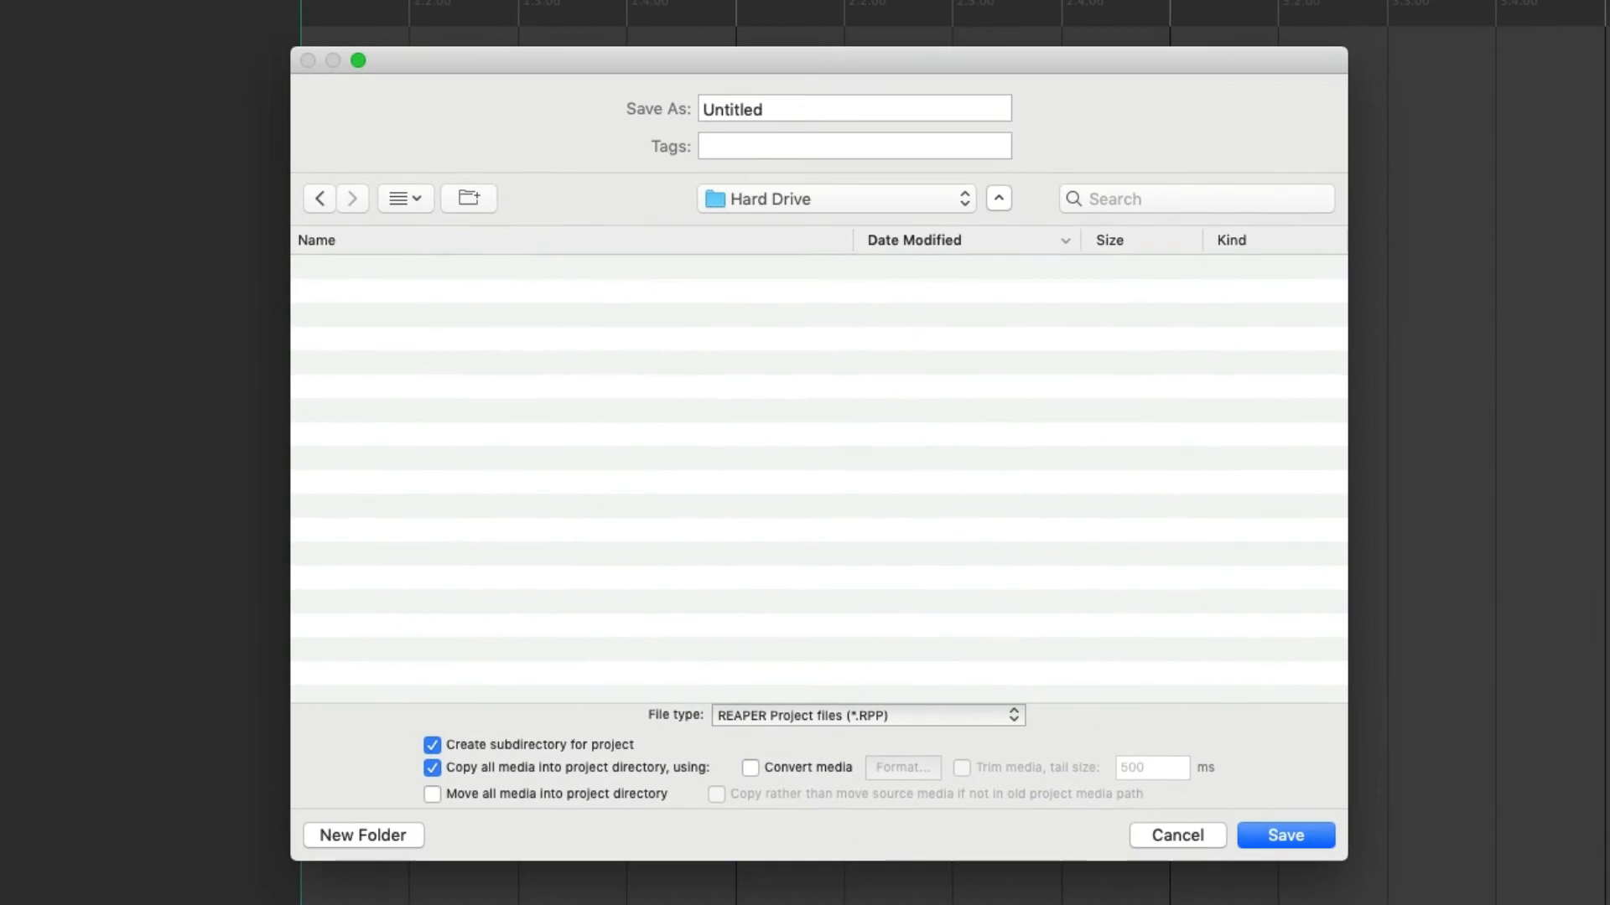
type("New So")
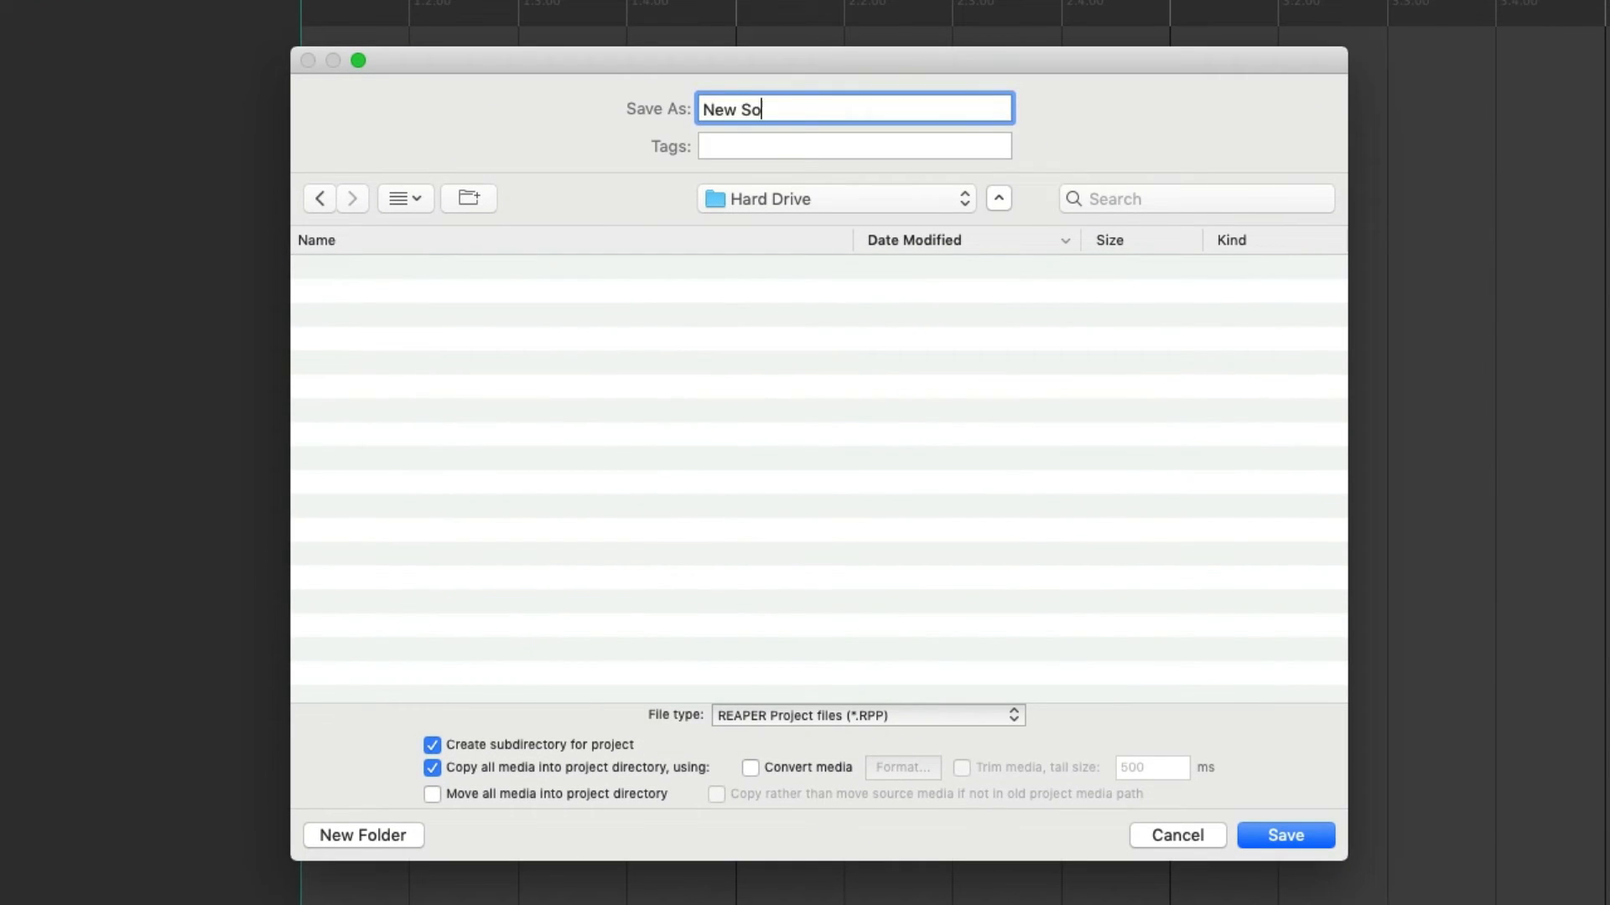
type("ng")
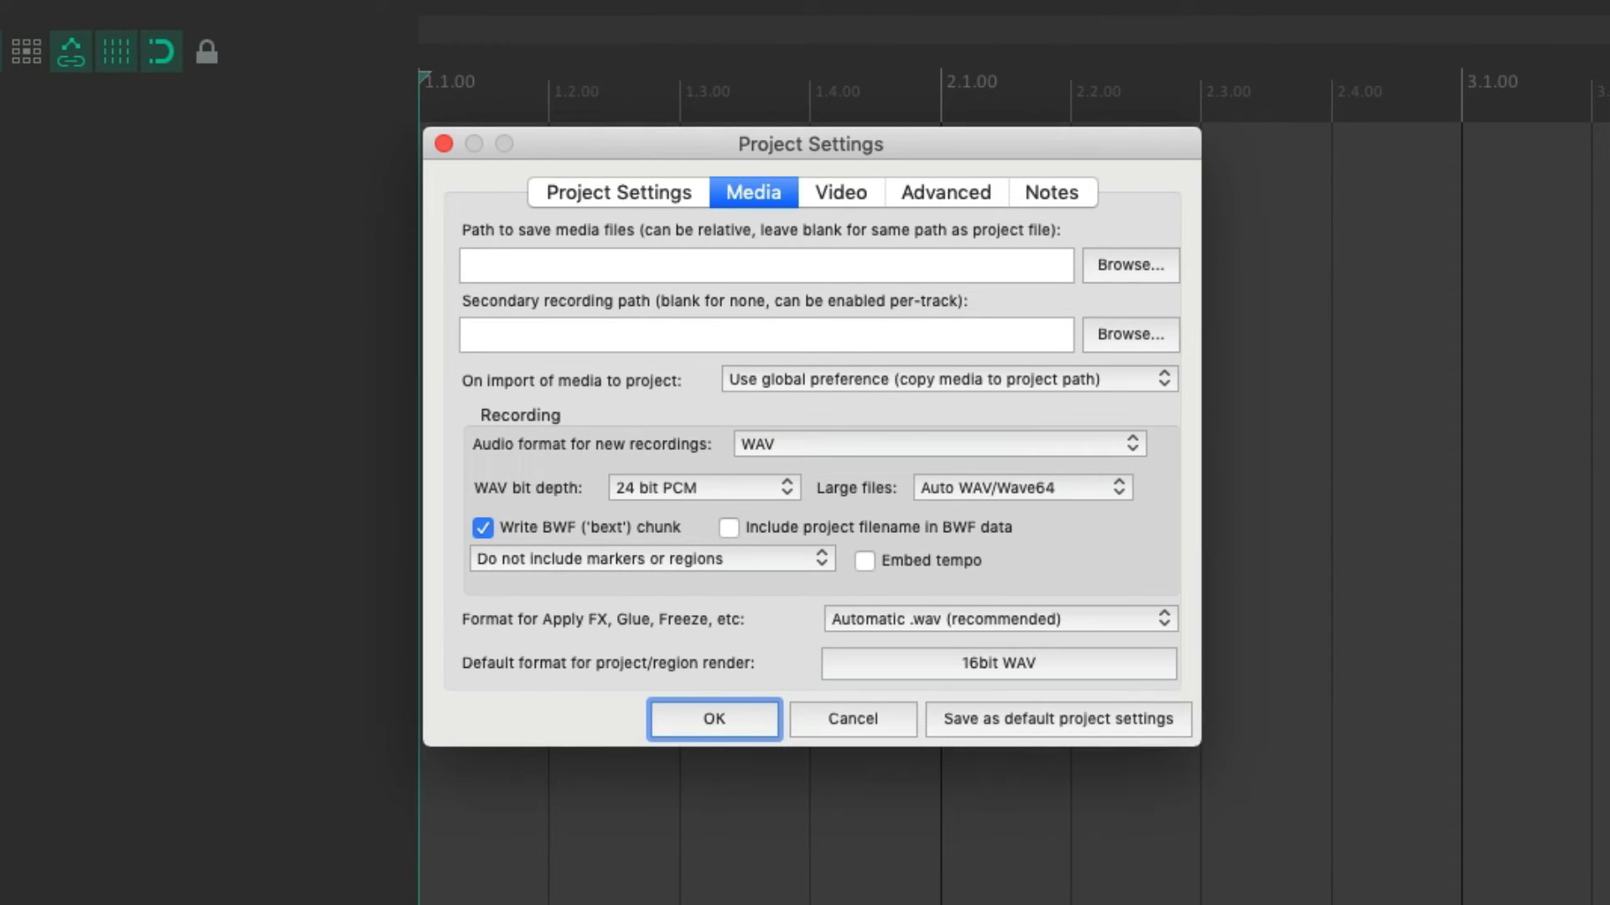
mouse_move(884, 583)
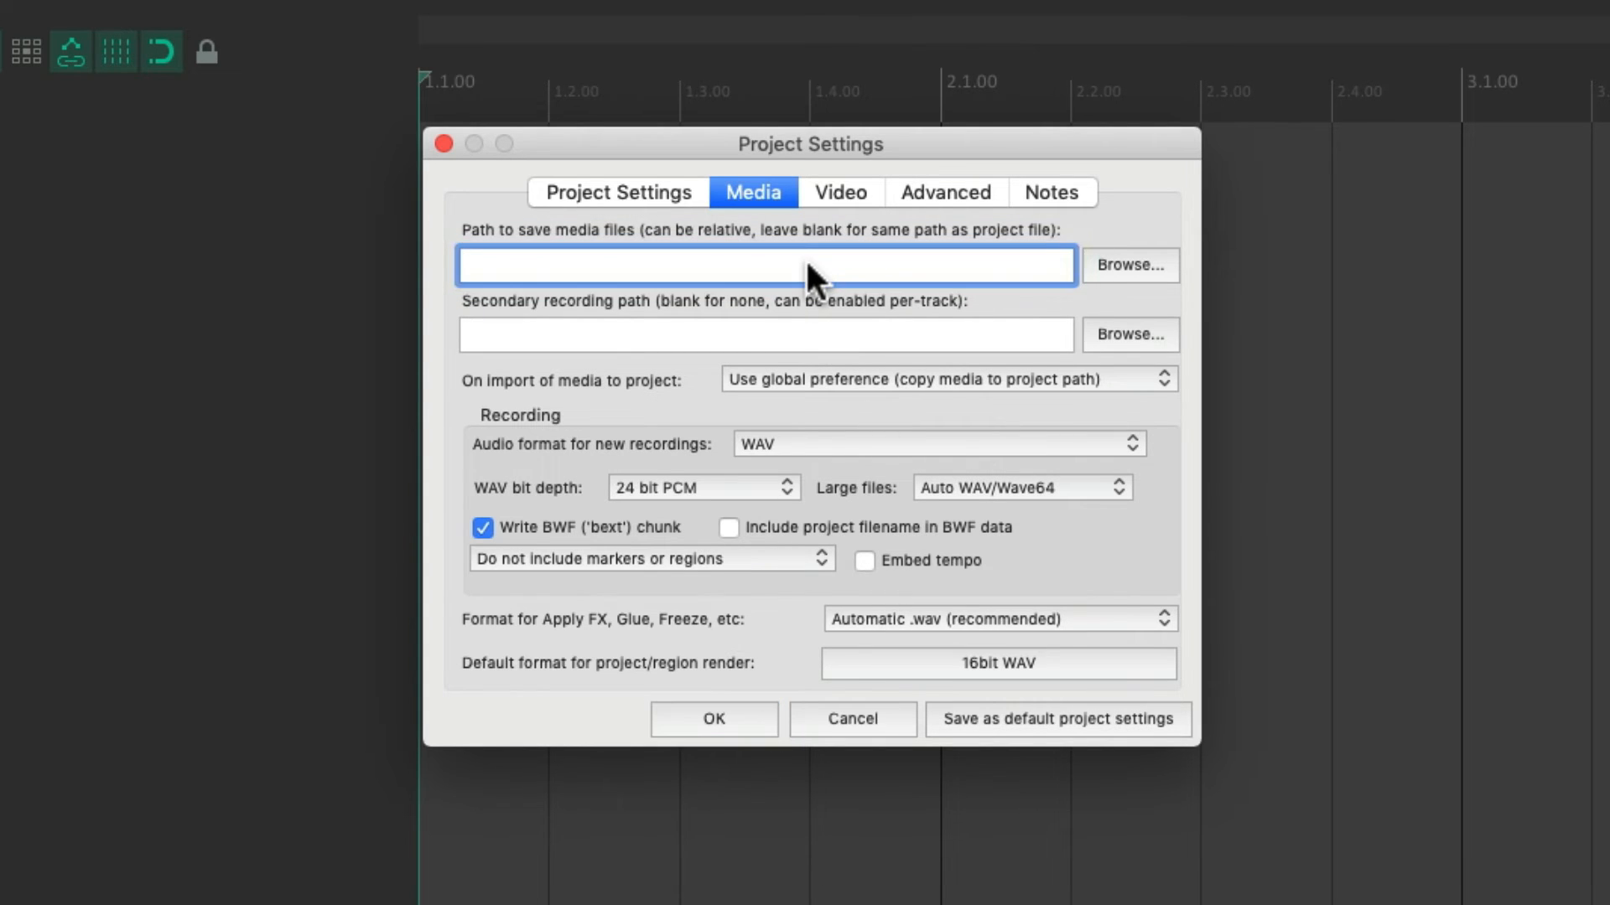
- Enter Audio as the project's path to save media files
type("Audio")
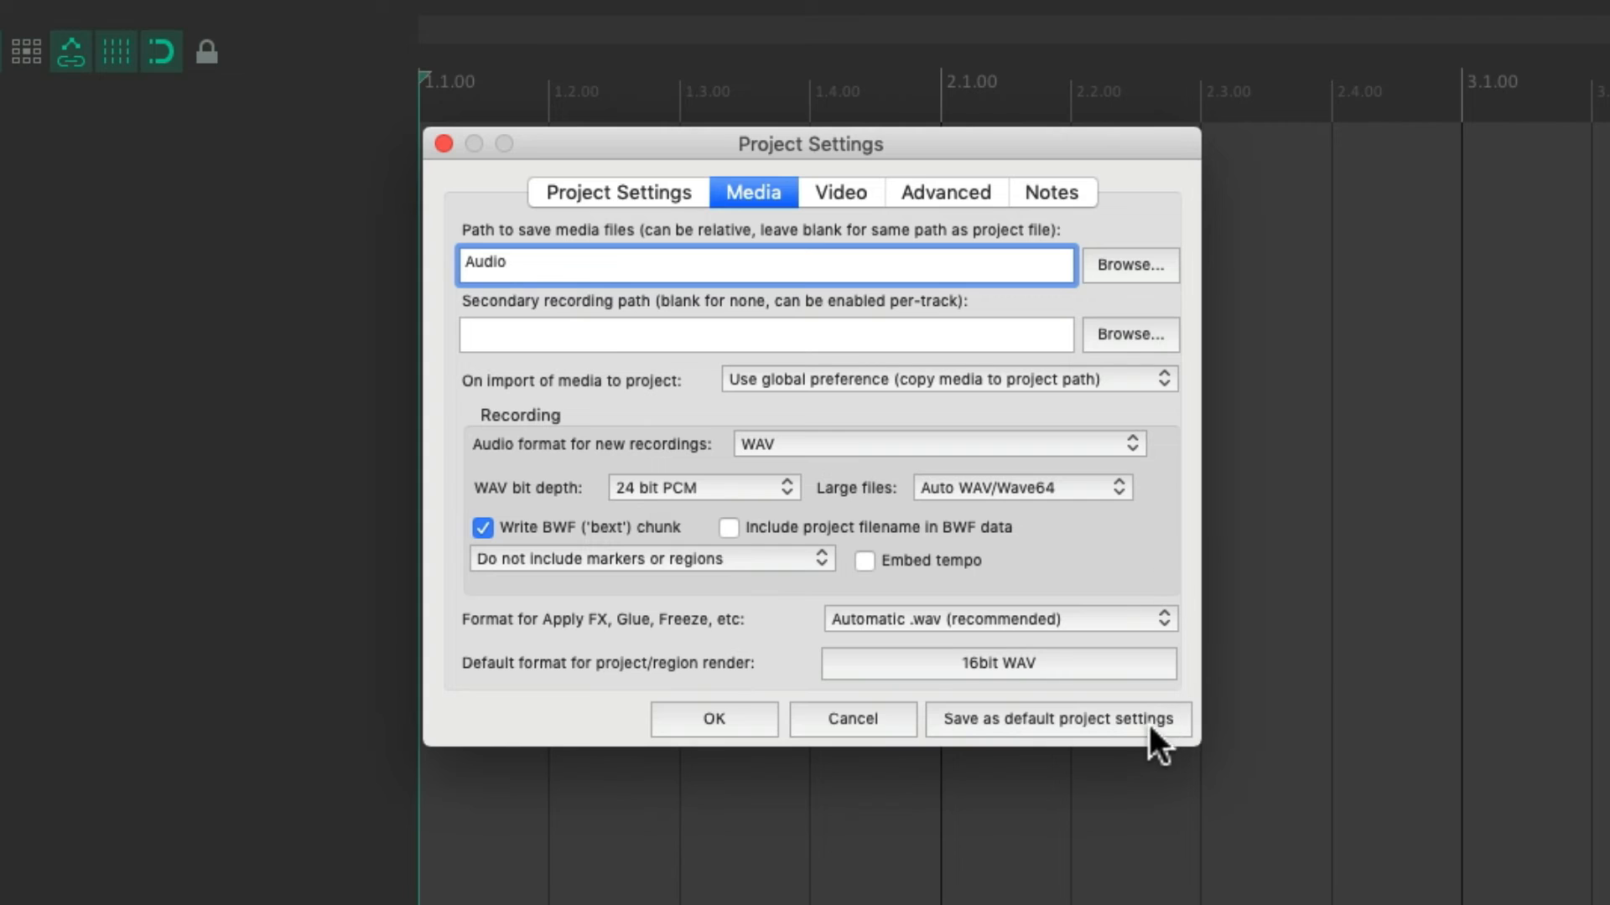
mouse_move(1152, 752)
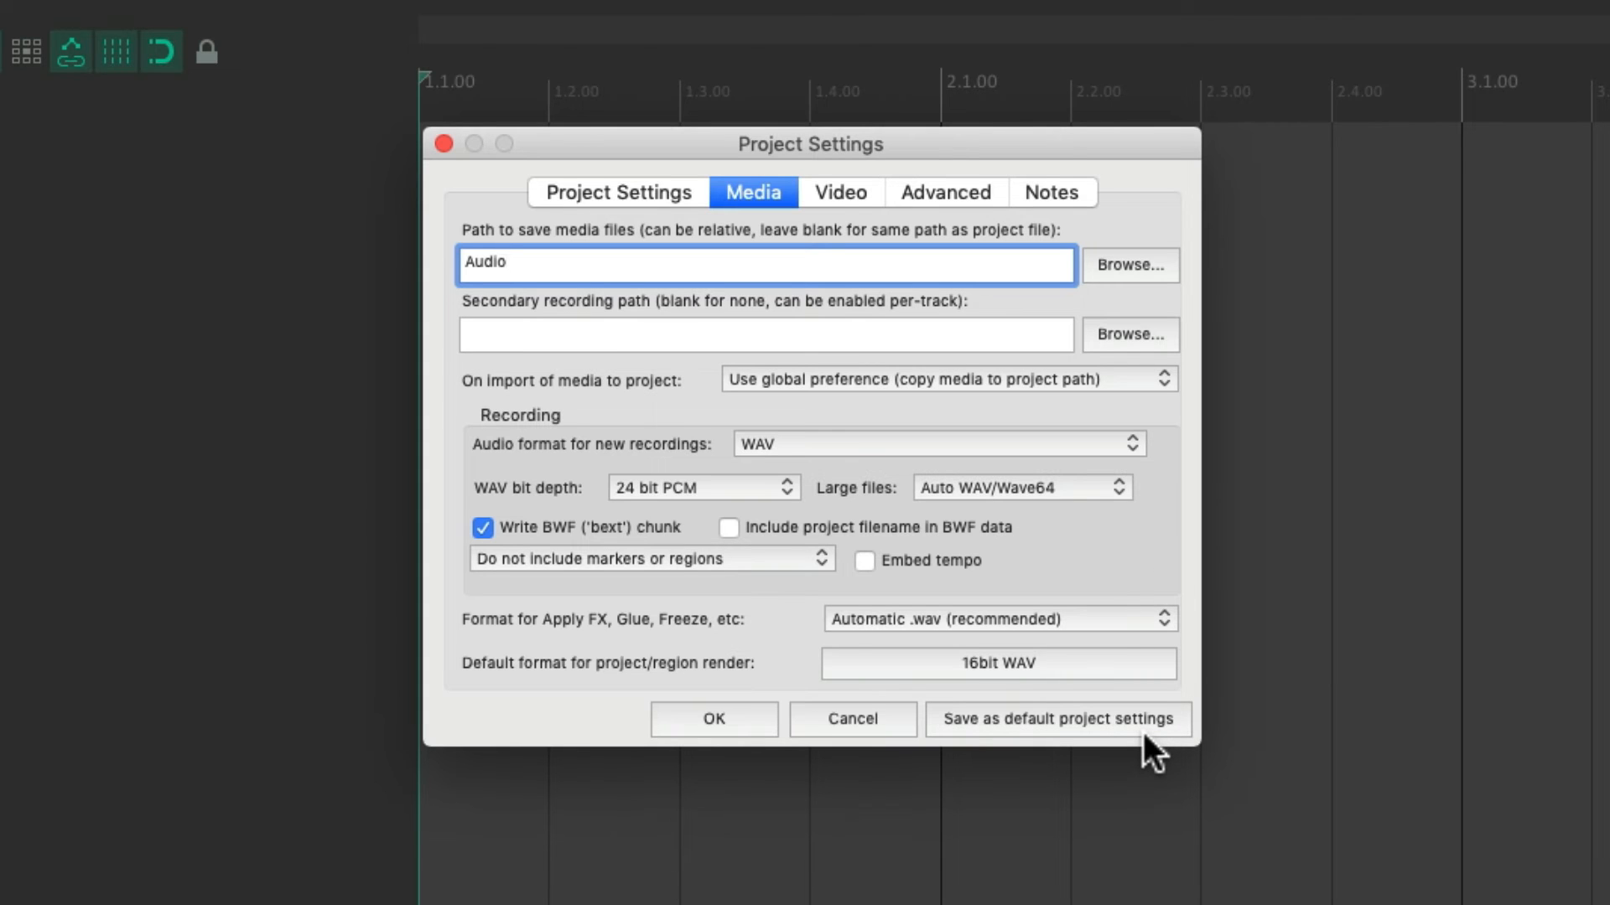
mouse_move(644, 216)
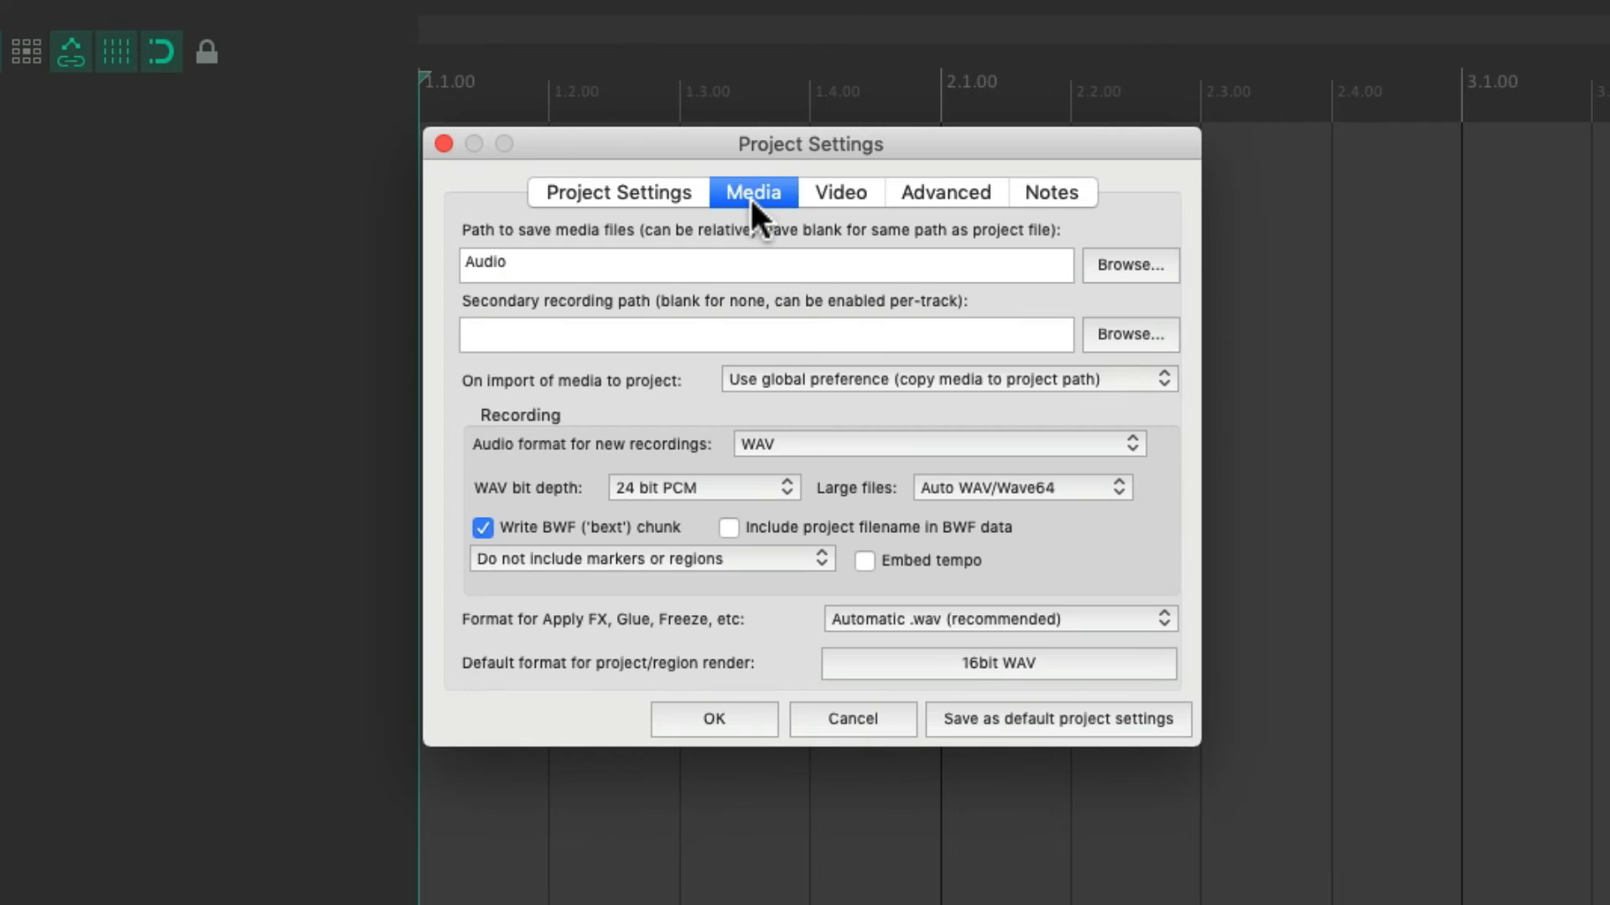
mouse_move(1051, 227)
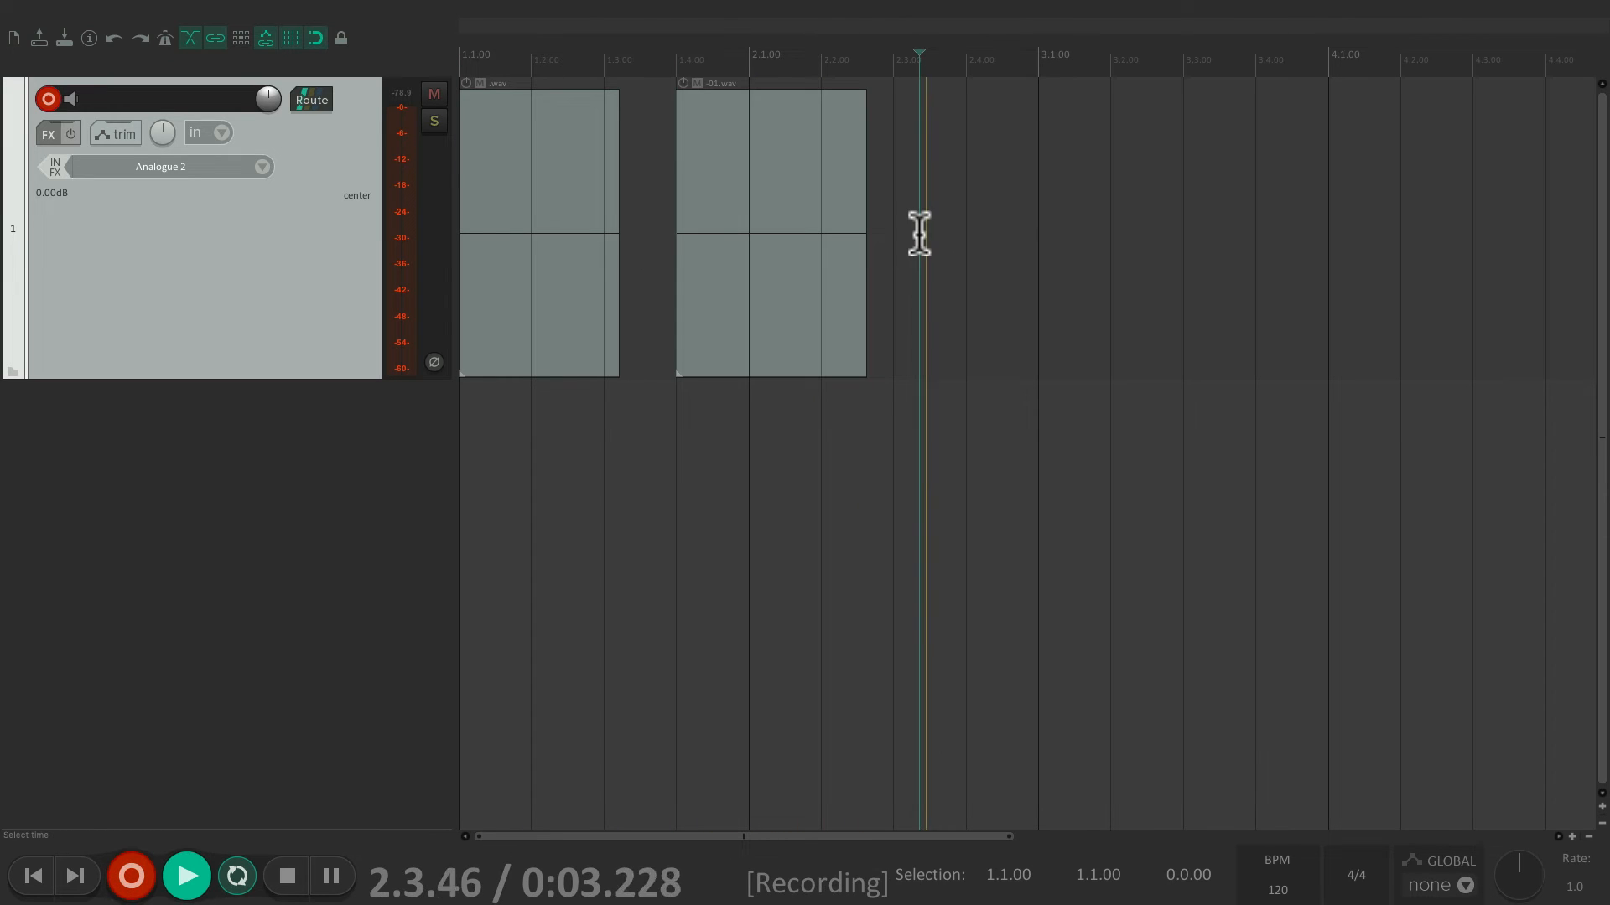
- Stop the running recording, leaving a new -02.wav take on the track
left_click(285, 875)
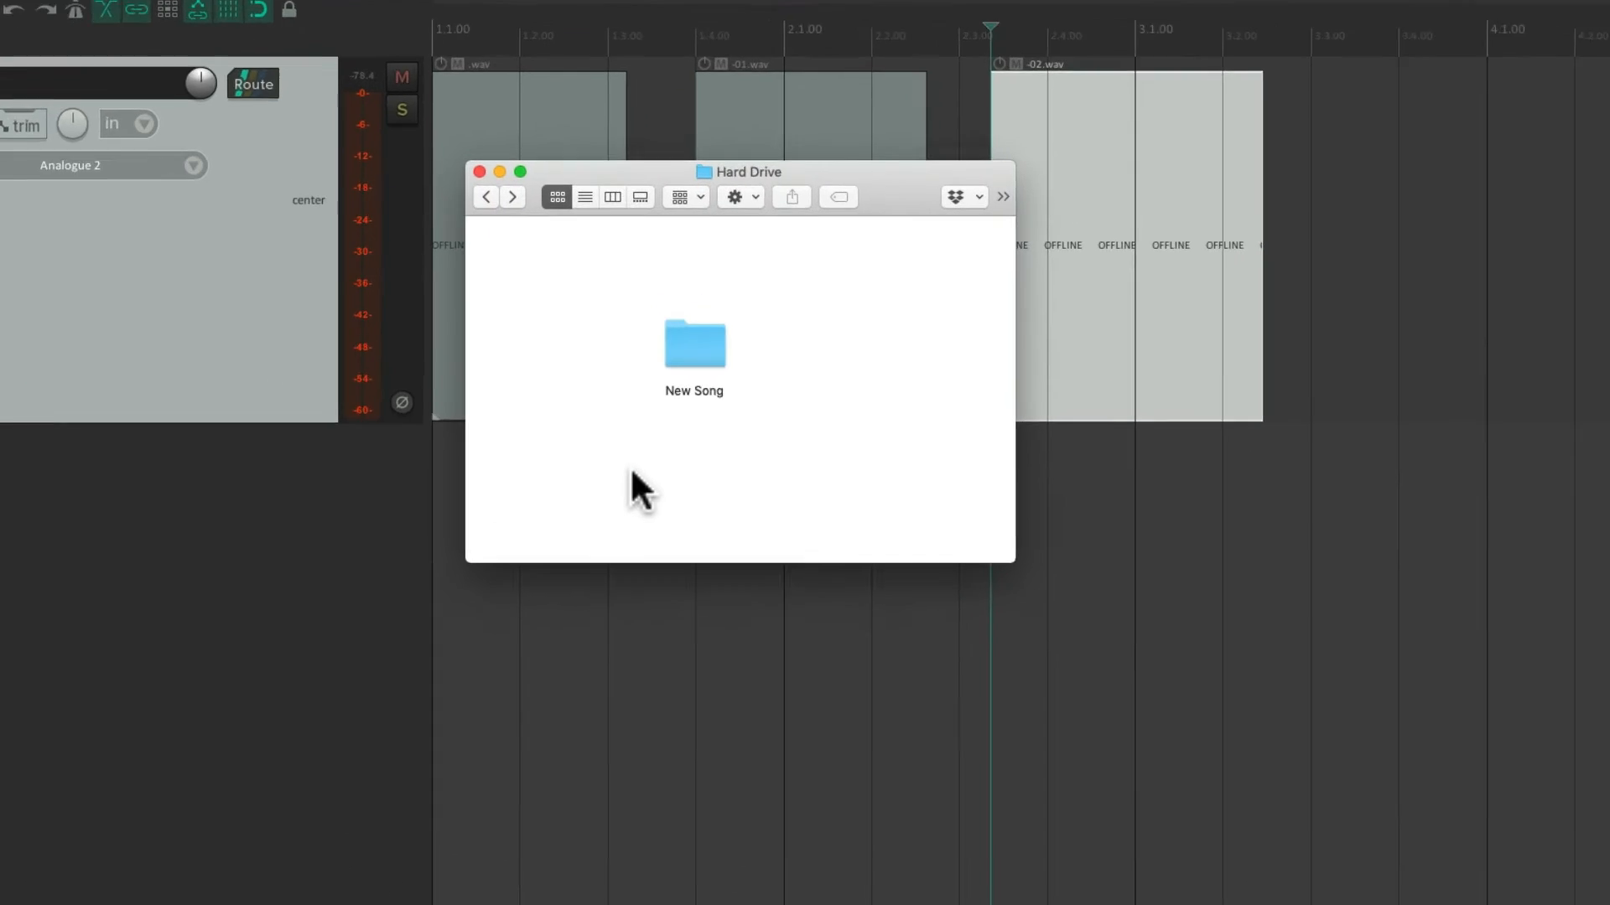
- Open New Song, expand Audio and check the peaks folder nested inside it
left_click(693, 344)
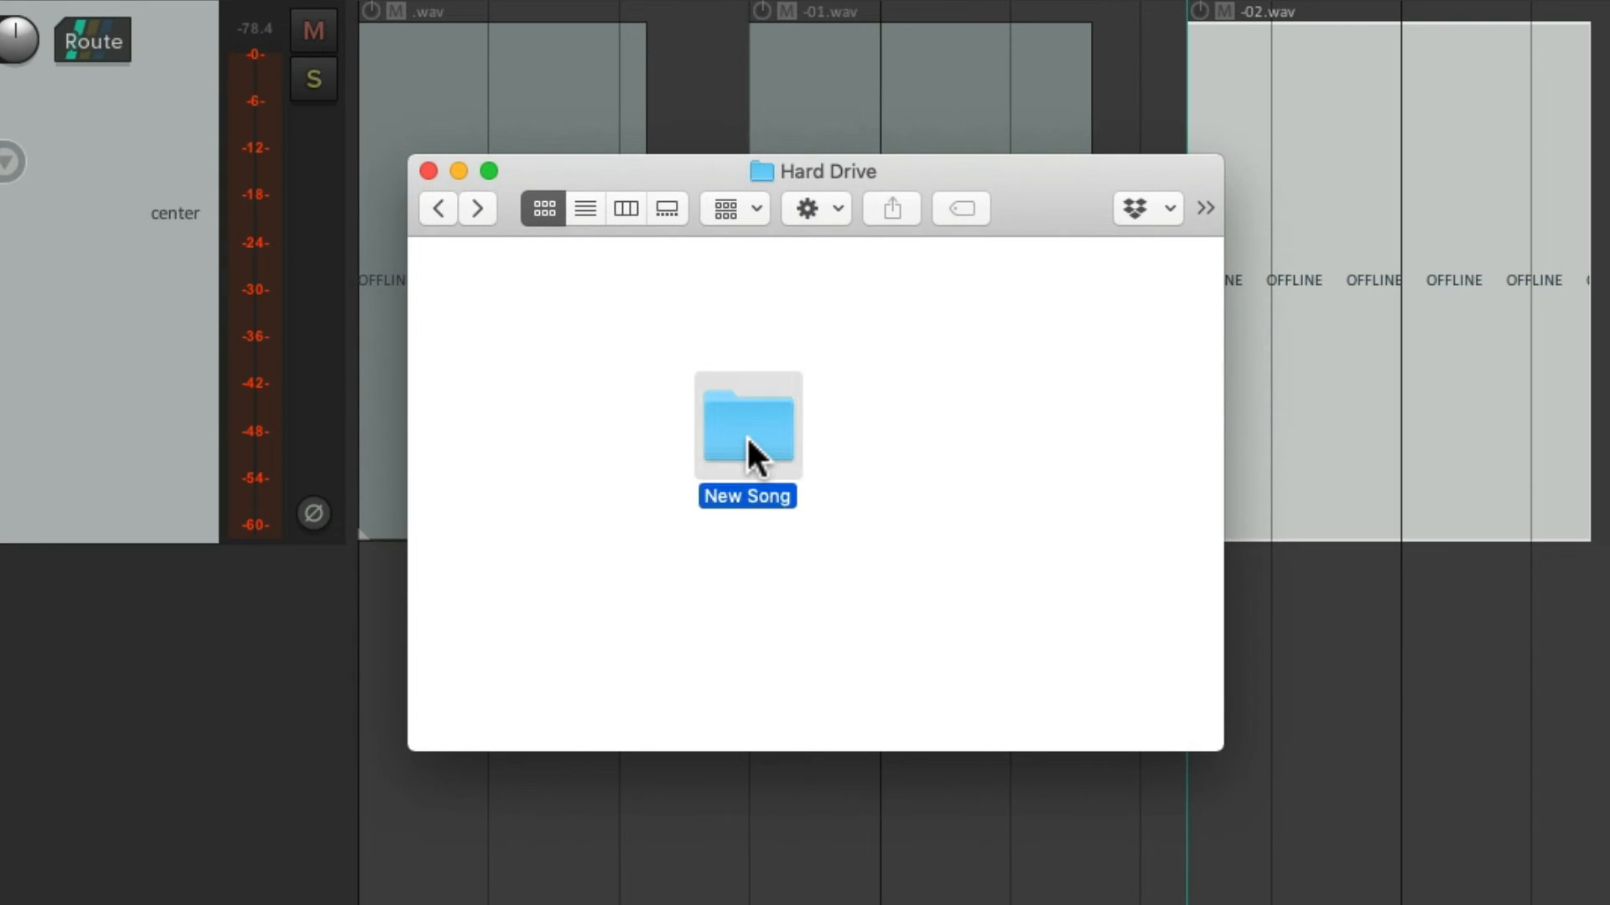
double_click(748, 426)
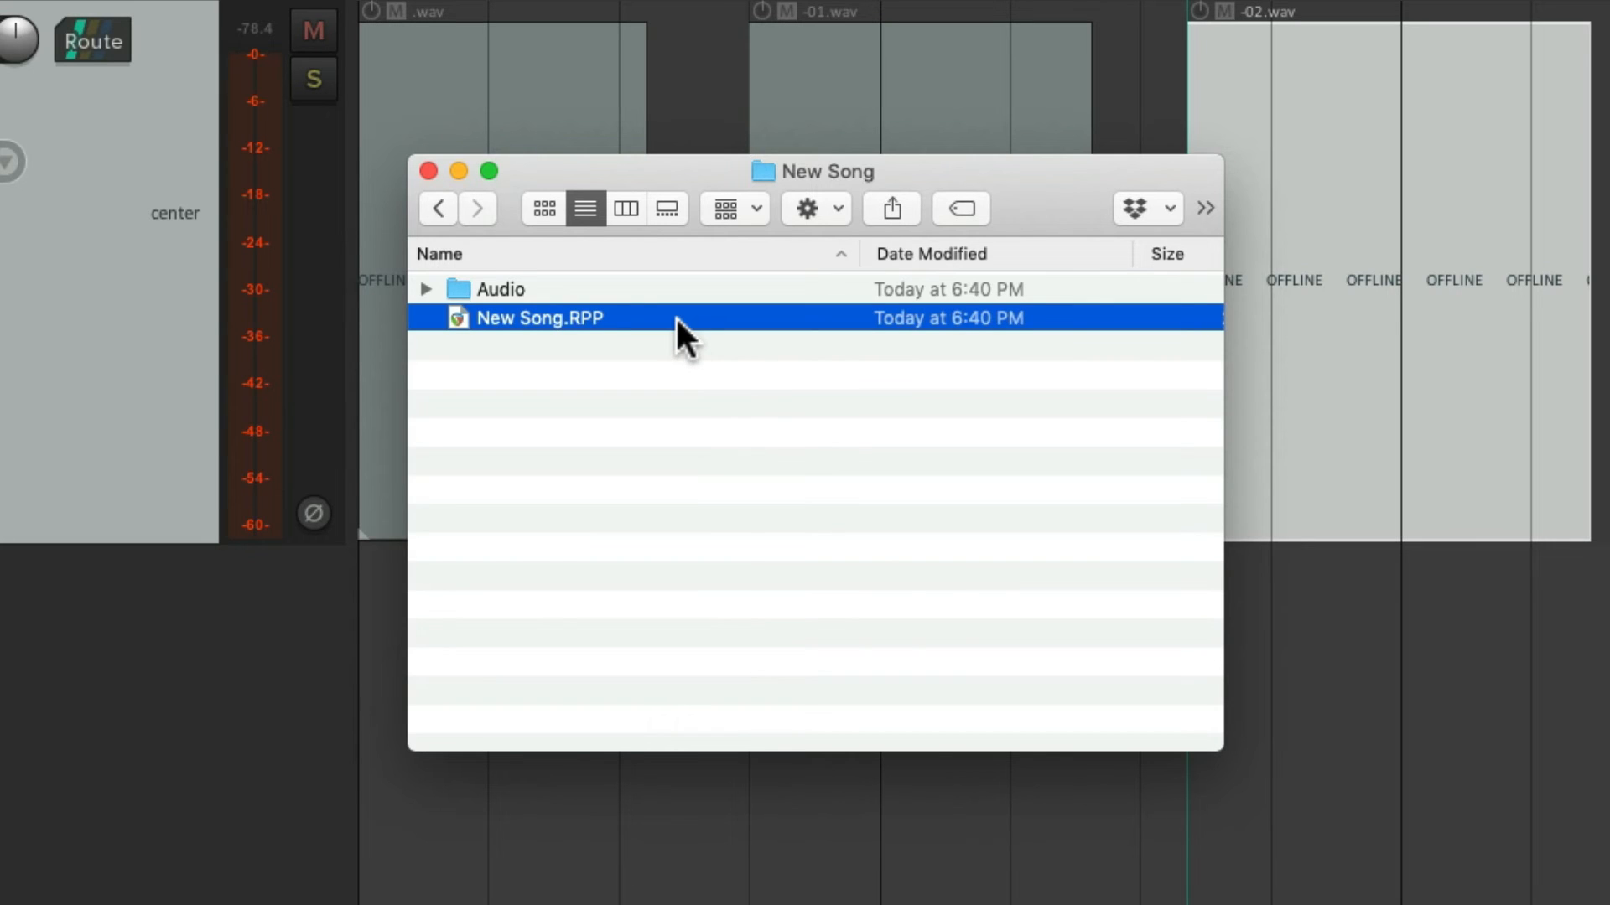
left_click(502, 288)
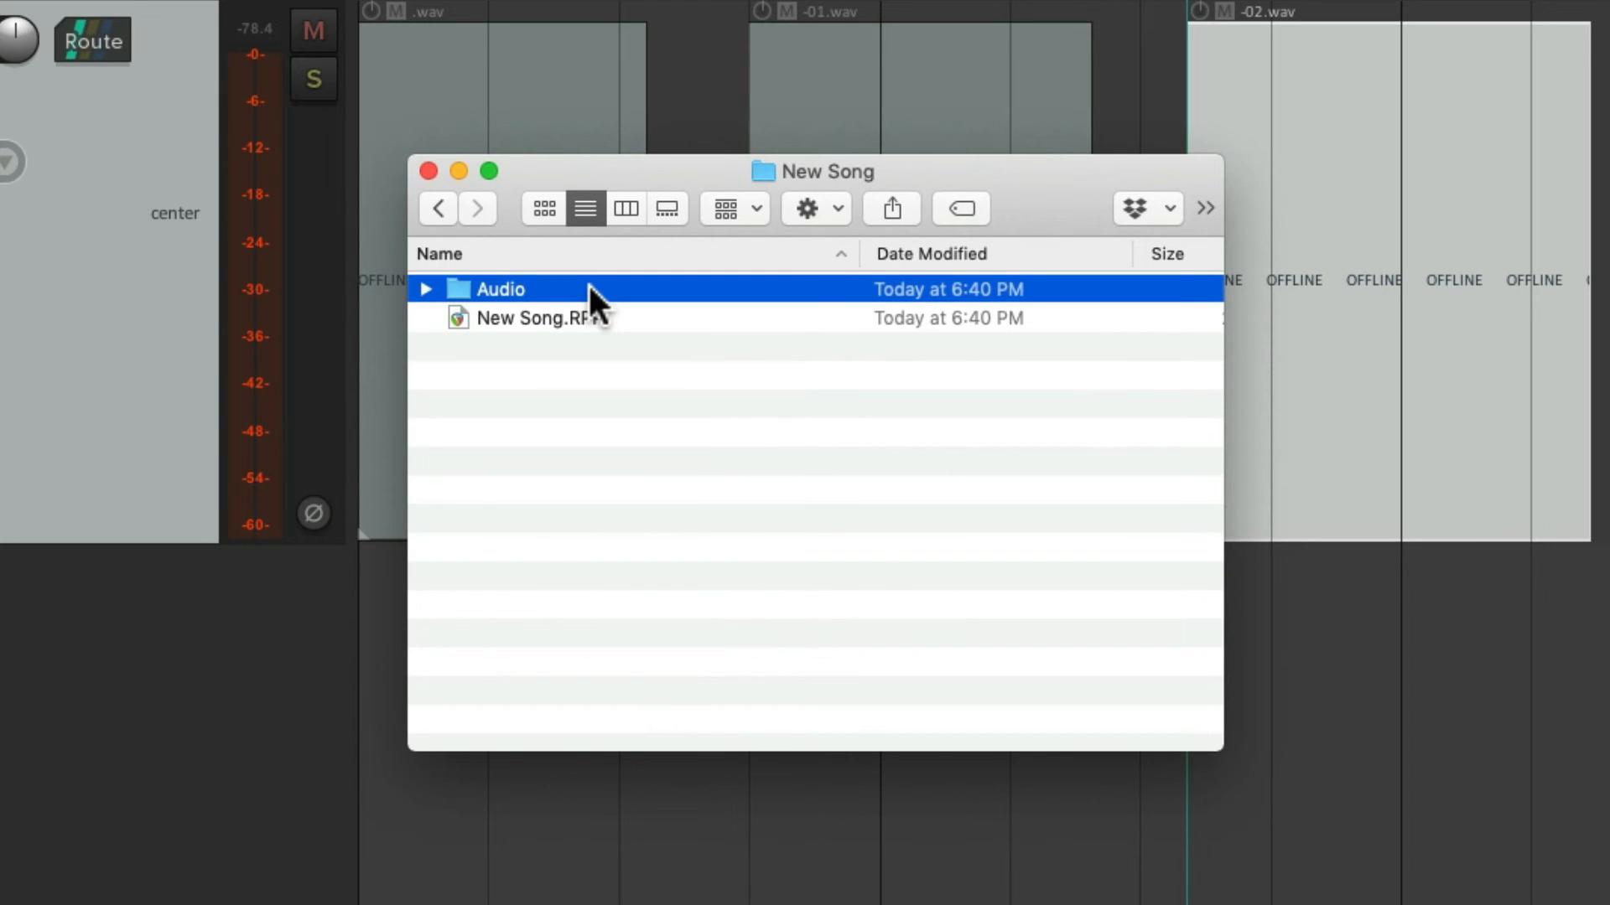
mouse_move(431, 302)
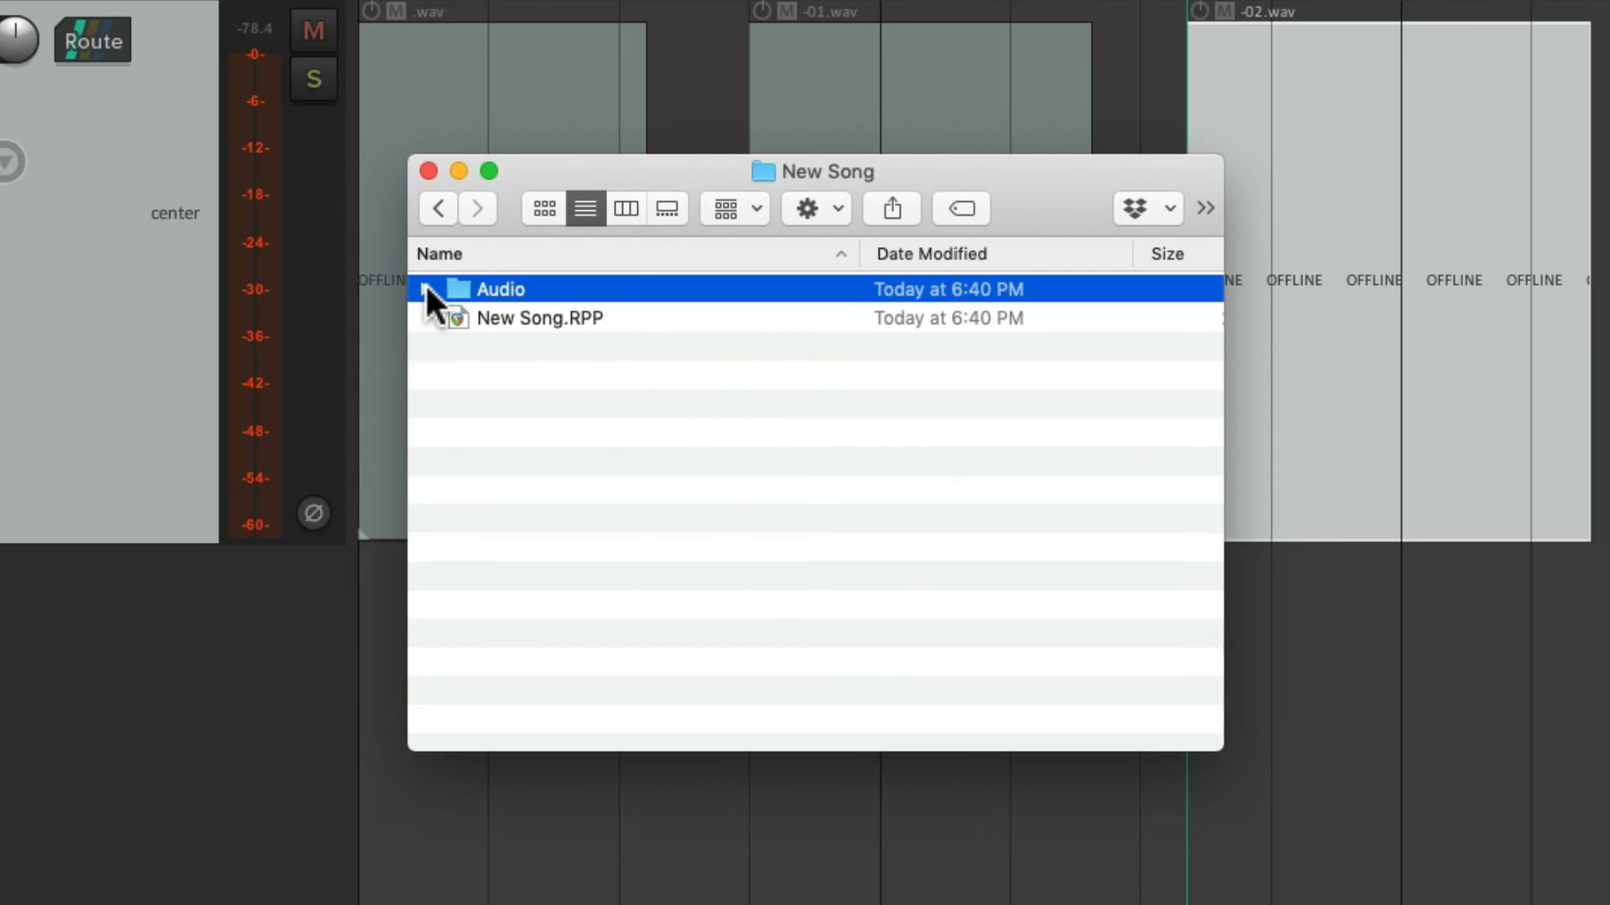
left_click(424, 288)
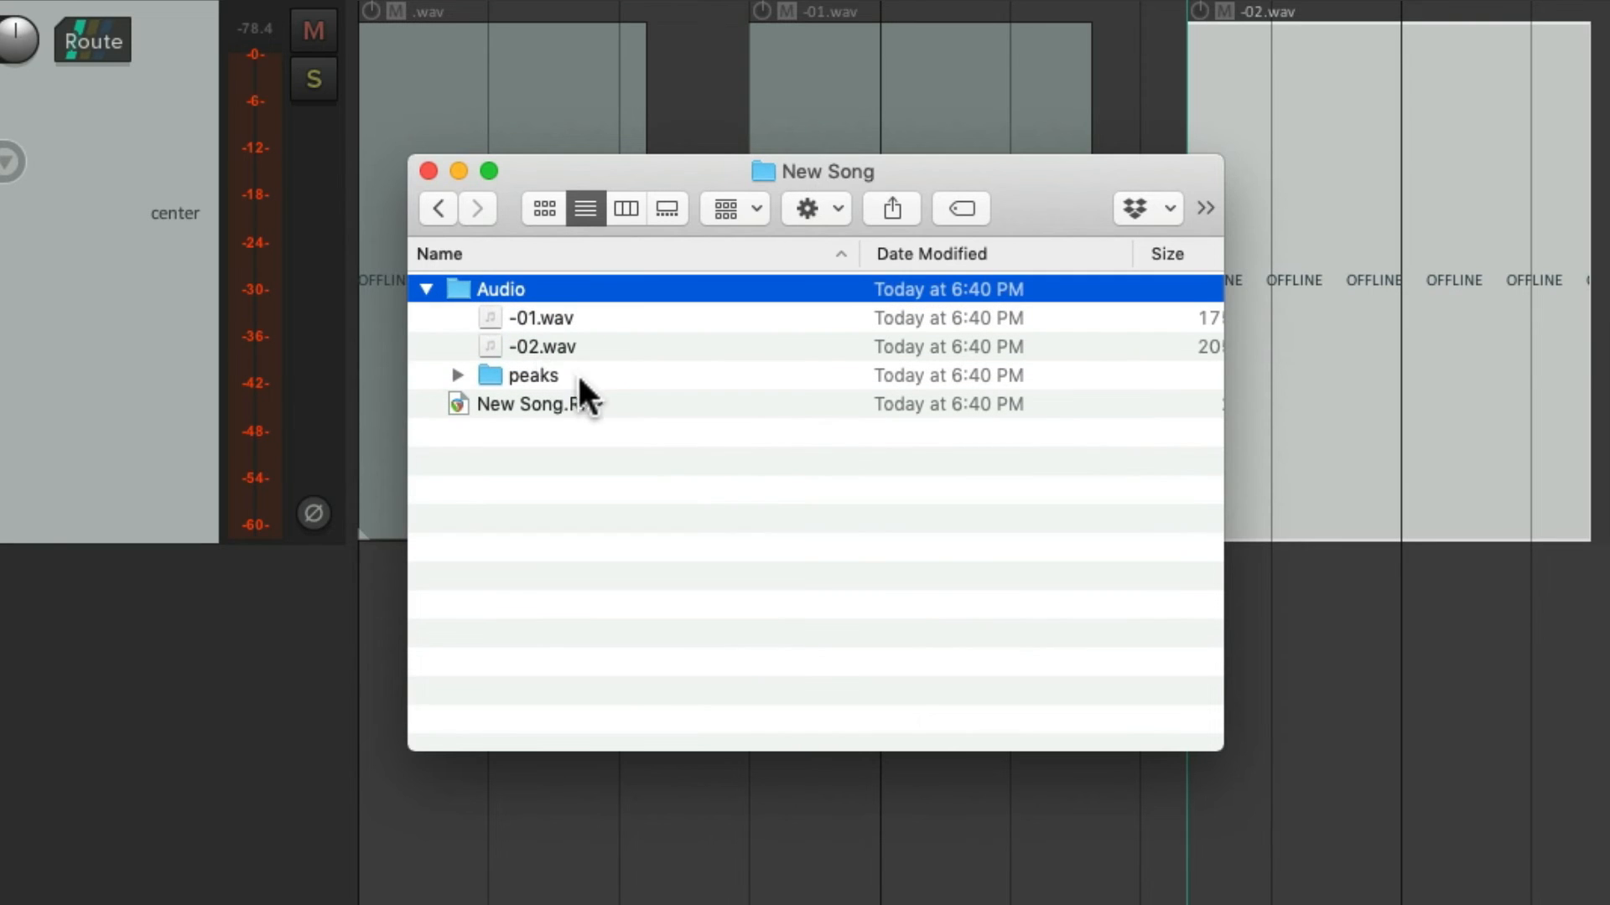
left_click(531, 374)
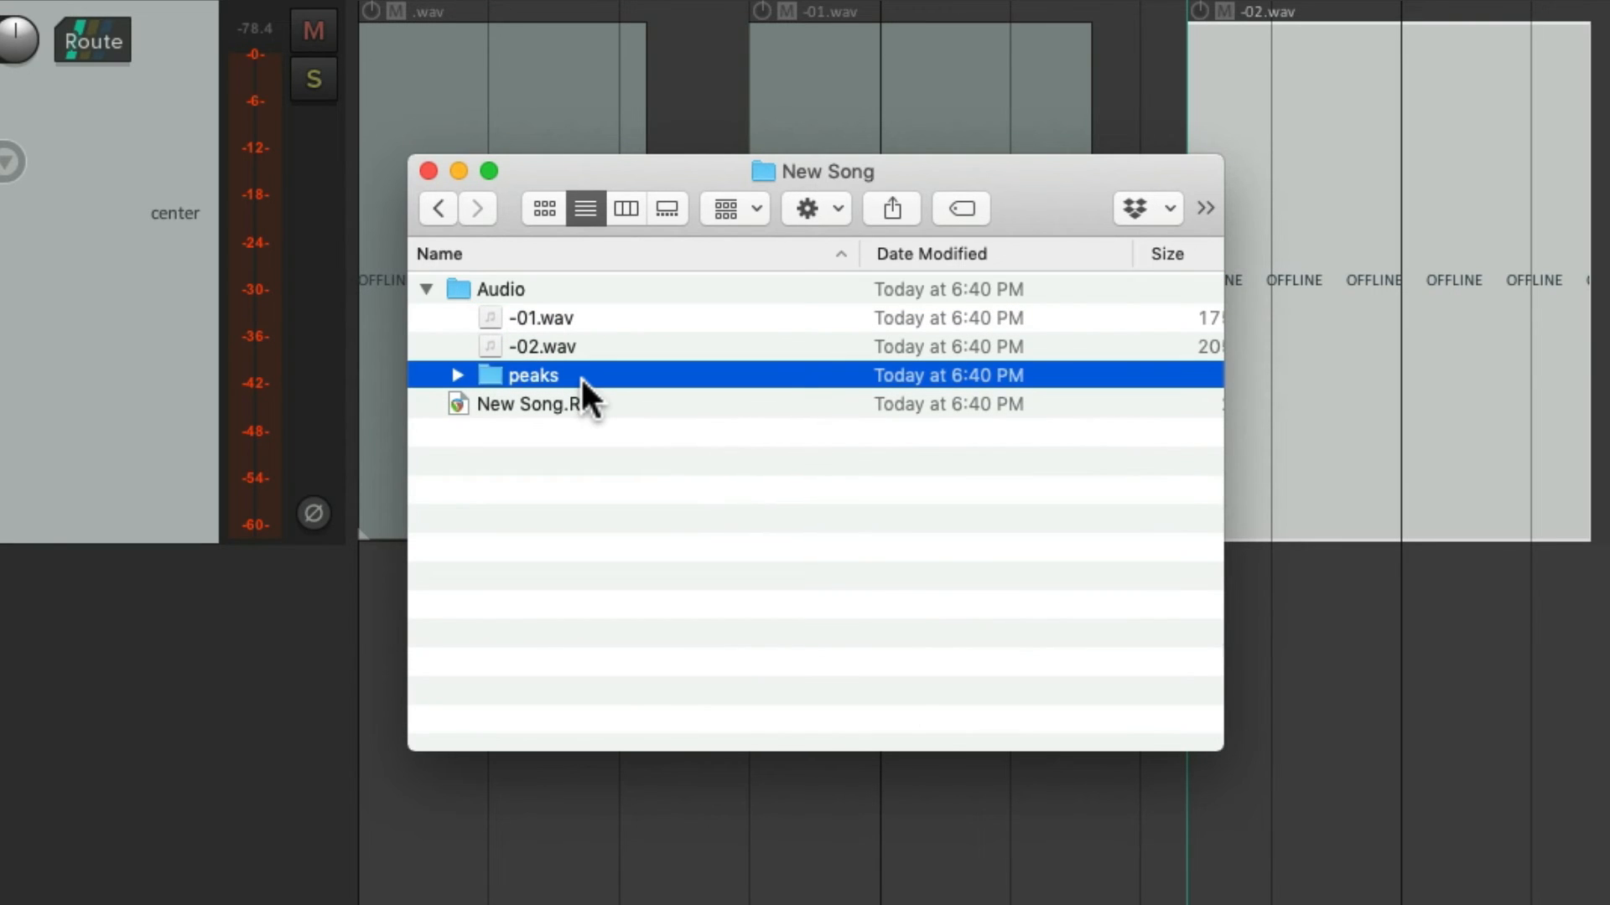
mouse_move(618, 333)
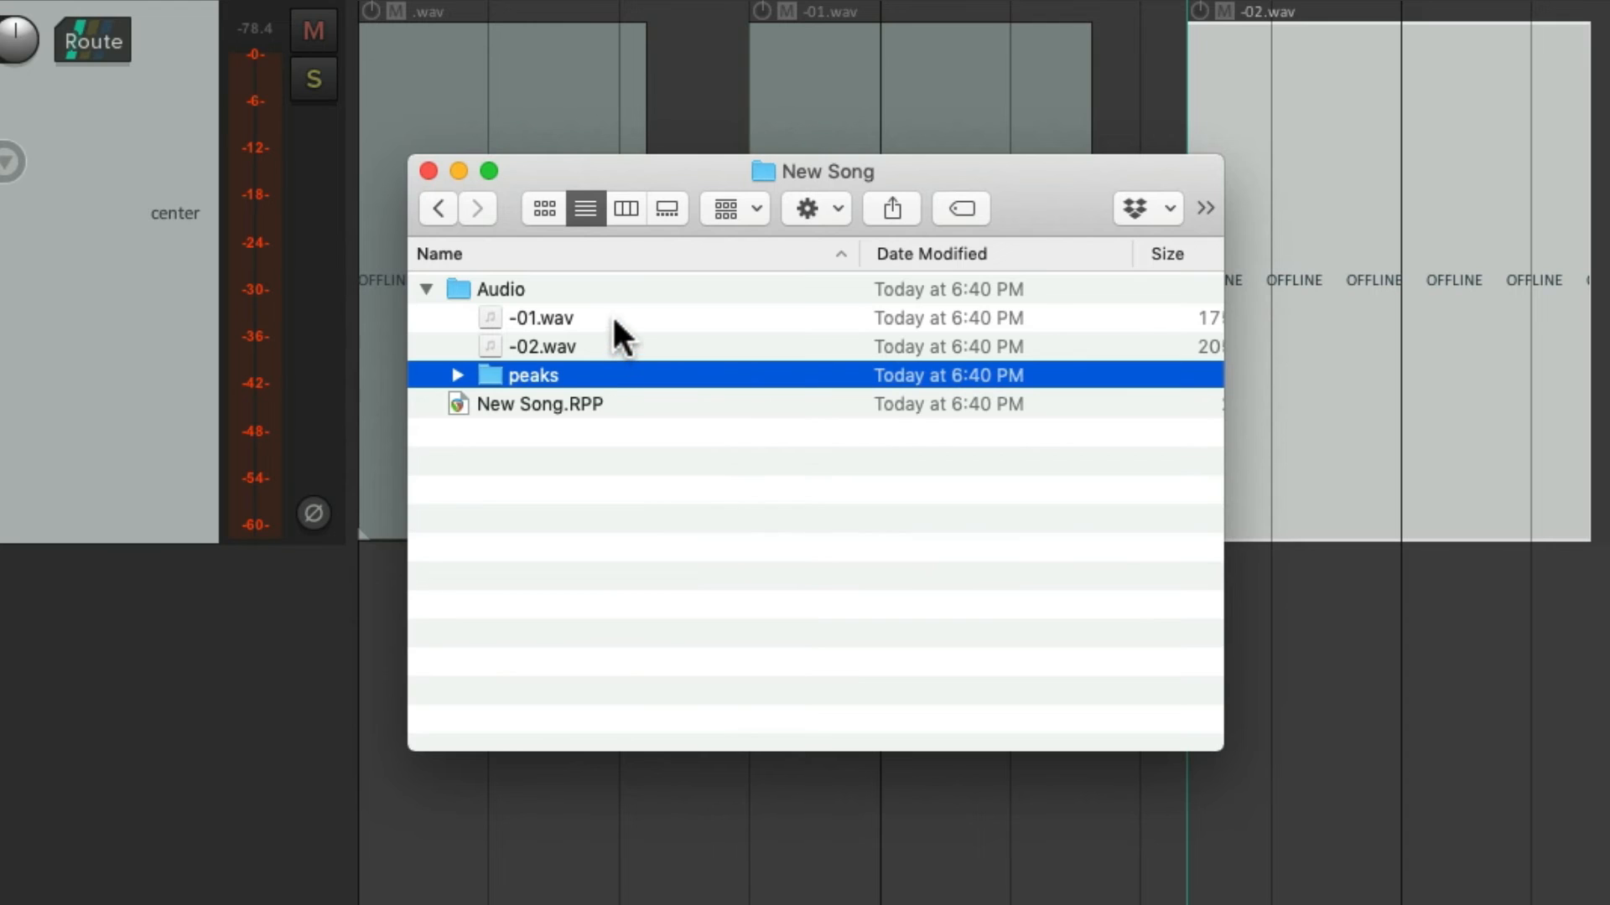
left_click(500, 289)
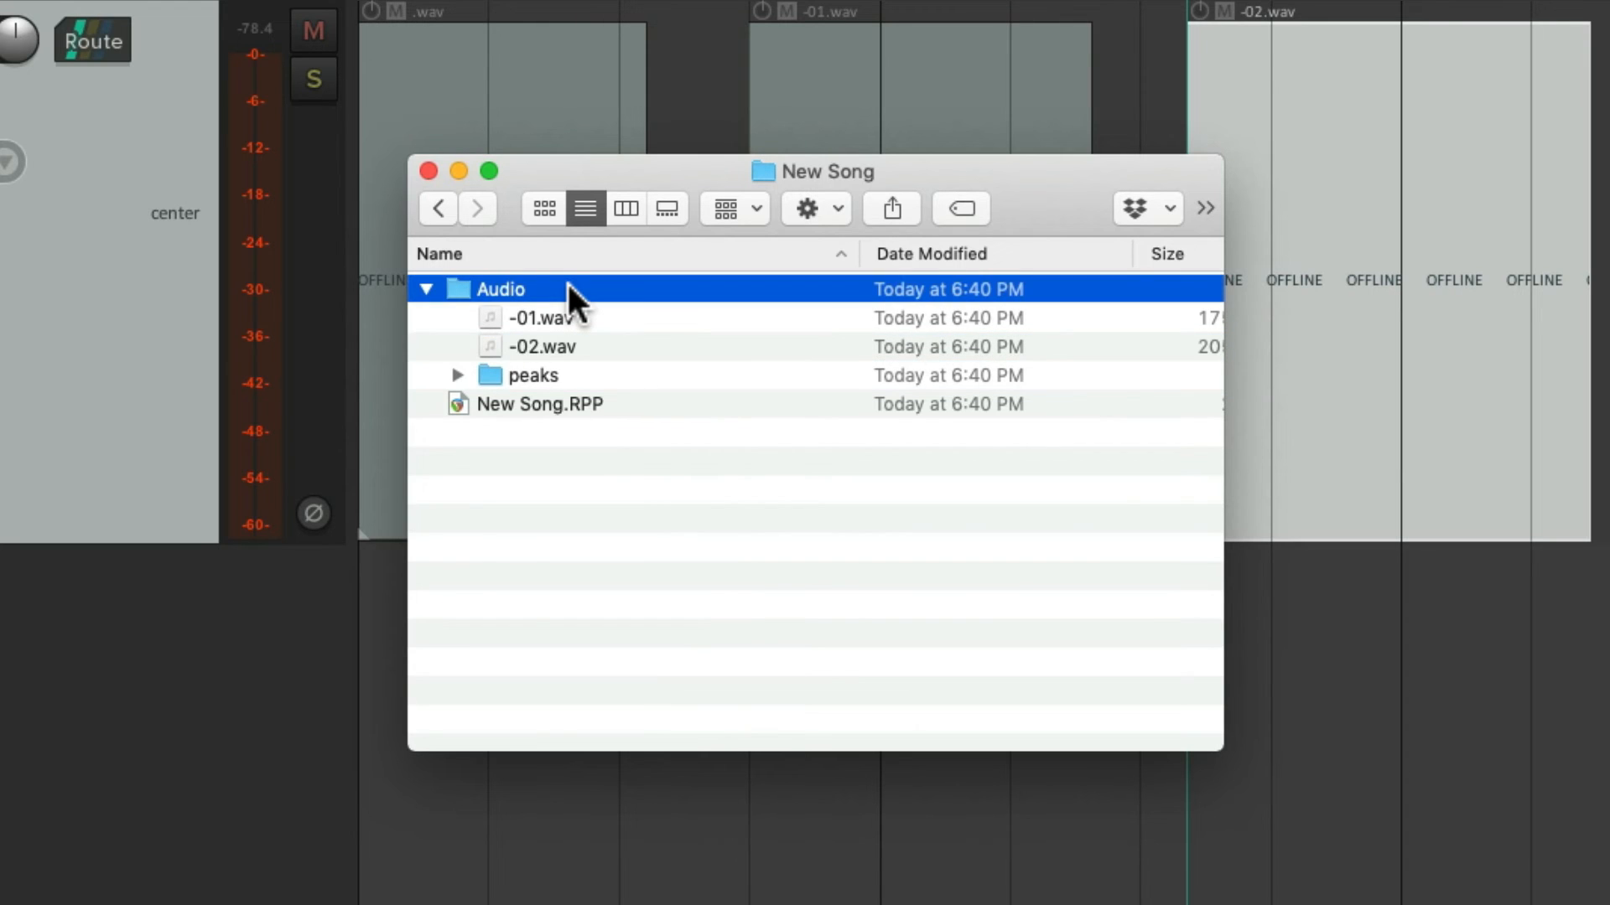
left_click(531, 374)
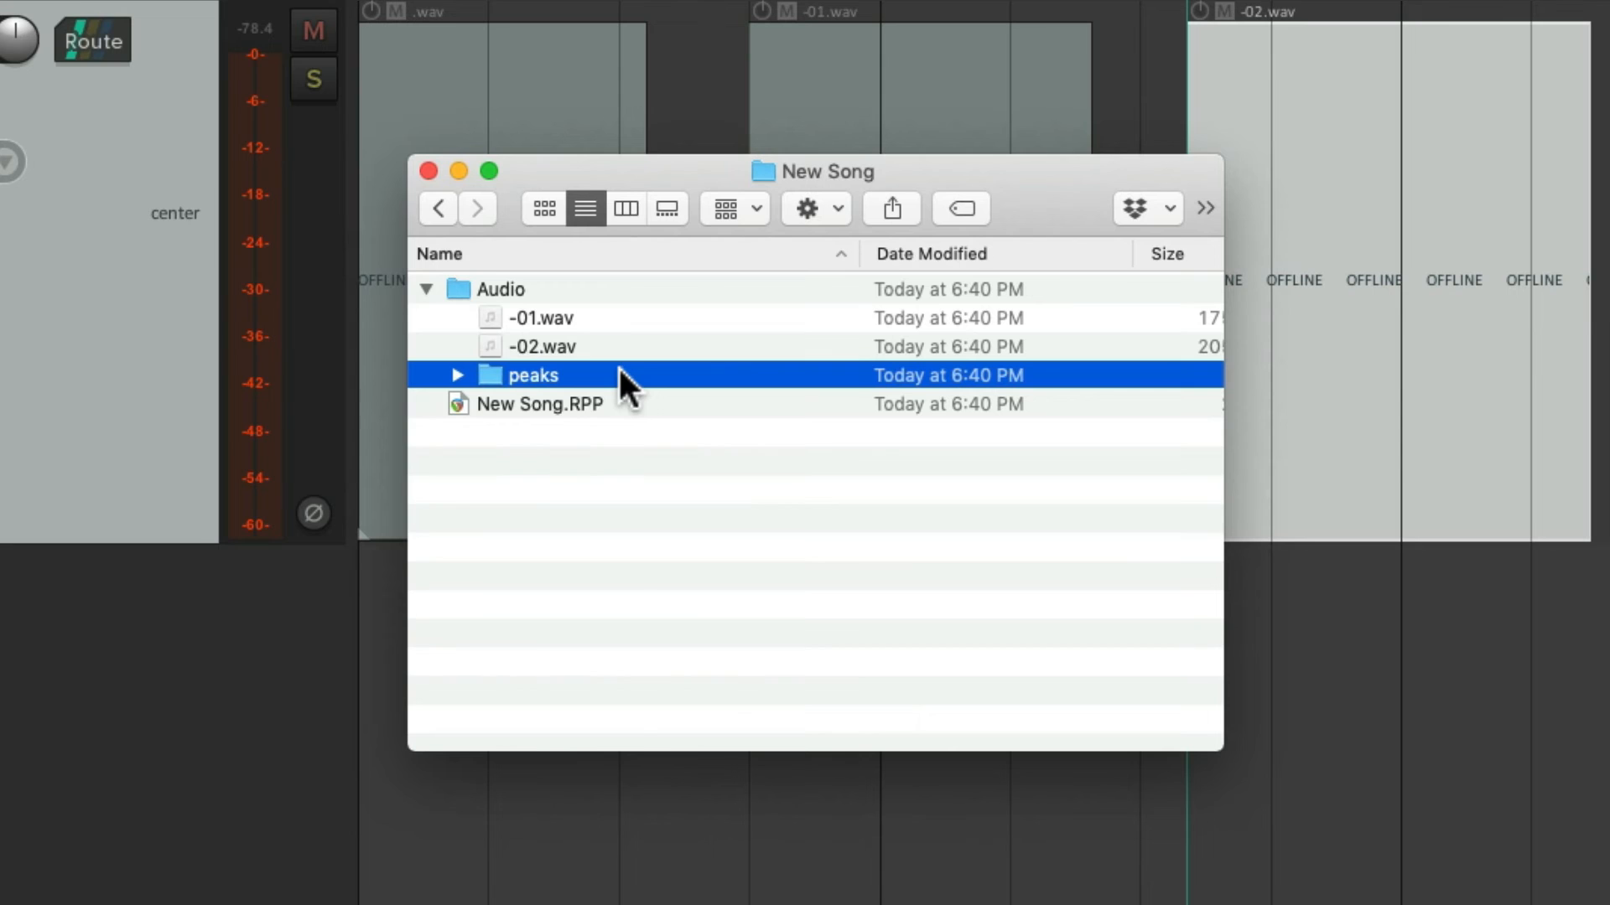
- Return to Hard Drive, reopen New Song and Audio to see -01.wav and -02.wav, then go back
left_click(436, 208)
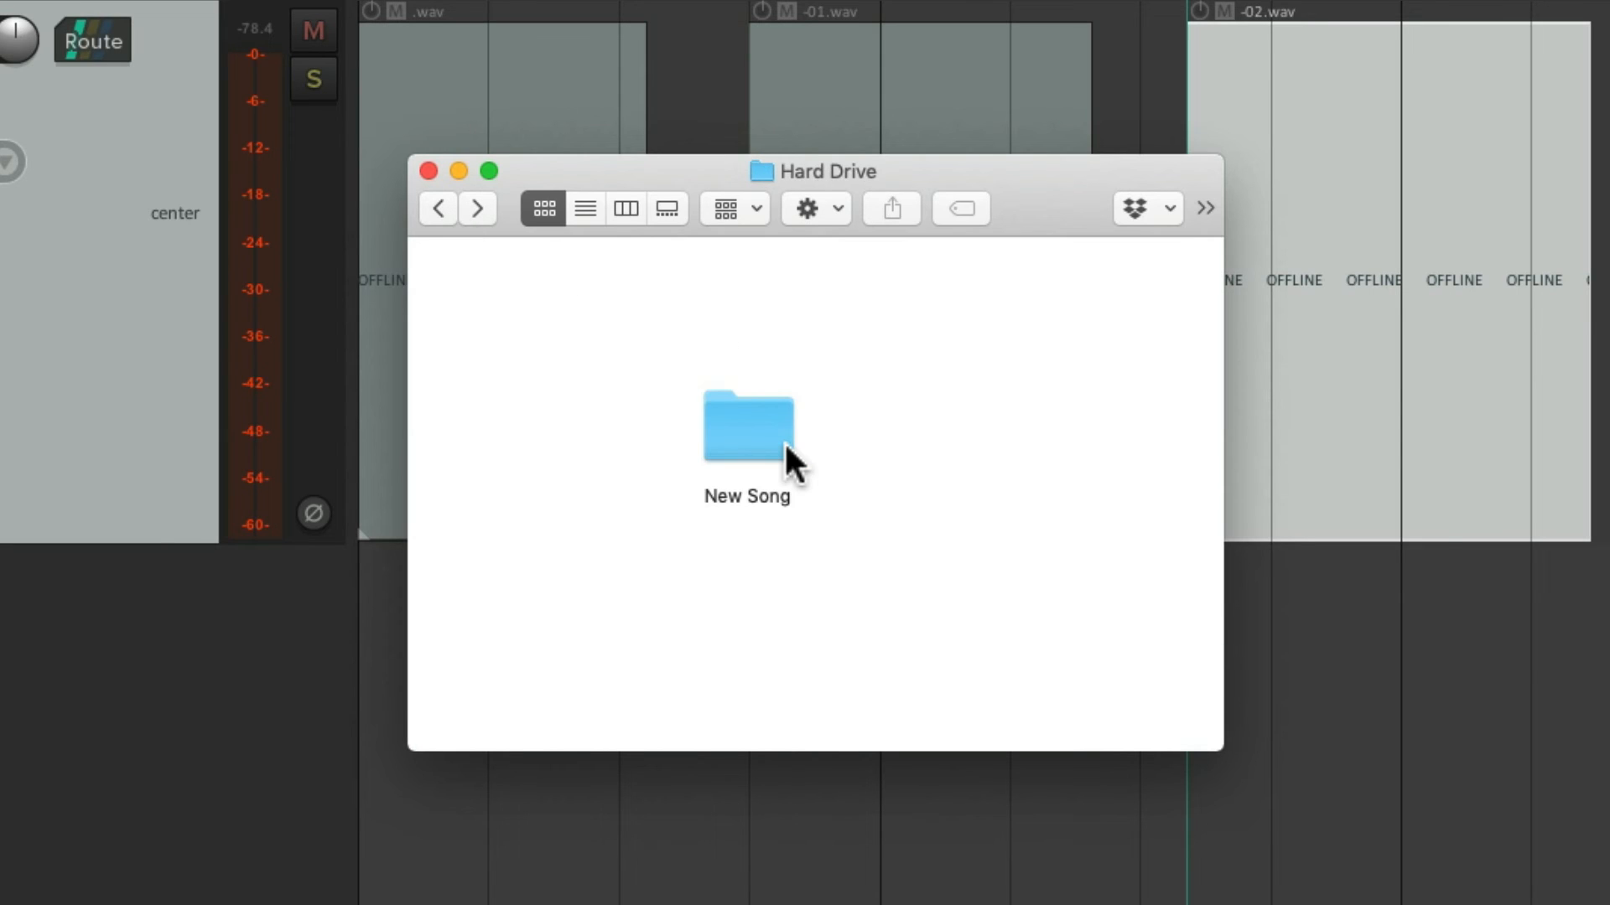
mouse_move(827, 454)
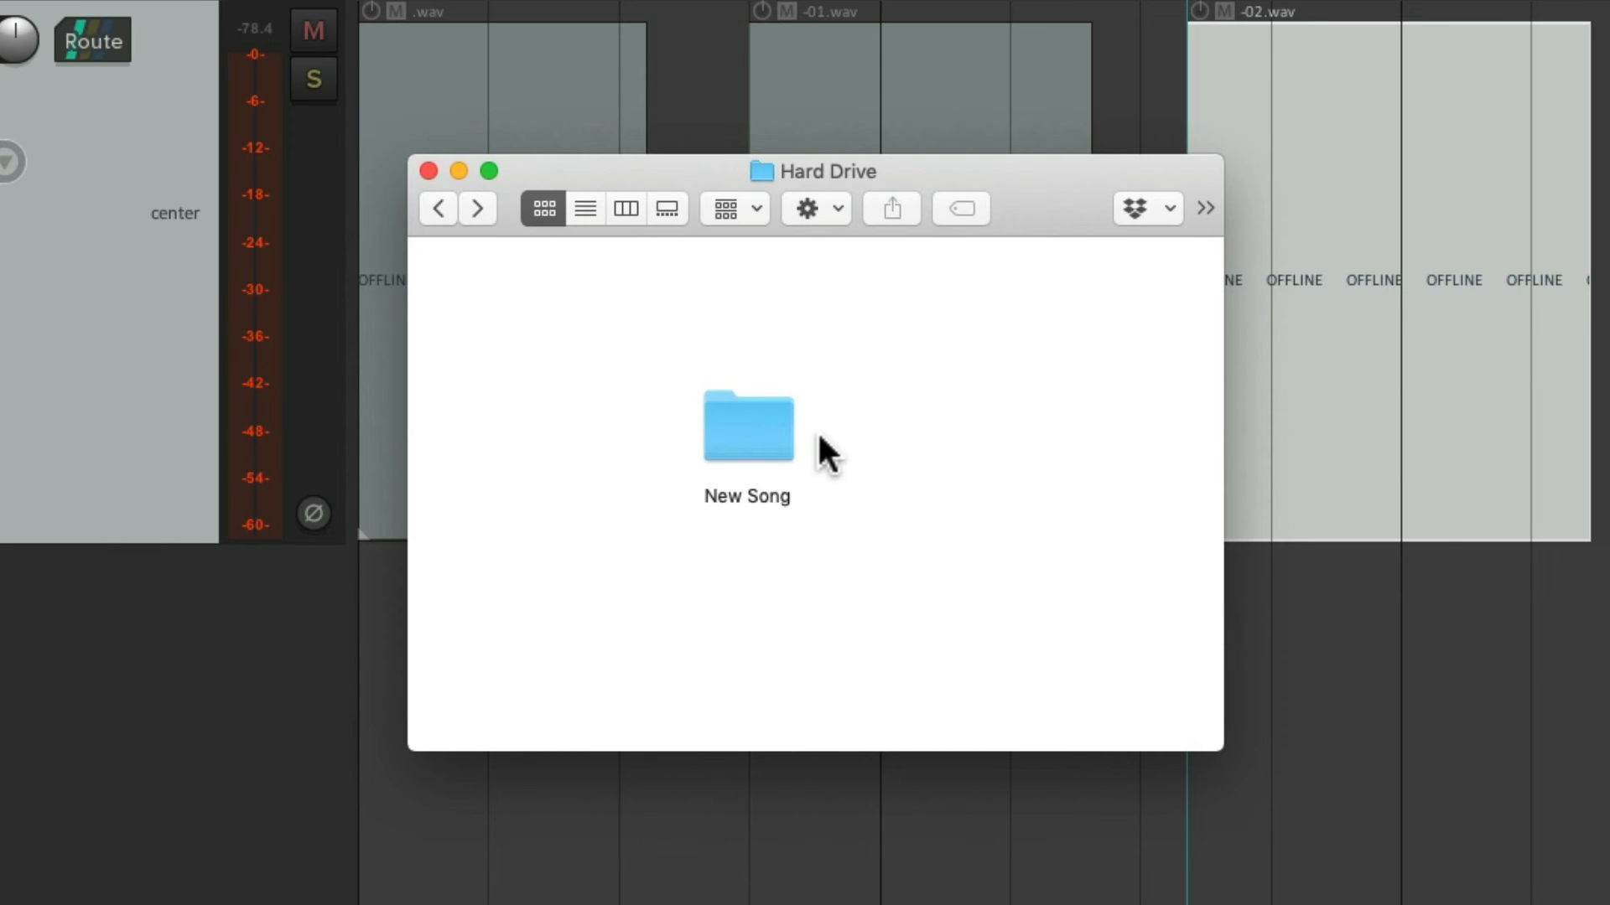
double_click(748, 425)
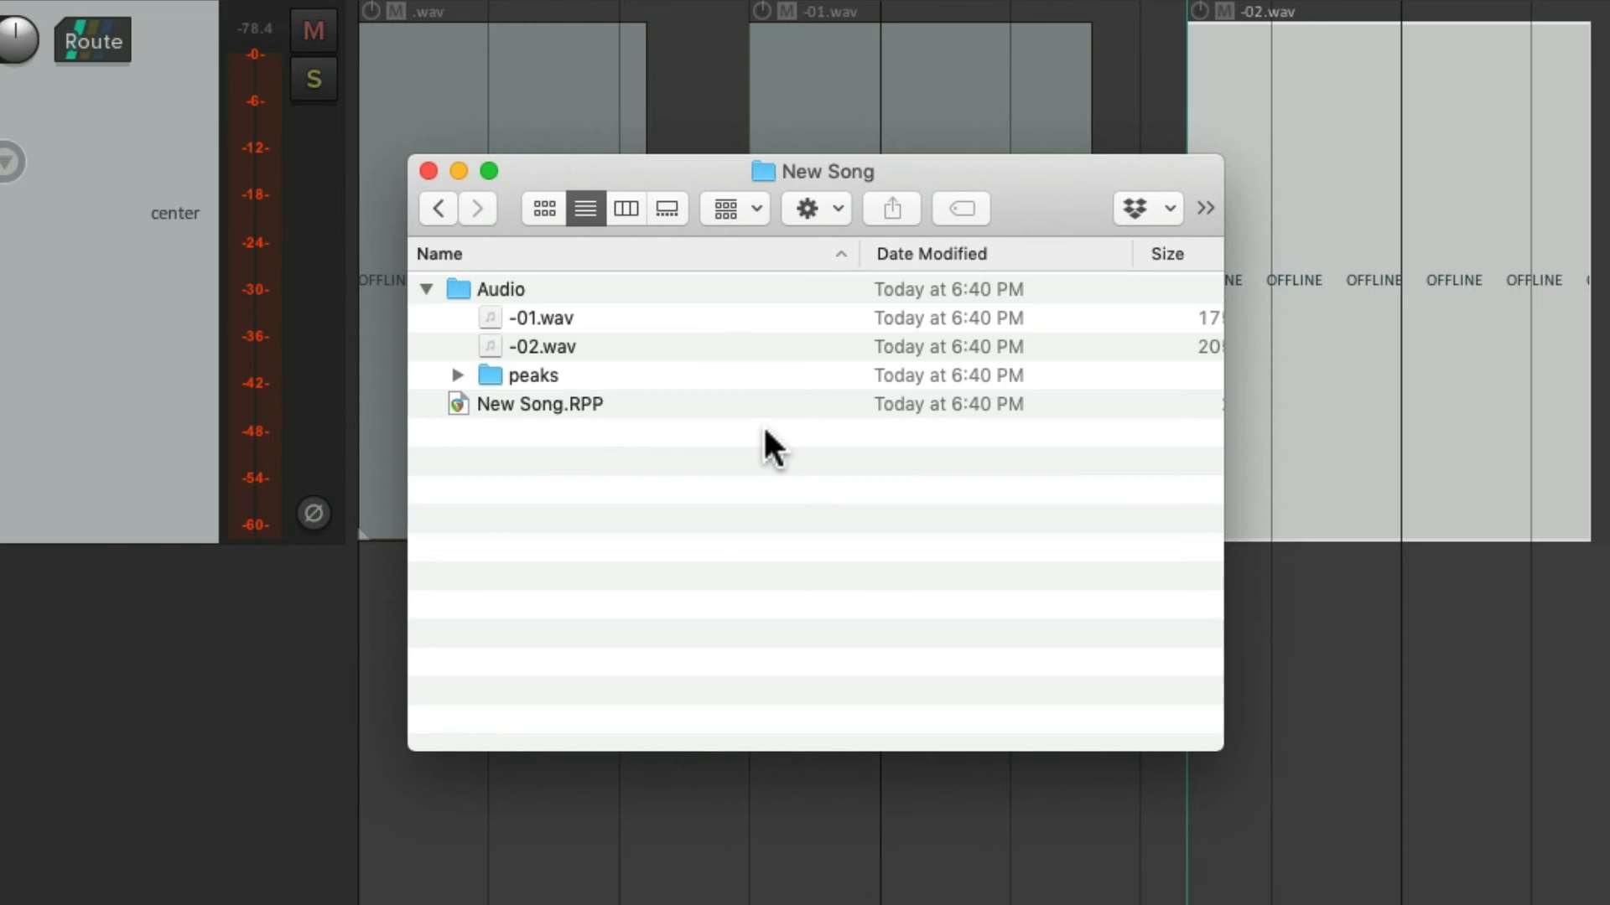
left_click(426, 288)
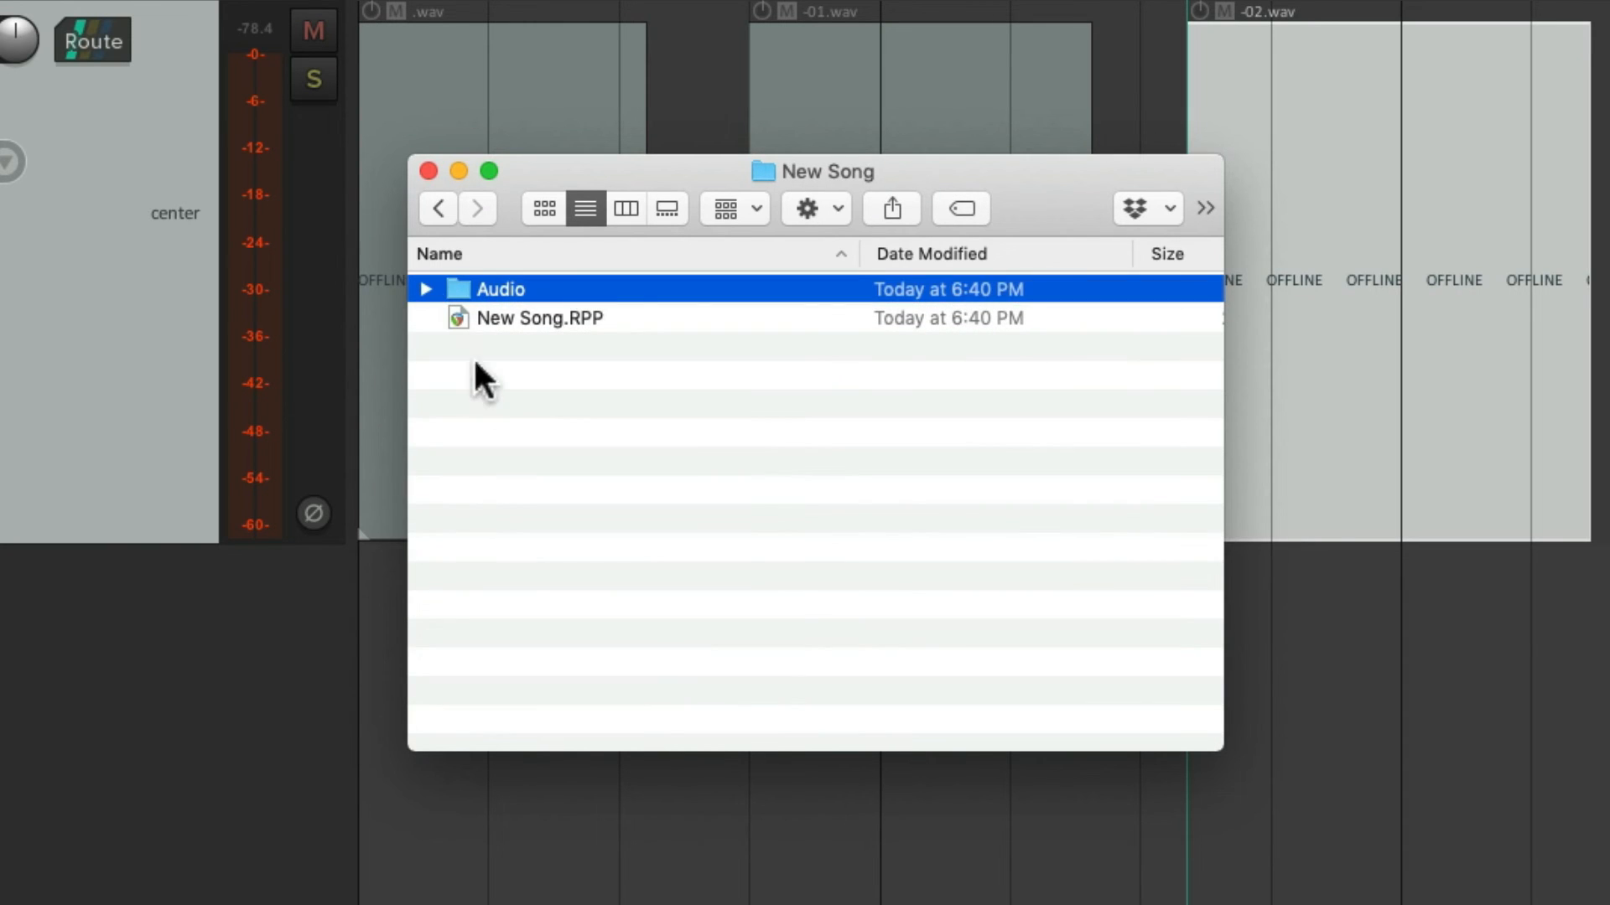
double_click(502, 288)
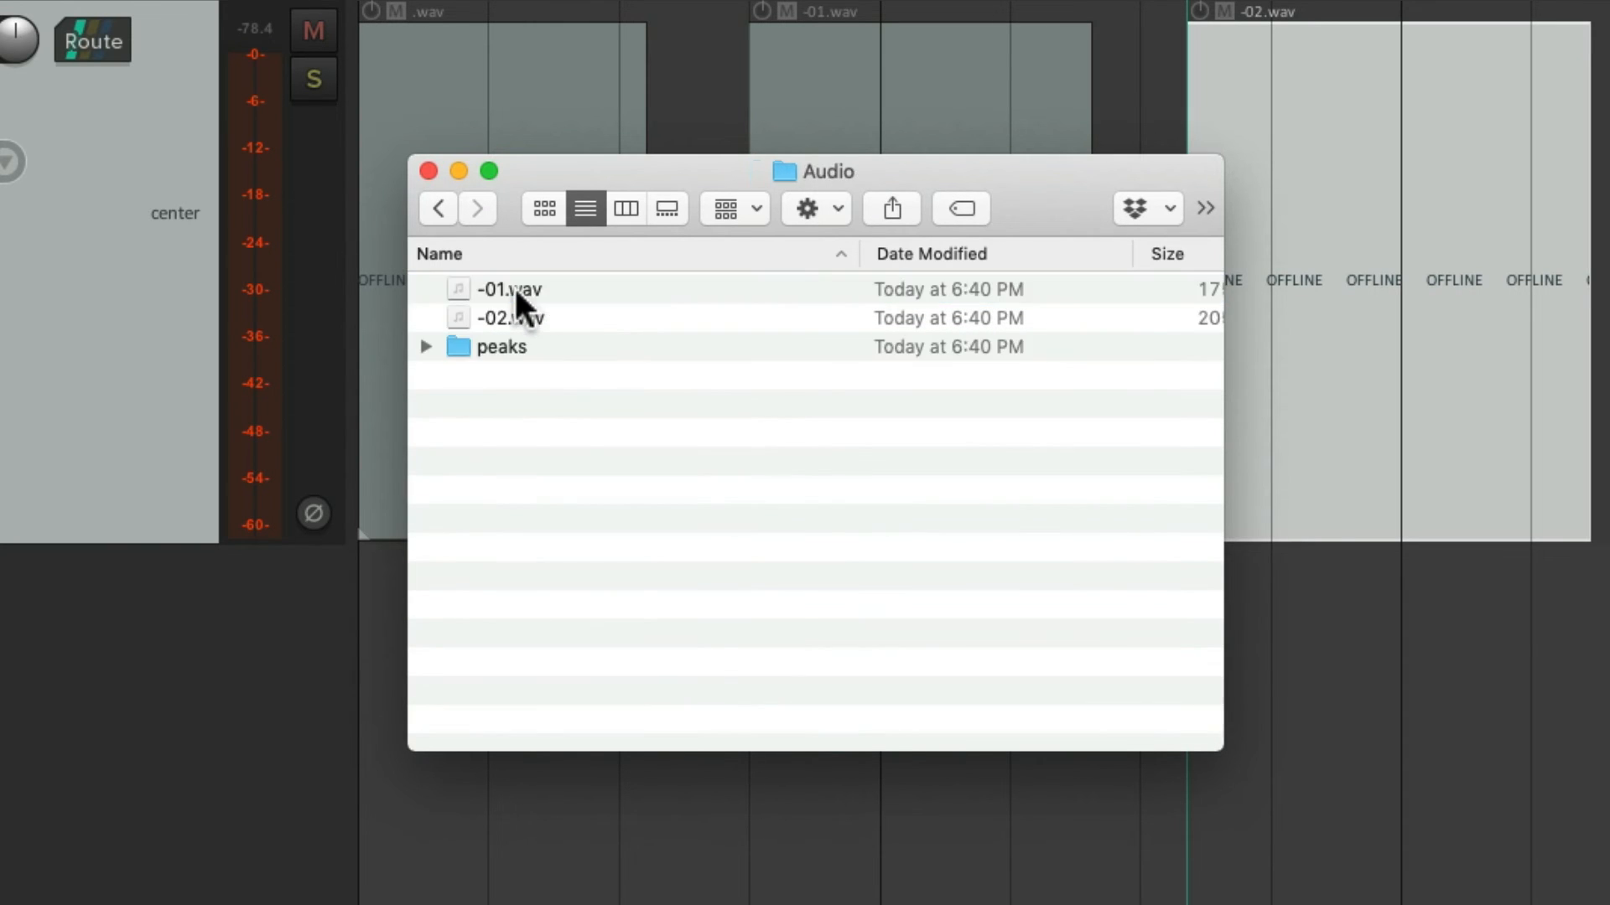
mouse_move(488, 265)
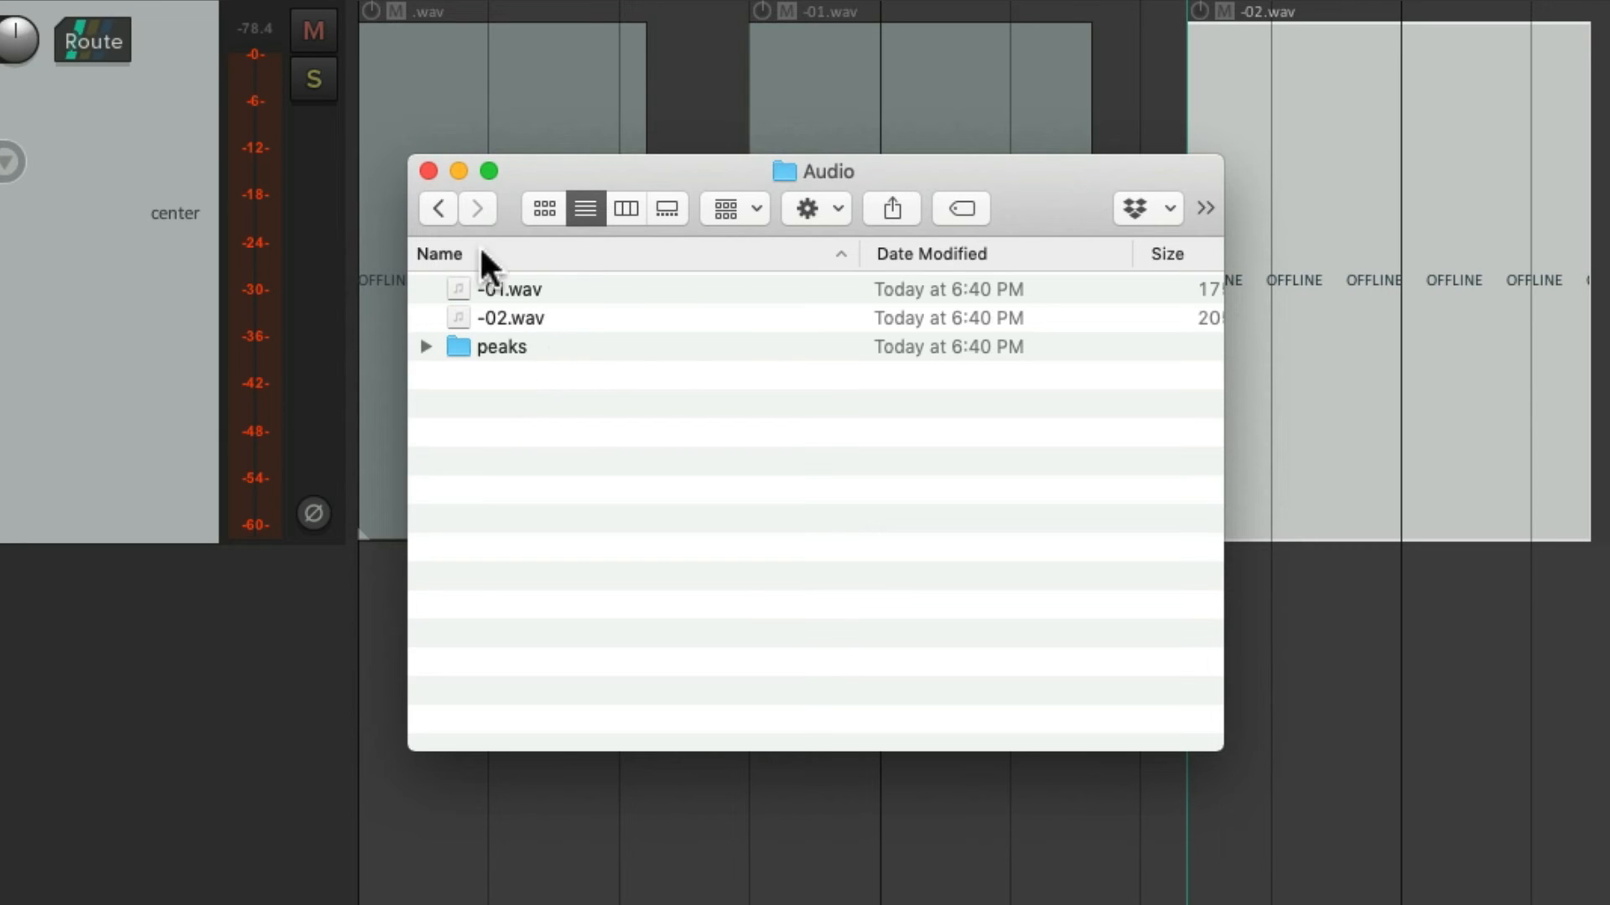
left_click(436, 207)
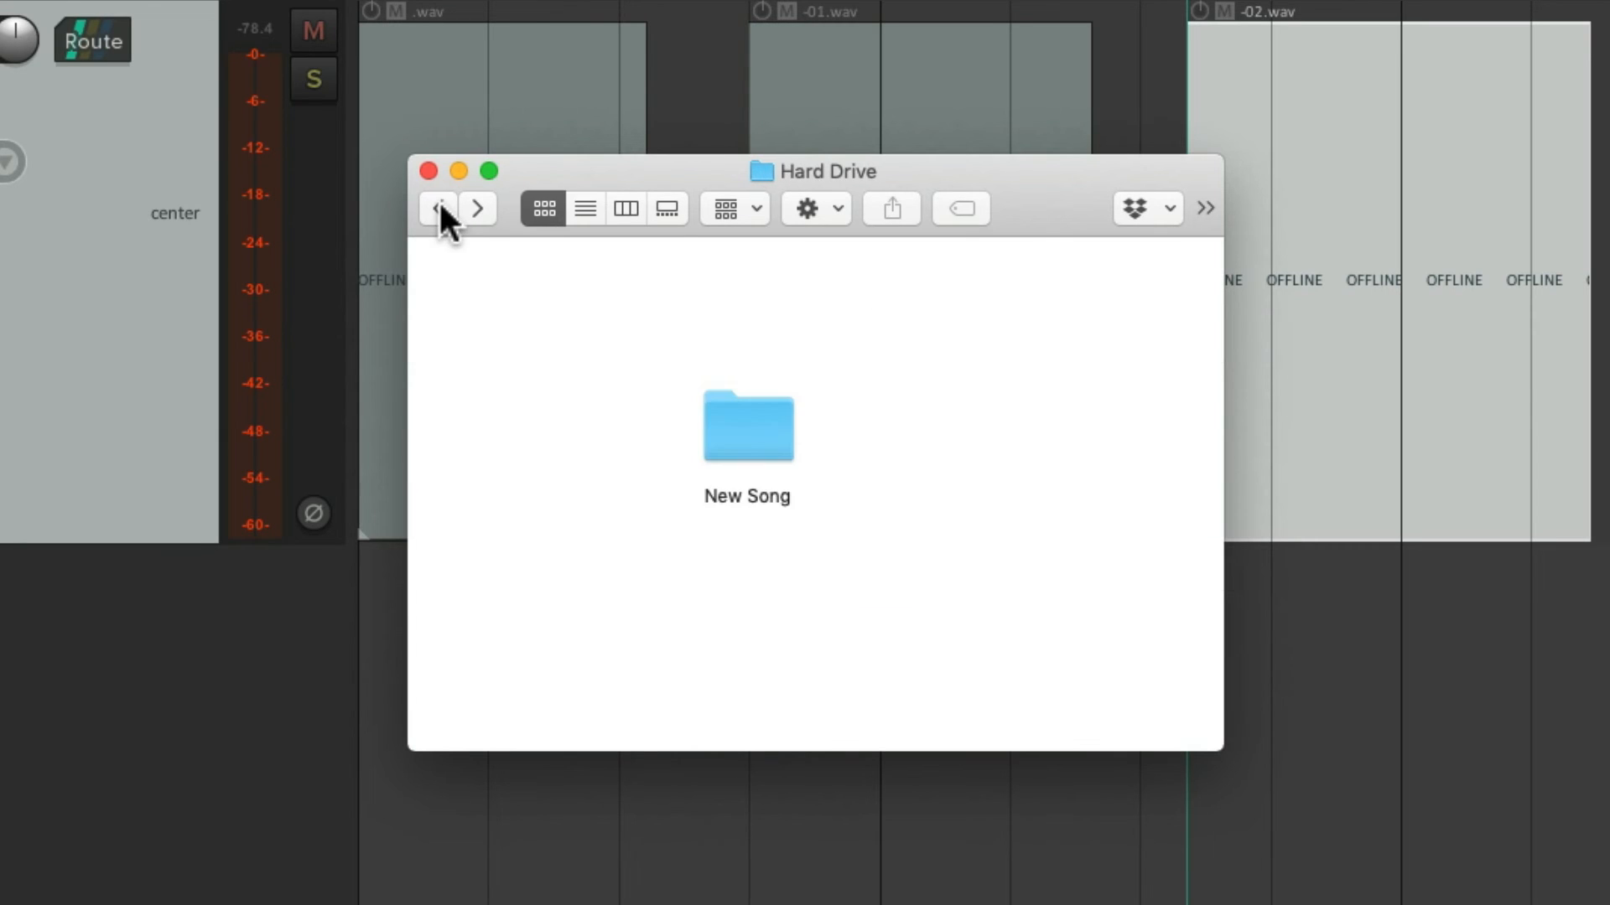
mouse_move(703, 541)
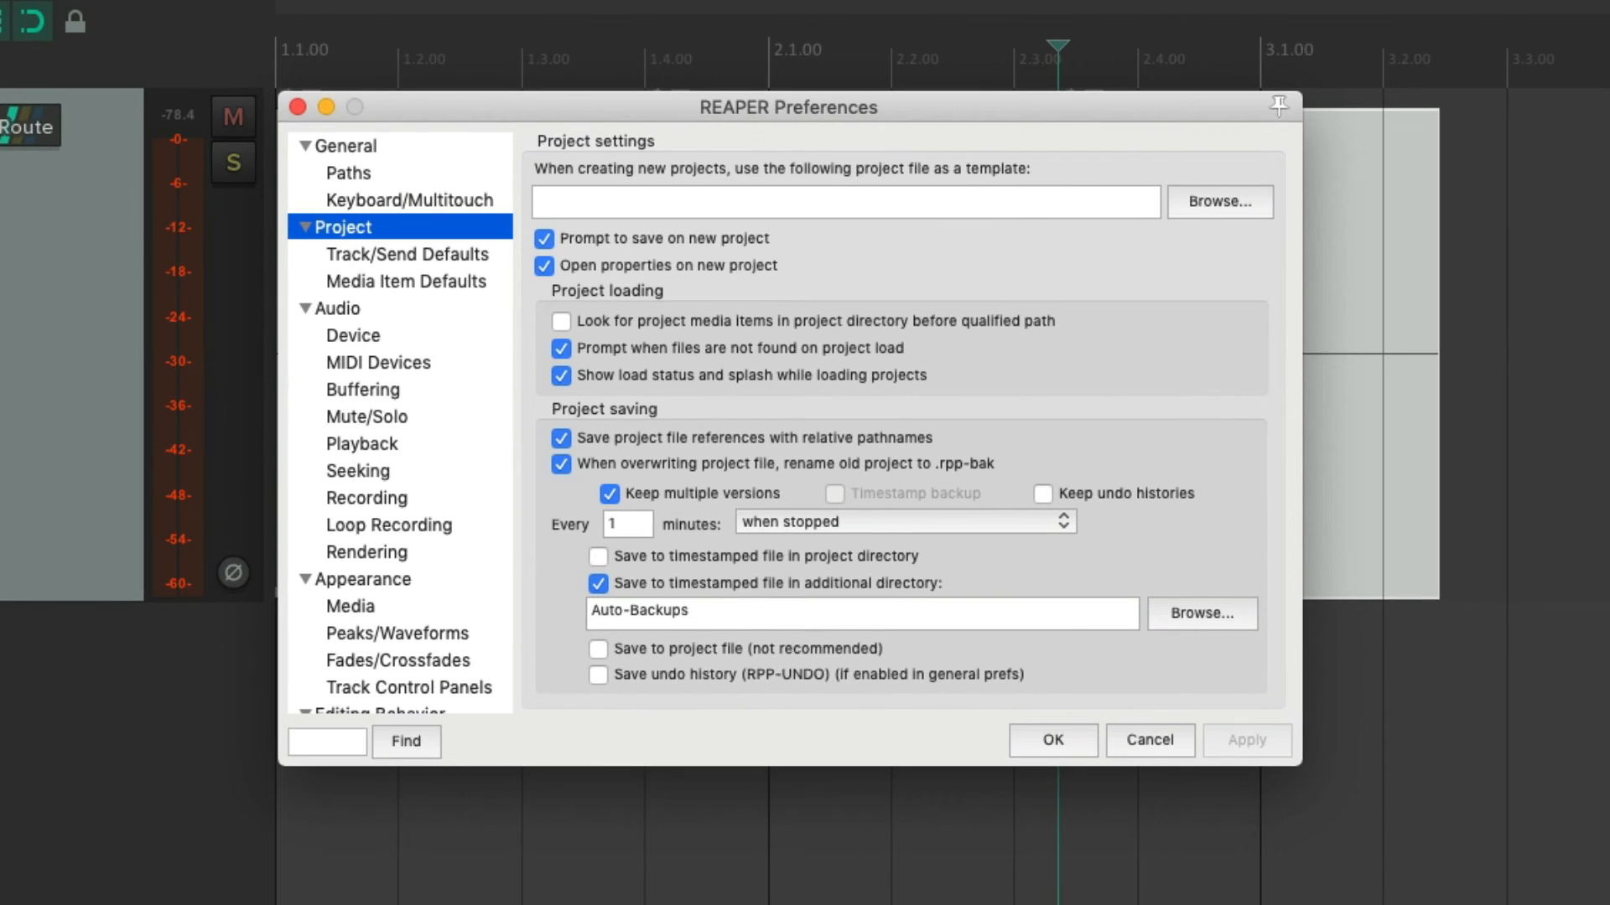
- Untick 'Open properties on new project' in the Project preferences
left_click(543, 267)
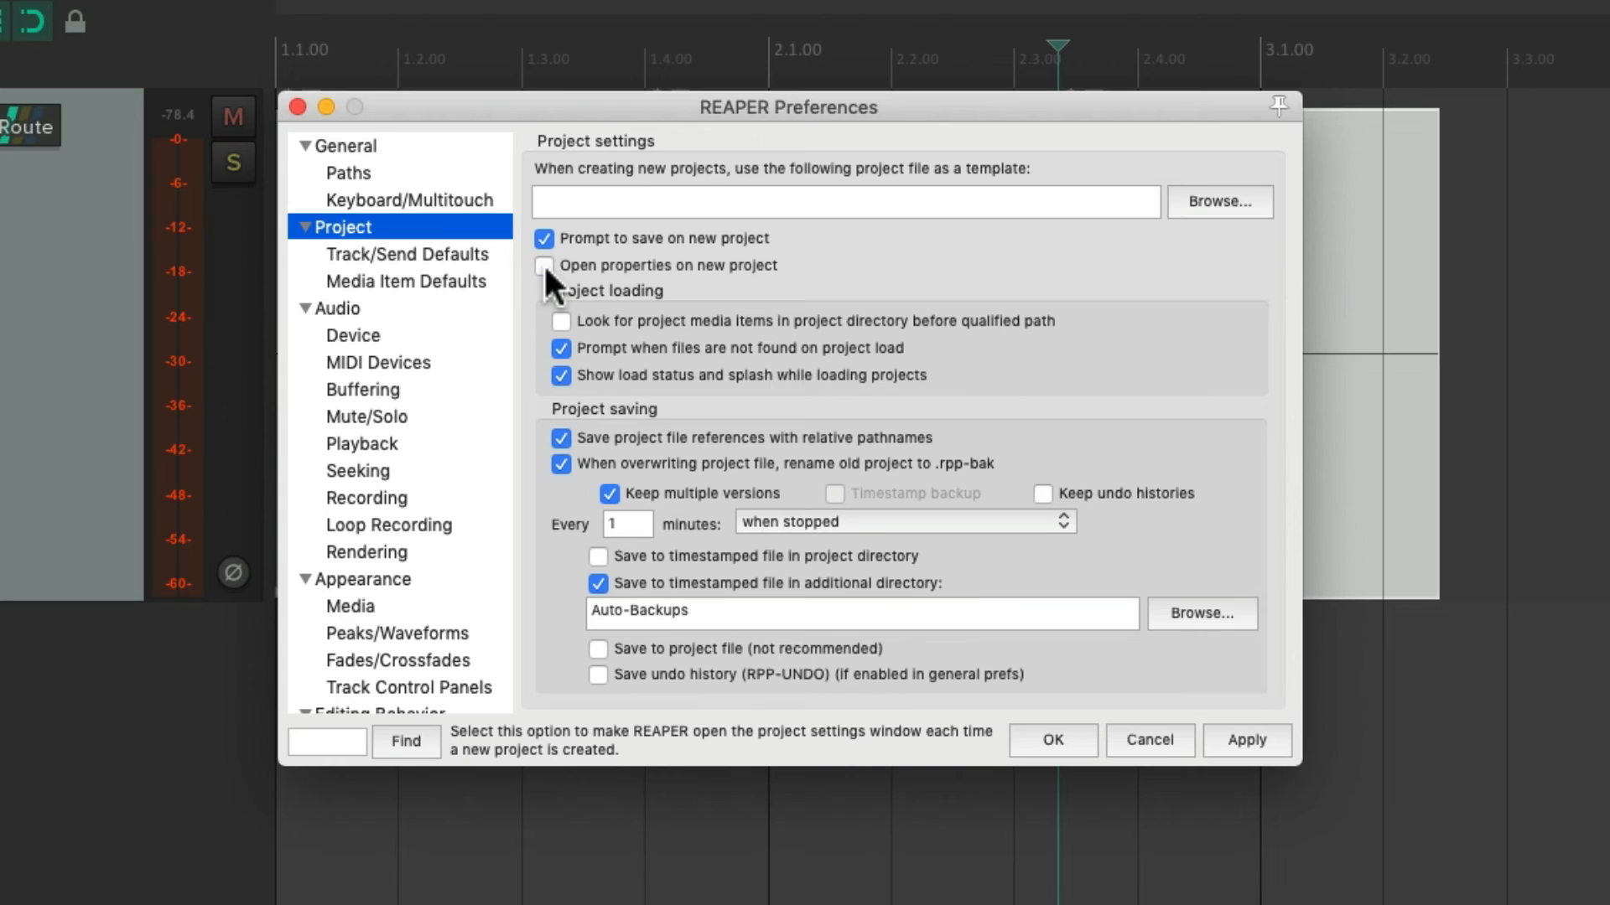
mouse_move(653, 285)
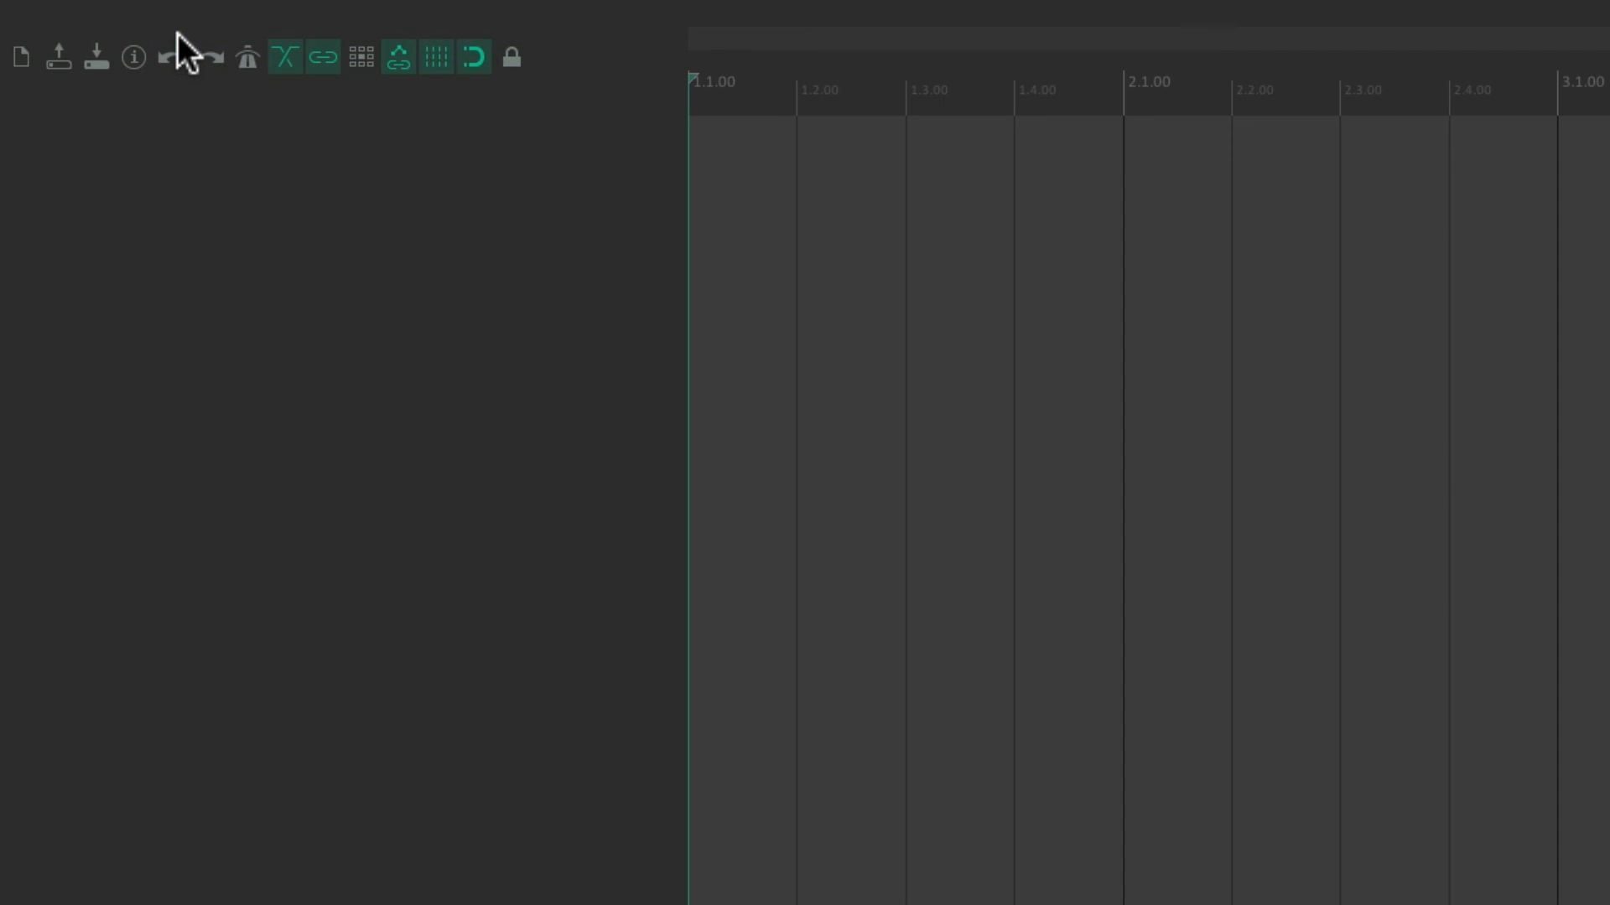
- Save the new project as 'New Song' in its own subdirectory, then add a track to record on
left_click(96, 57)
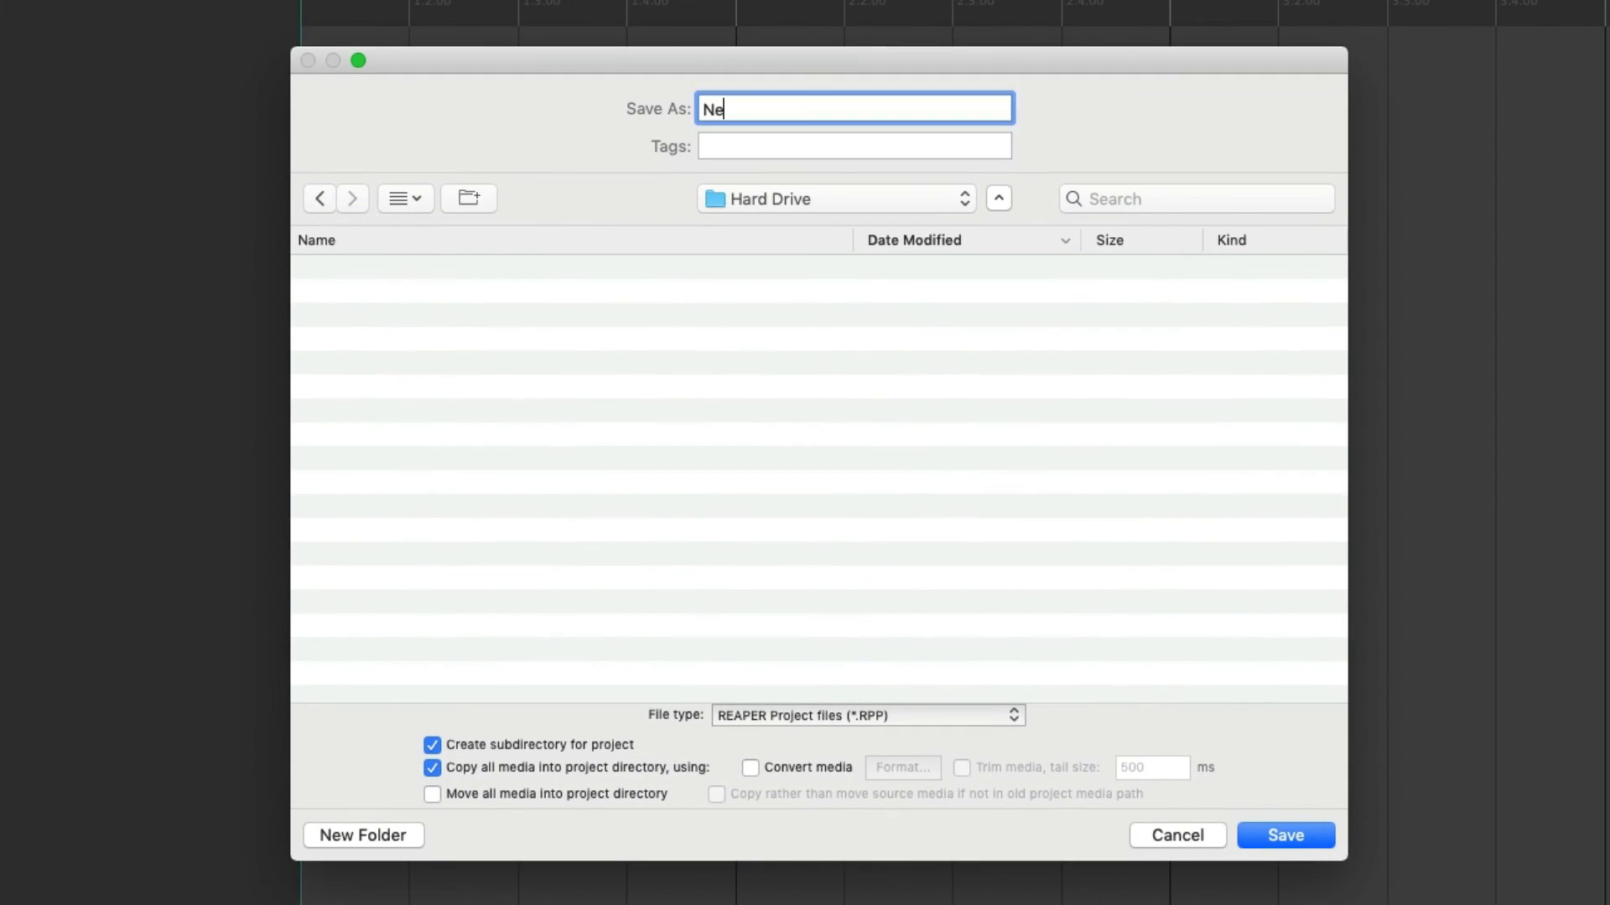
left_click(1283, 835)
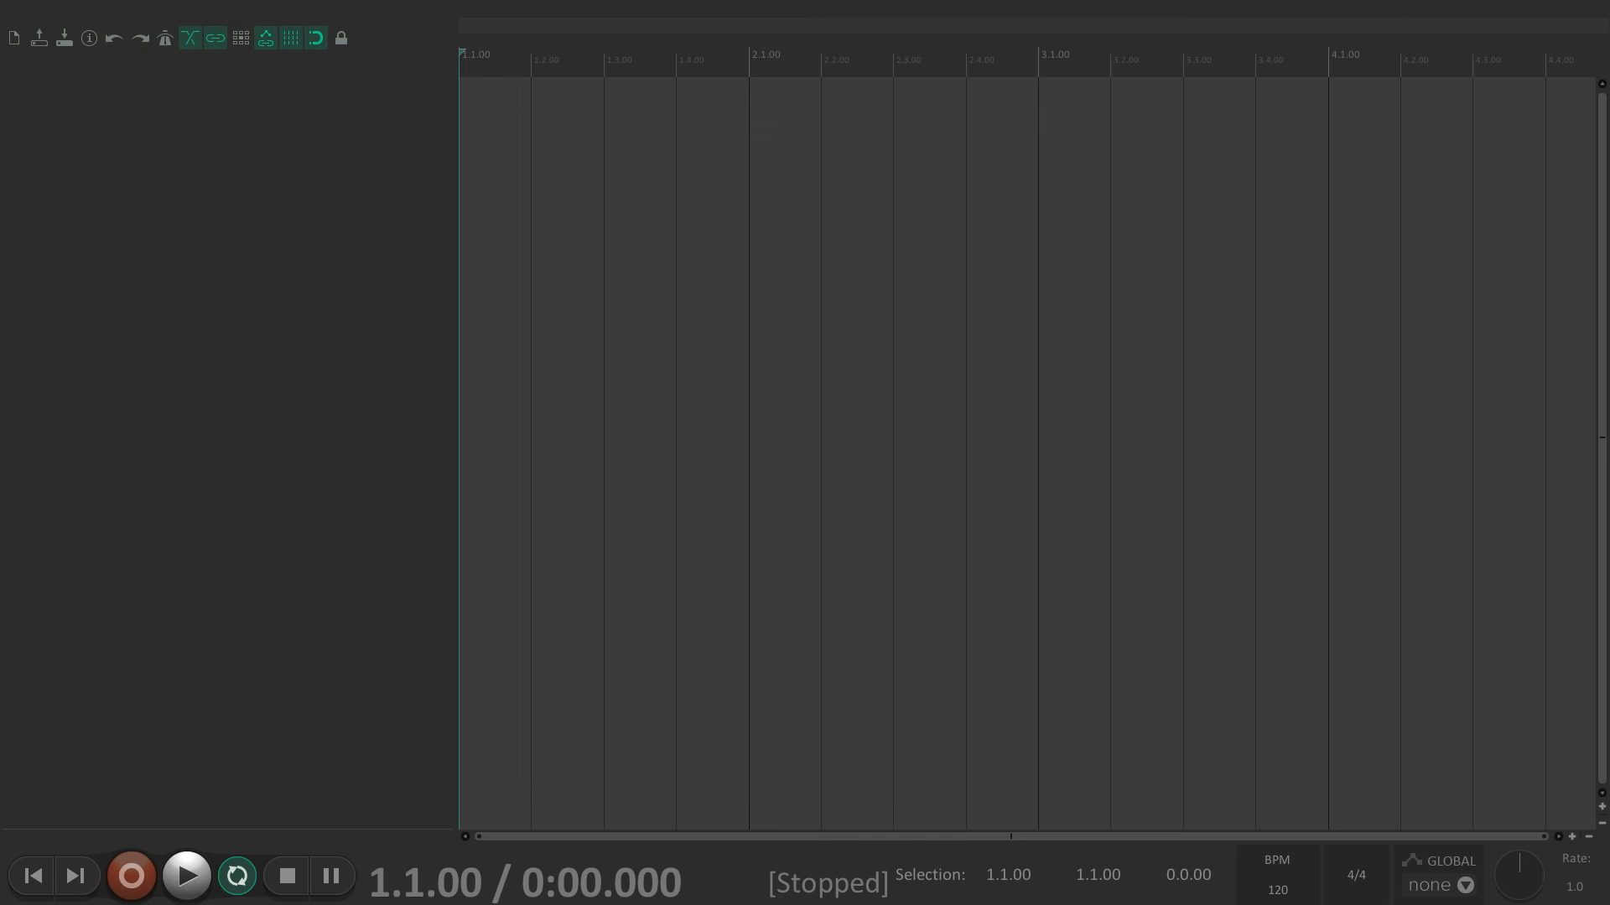
mouse_move(354, 244)
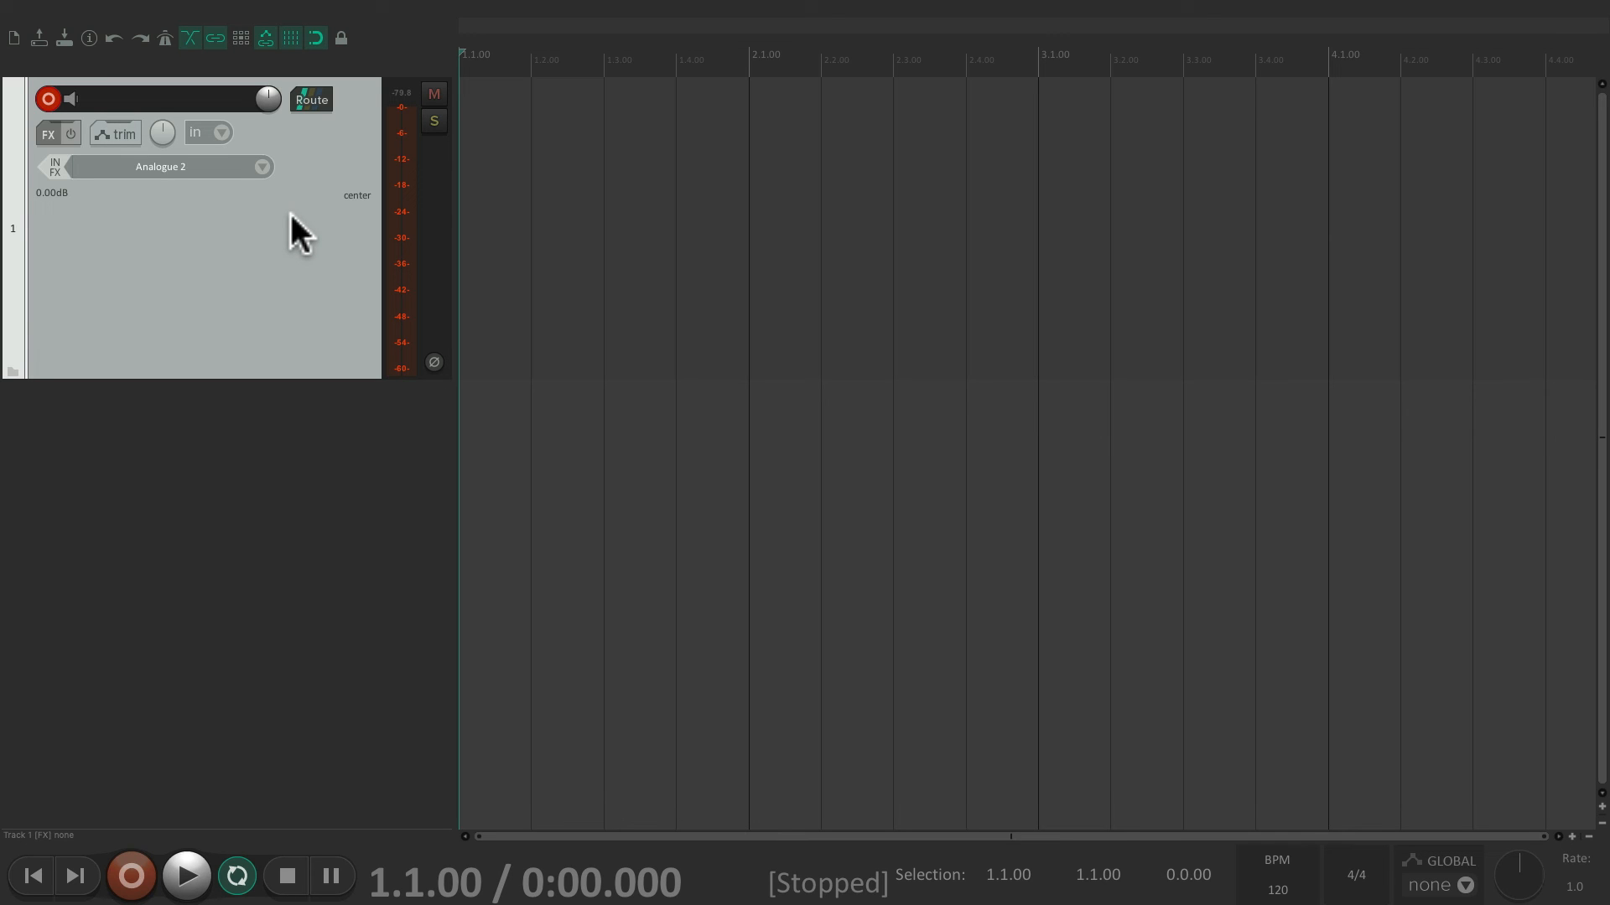
left_click(186, 875)
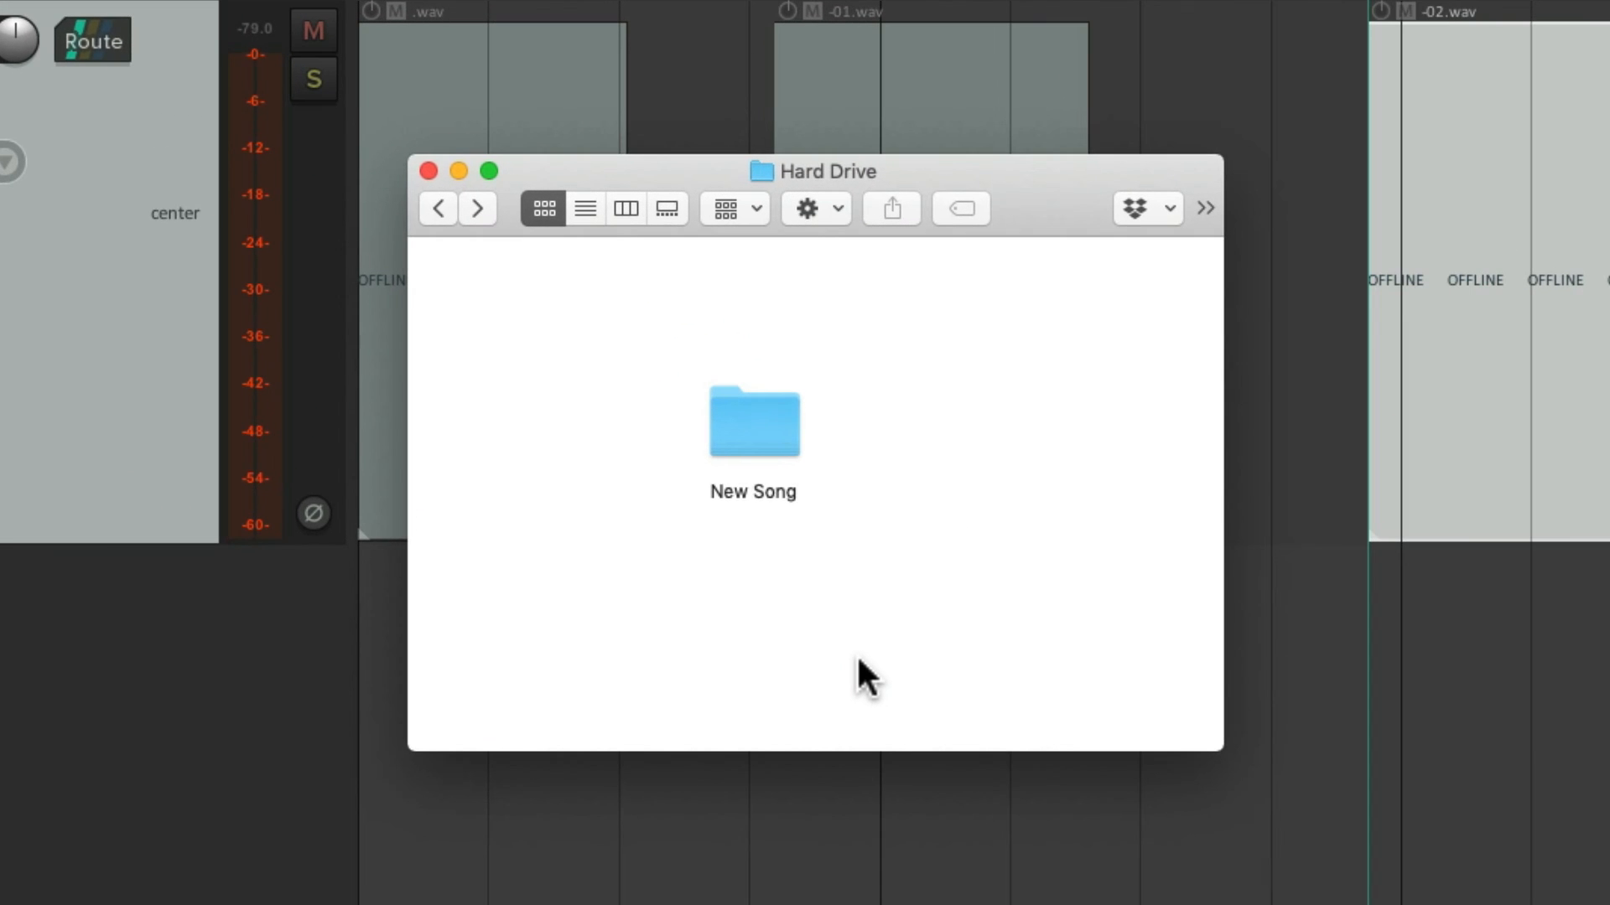
mouse_move(801, 503)
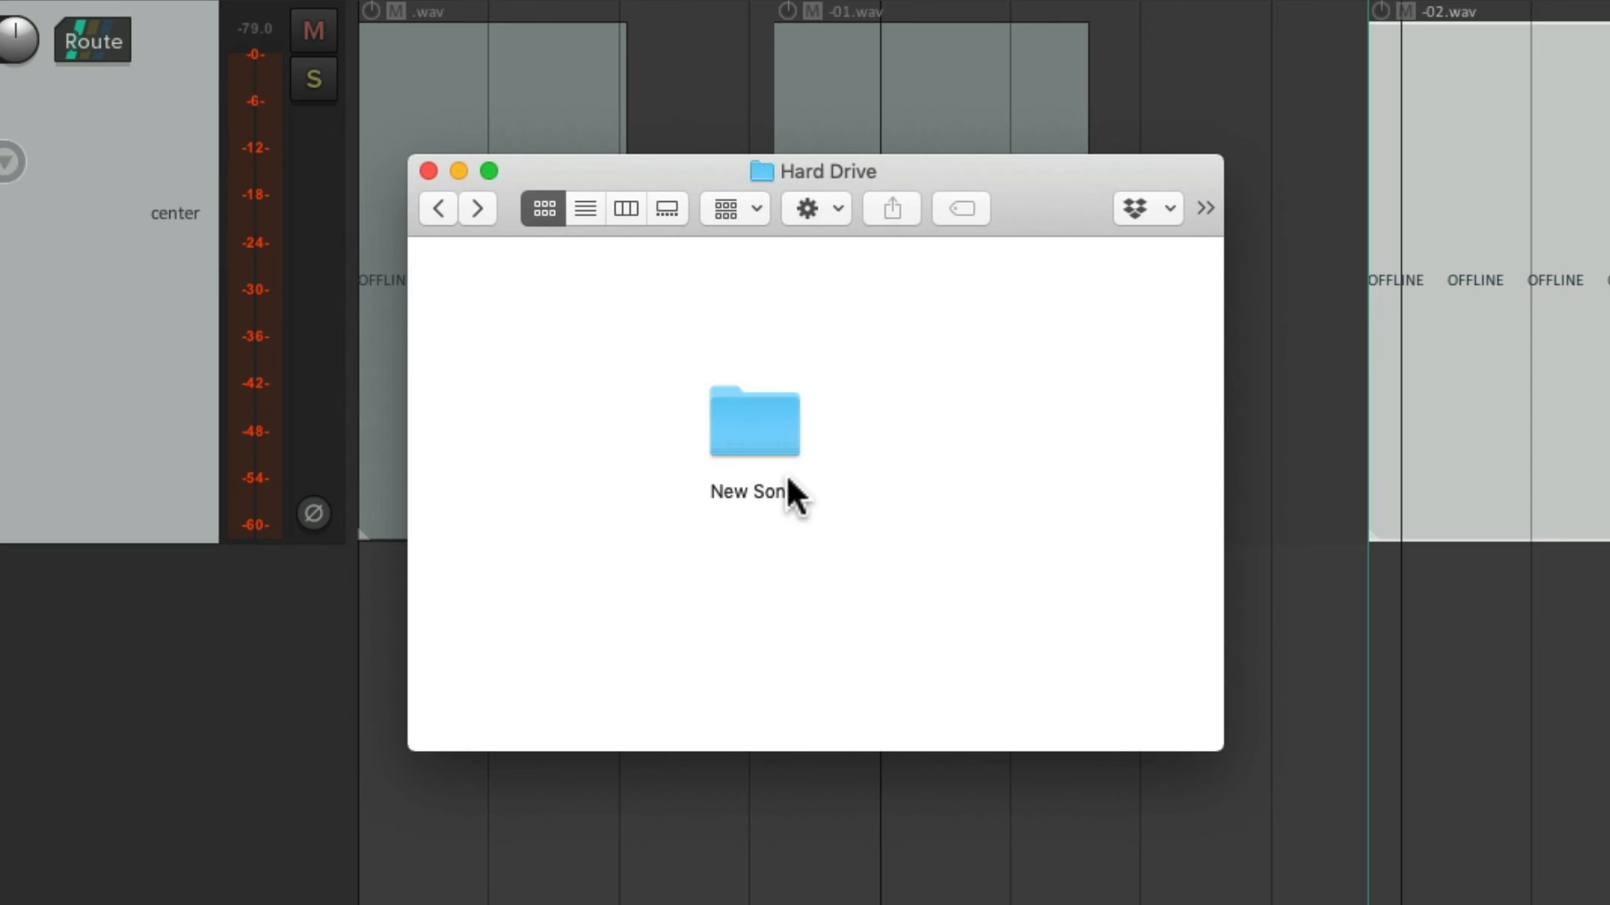
- Browse into New Song's Audio folder and pick out the first recording, -01.wav
double_click(753, 421)
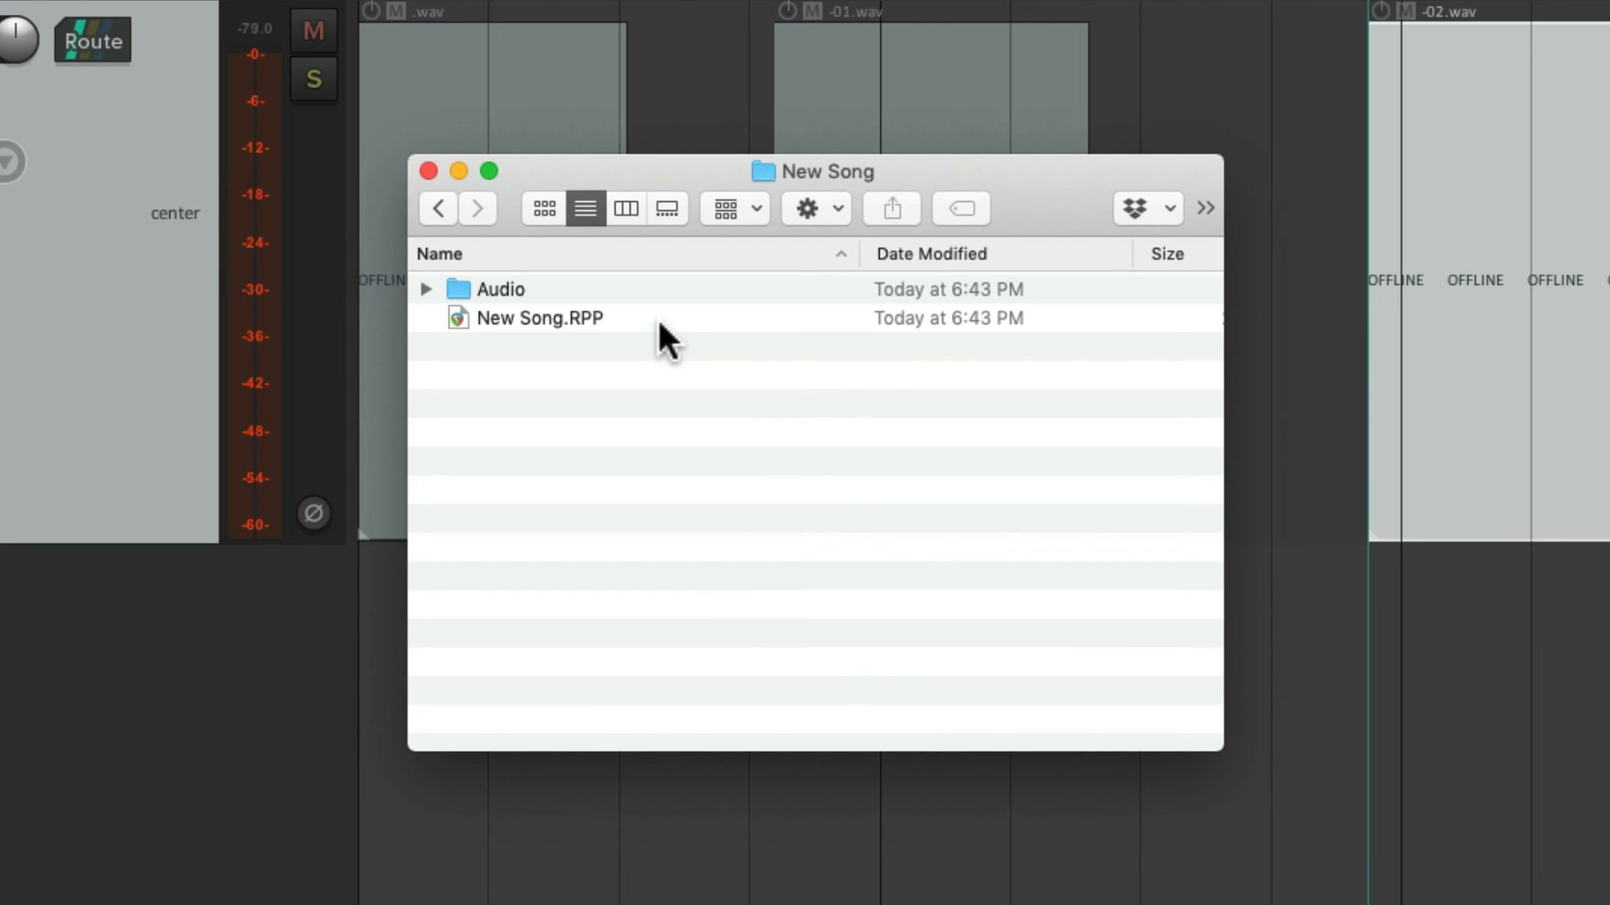
left_click(499, 288)
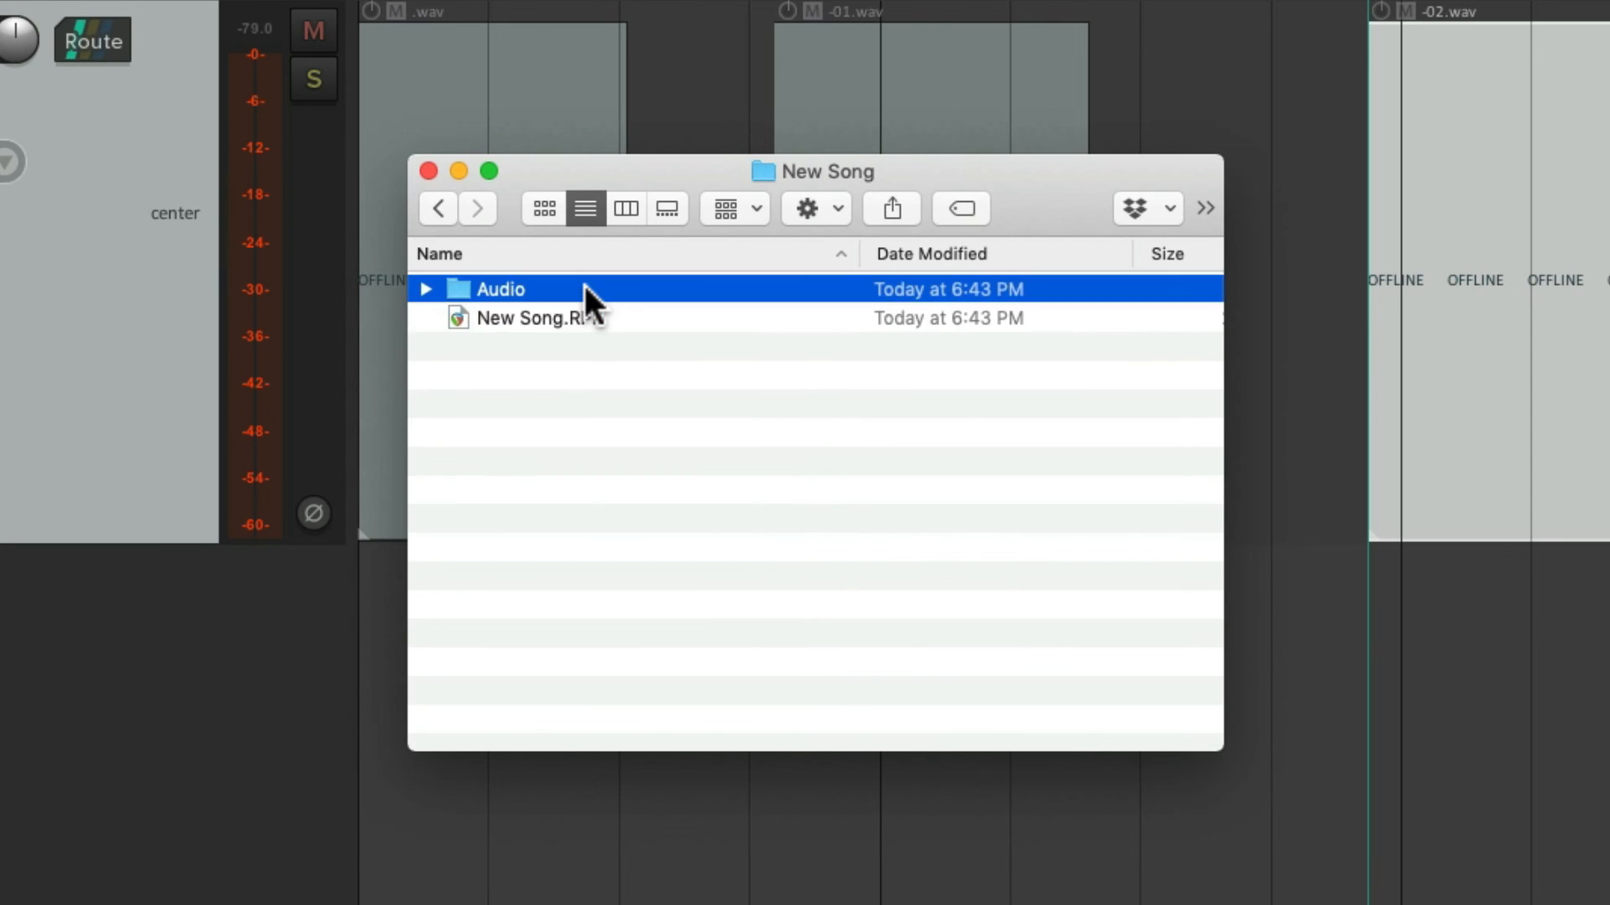
double_click(499, 289)
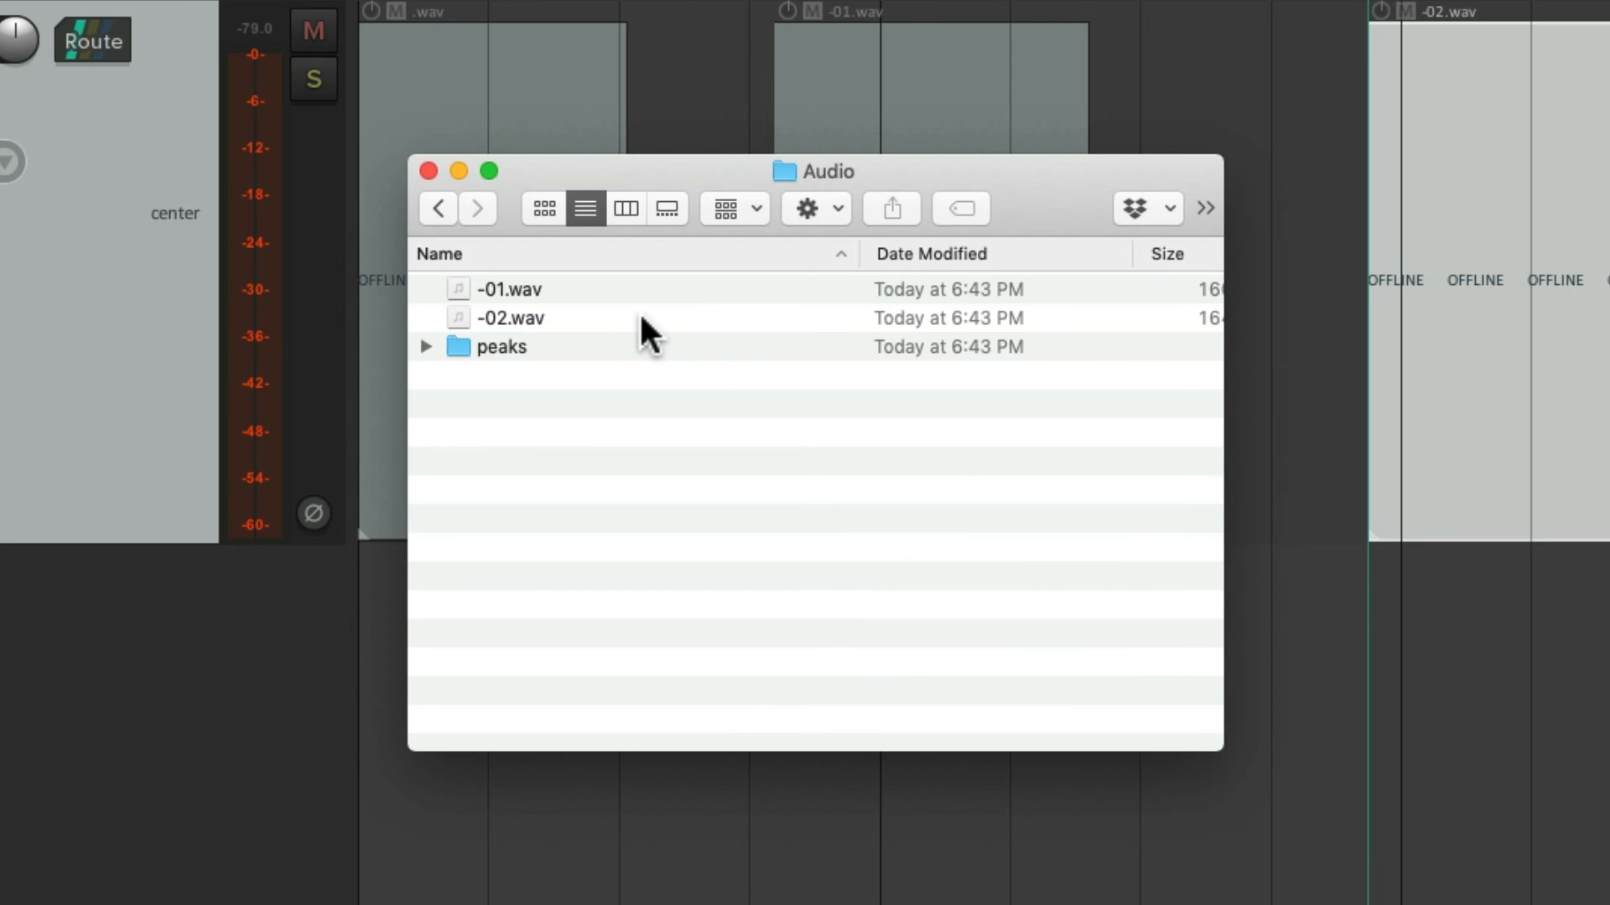
left_click(506, 288)
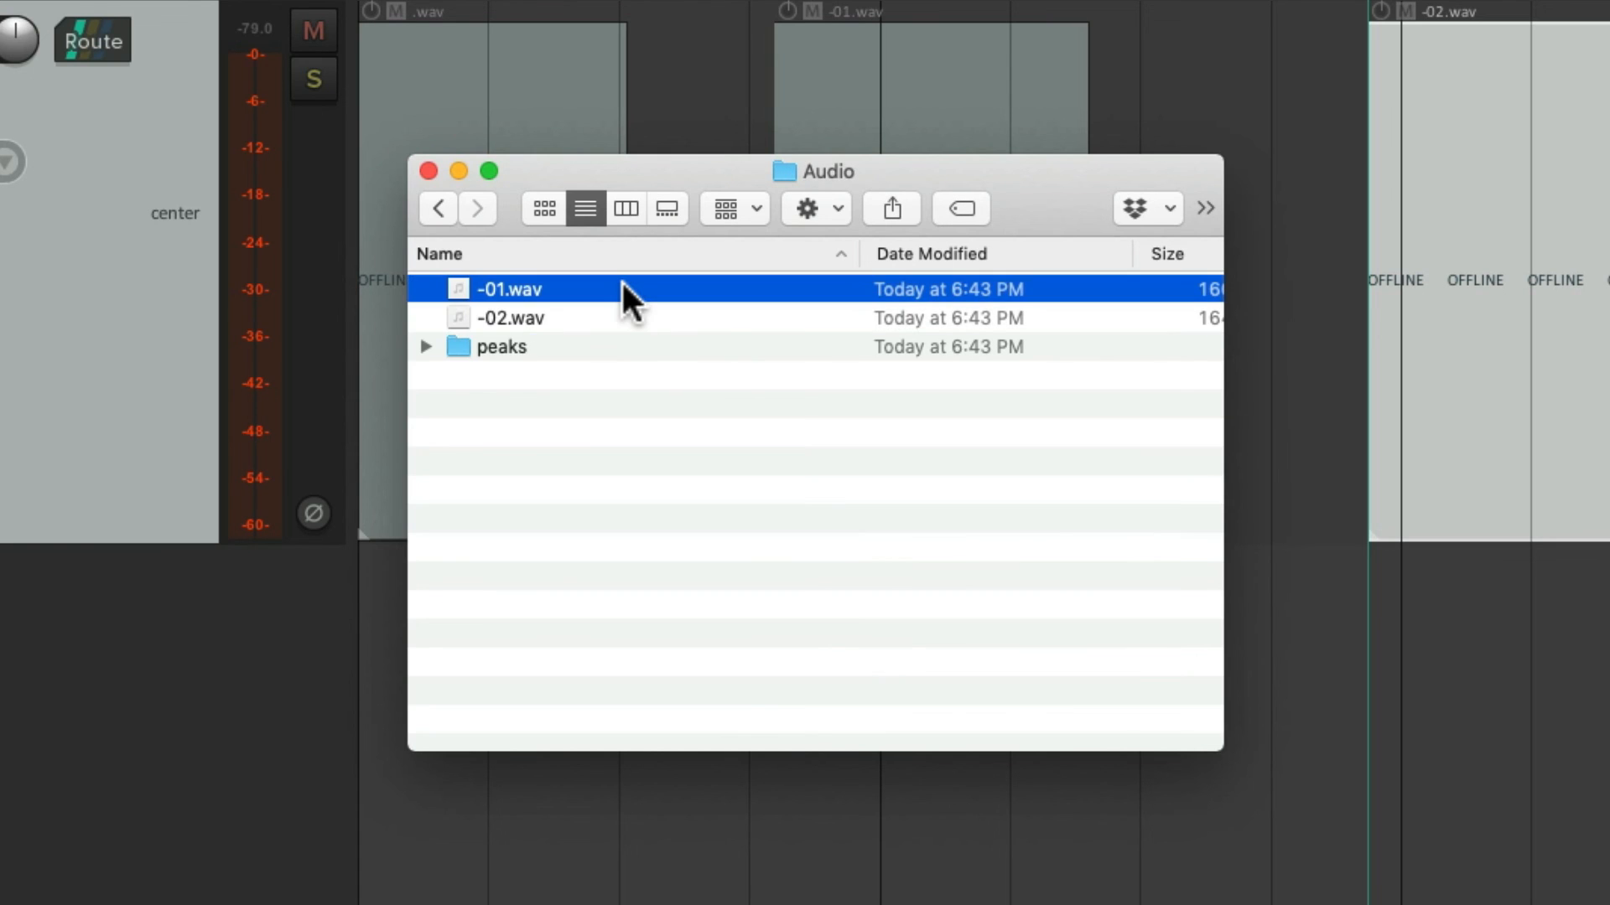
mouse_move(503, 367)
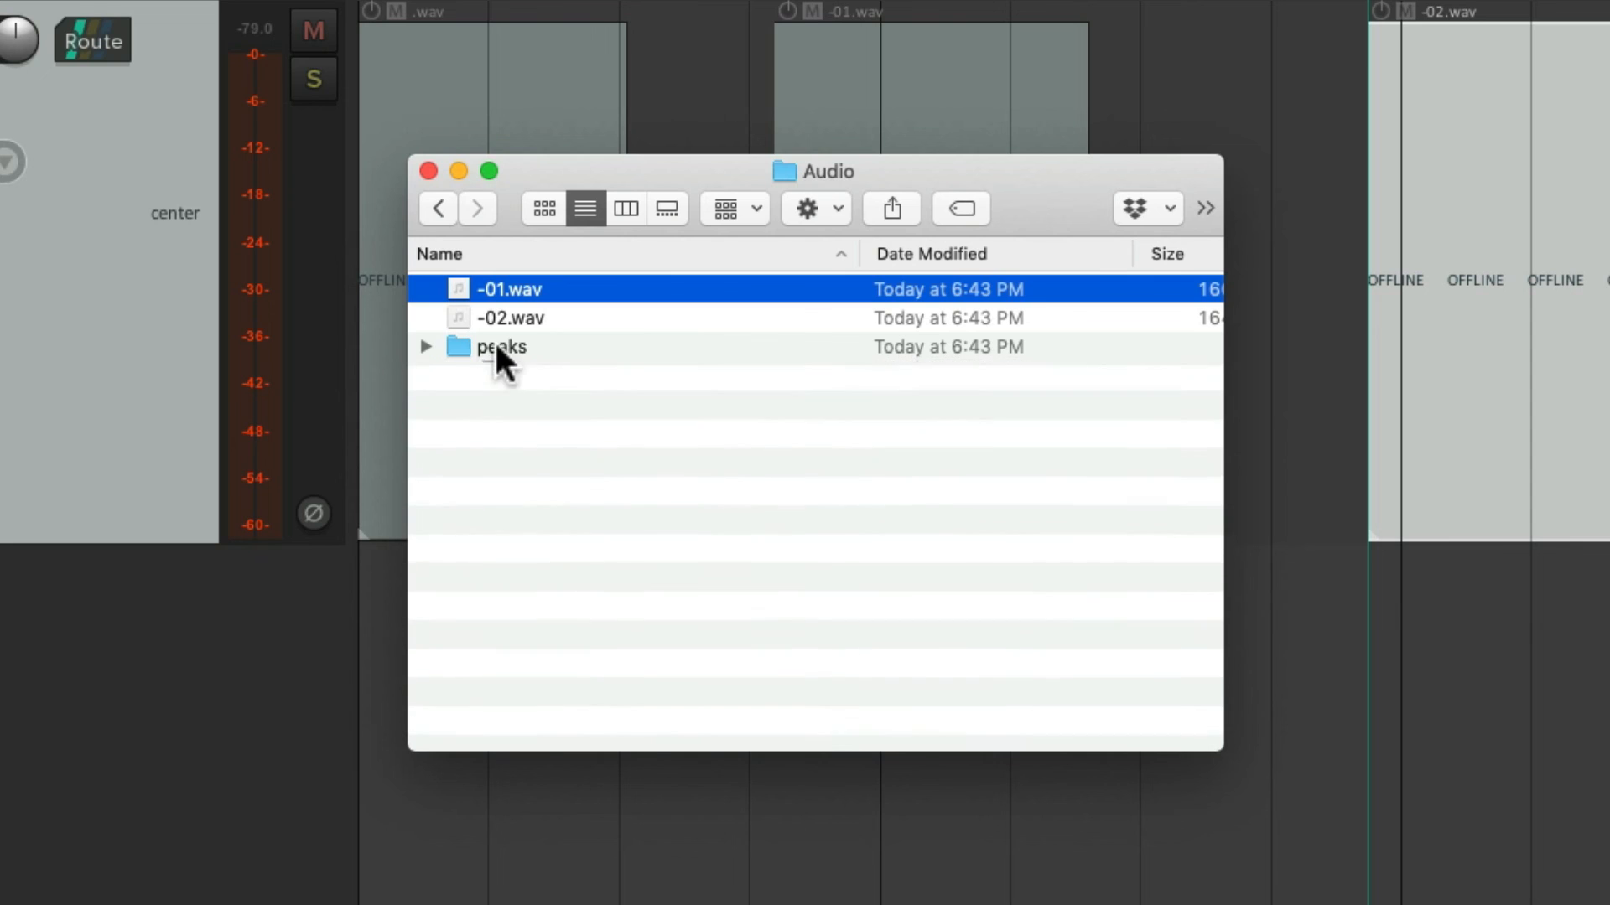
- Return to New Song and expand Audio in place, showing -01.wav, -02.wav and peaks beside New Song.RPP
left_click(436, 208)
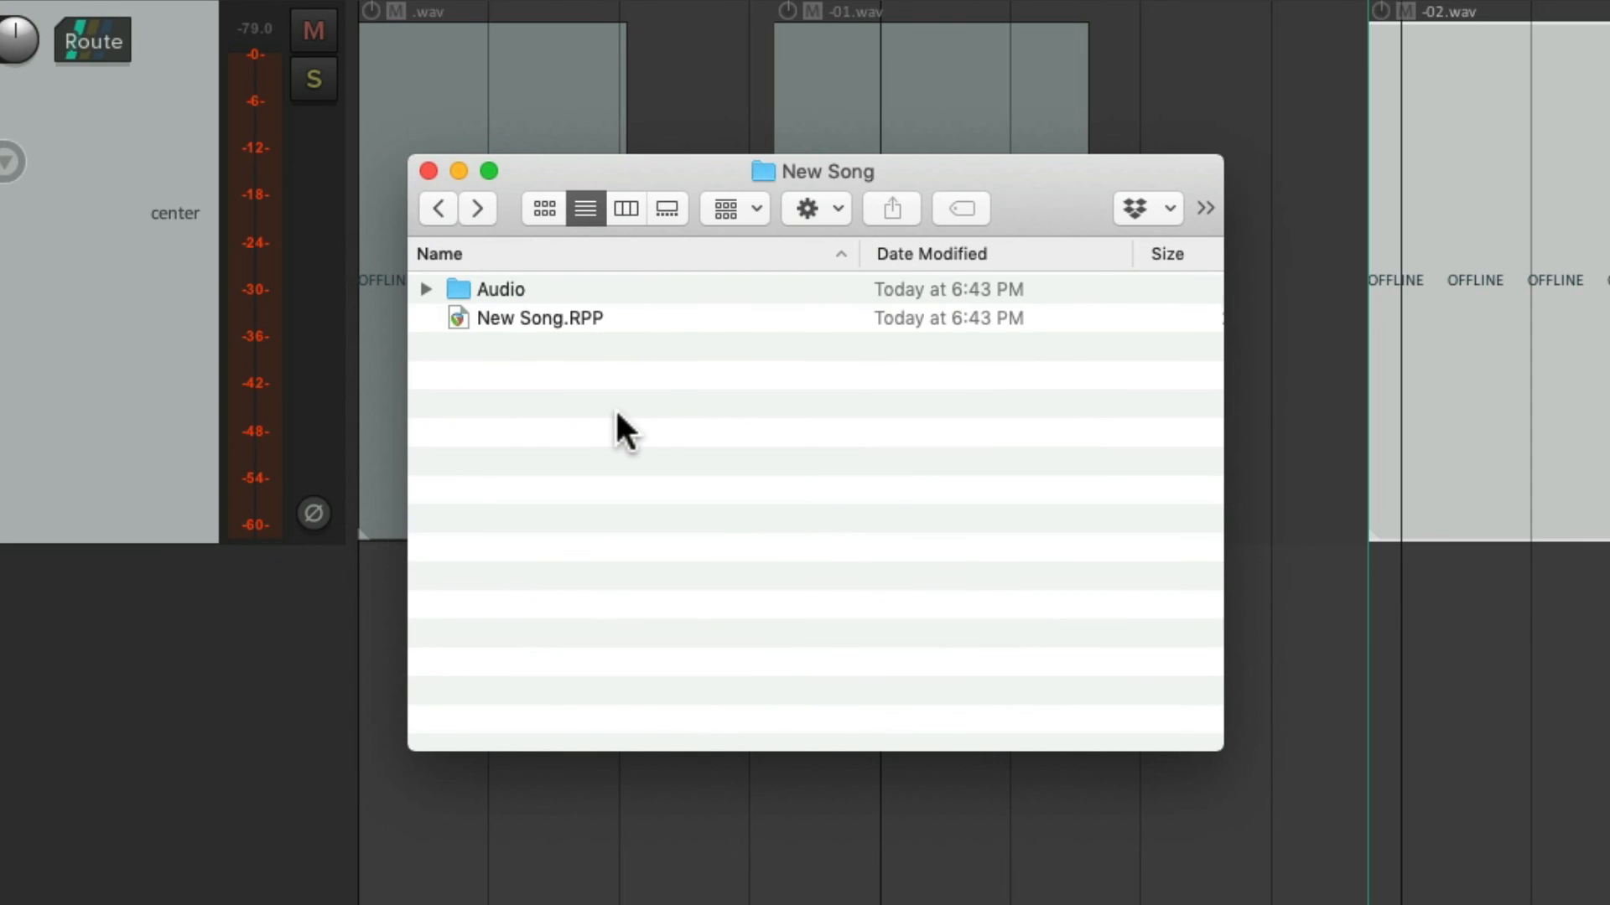
left_click(424, 288)
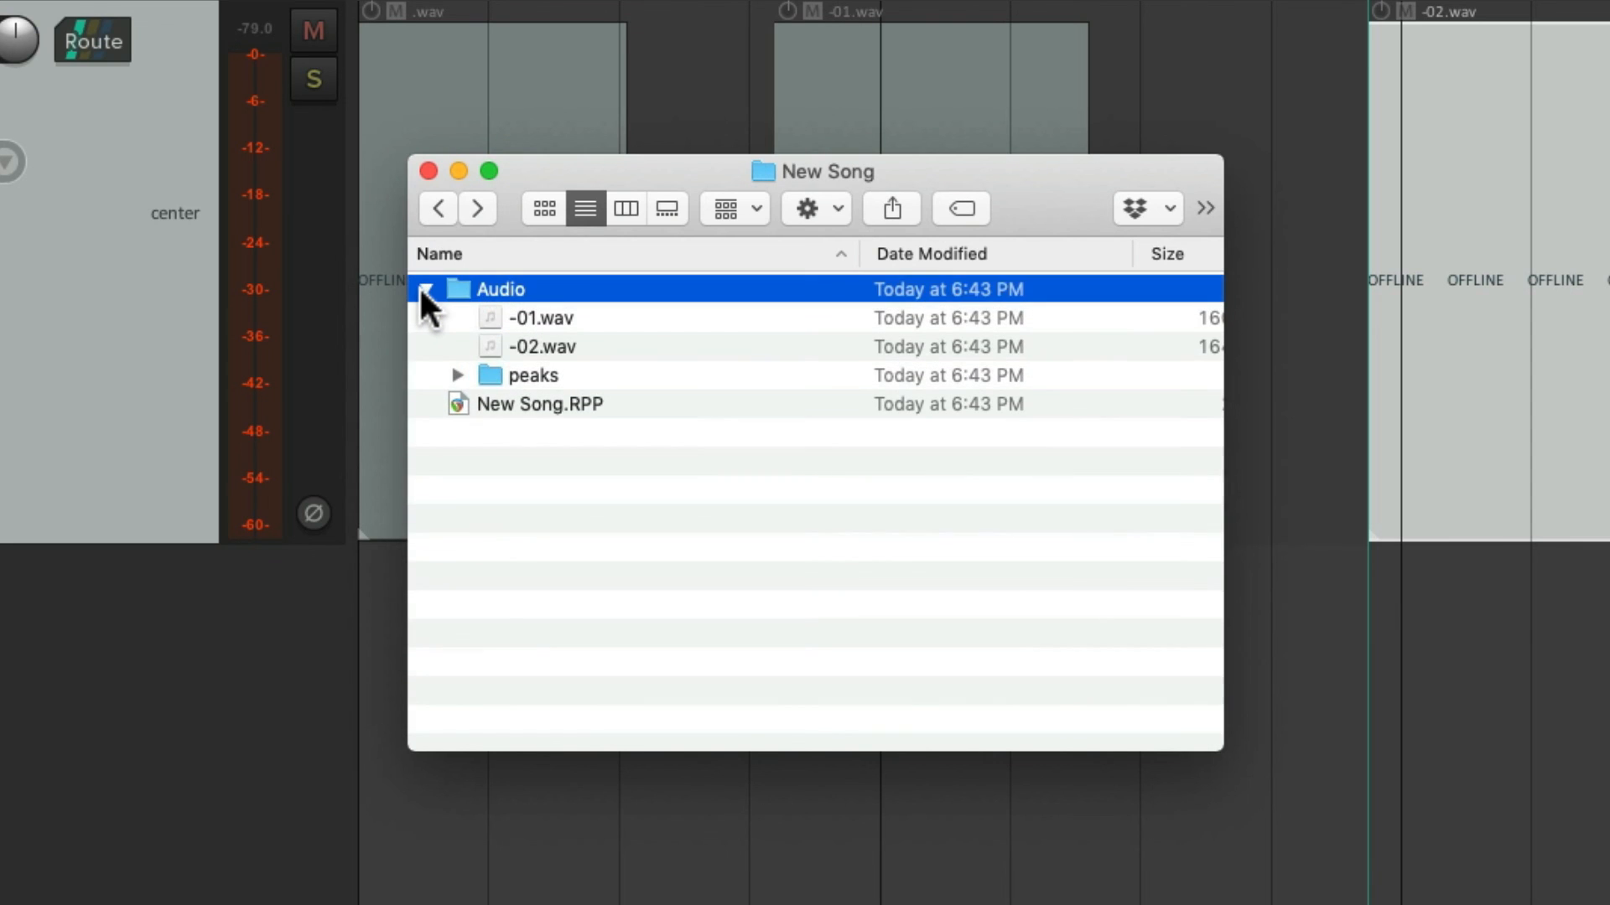